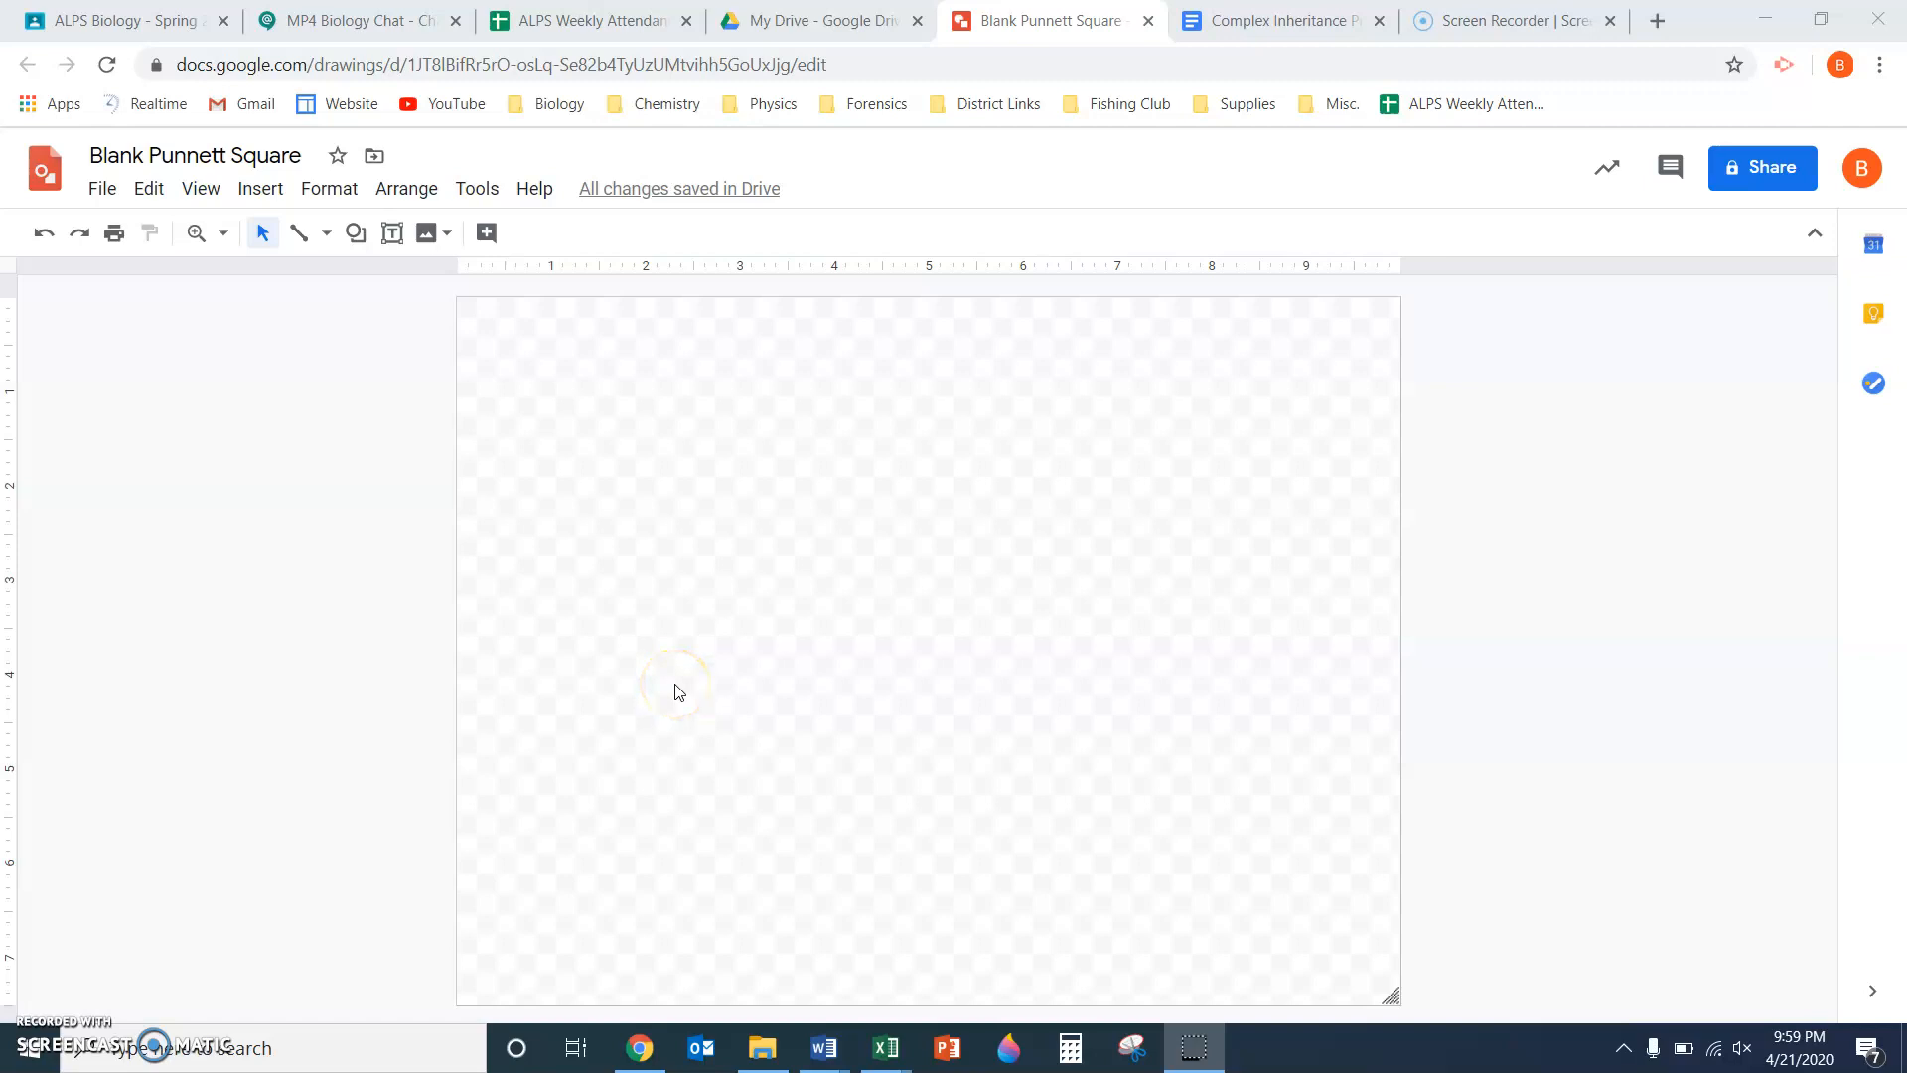
mouse_move(475, 296)
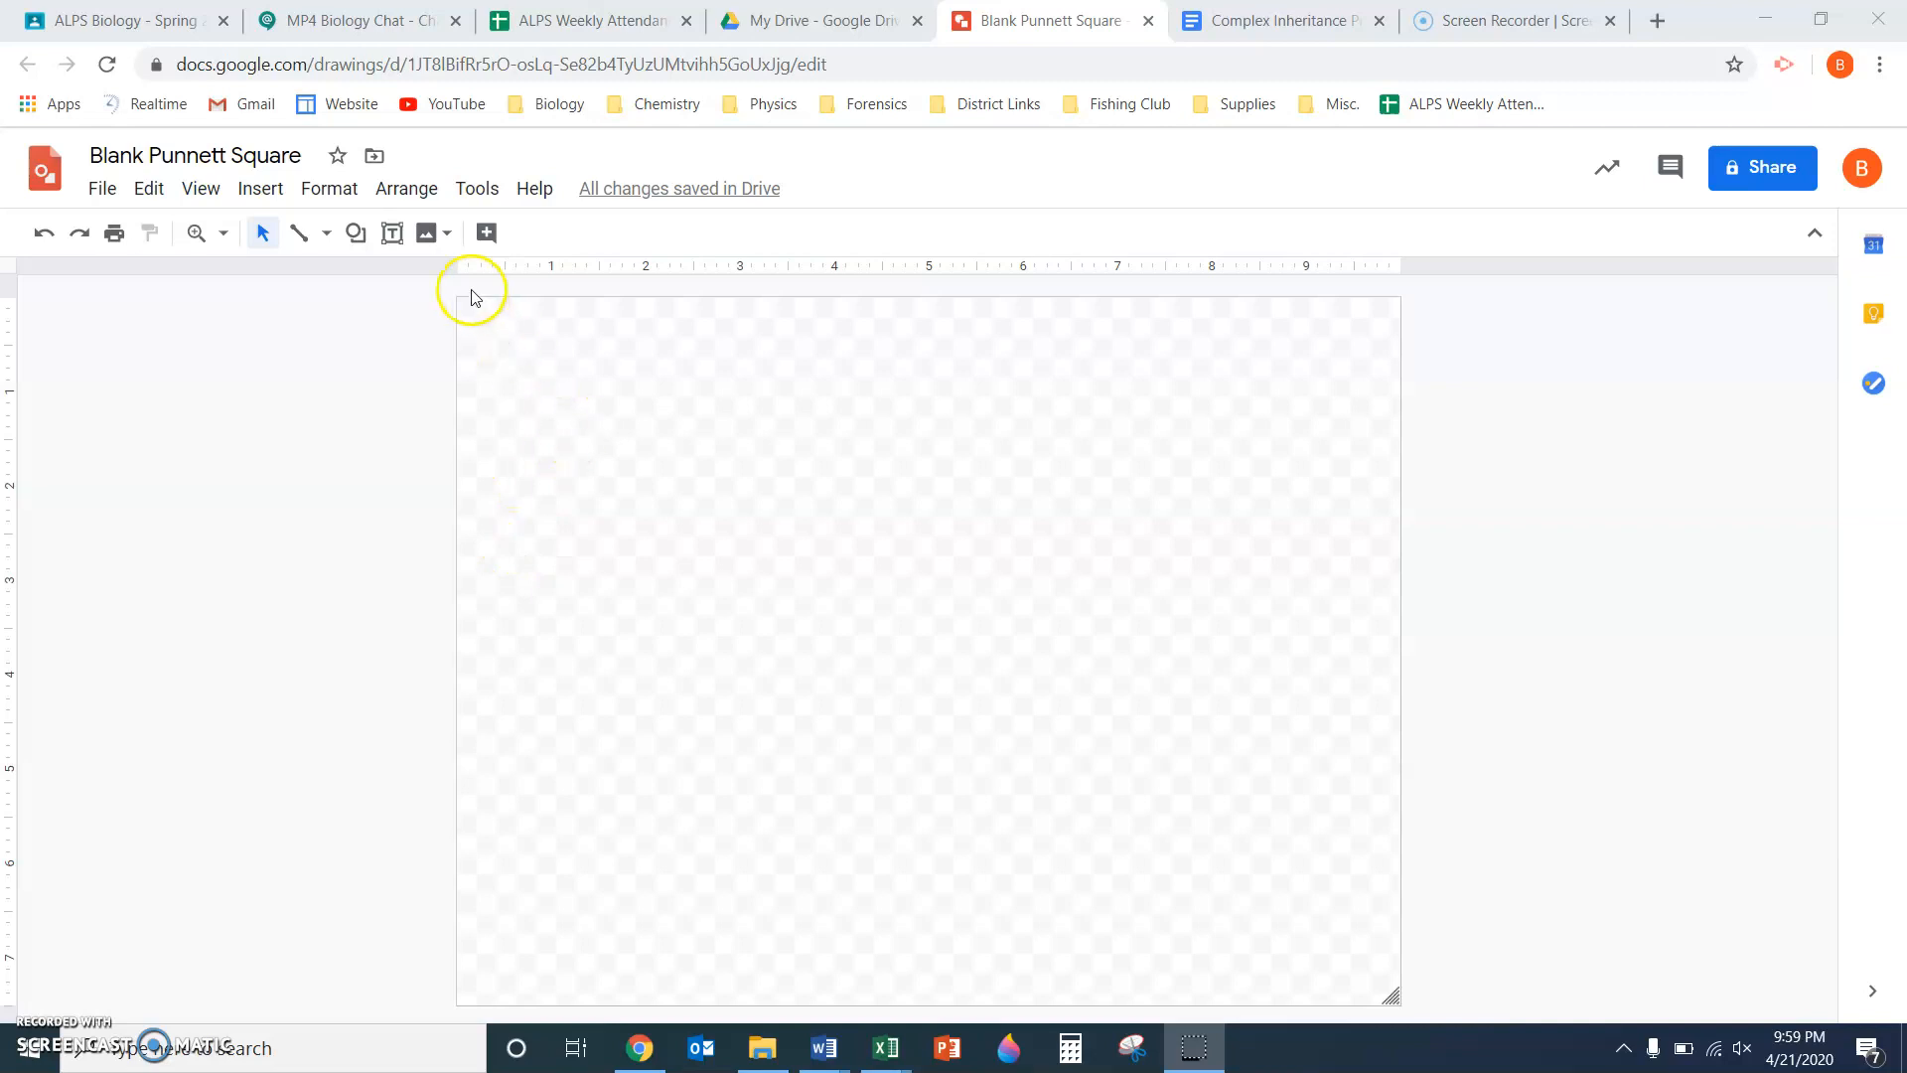
mouse_move(264, 233)
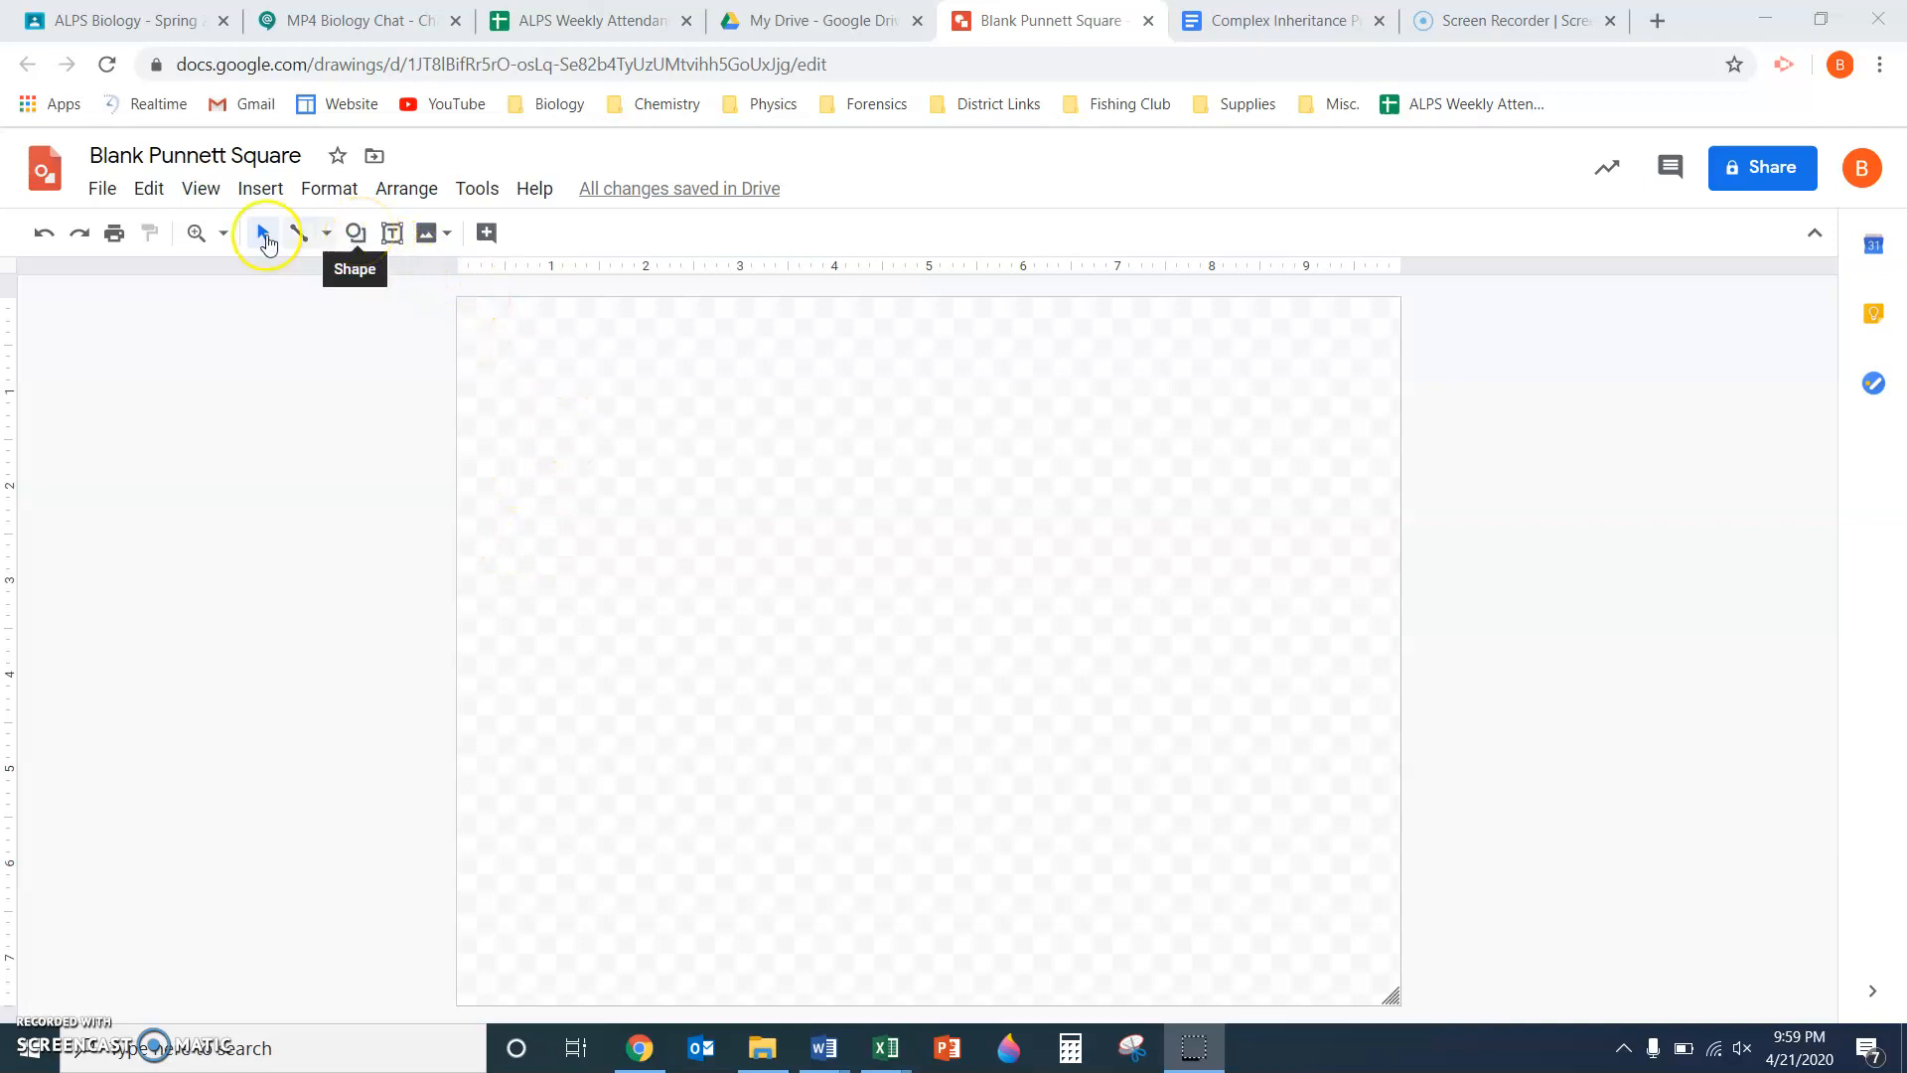
mouse_move(425, 232)
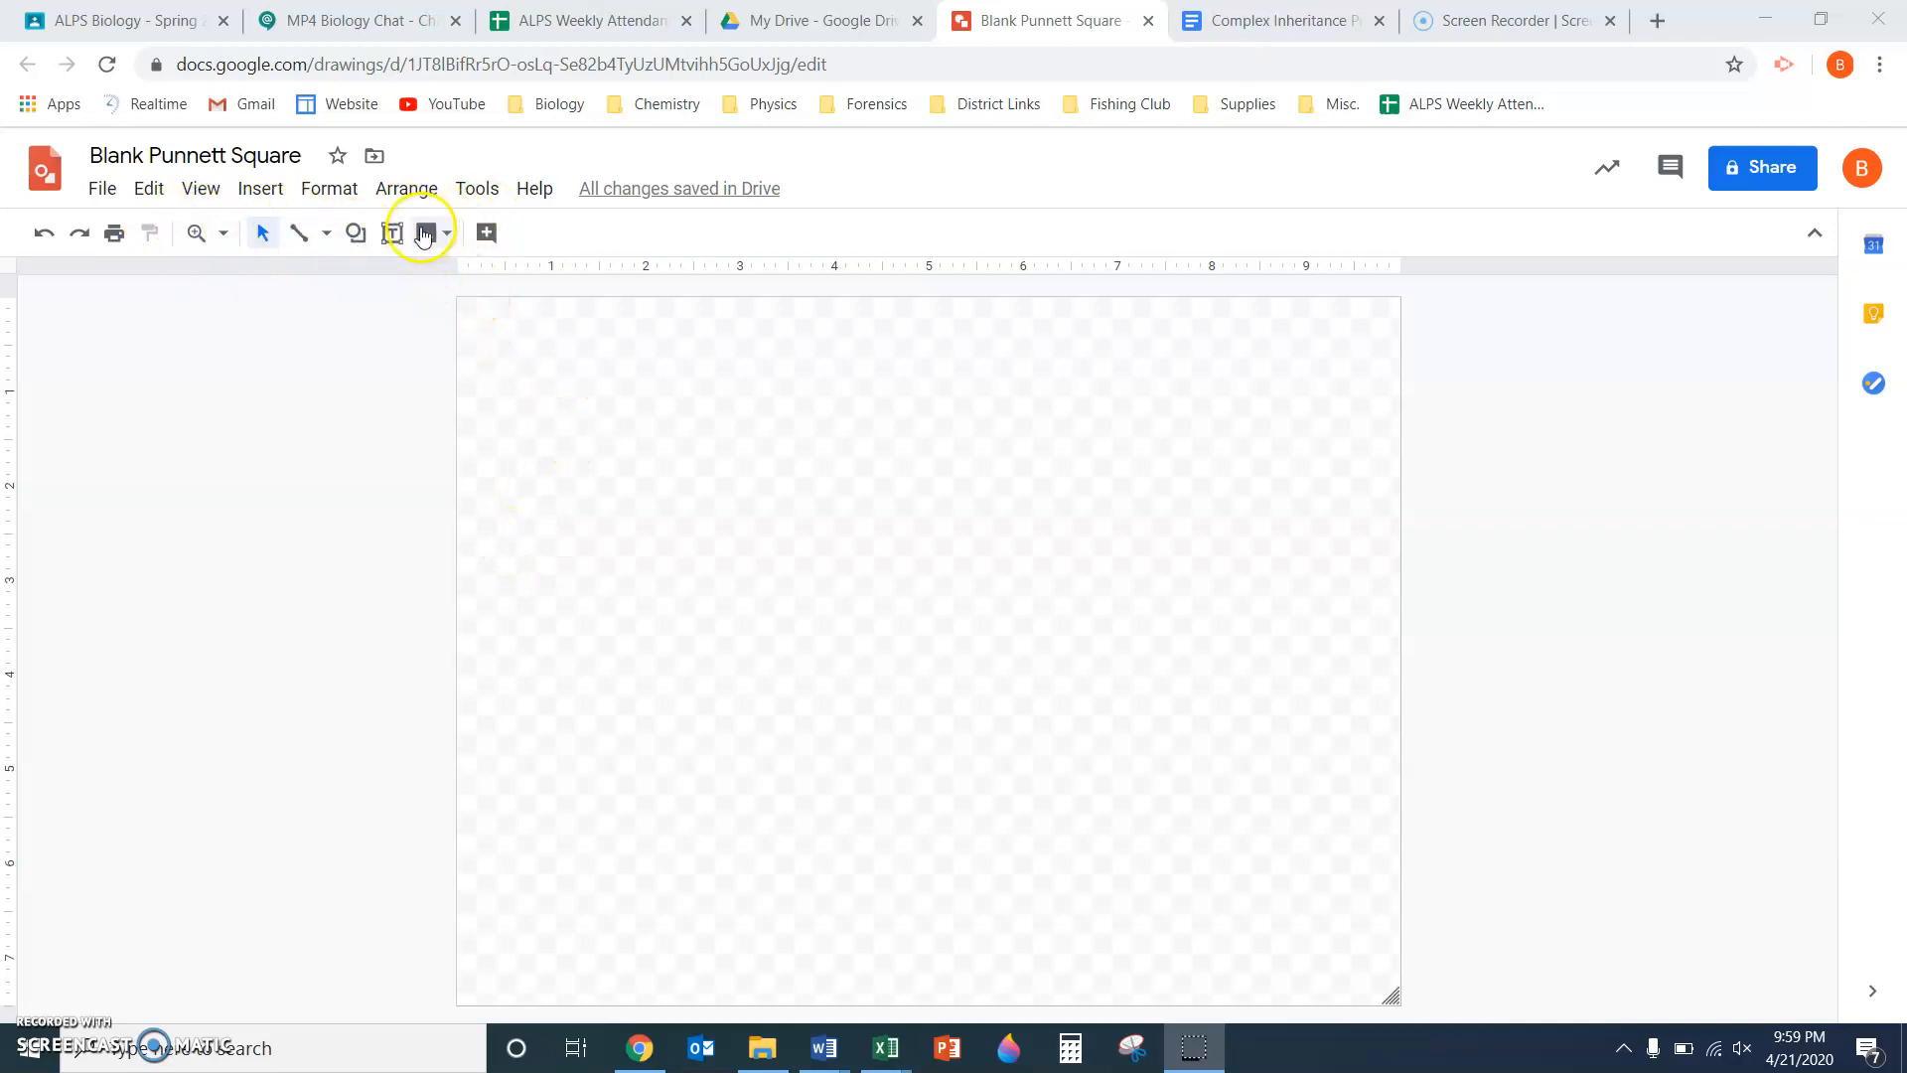
mouse_move(392, 233)
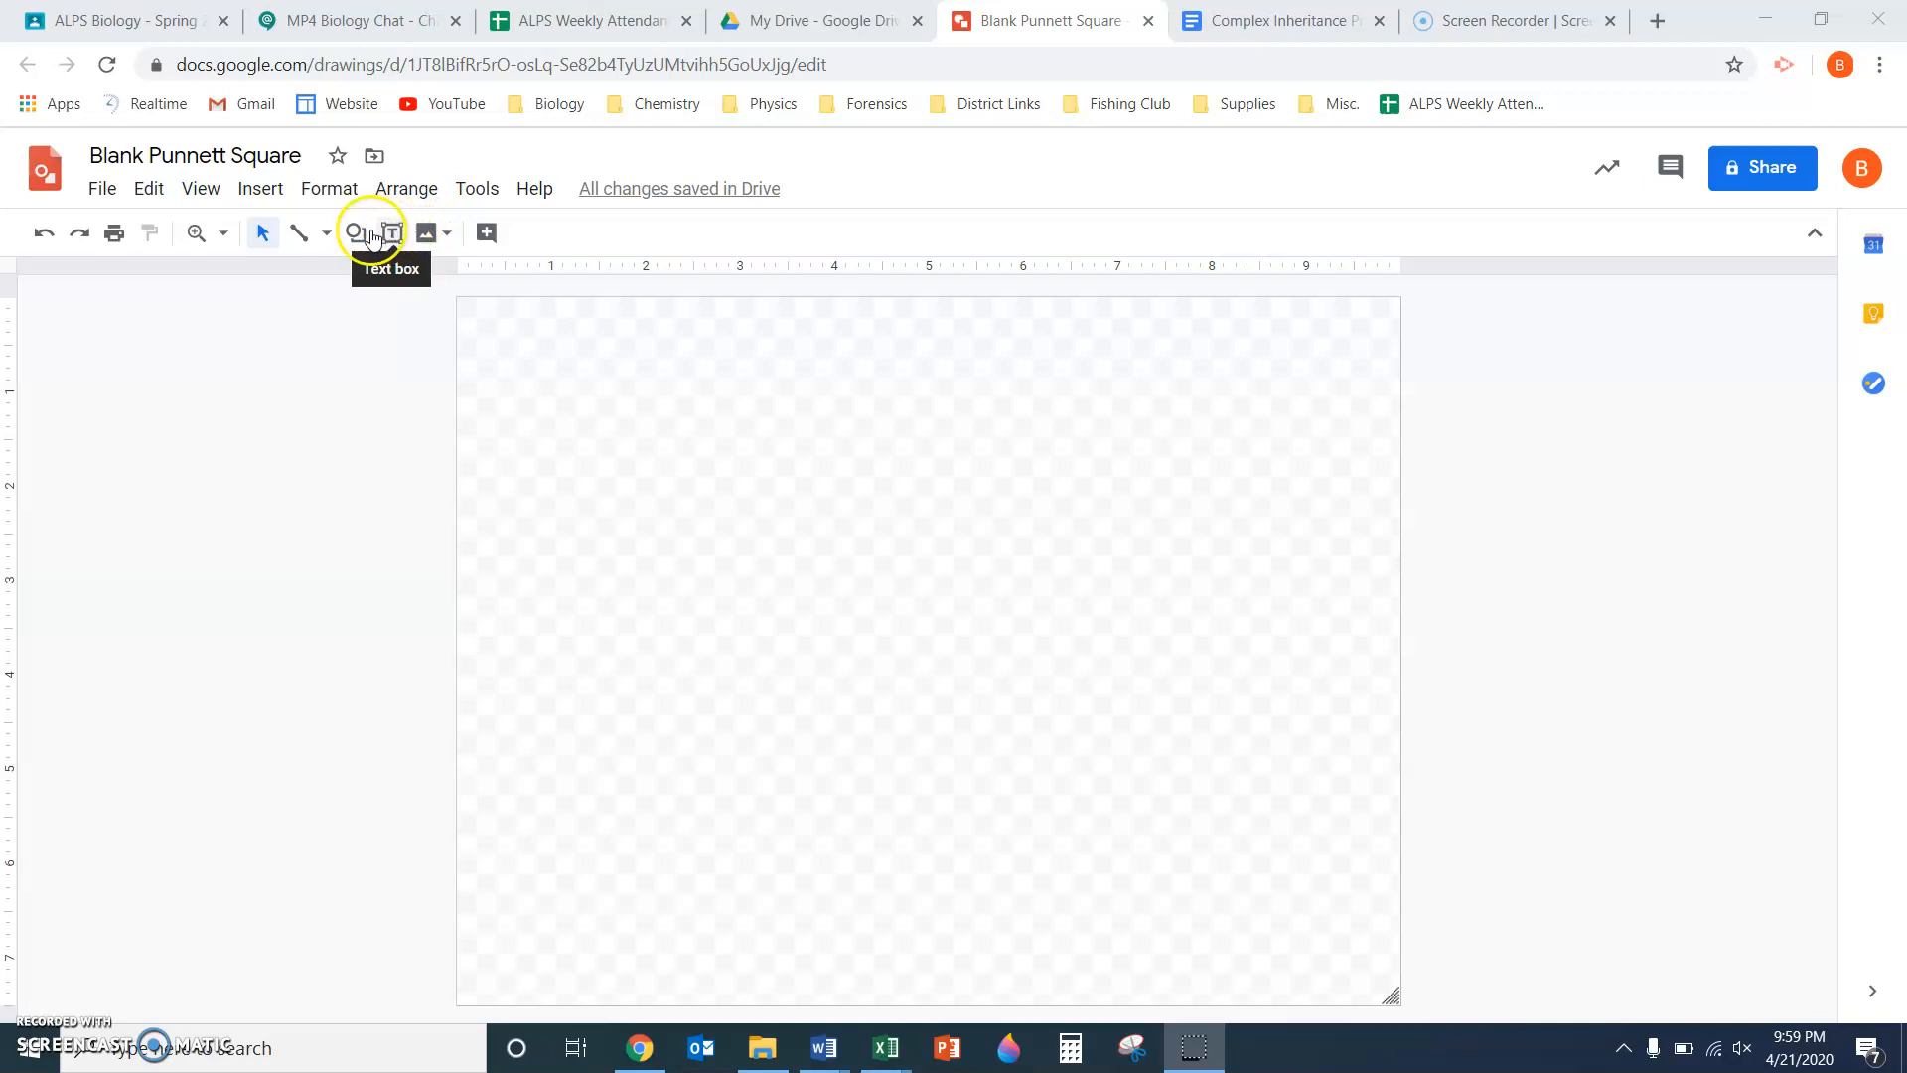
Draw a transparent-fill square with a thick black border in the upper-left canvas
click(355, 232)
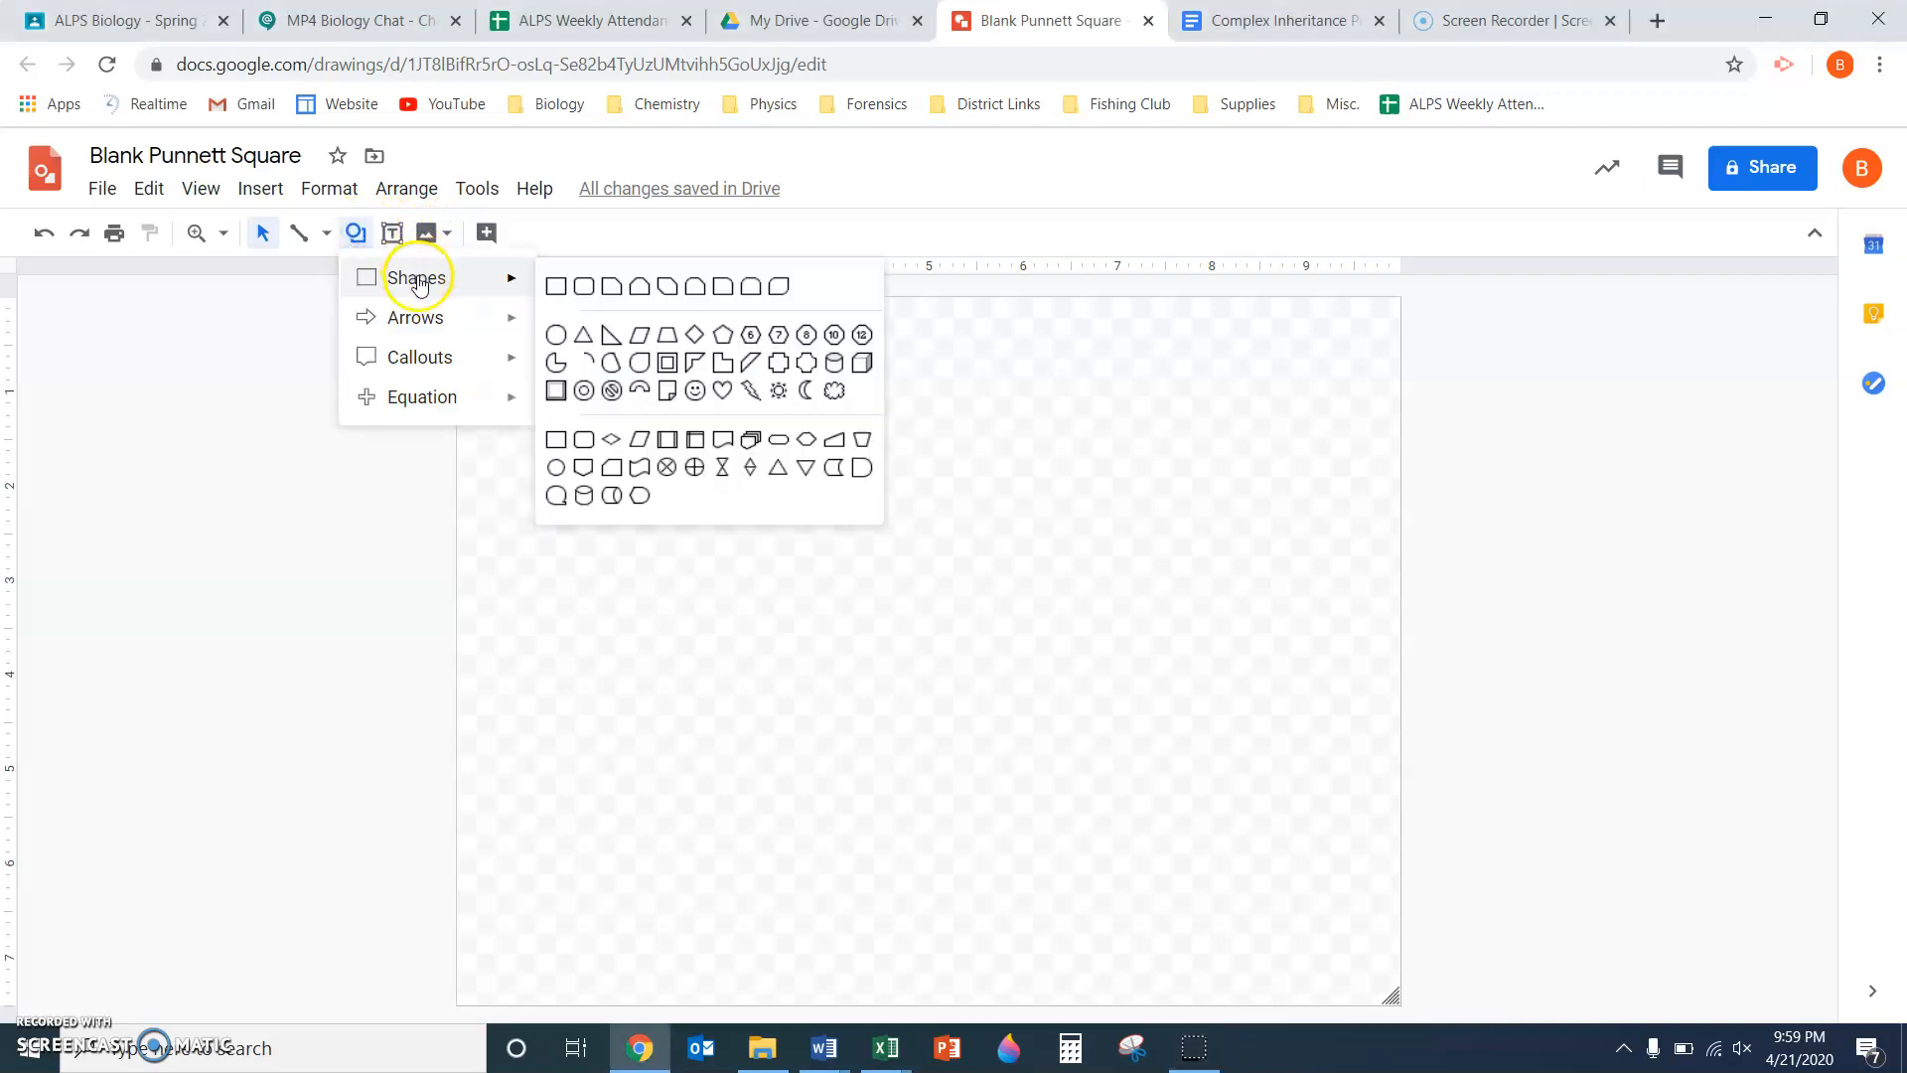
mouse_move(554, 286)
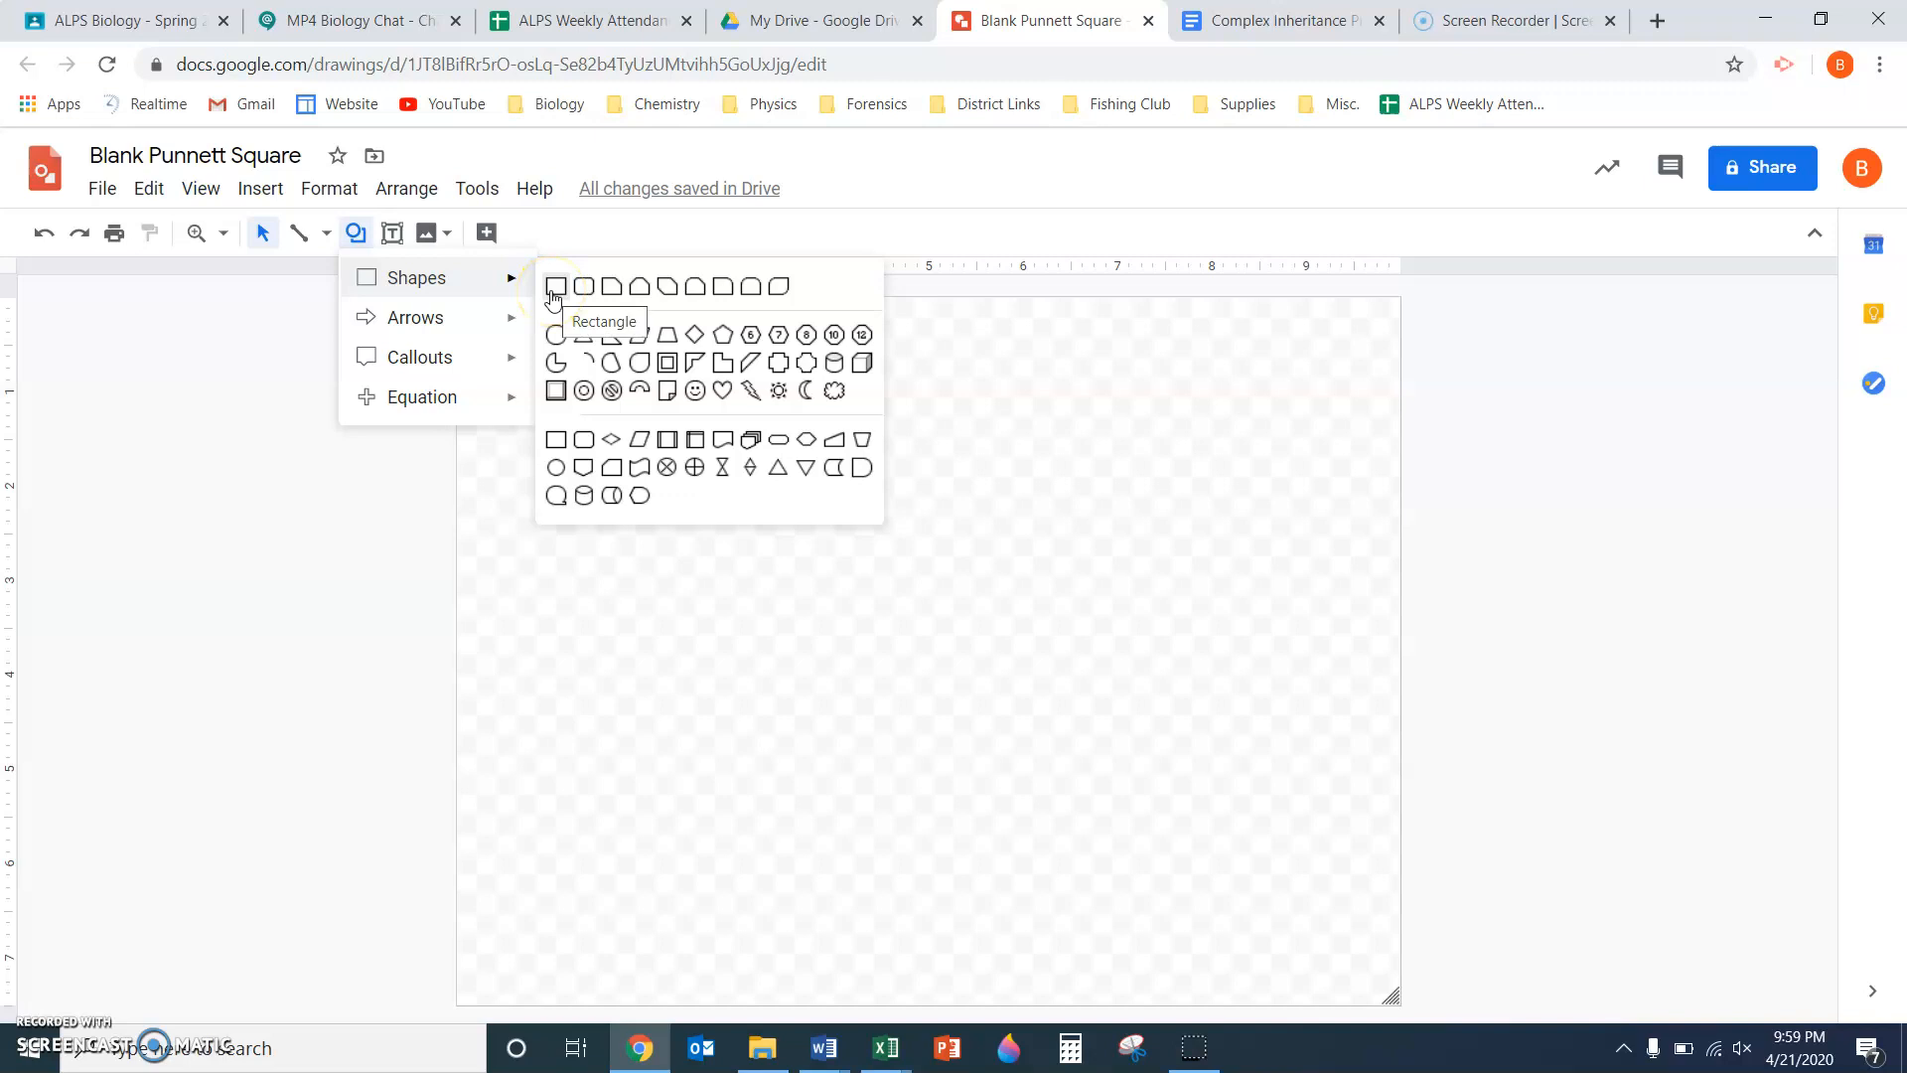
click(554, 286)
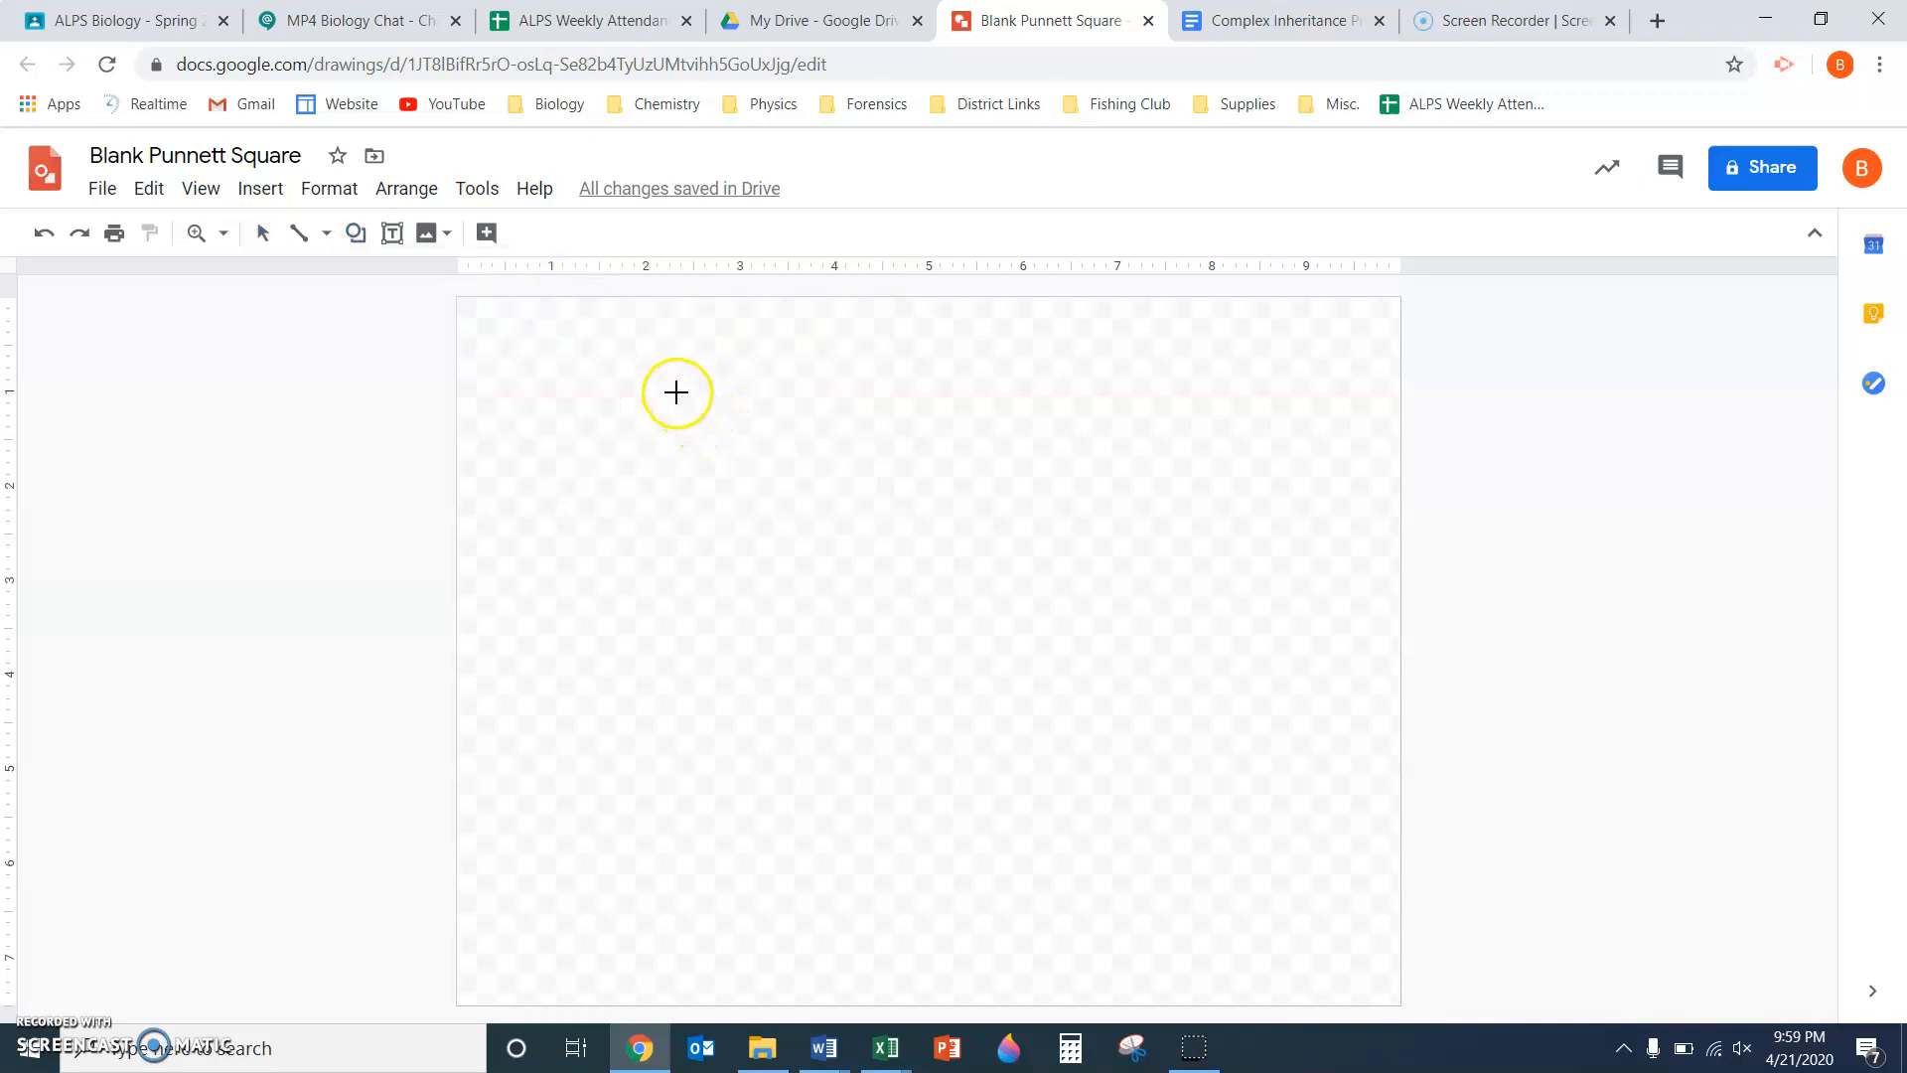
mouse_move(658, 377)
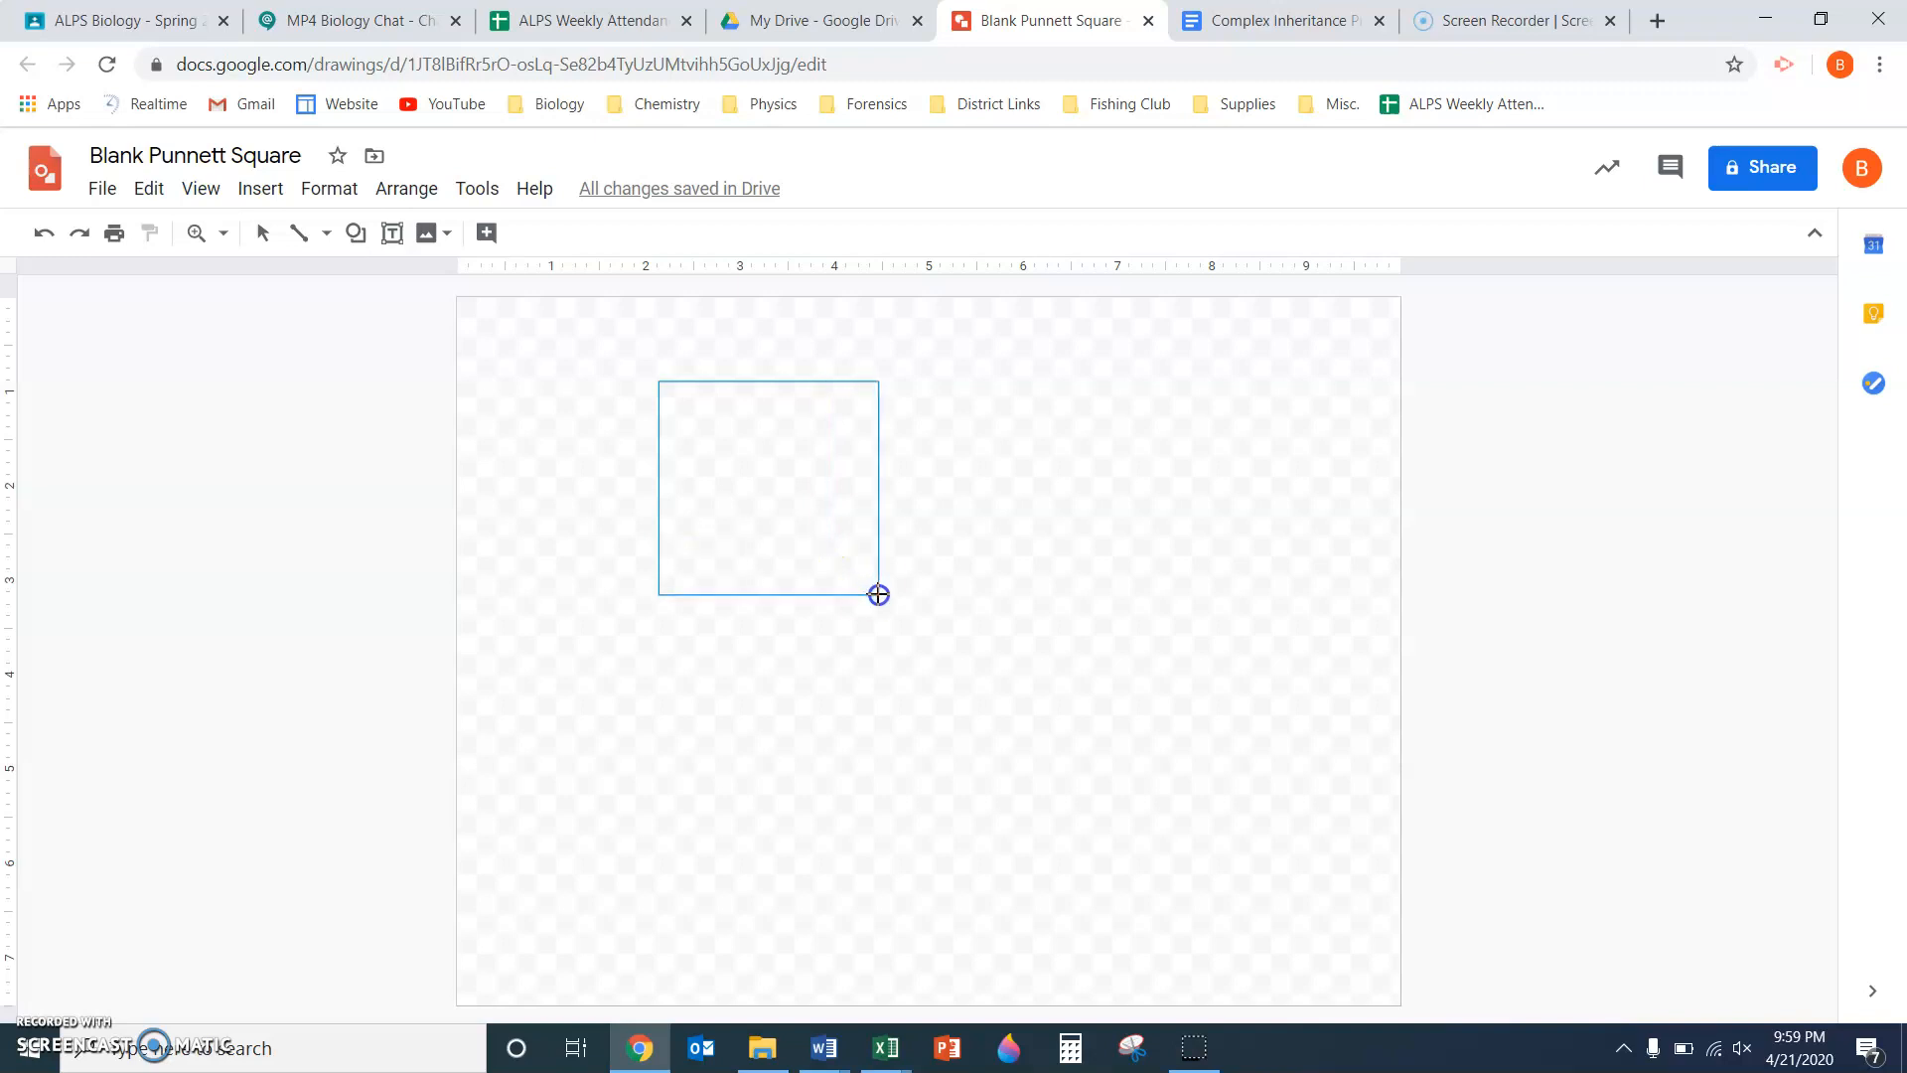
click(766, 487)
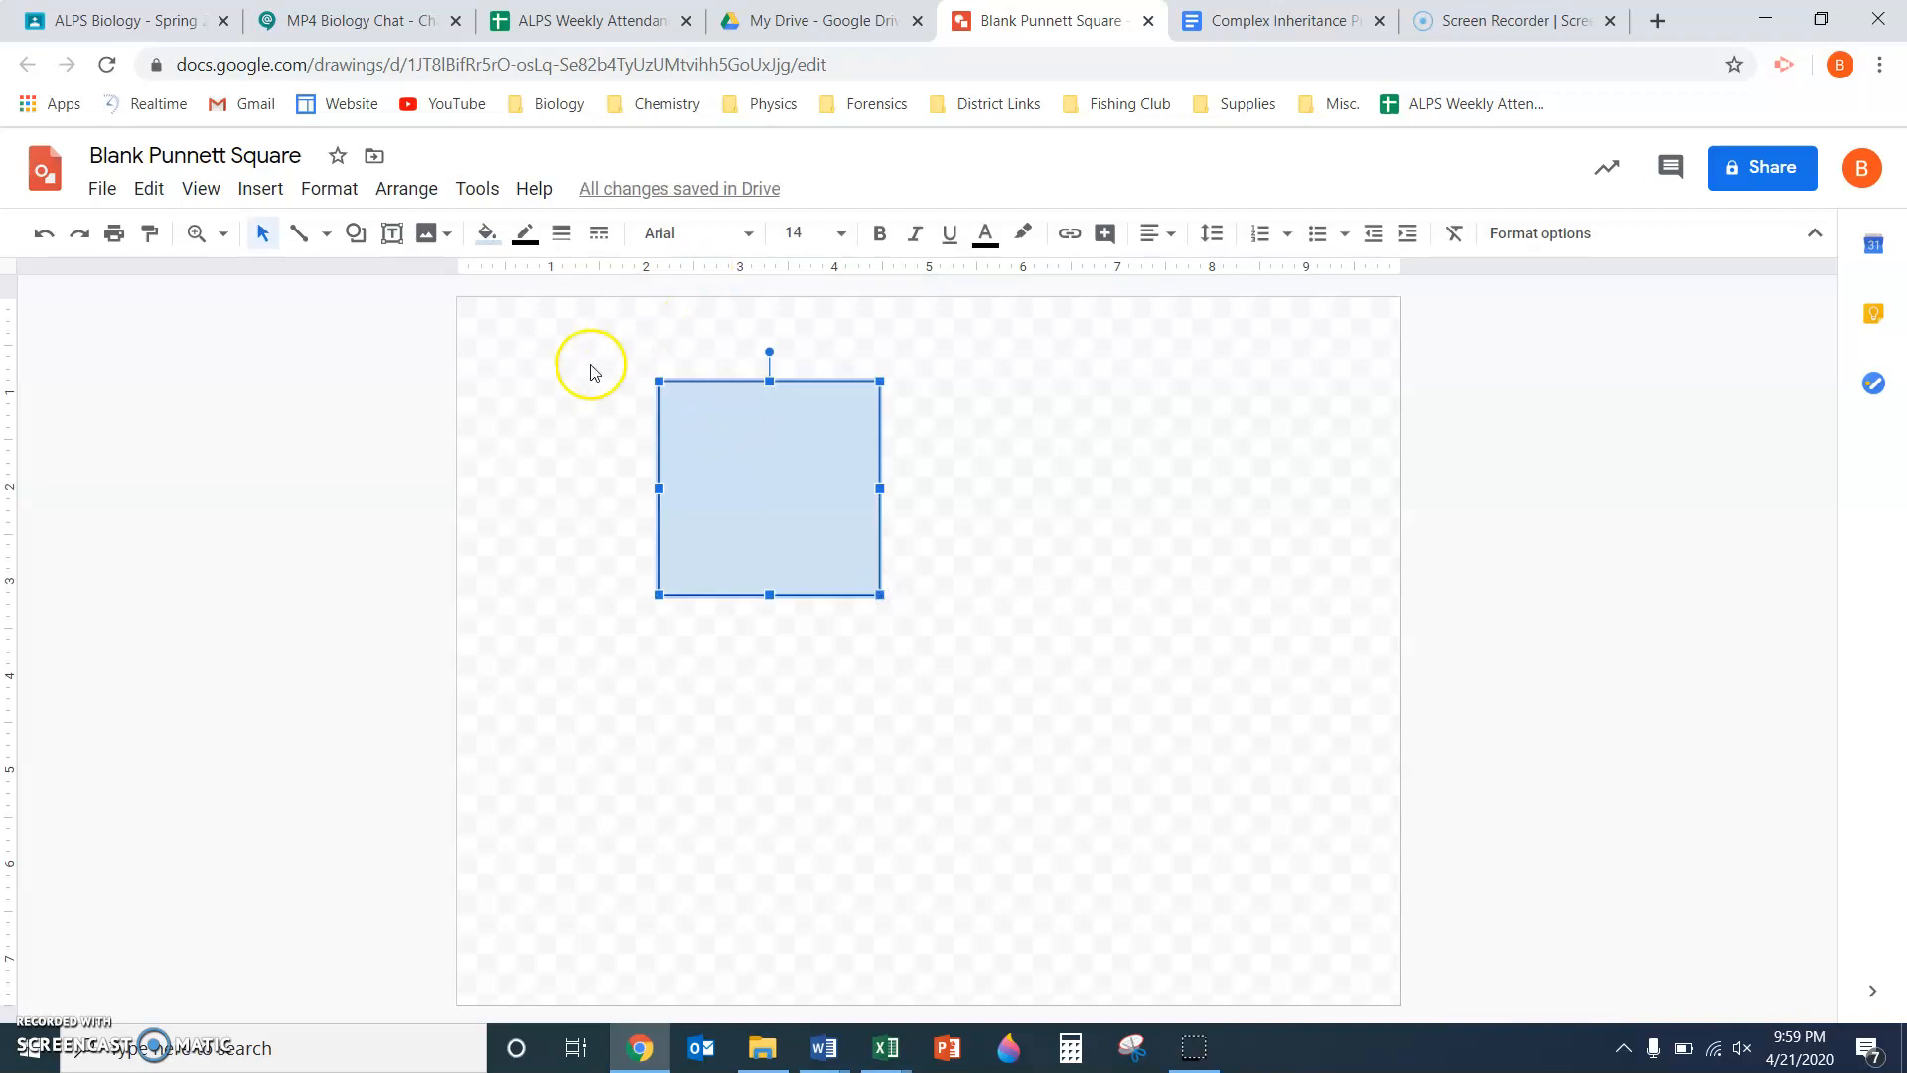
click(485, 233)
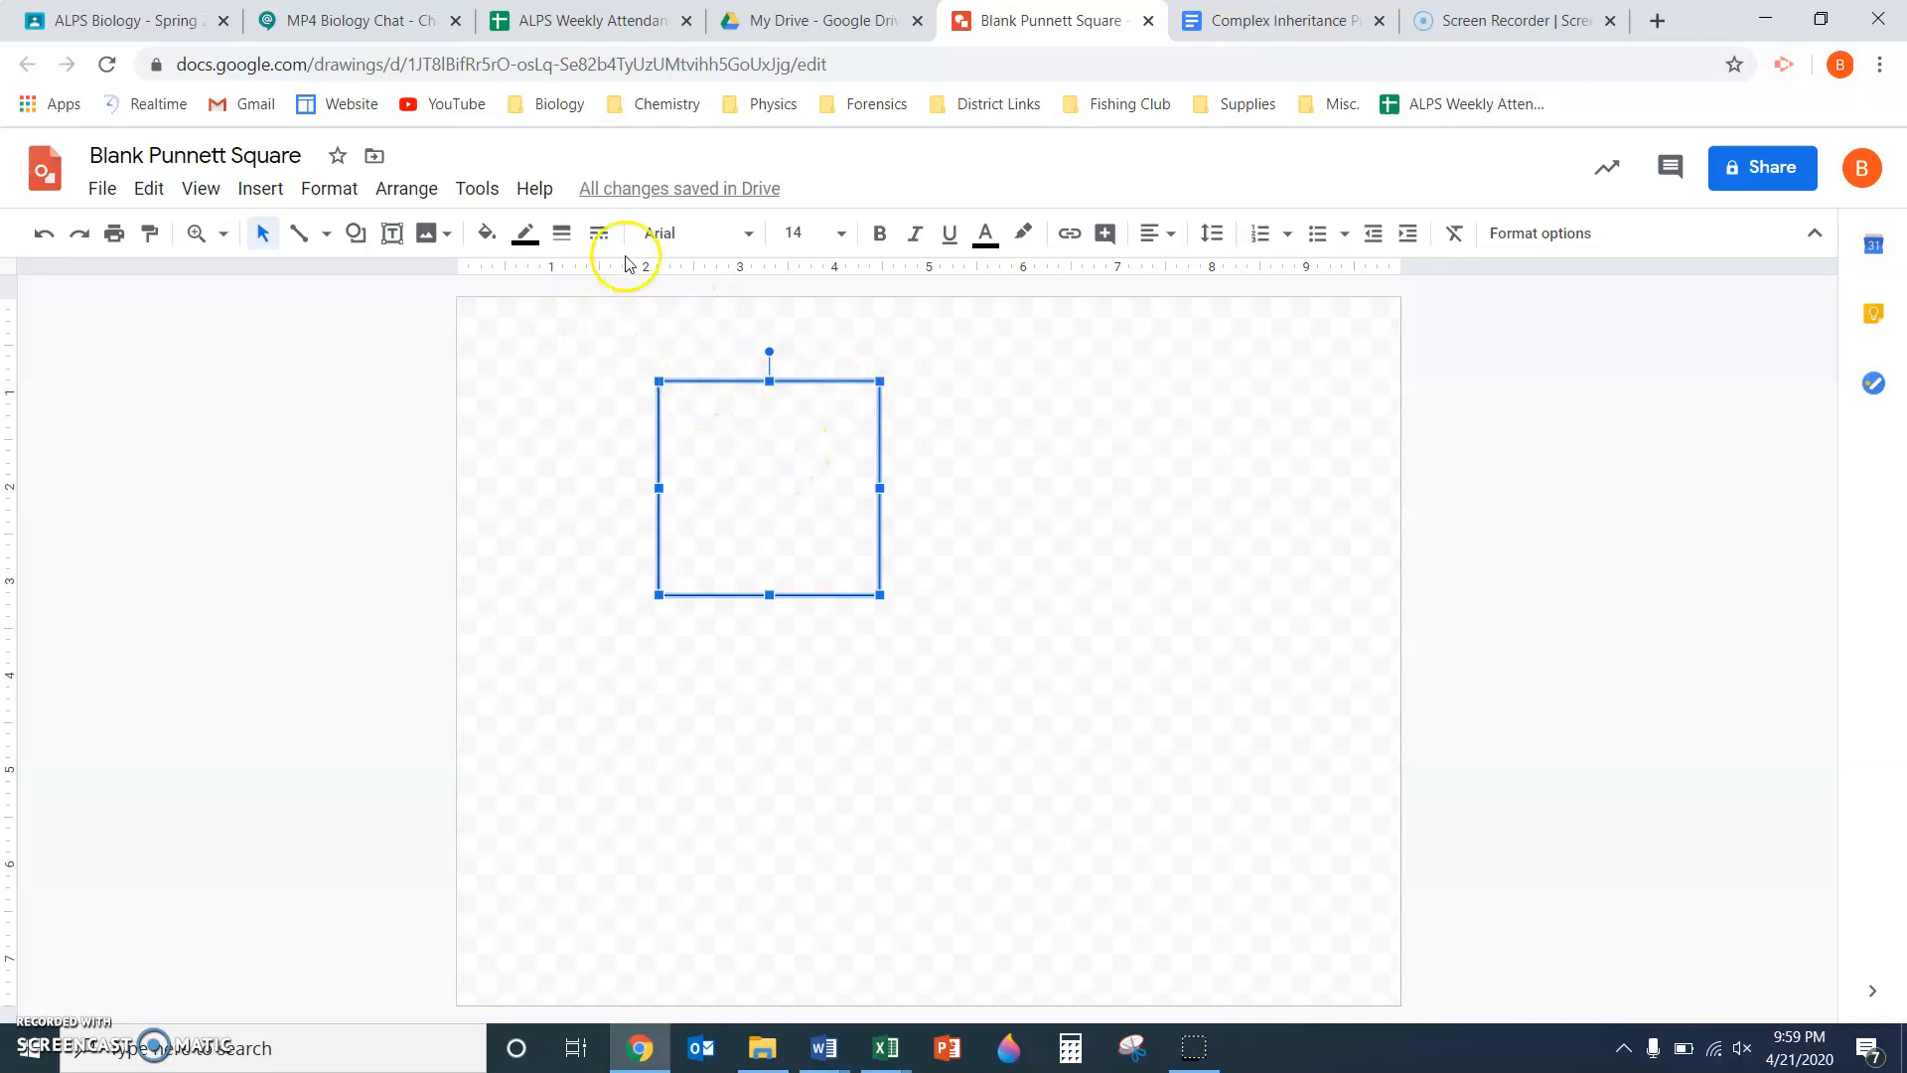
mouse_move(560, 232)
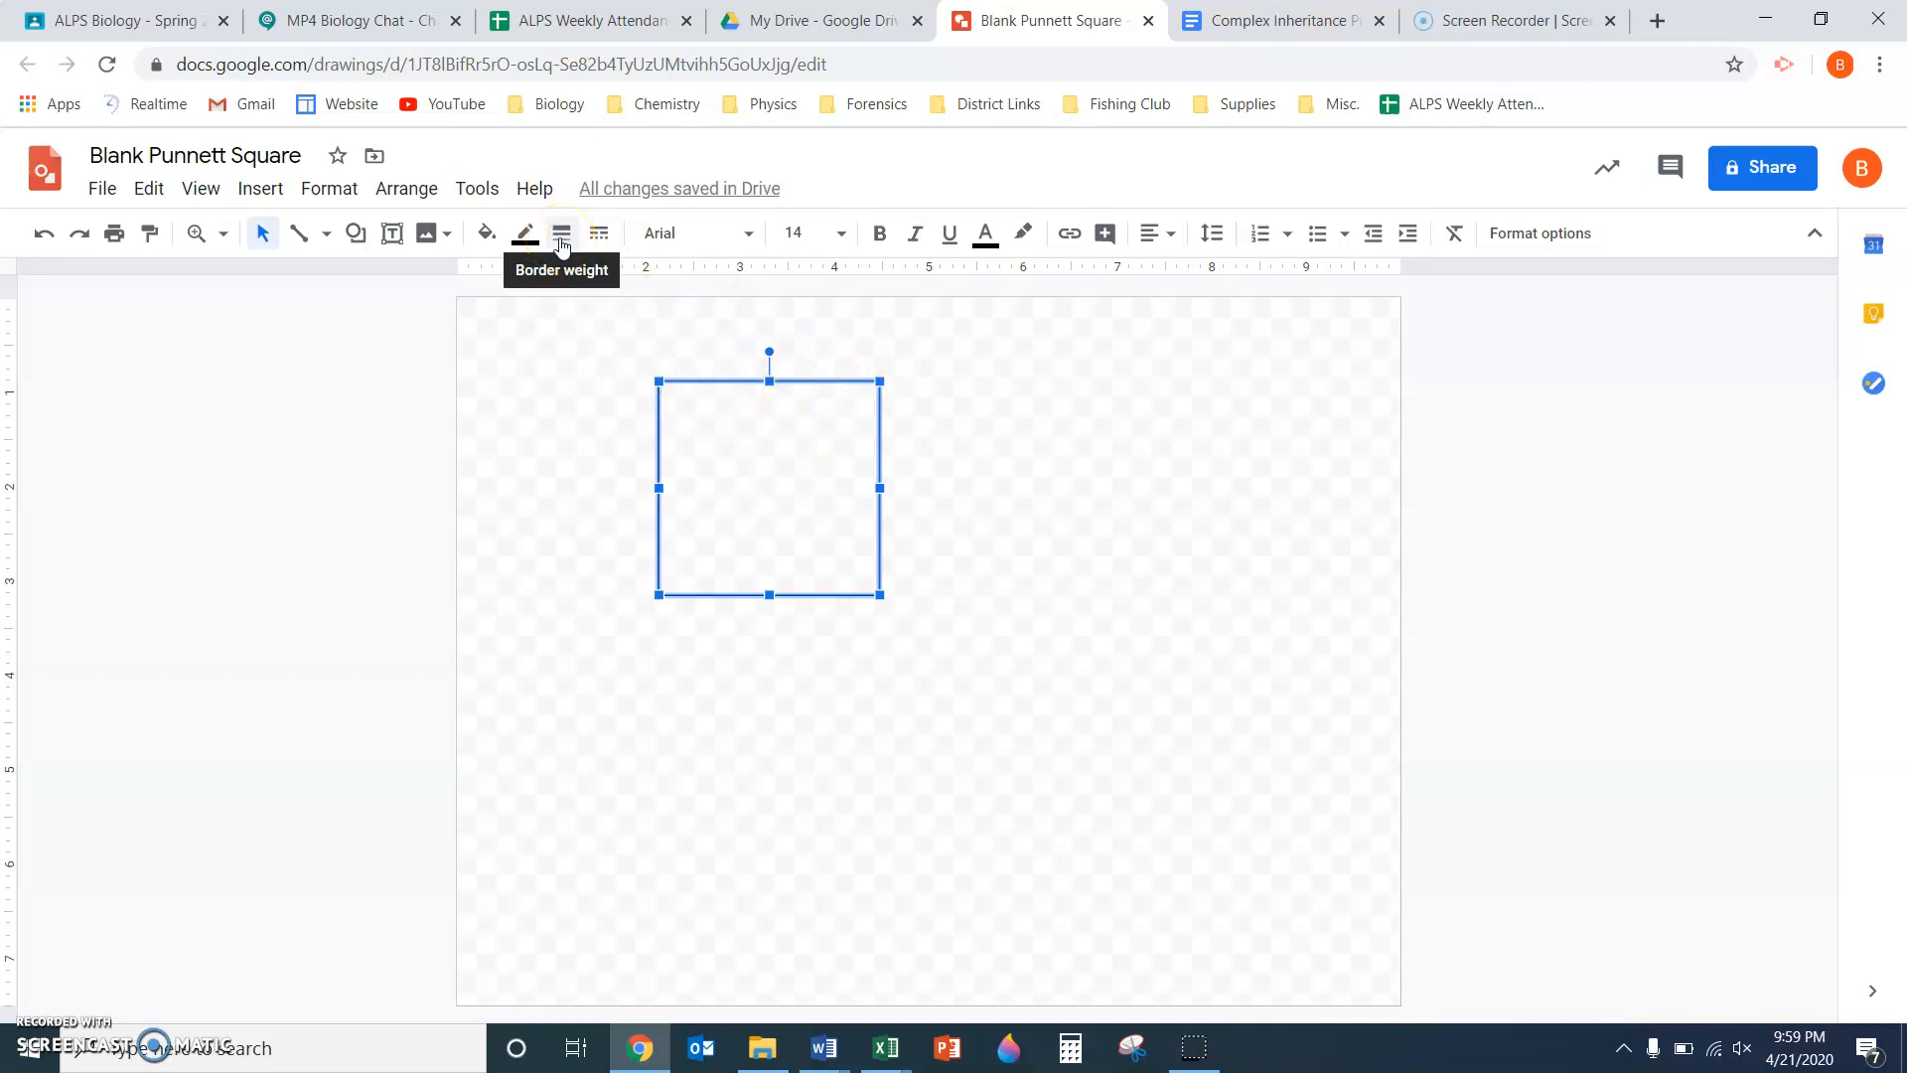
click(560, 233)
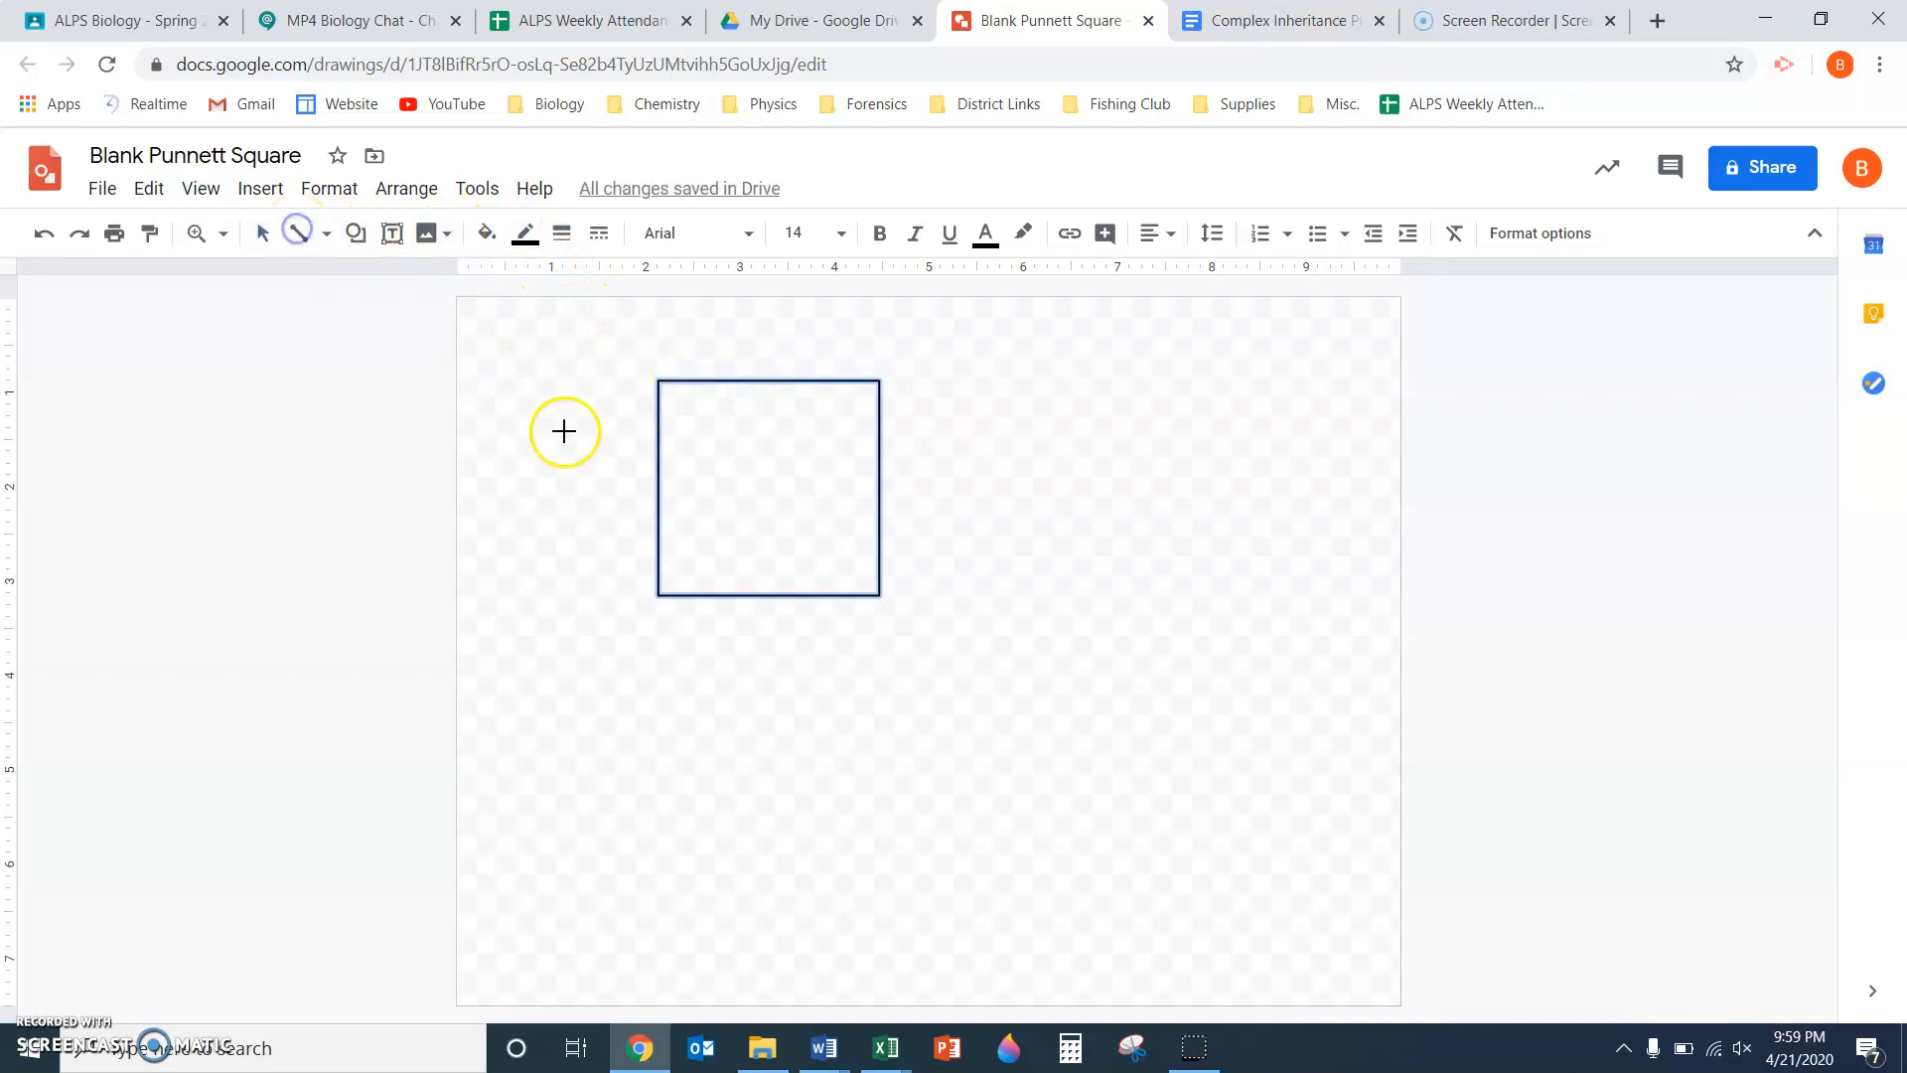
Divide the square into four cells with thick vertical and horizontal lines, removing the stray diagonal
click(767, 489)
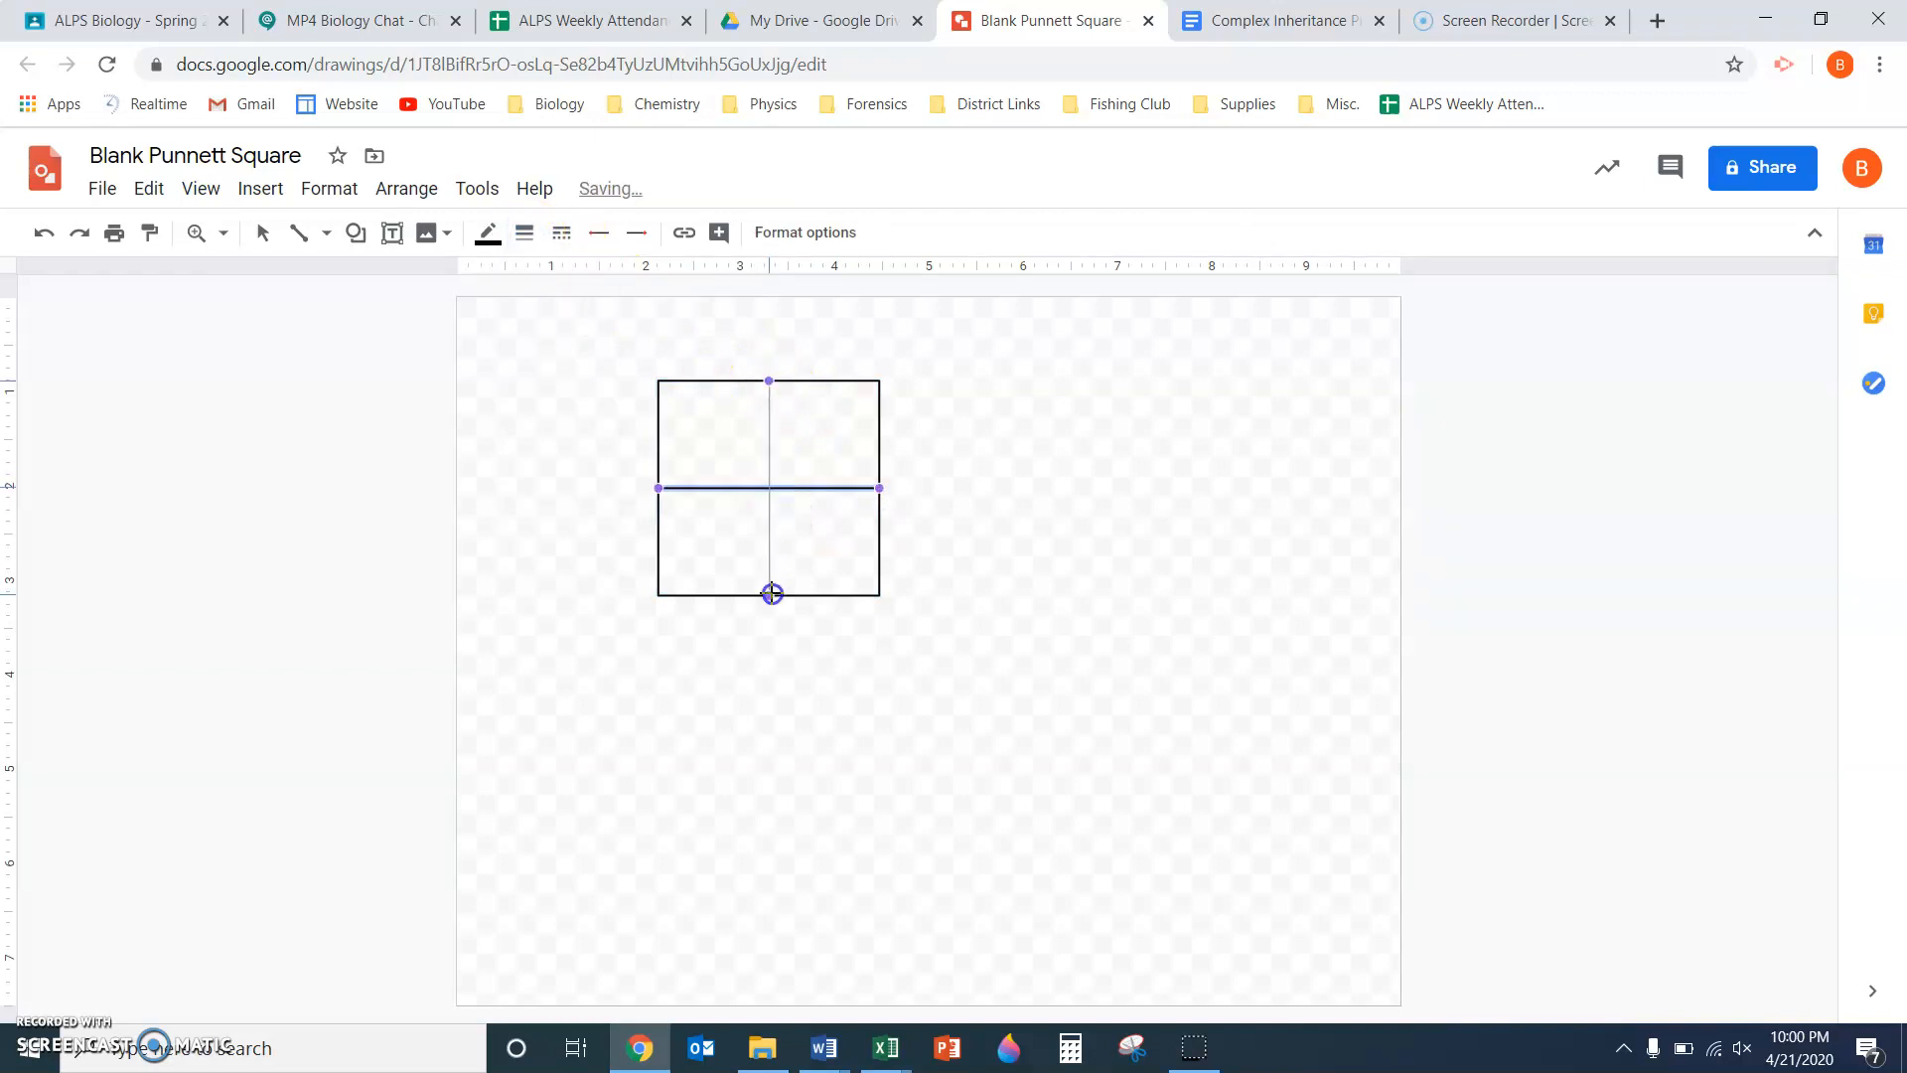
click(524, 232)
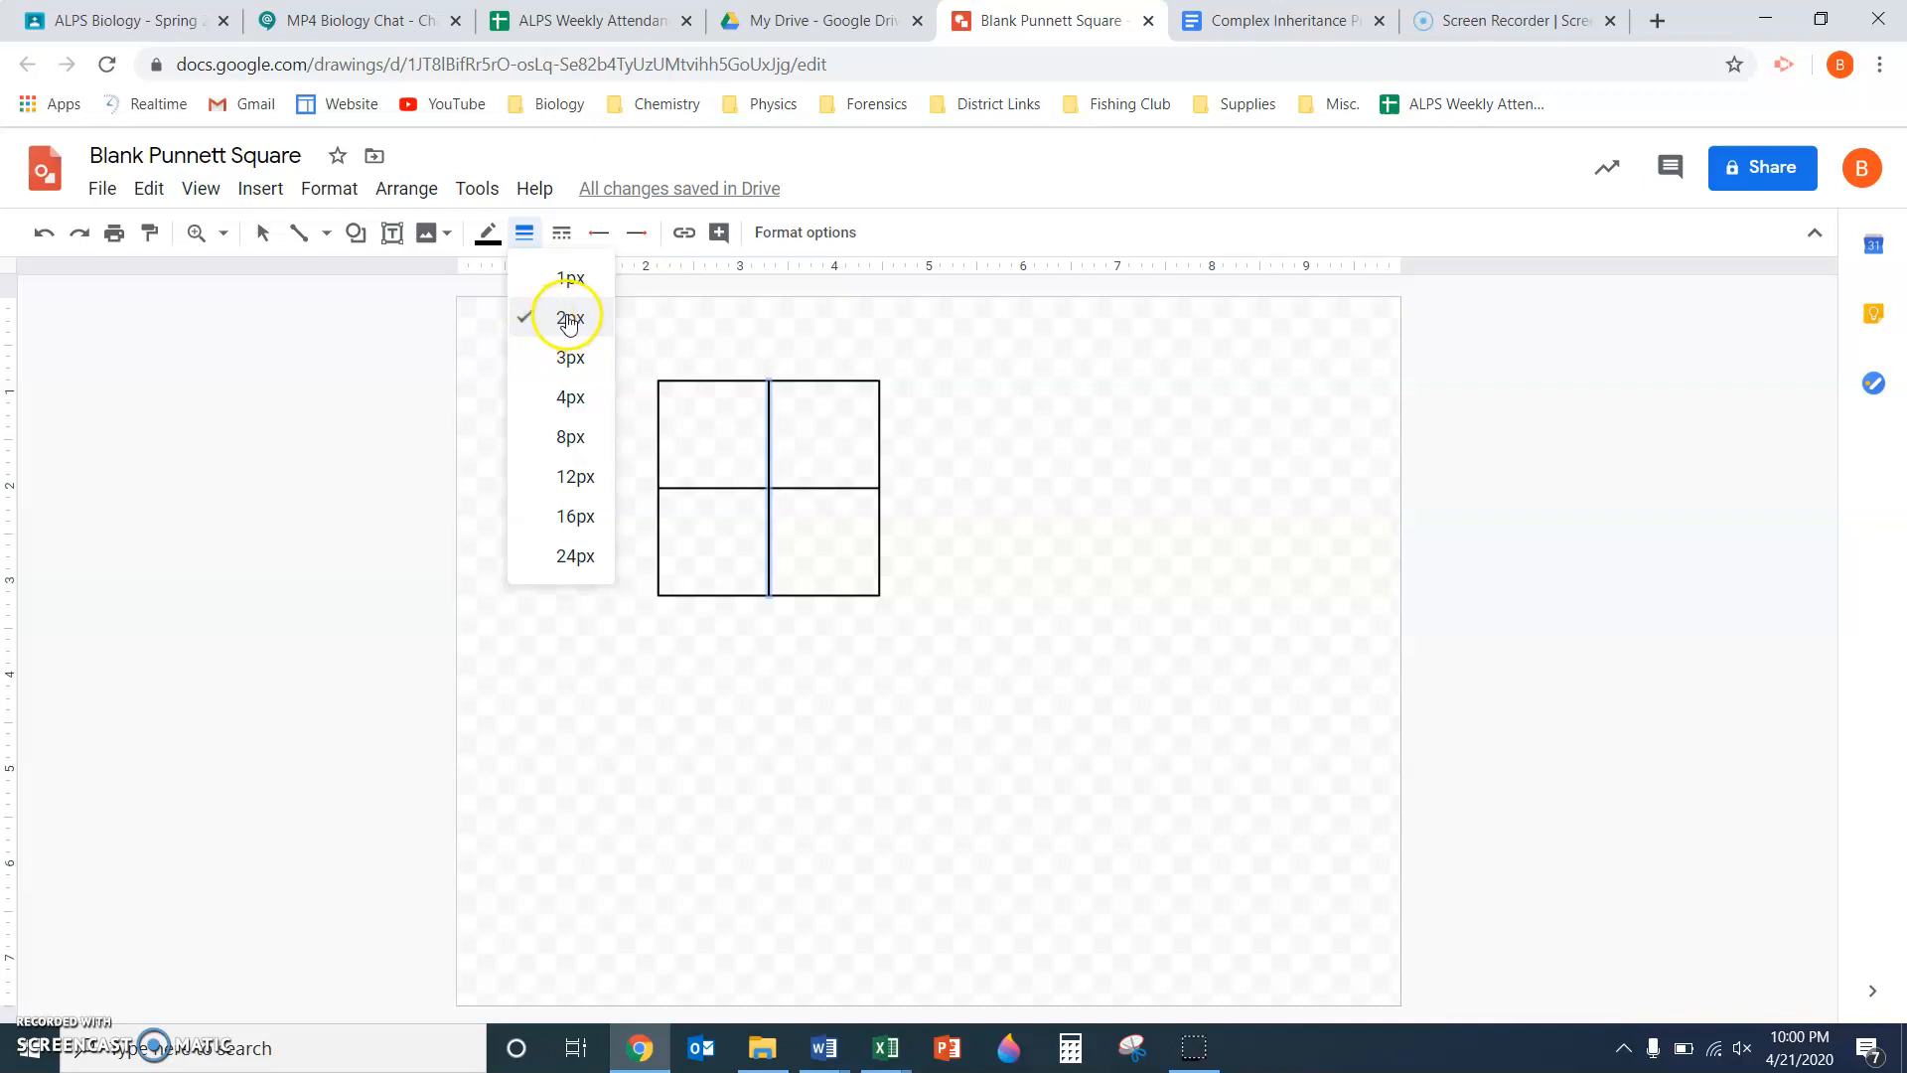
mouse_move(938, 463)
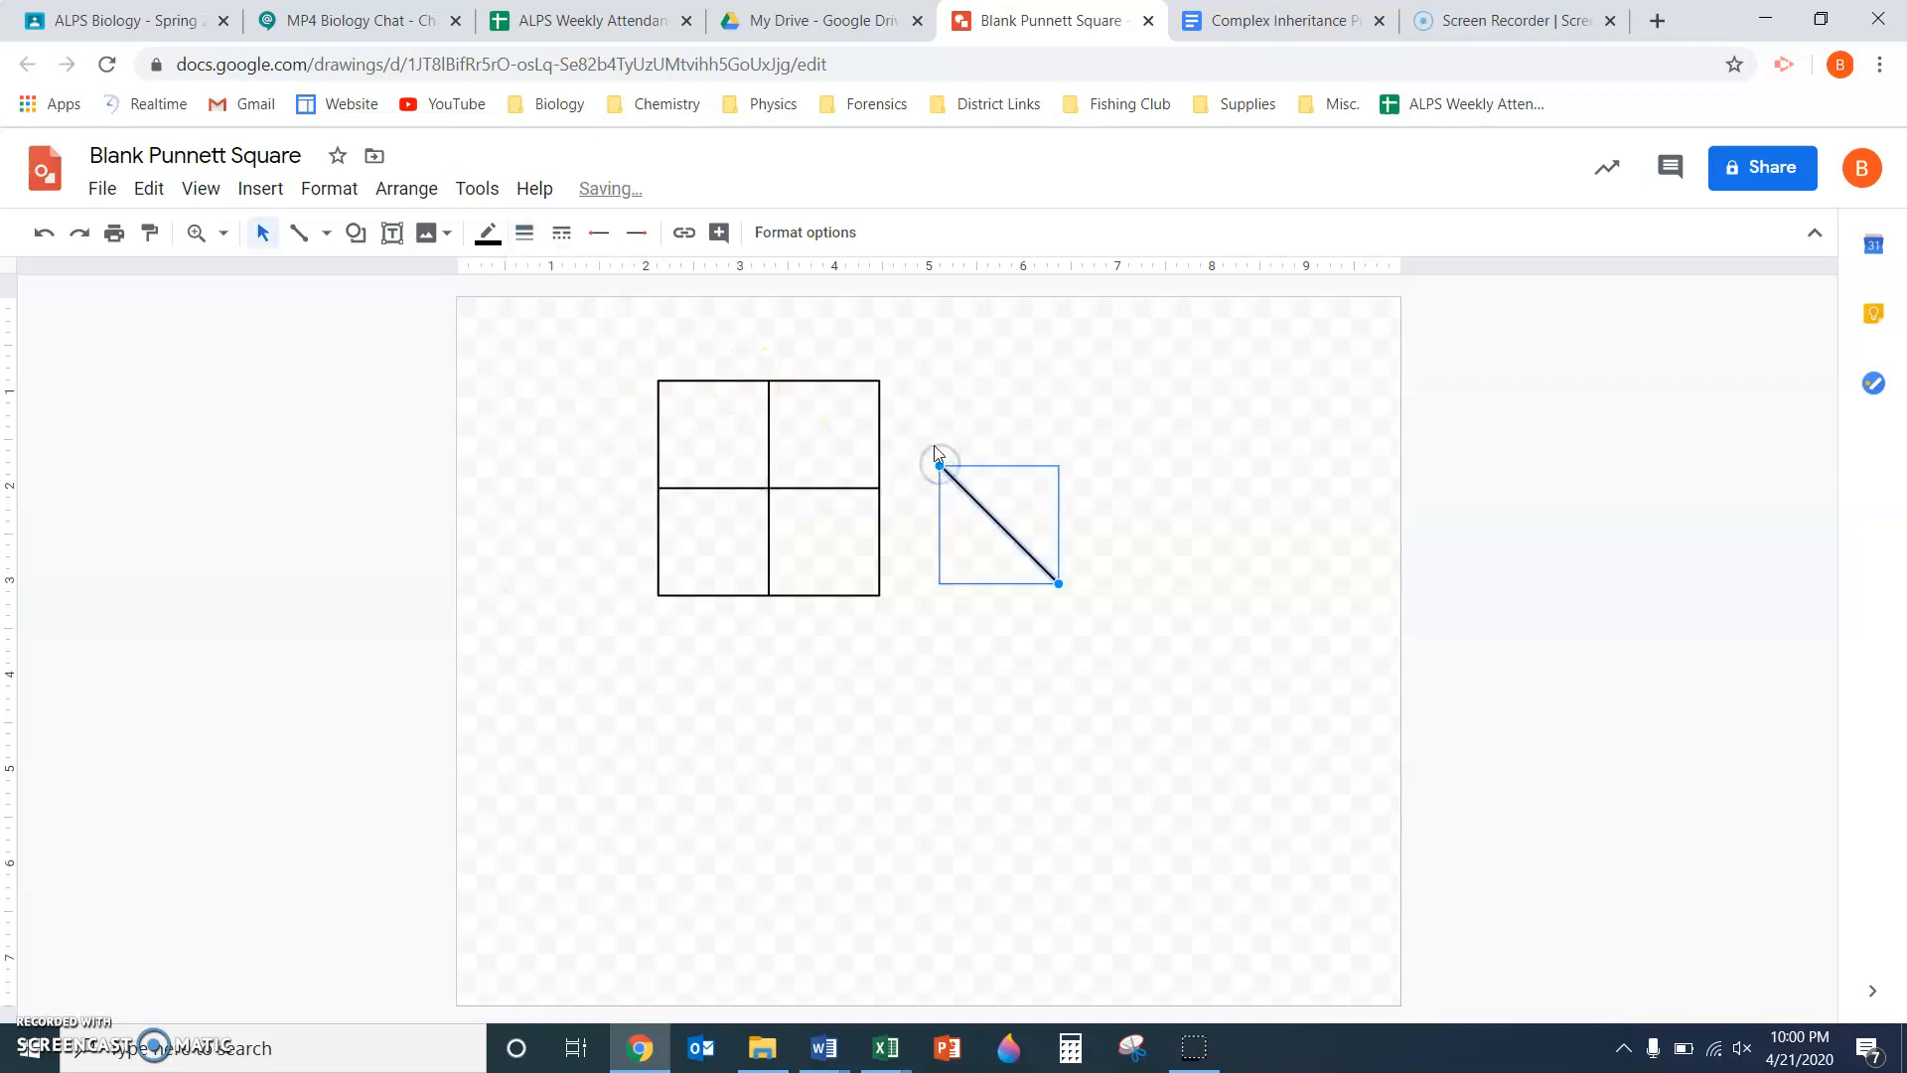
key(Delete)
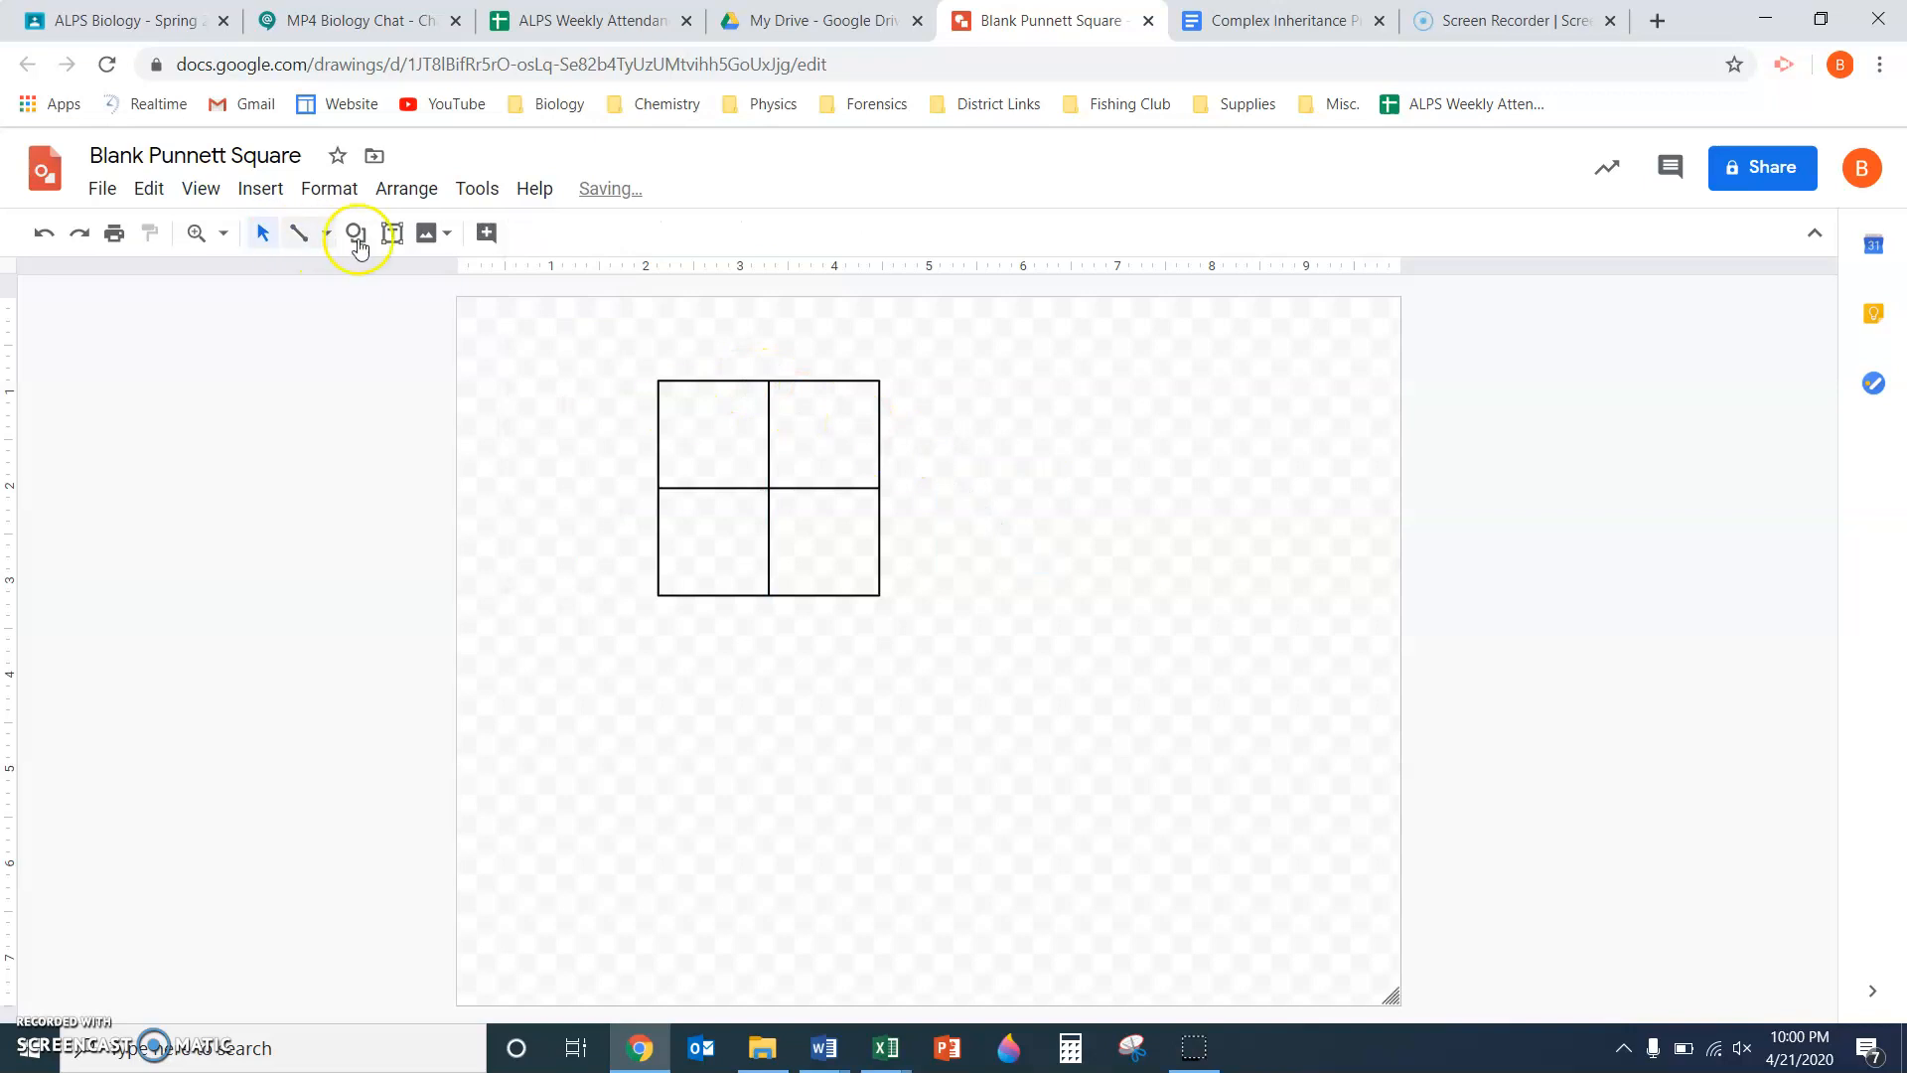
mouse_move(391, 235)
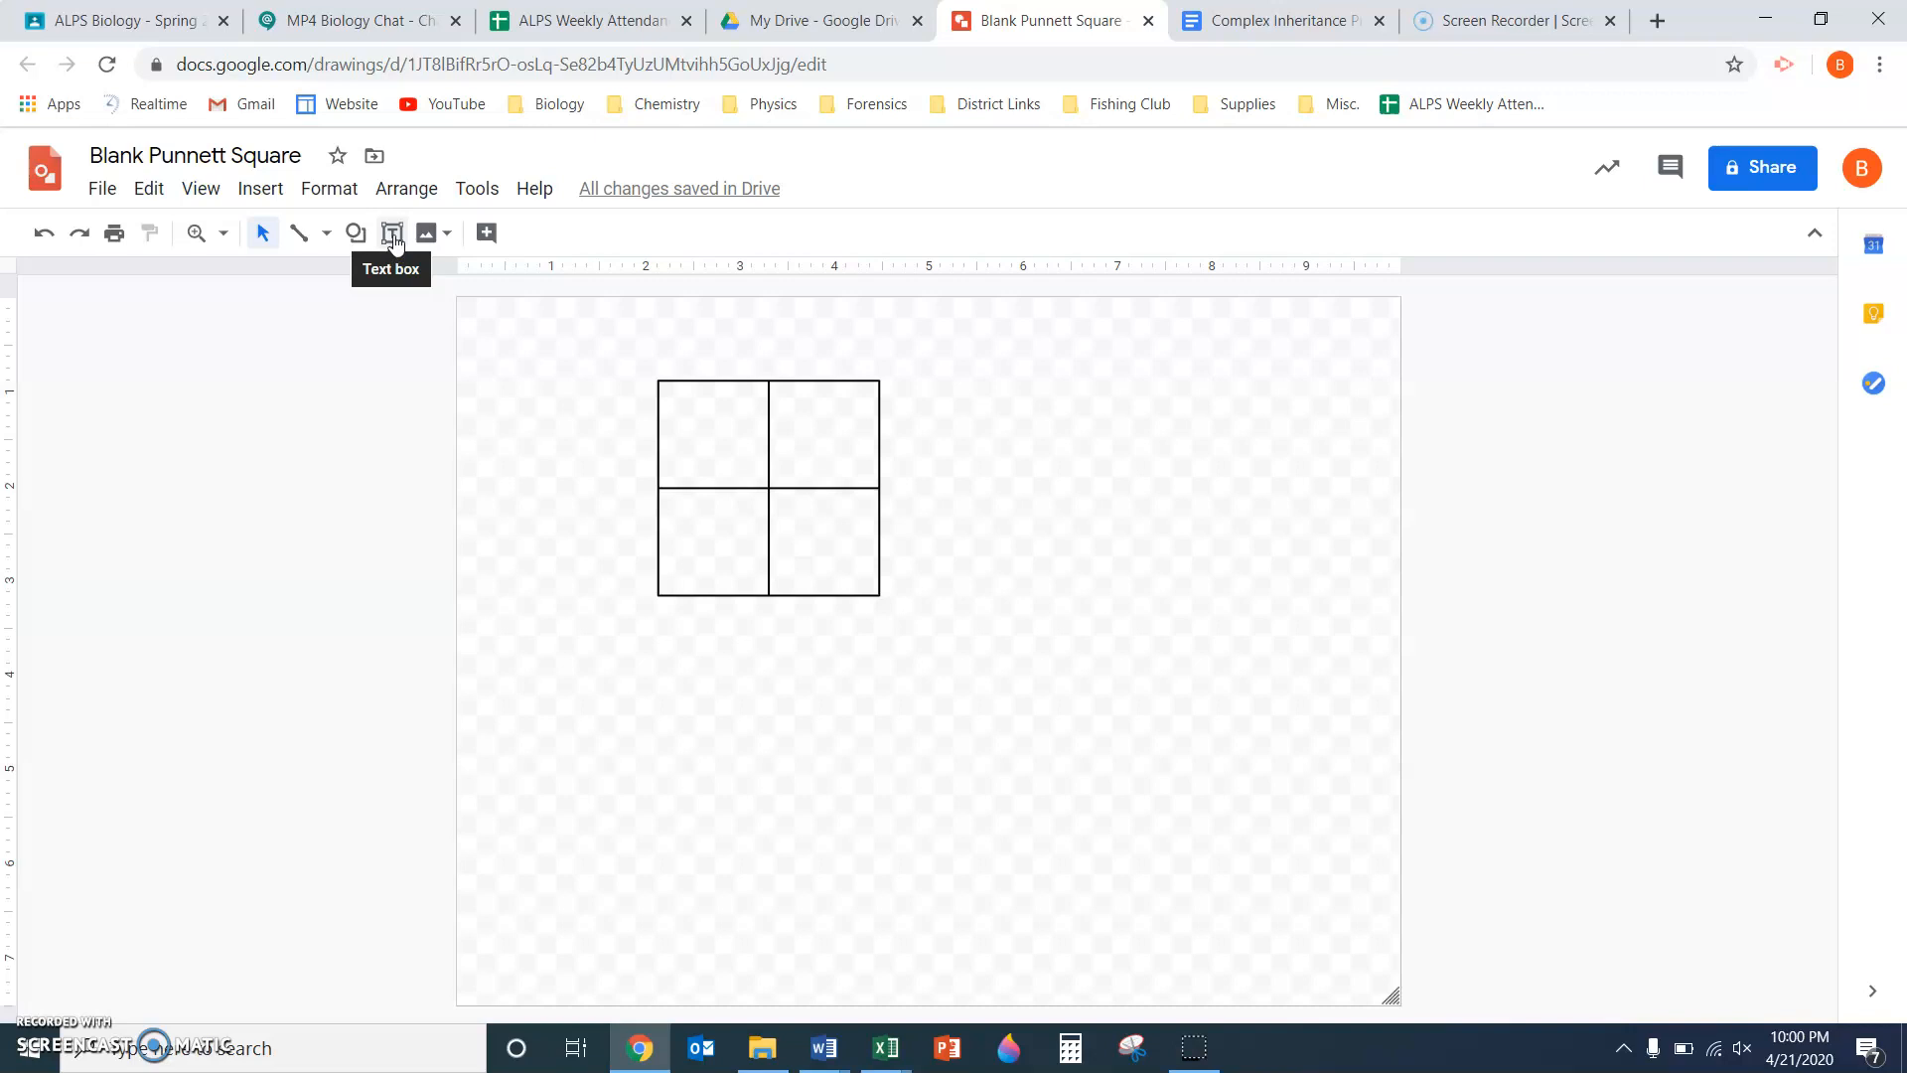
Add a narrow text box reading 'B' above the top-left cell at font size 24
click(392, 232)
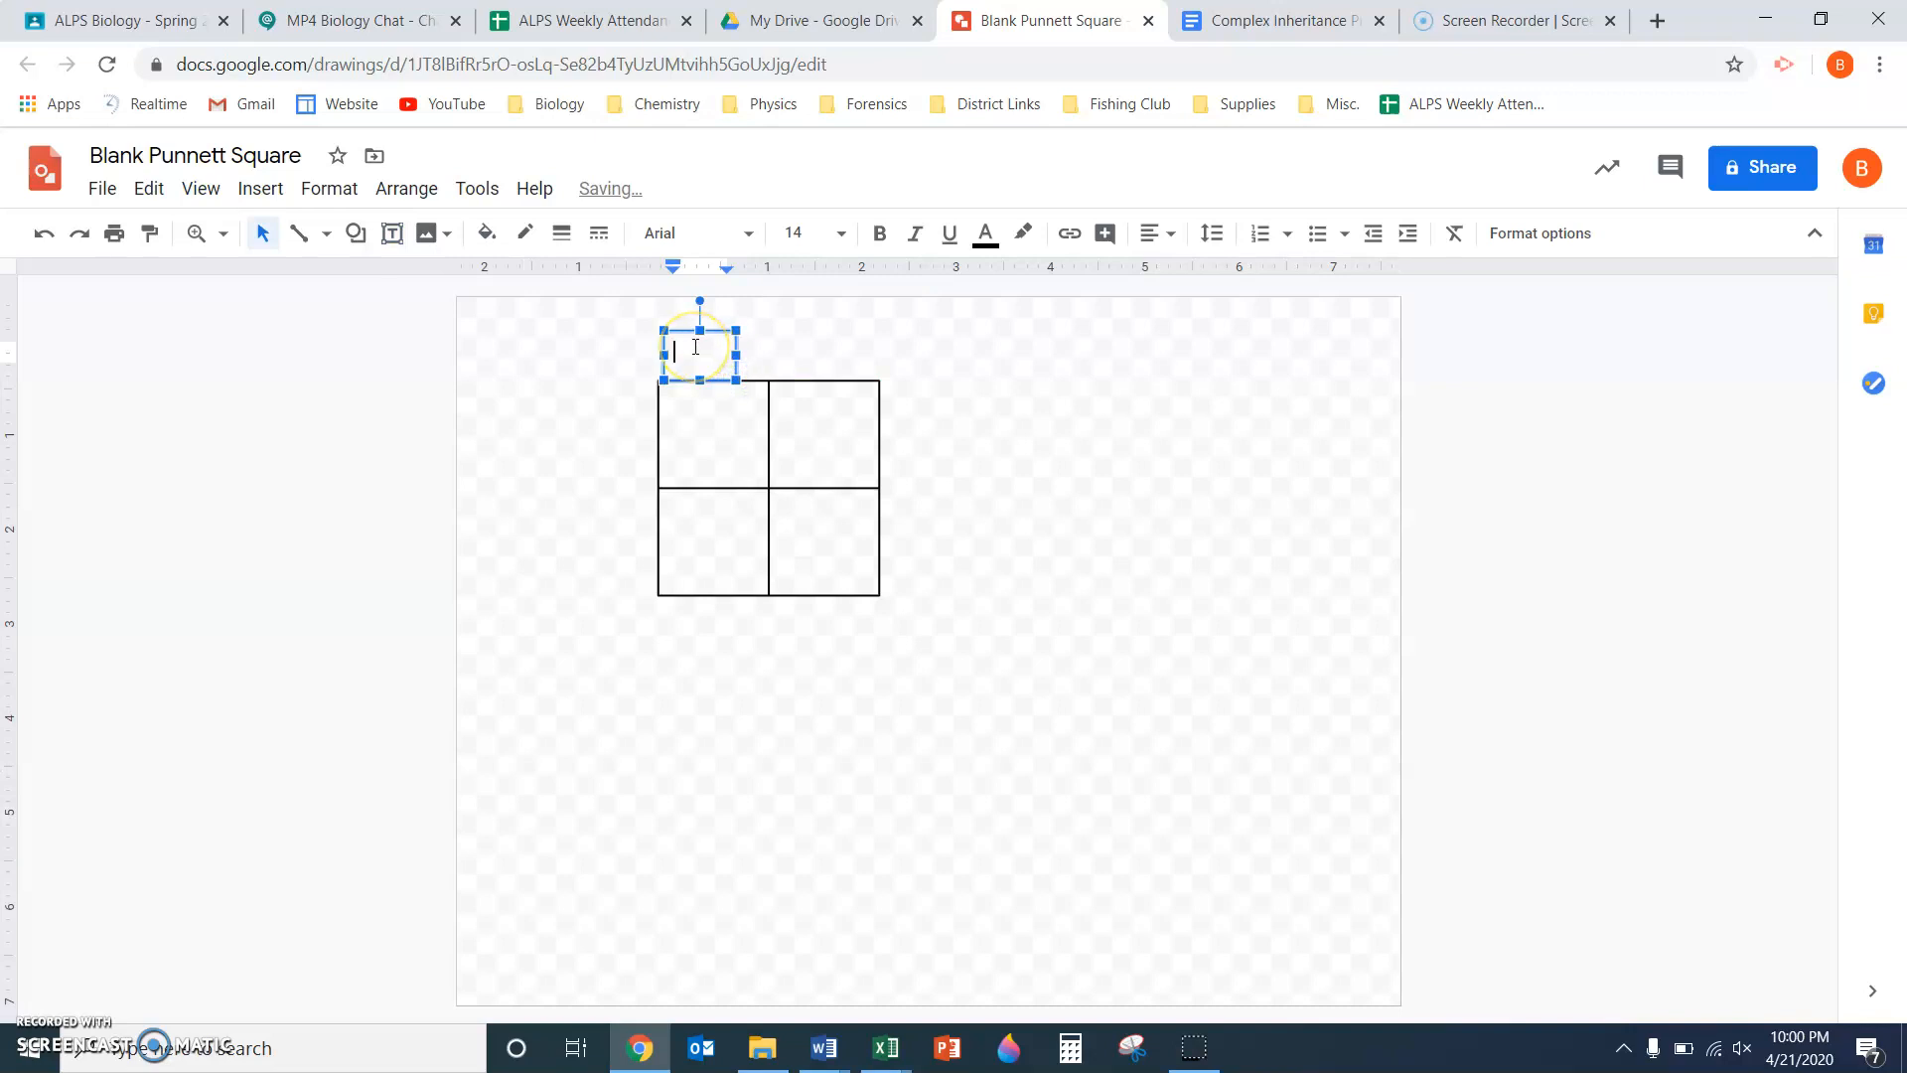
text(B)
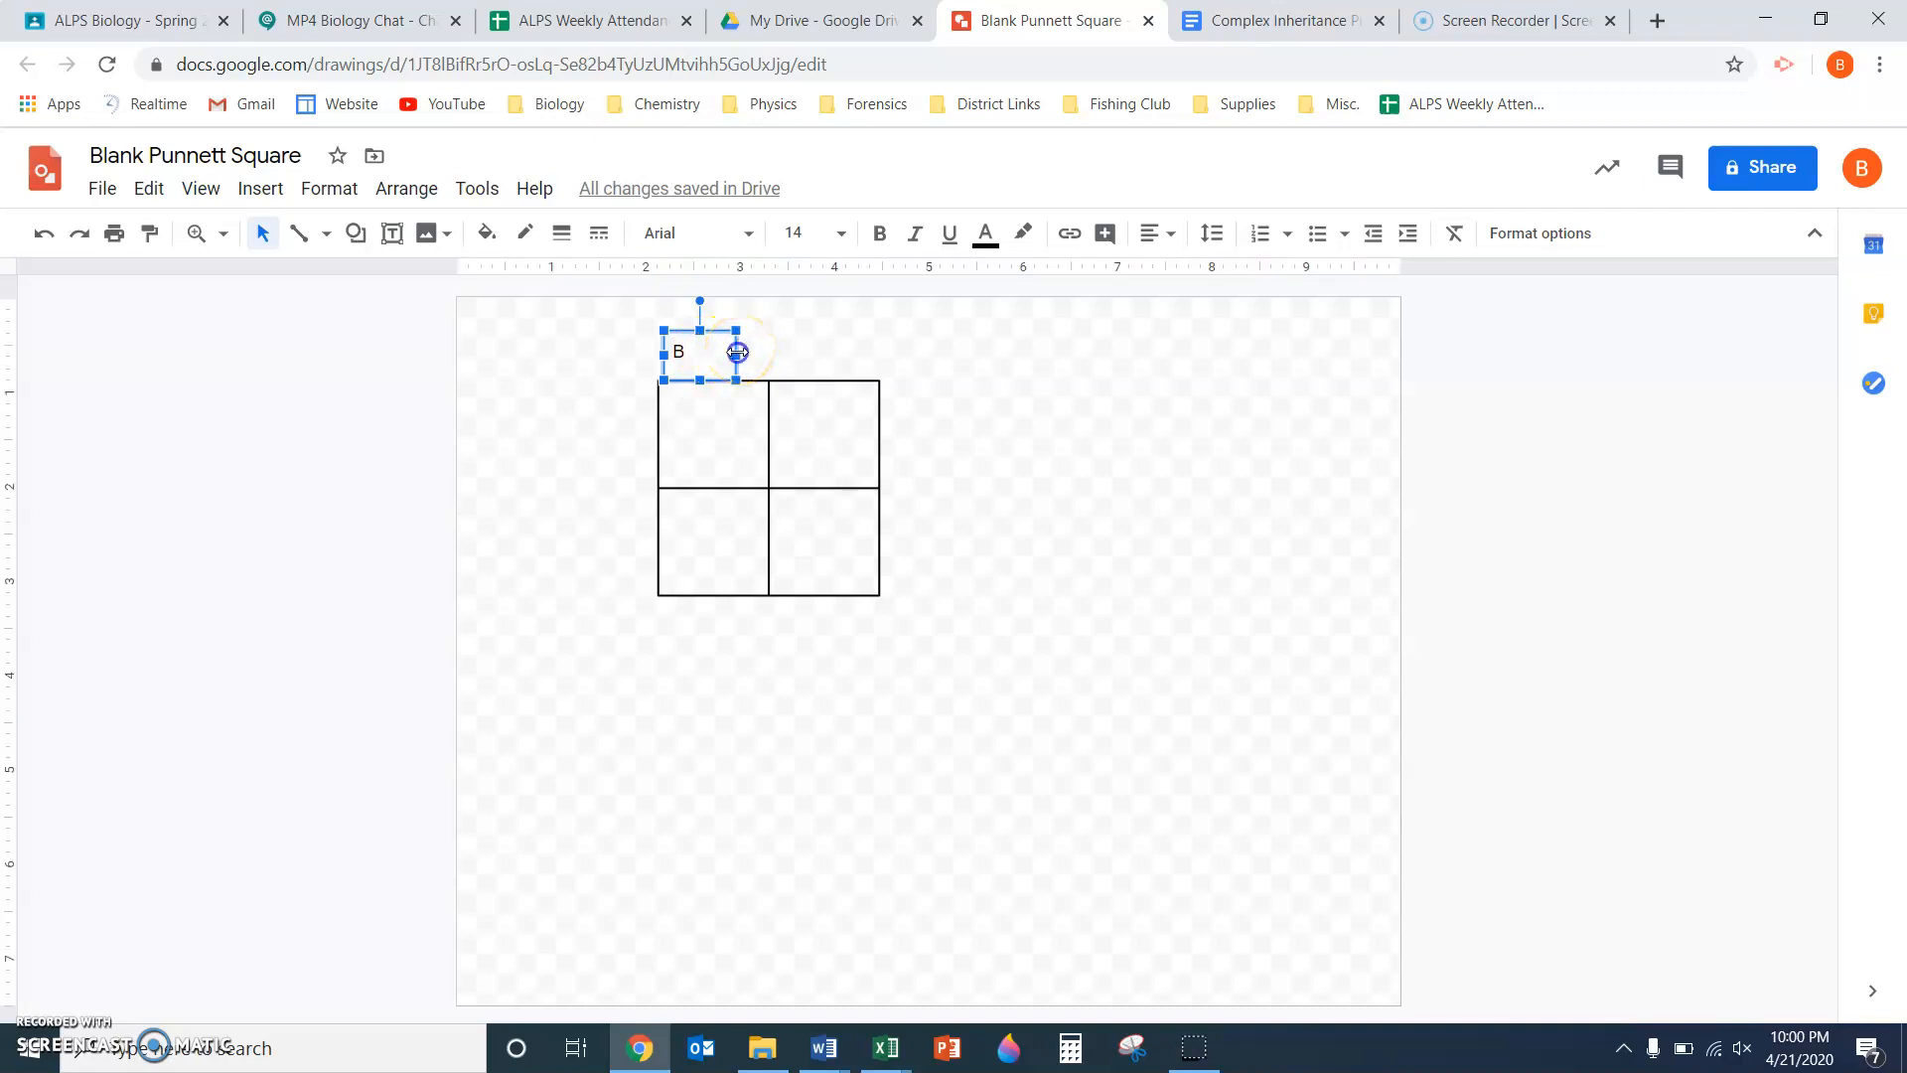
drag(739, 352, 698, 355)
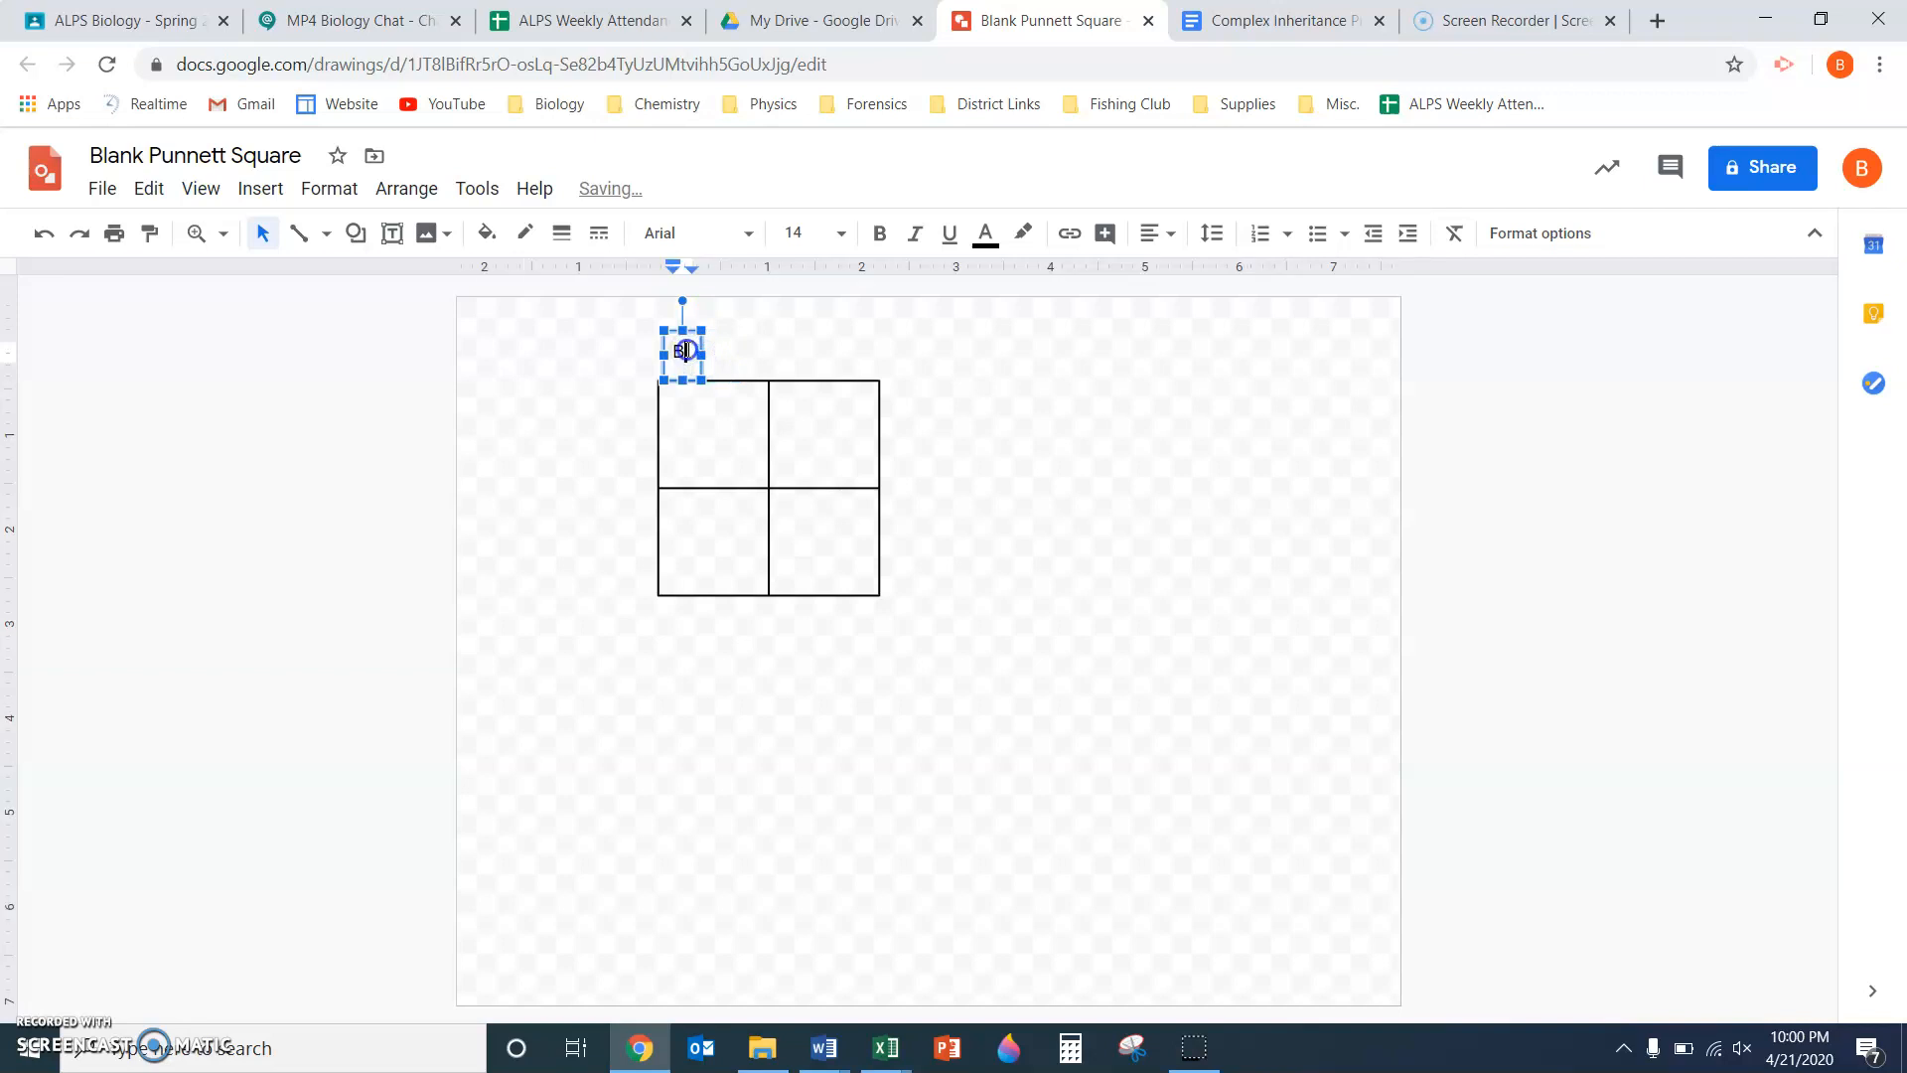
click(839, 233)
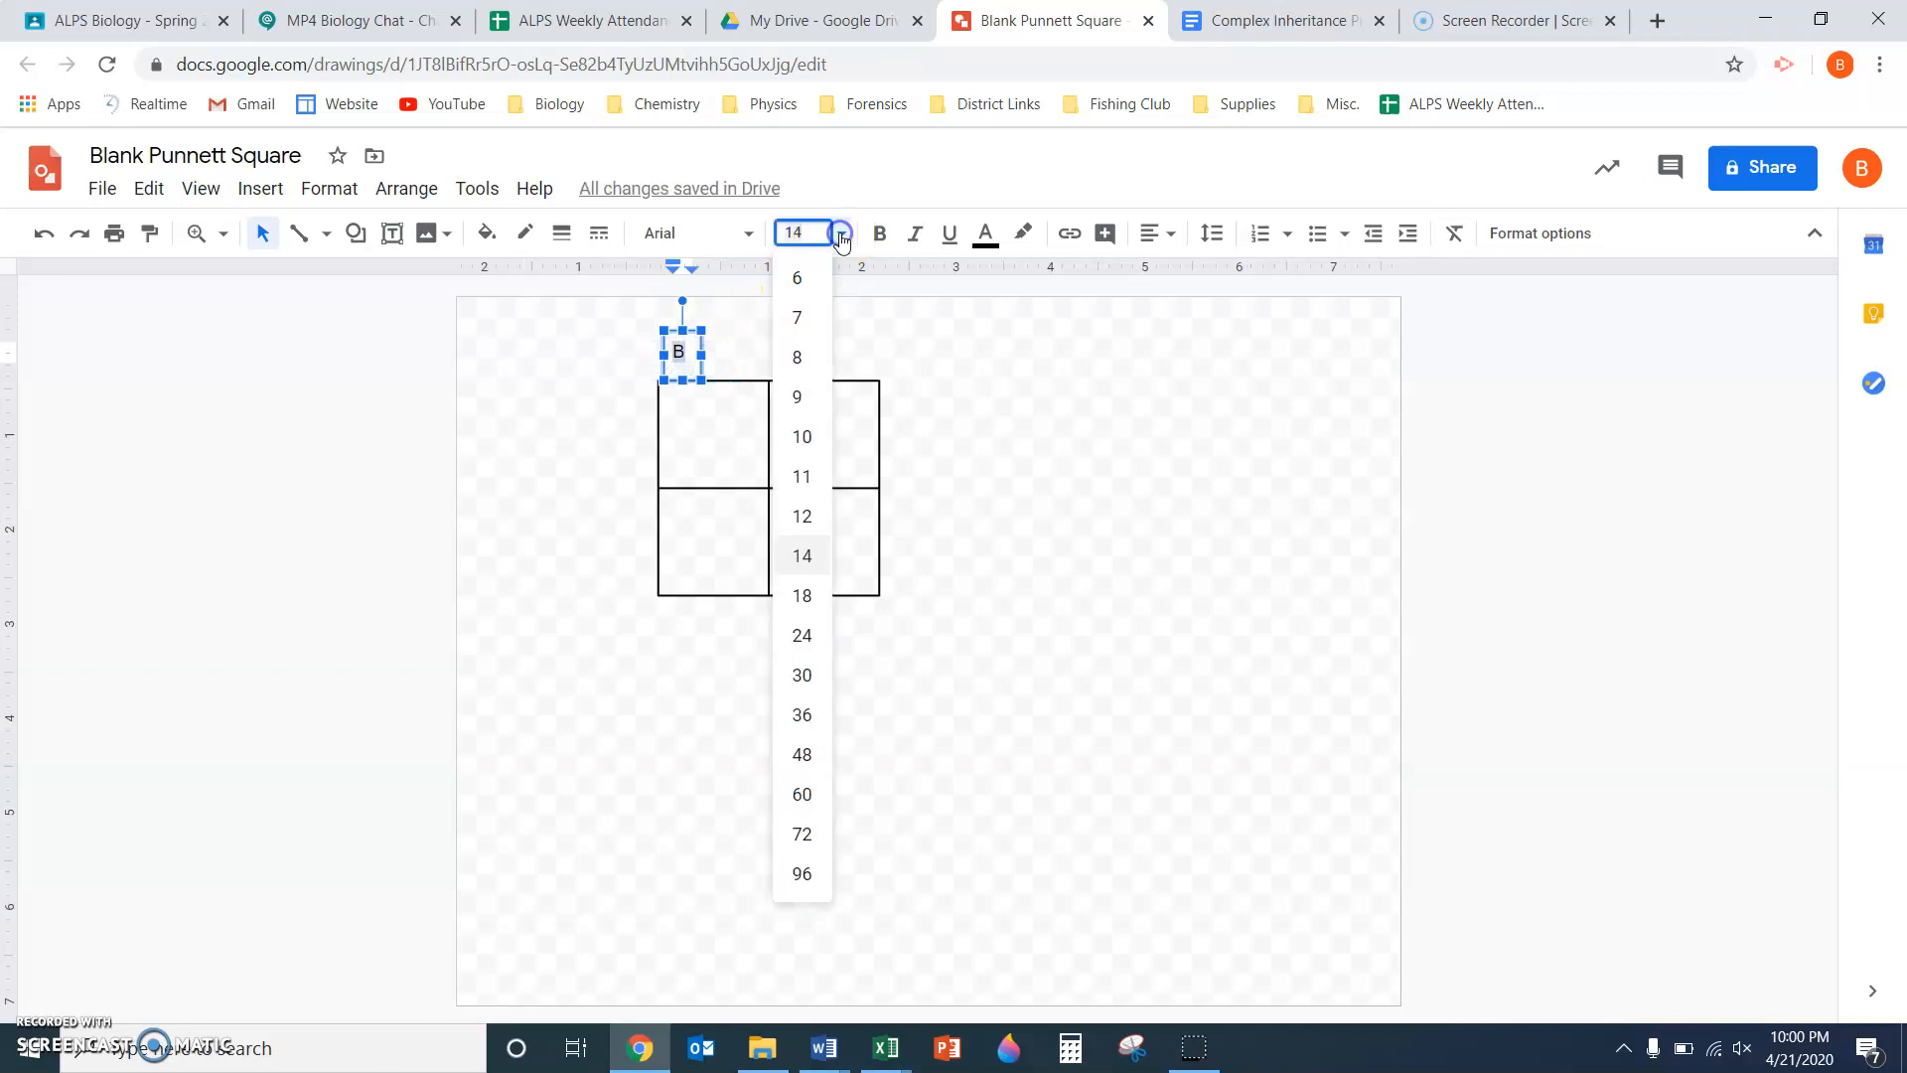
mouse_move(802, 594)
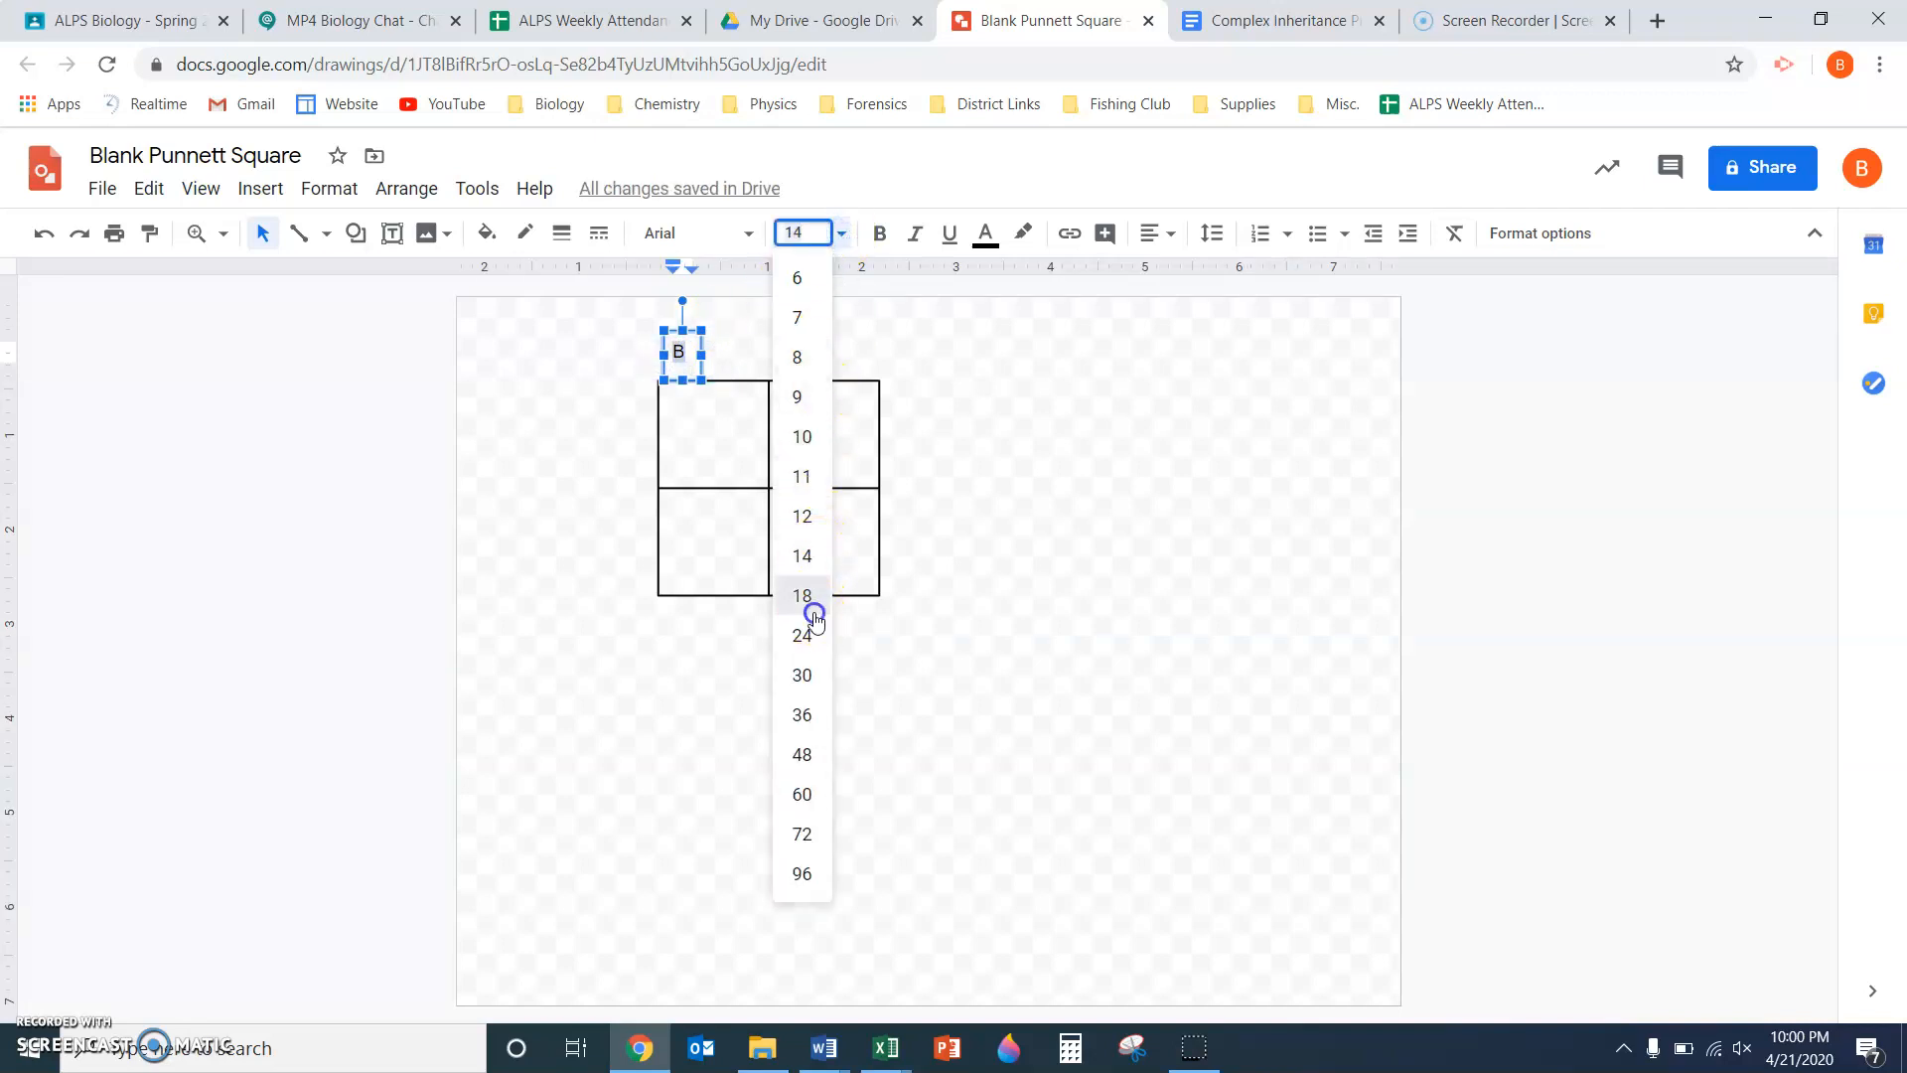
click(800, 594)
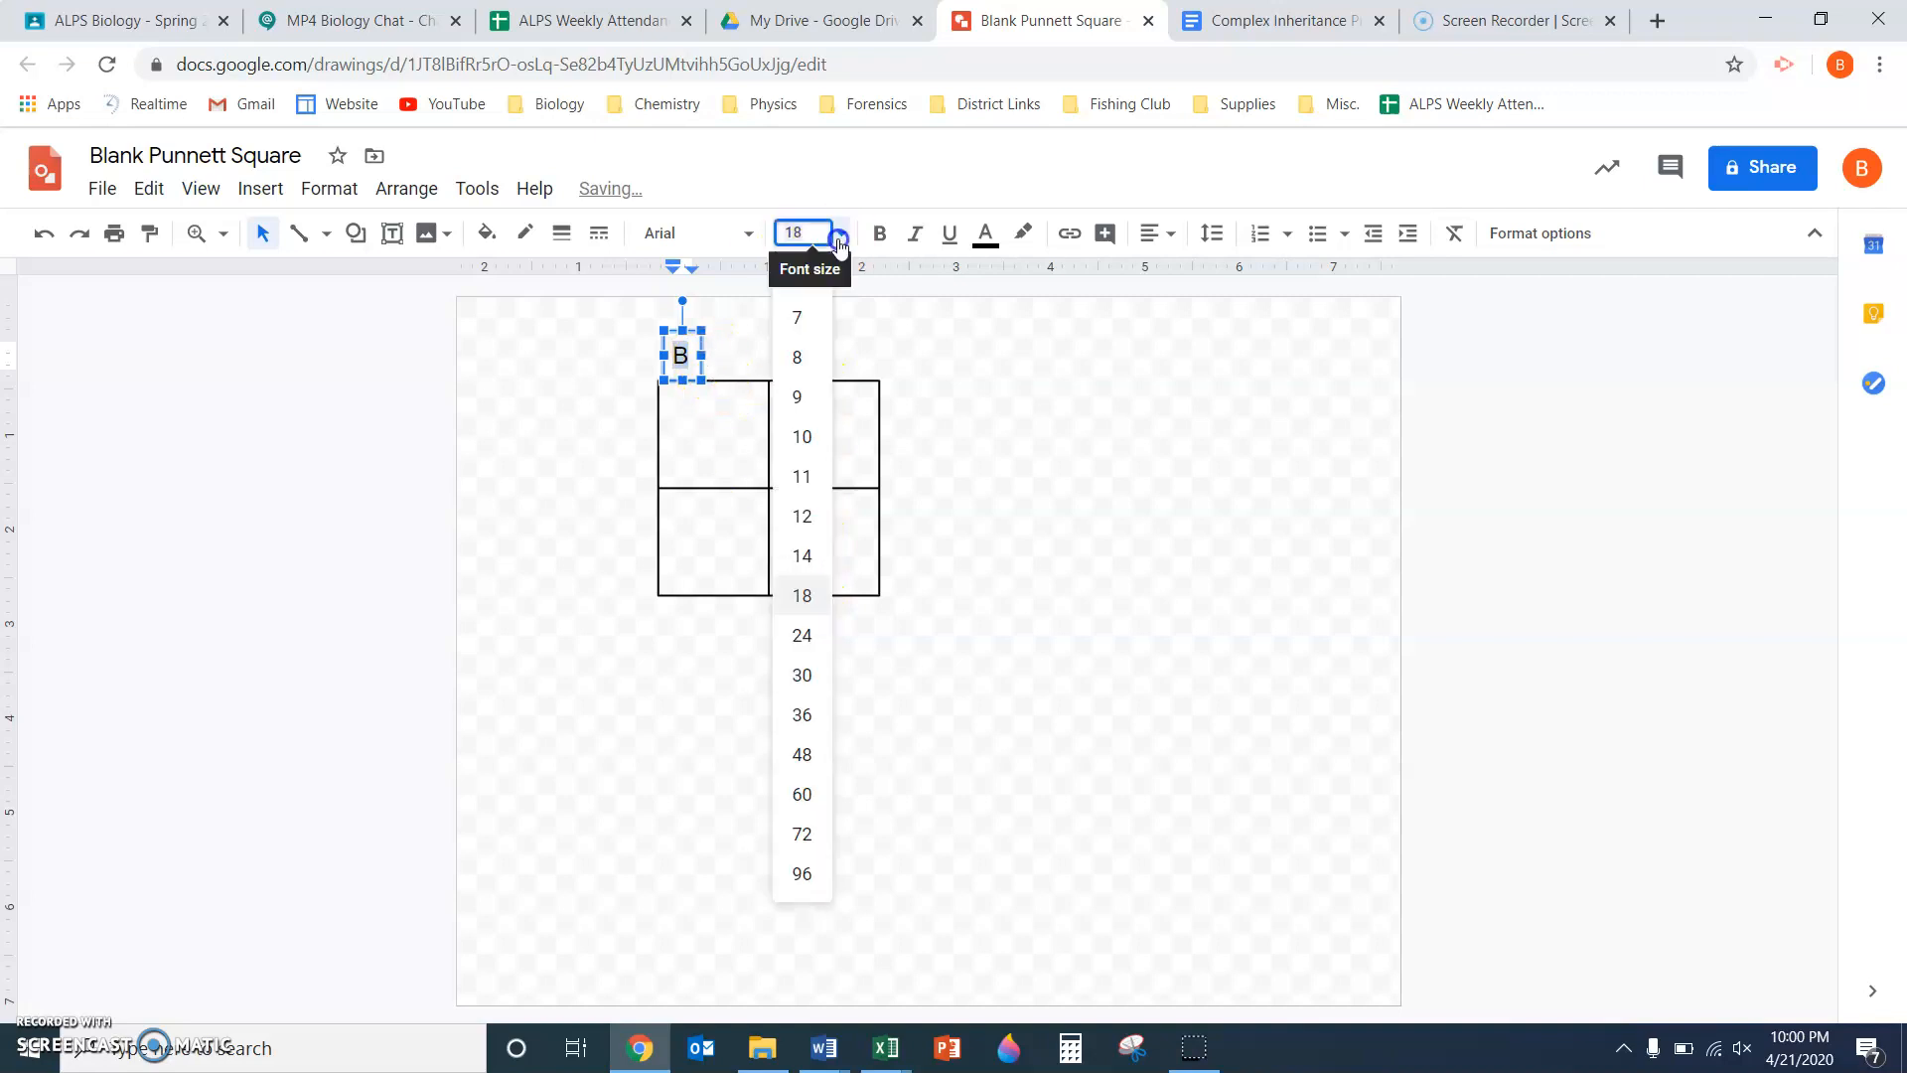
click(801, 635)
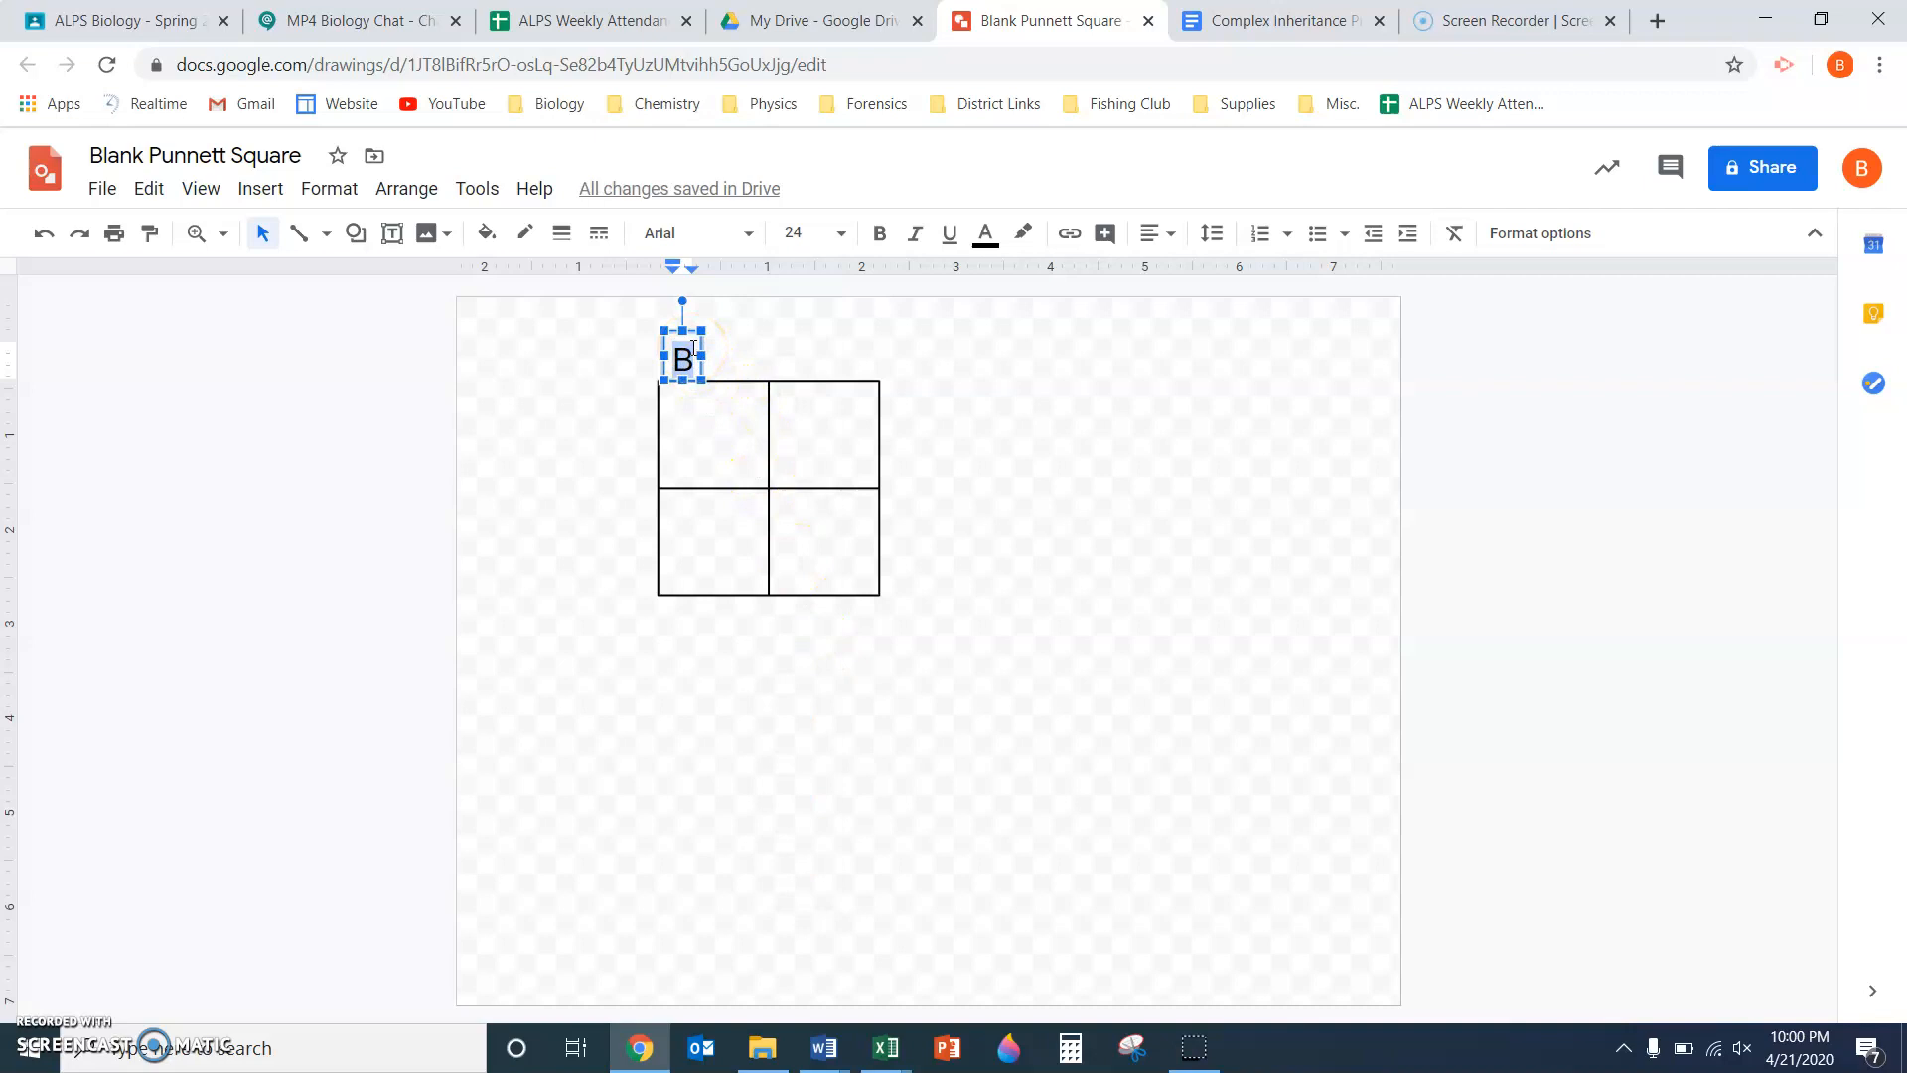
mouse_move(701, 538)
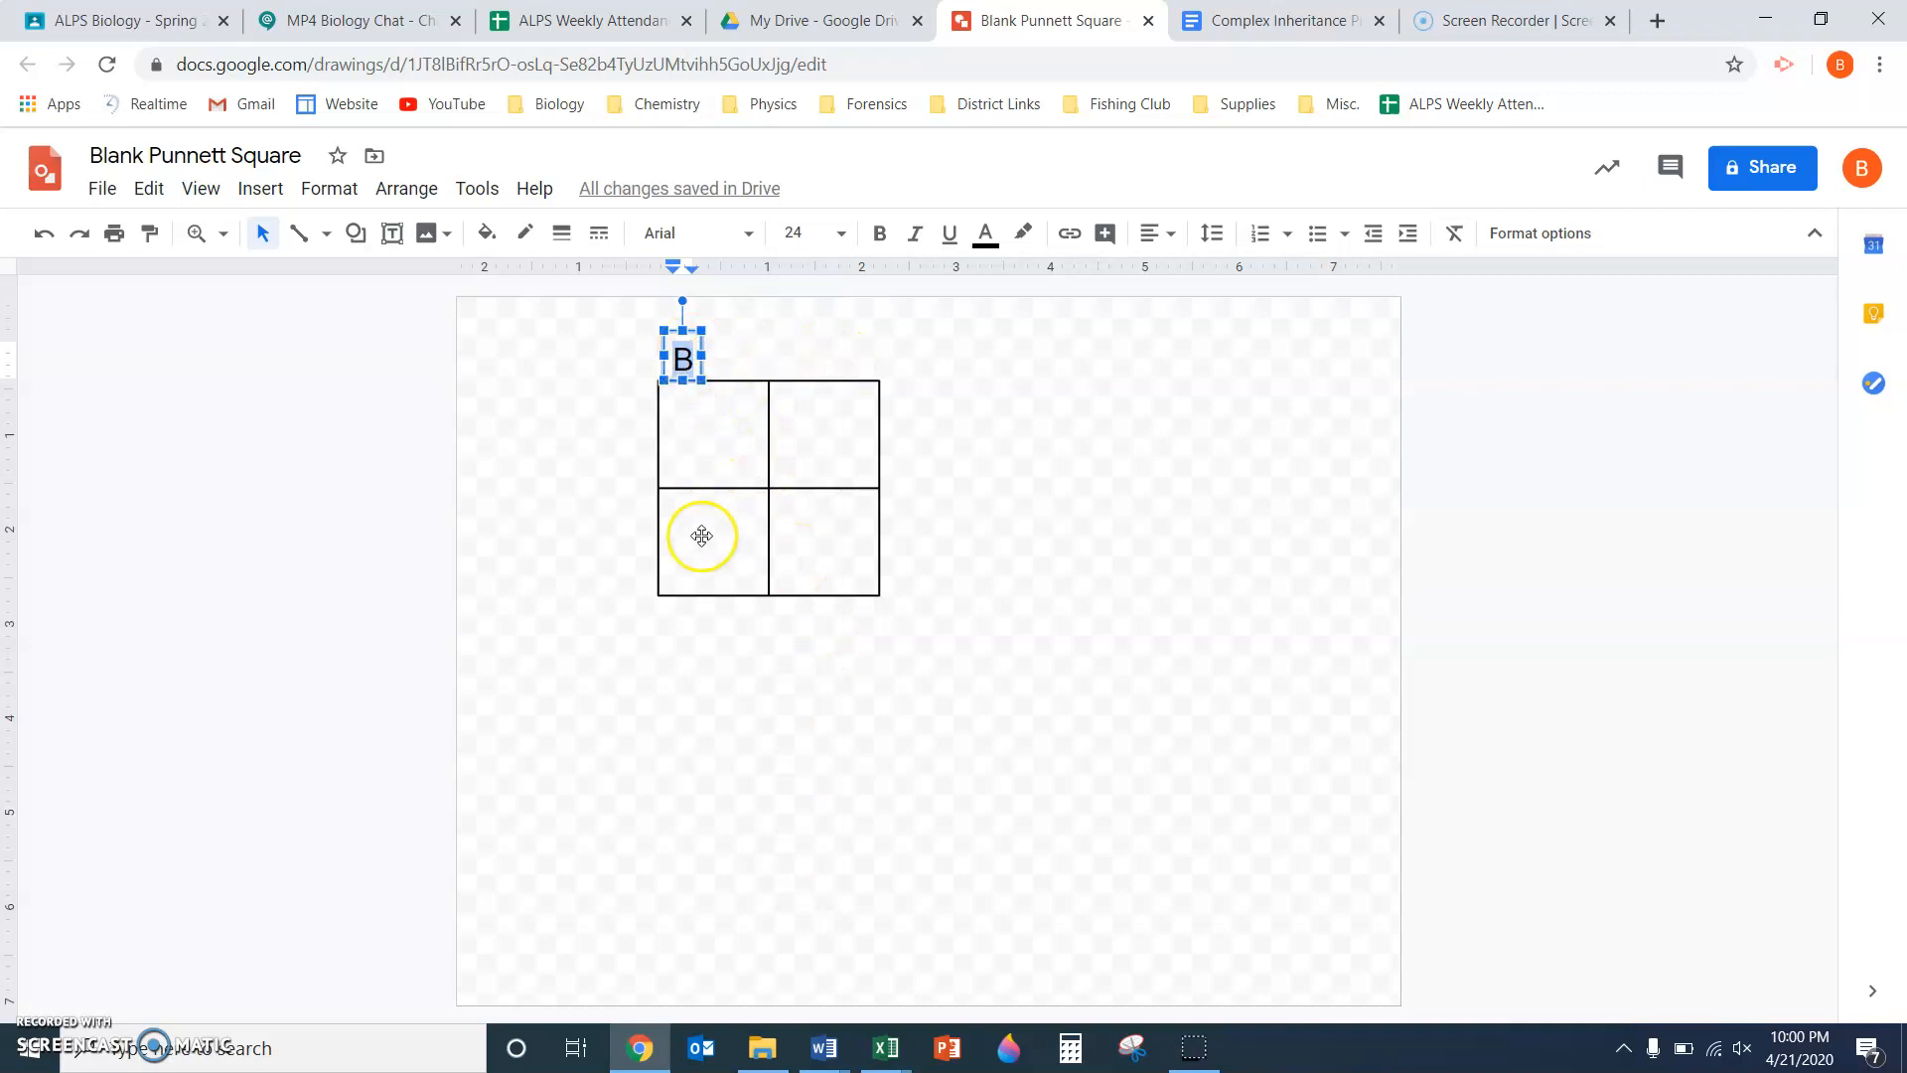
mouse_move(840, 490)
text(B)
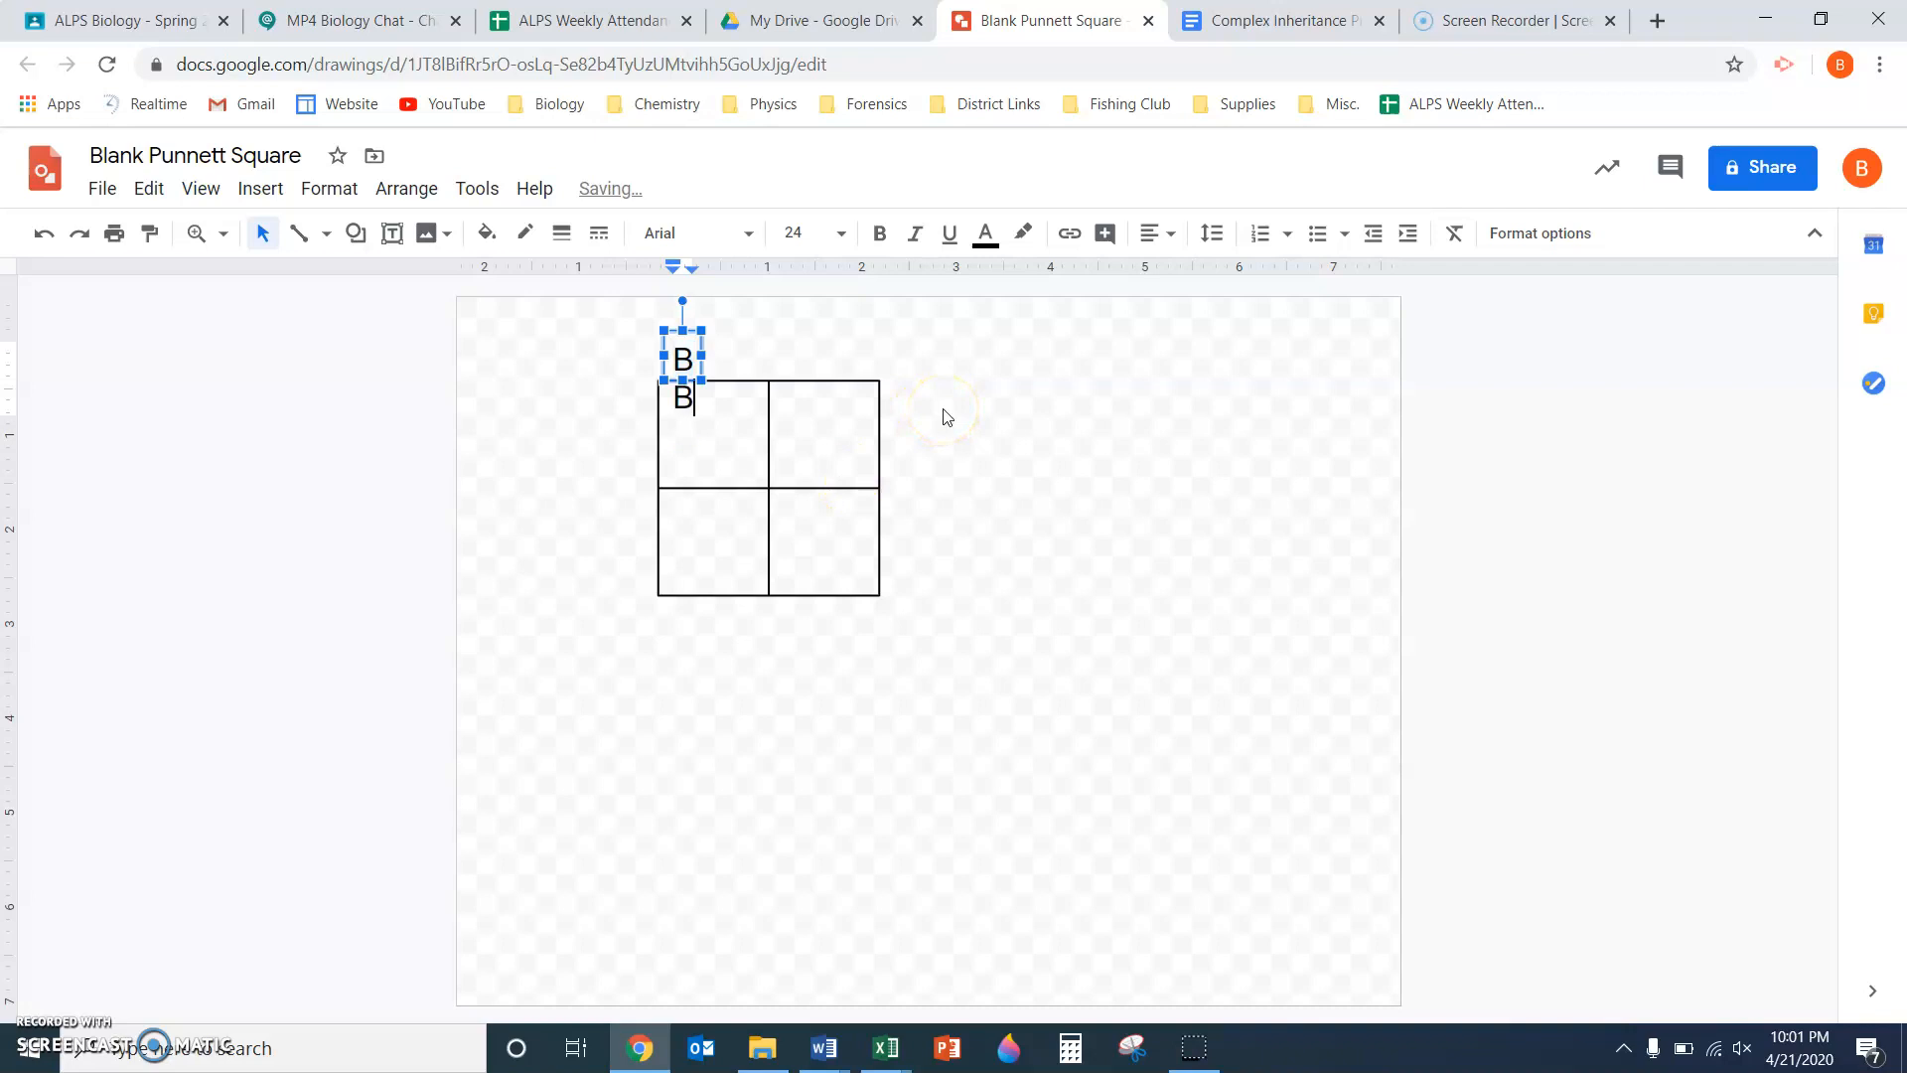
Copy the B label around the grid and change the second top and side labels to lowercase b
click(644, 441)
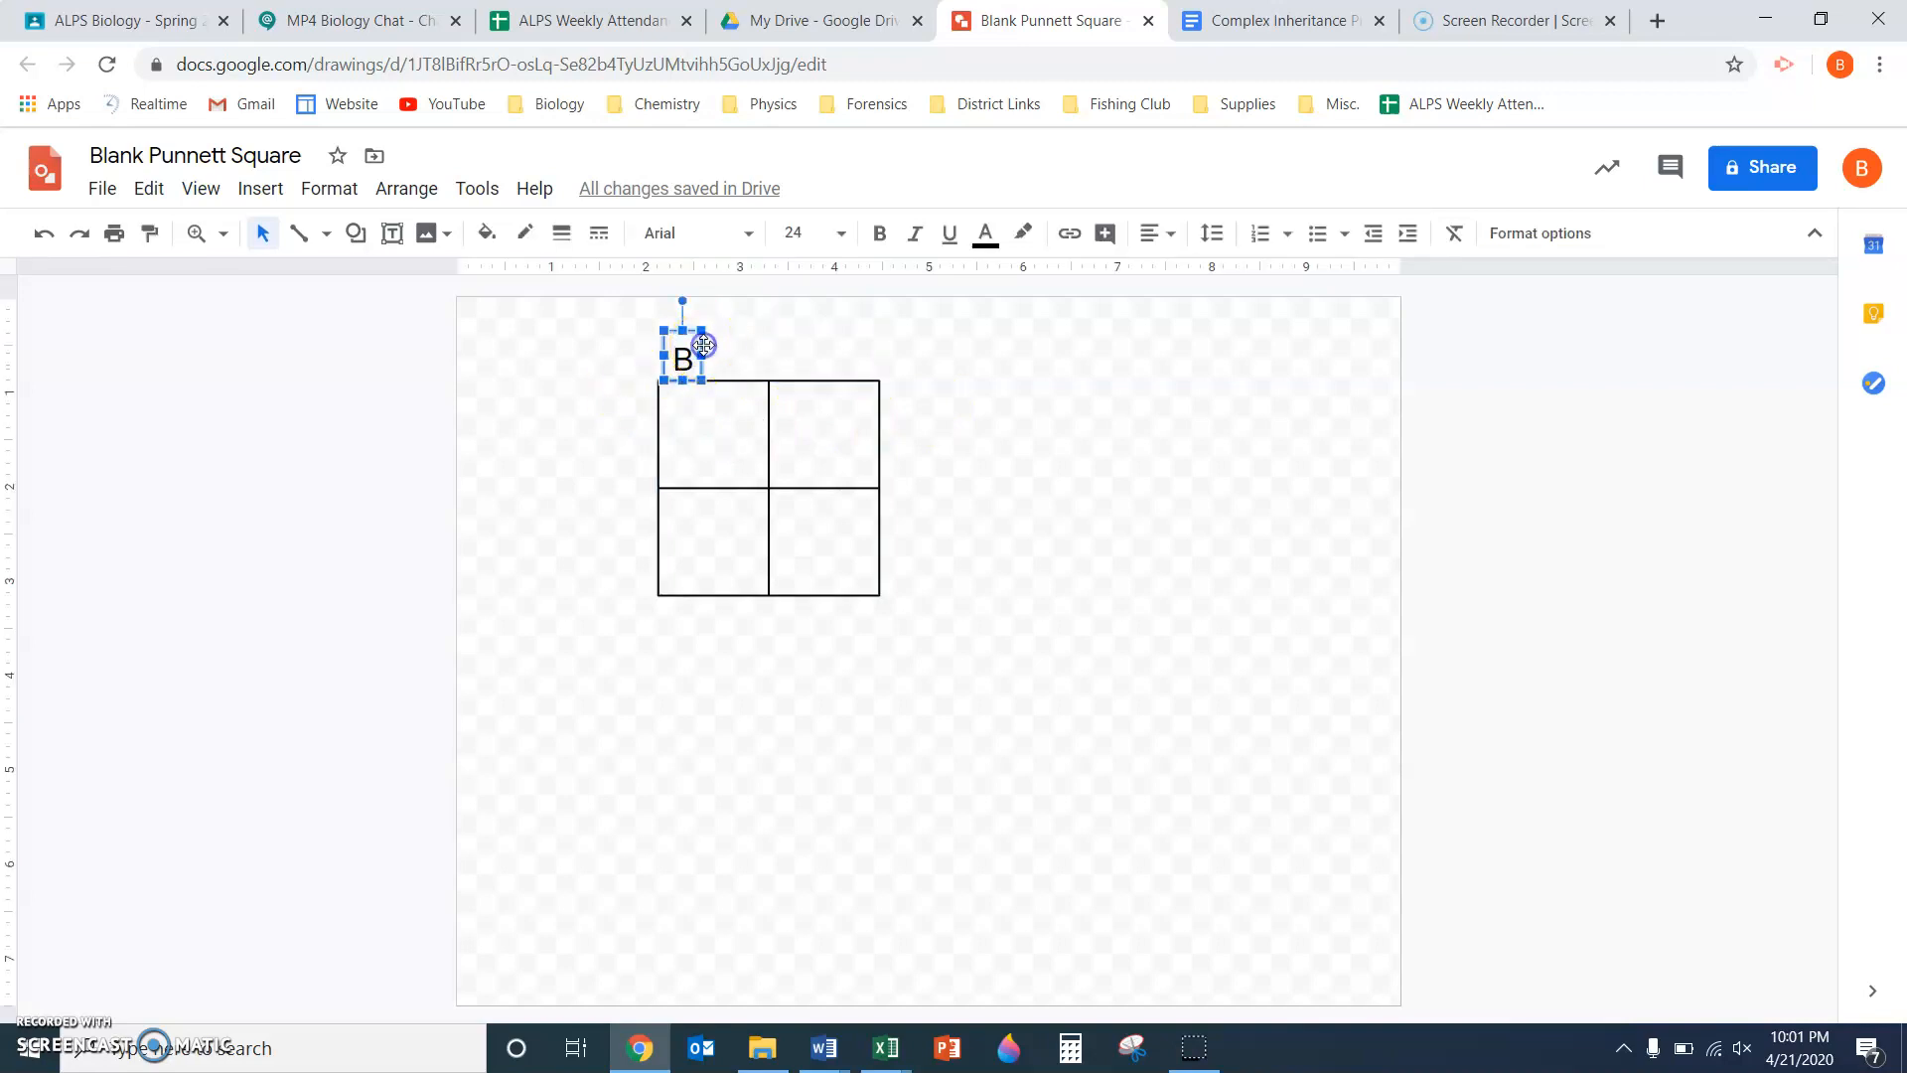
mouse_move(749, 376)
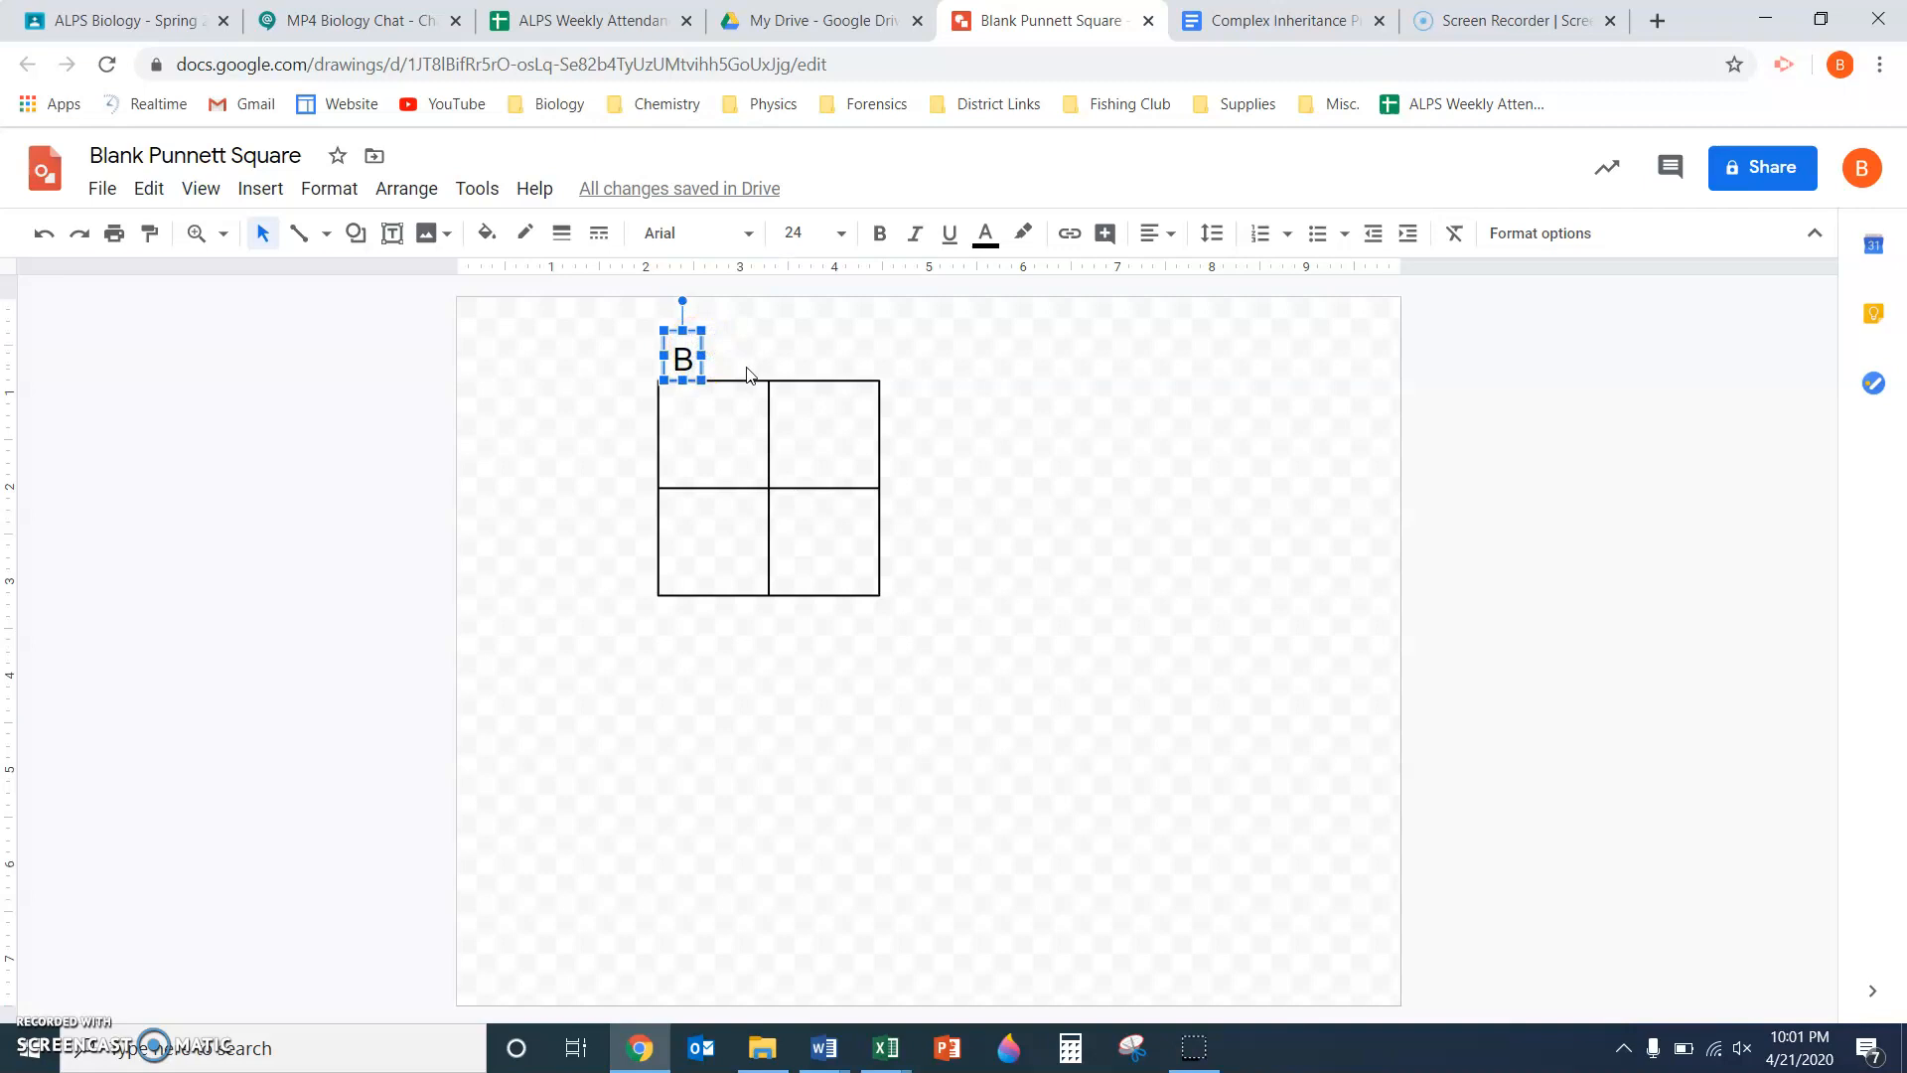
drag(682, 360, 735, 383)
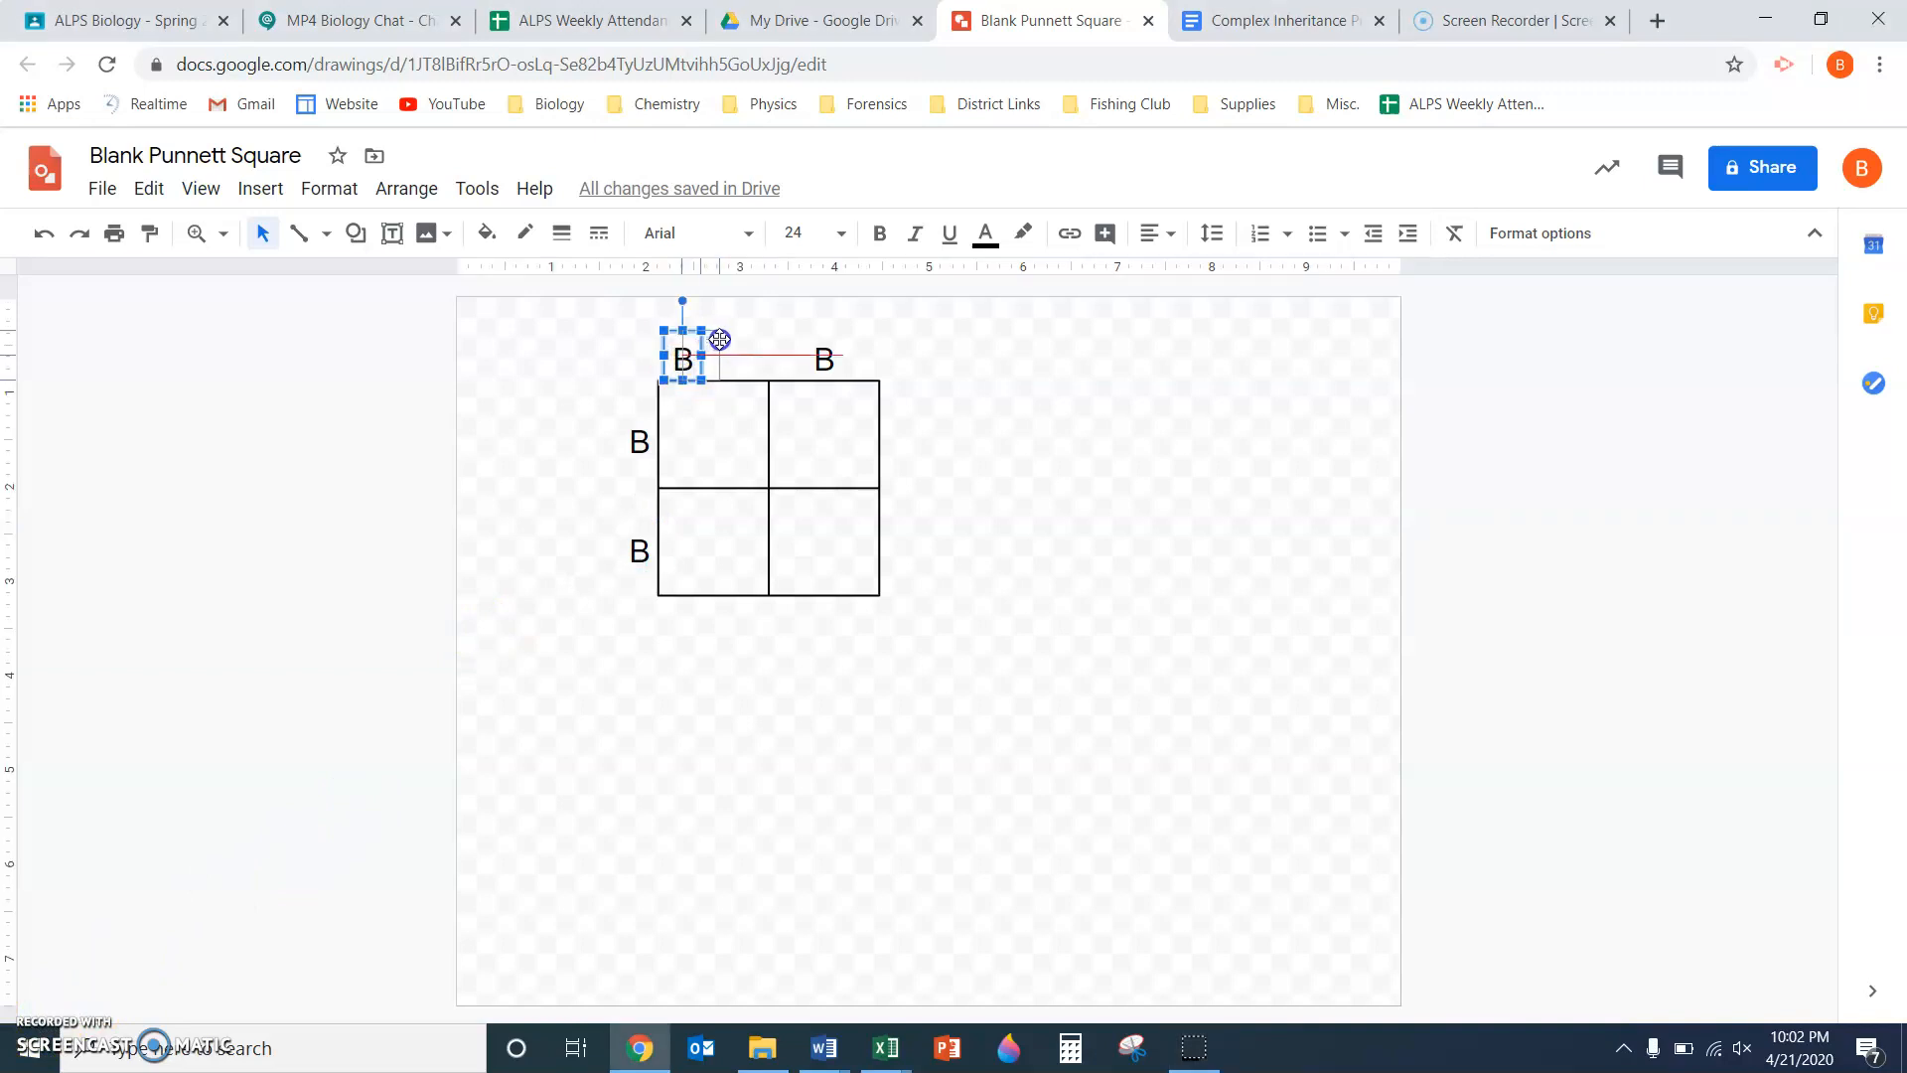
drag(681, 359, 701, 359)
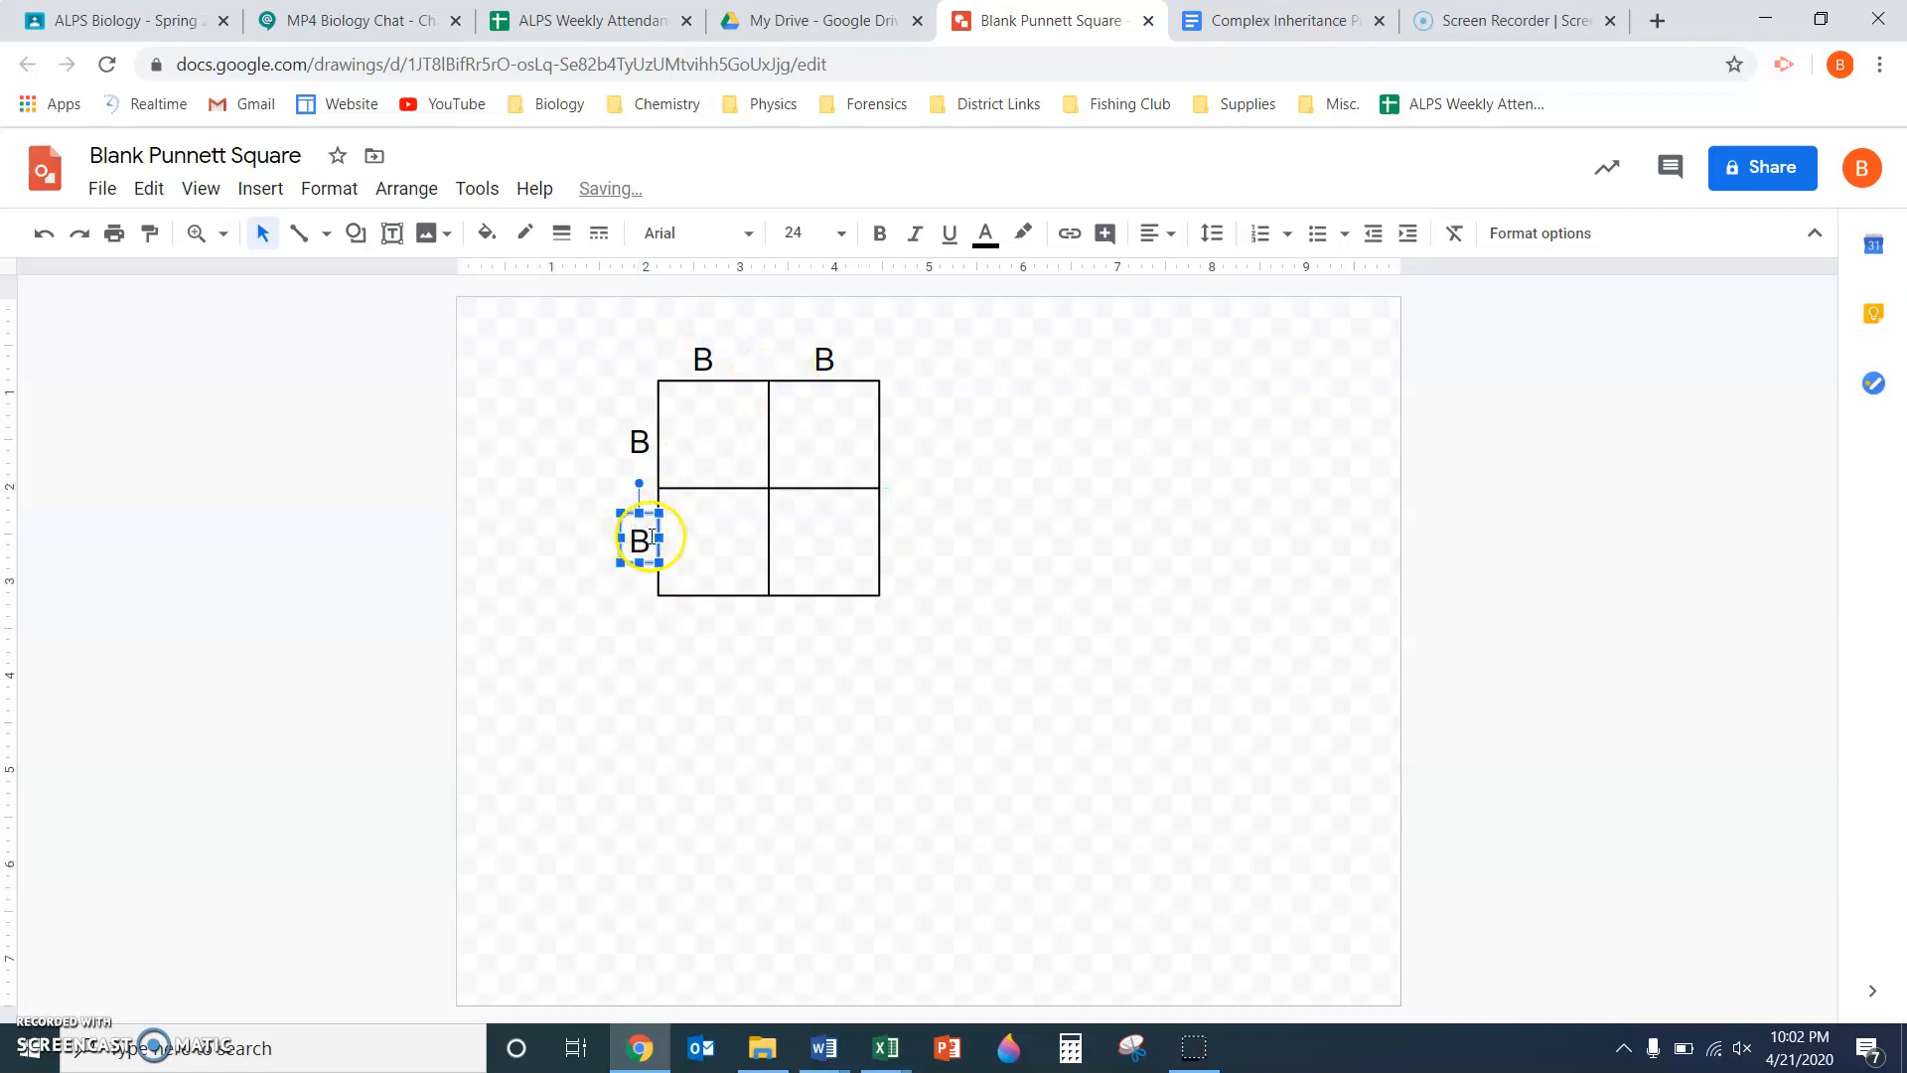
text(b)
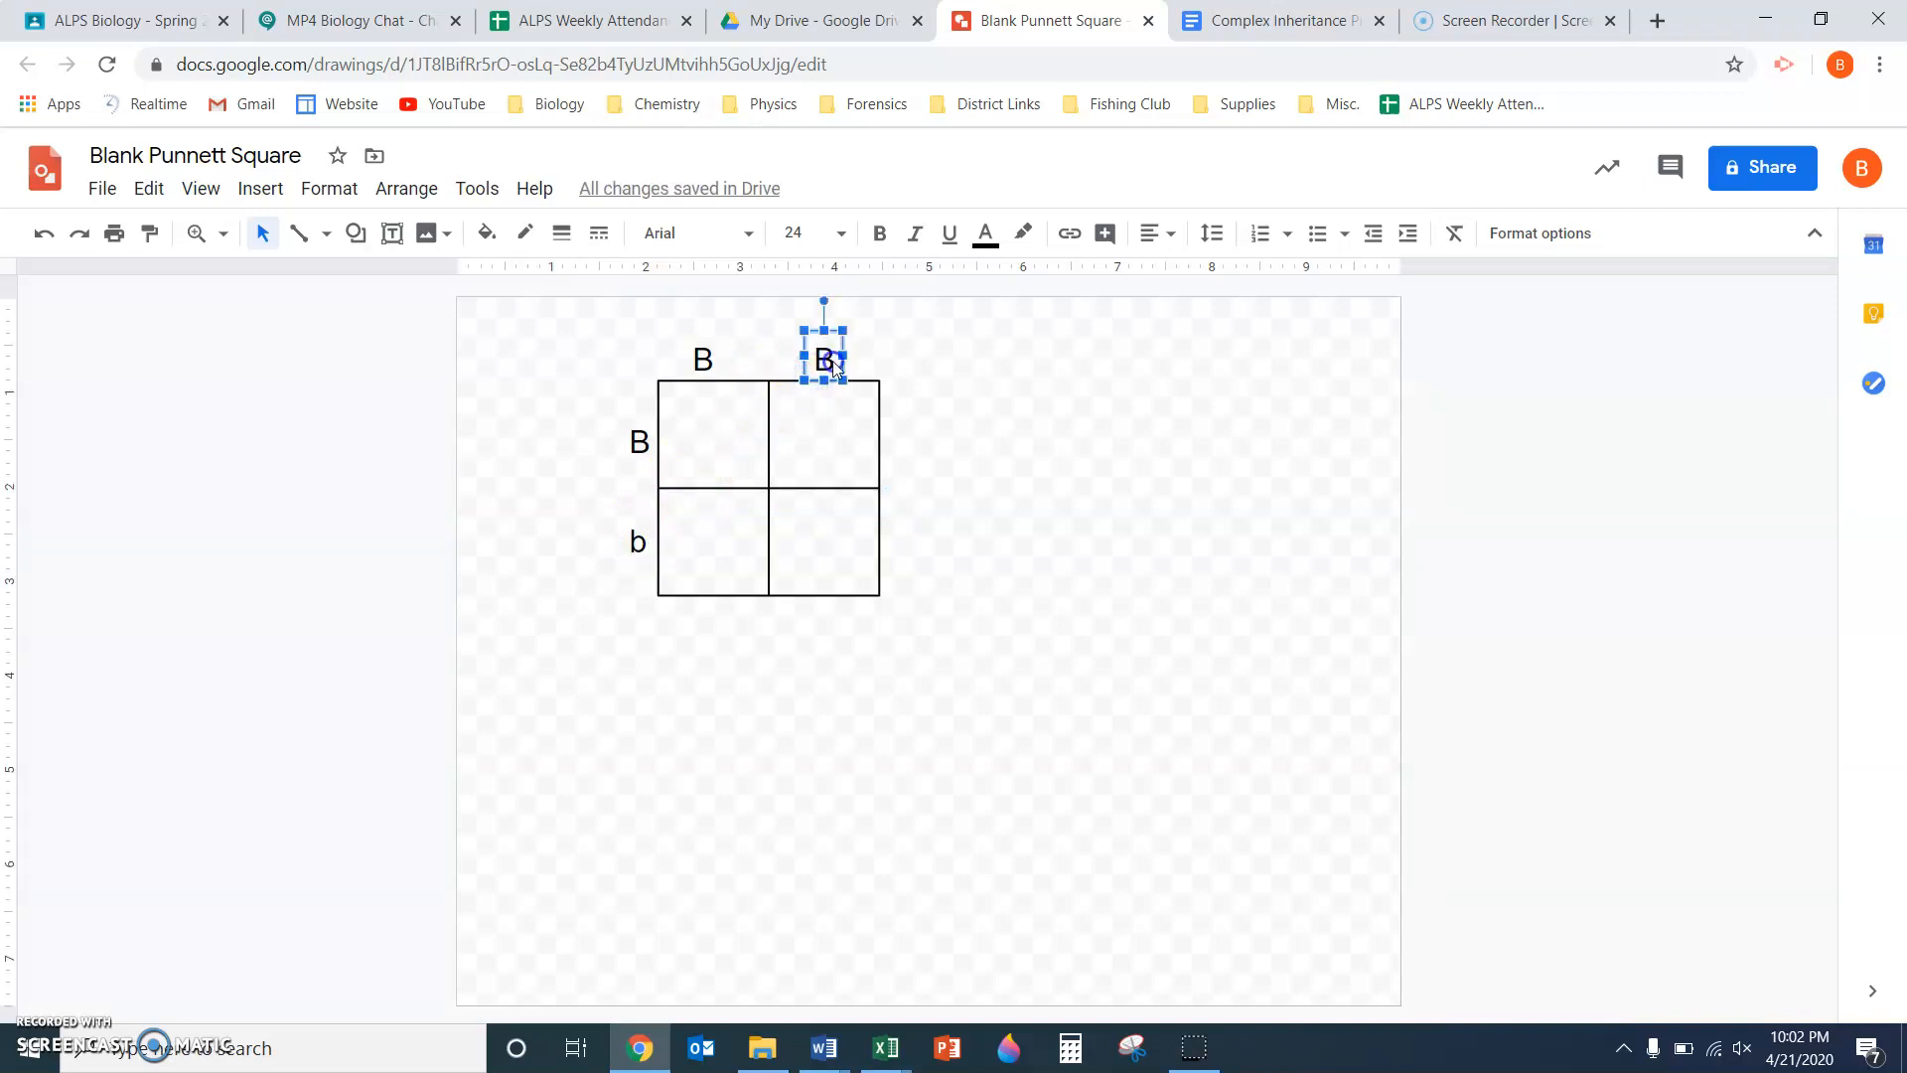
text(b)
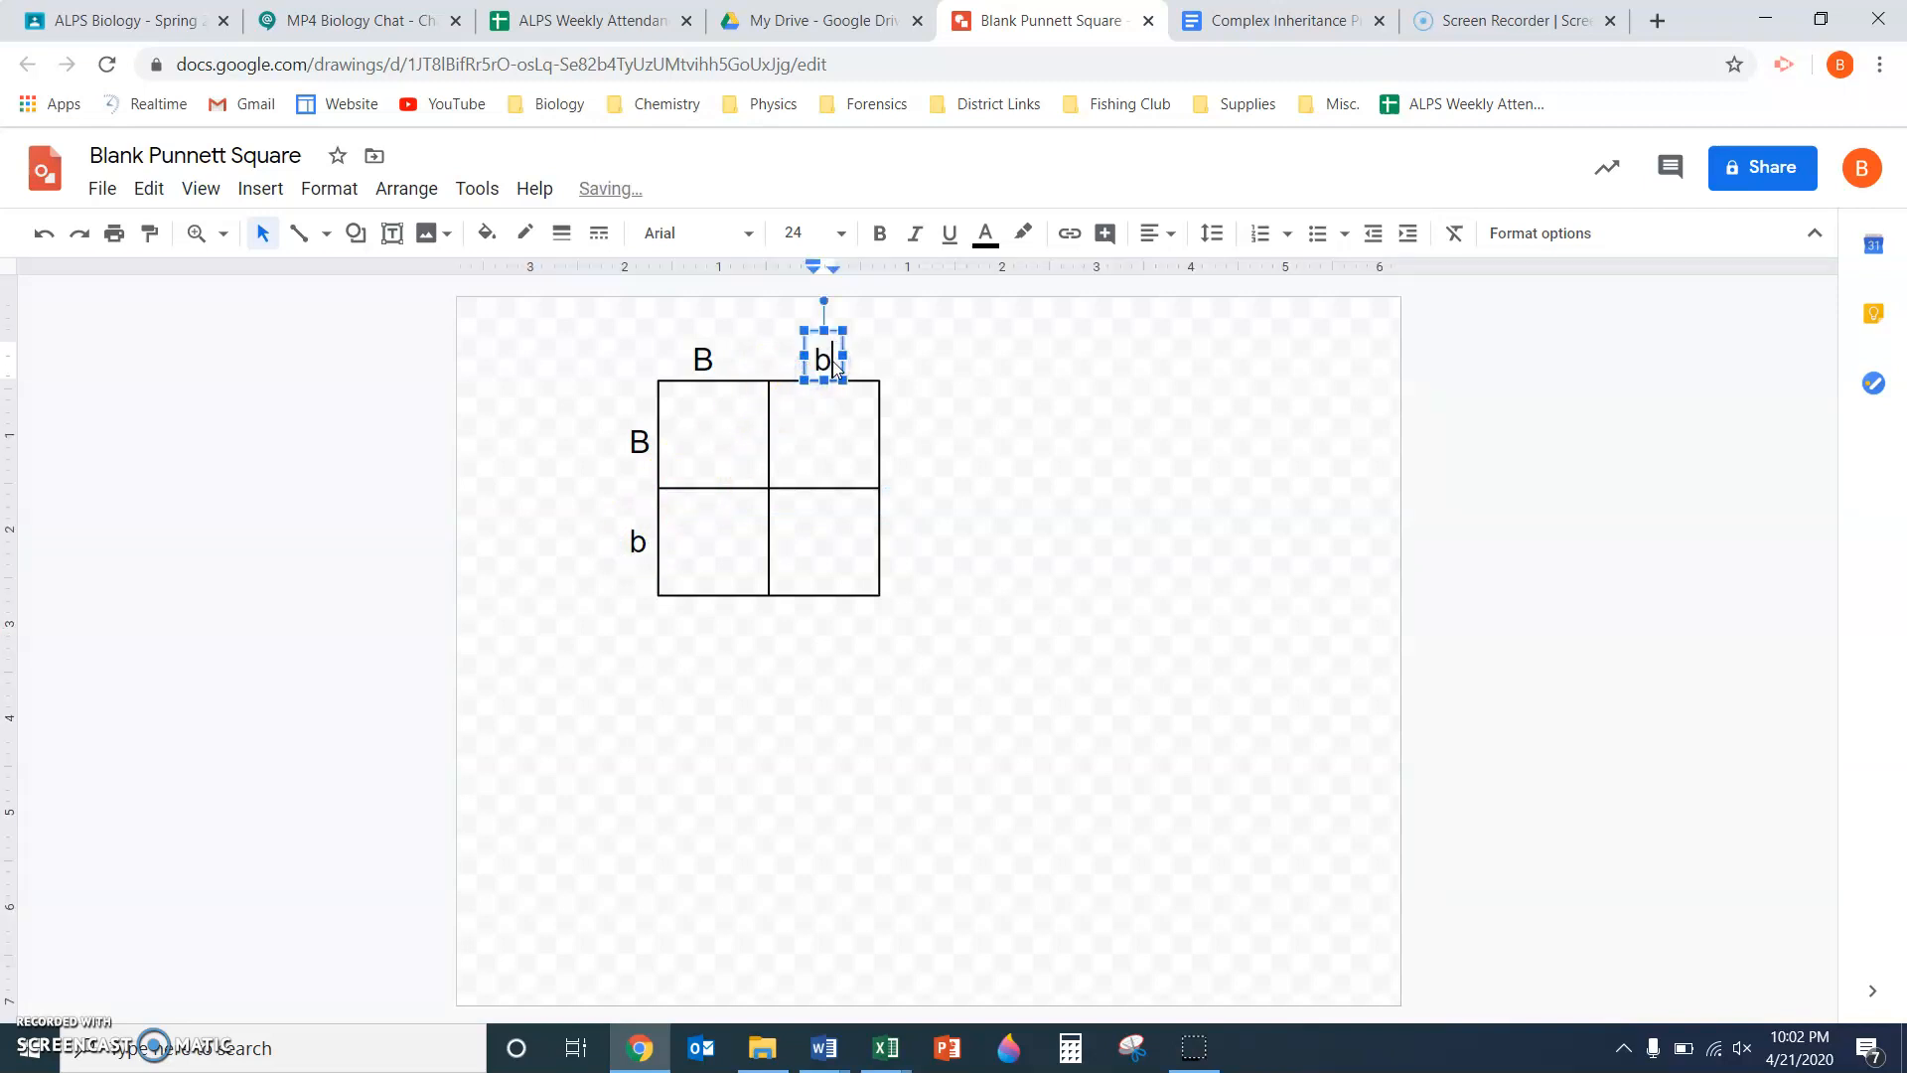
click(1027, 508)
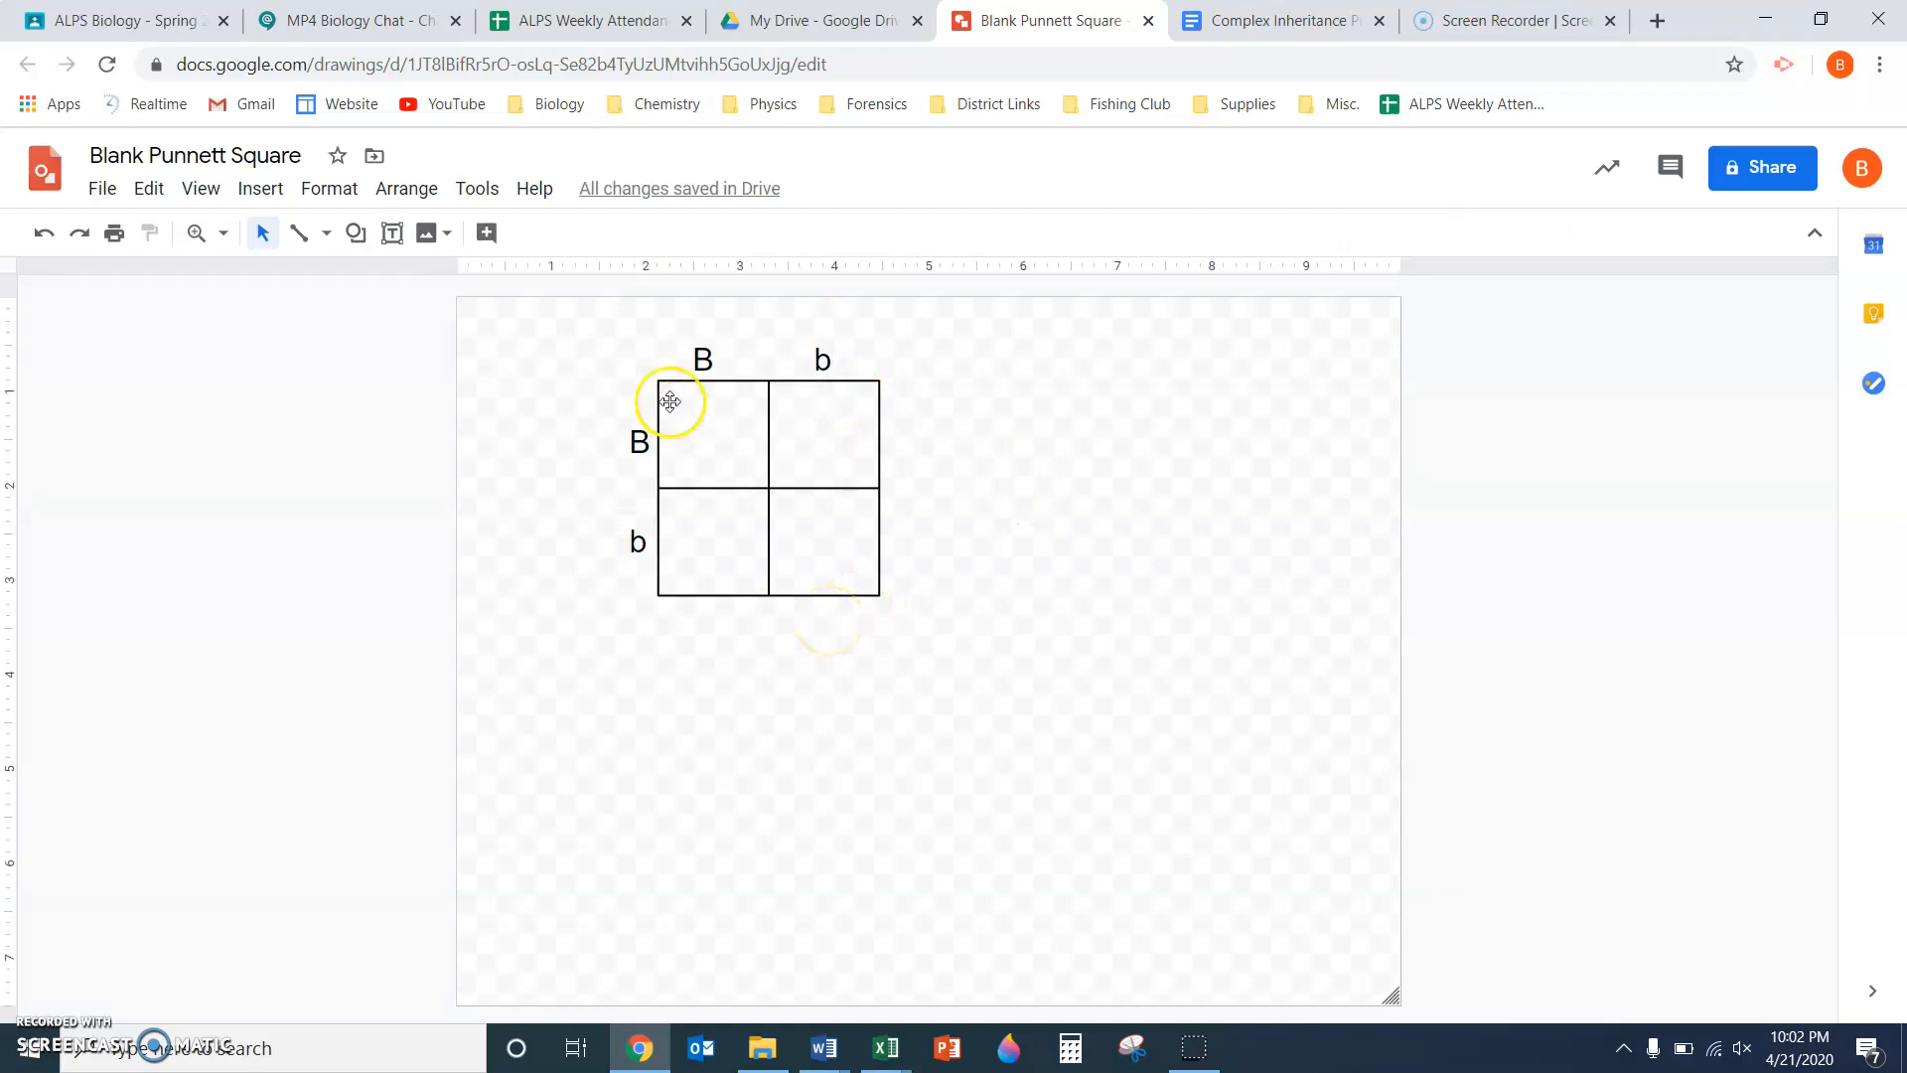
mouse_move(642, 381)
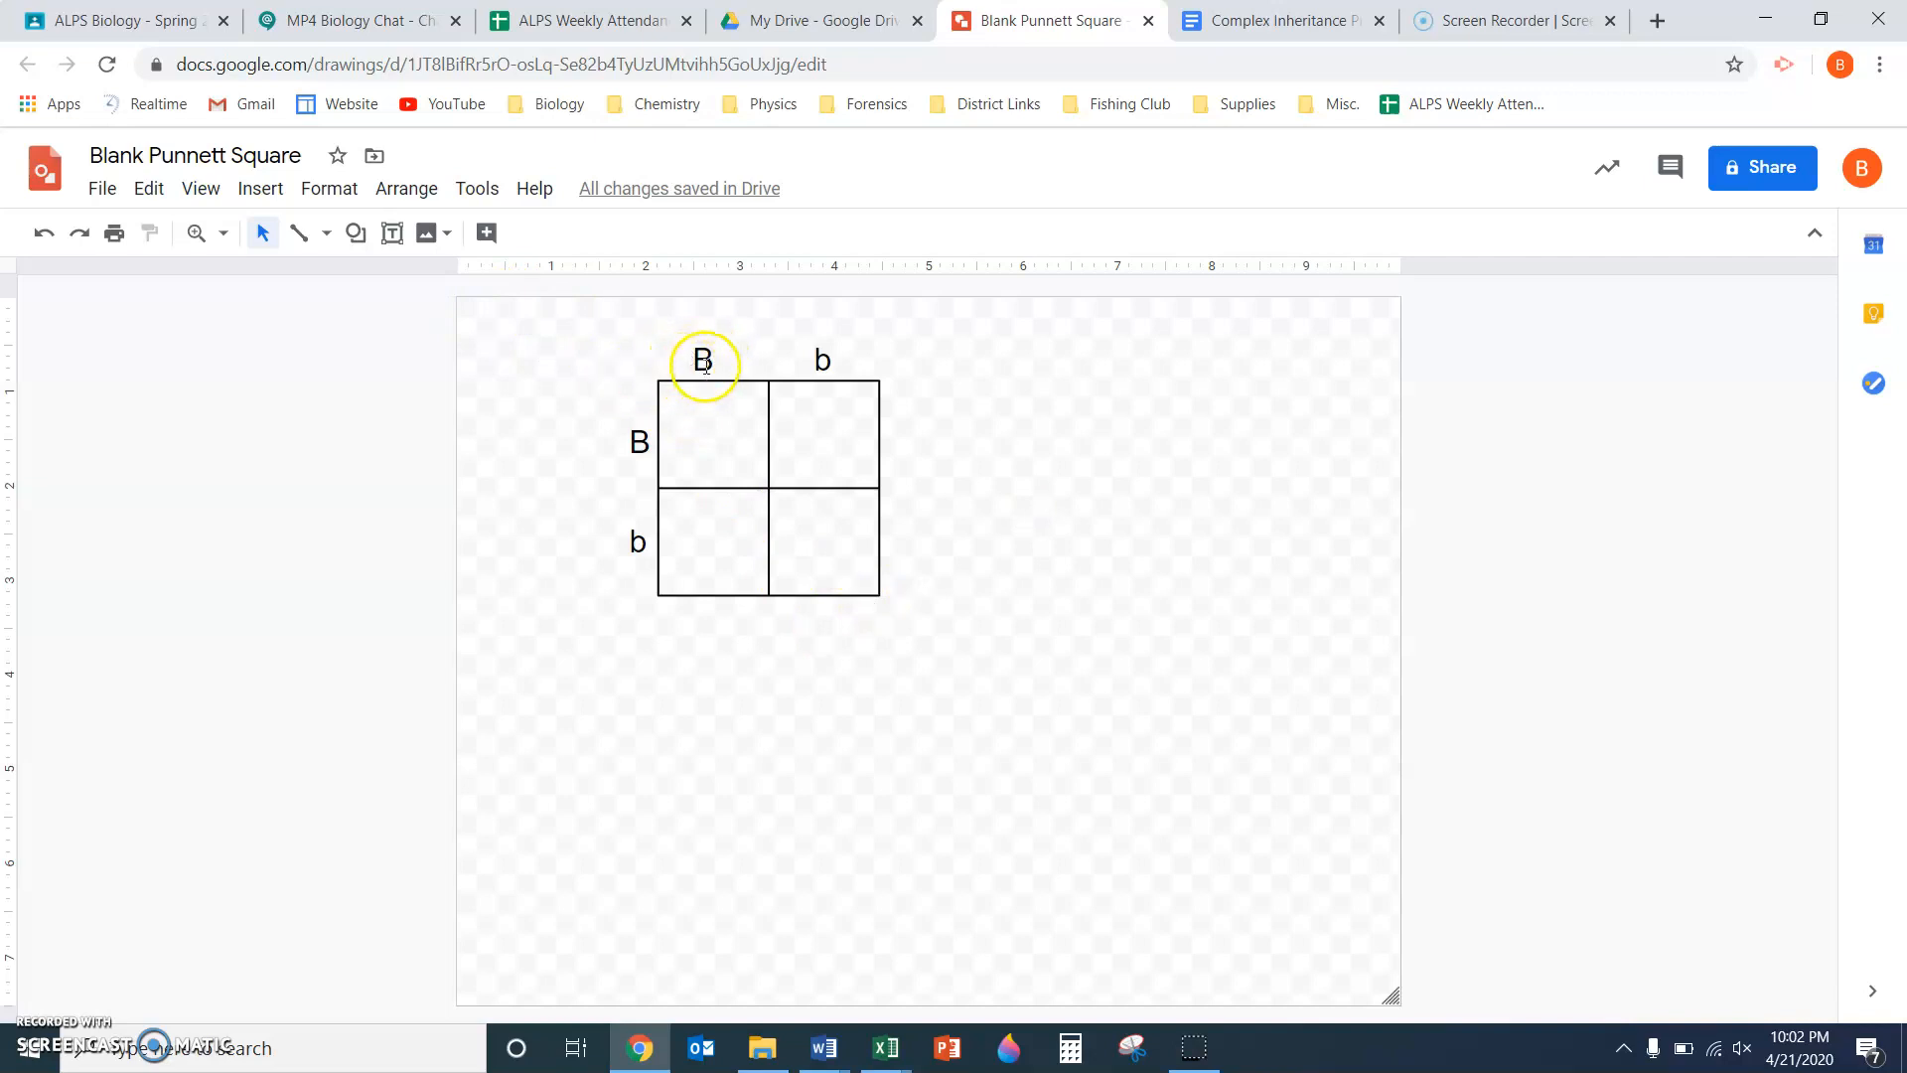
mouse_move(612, 426)
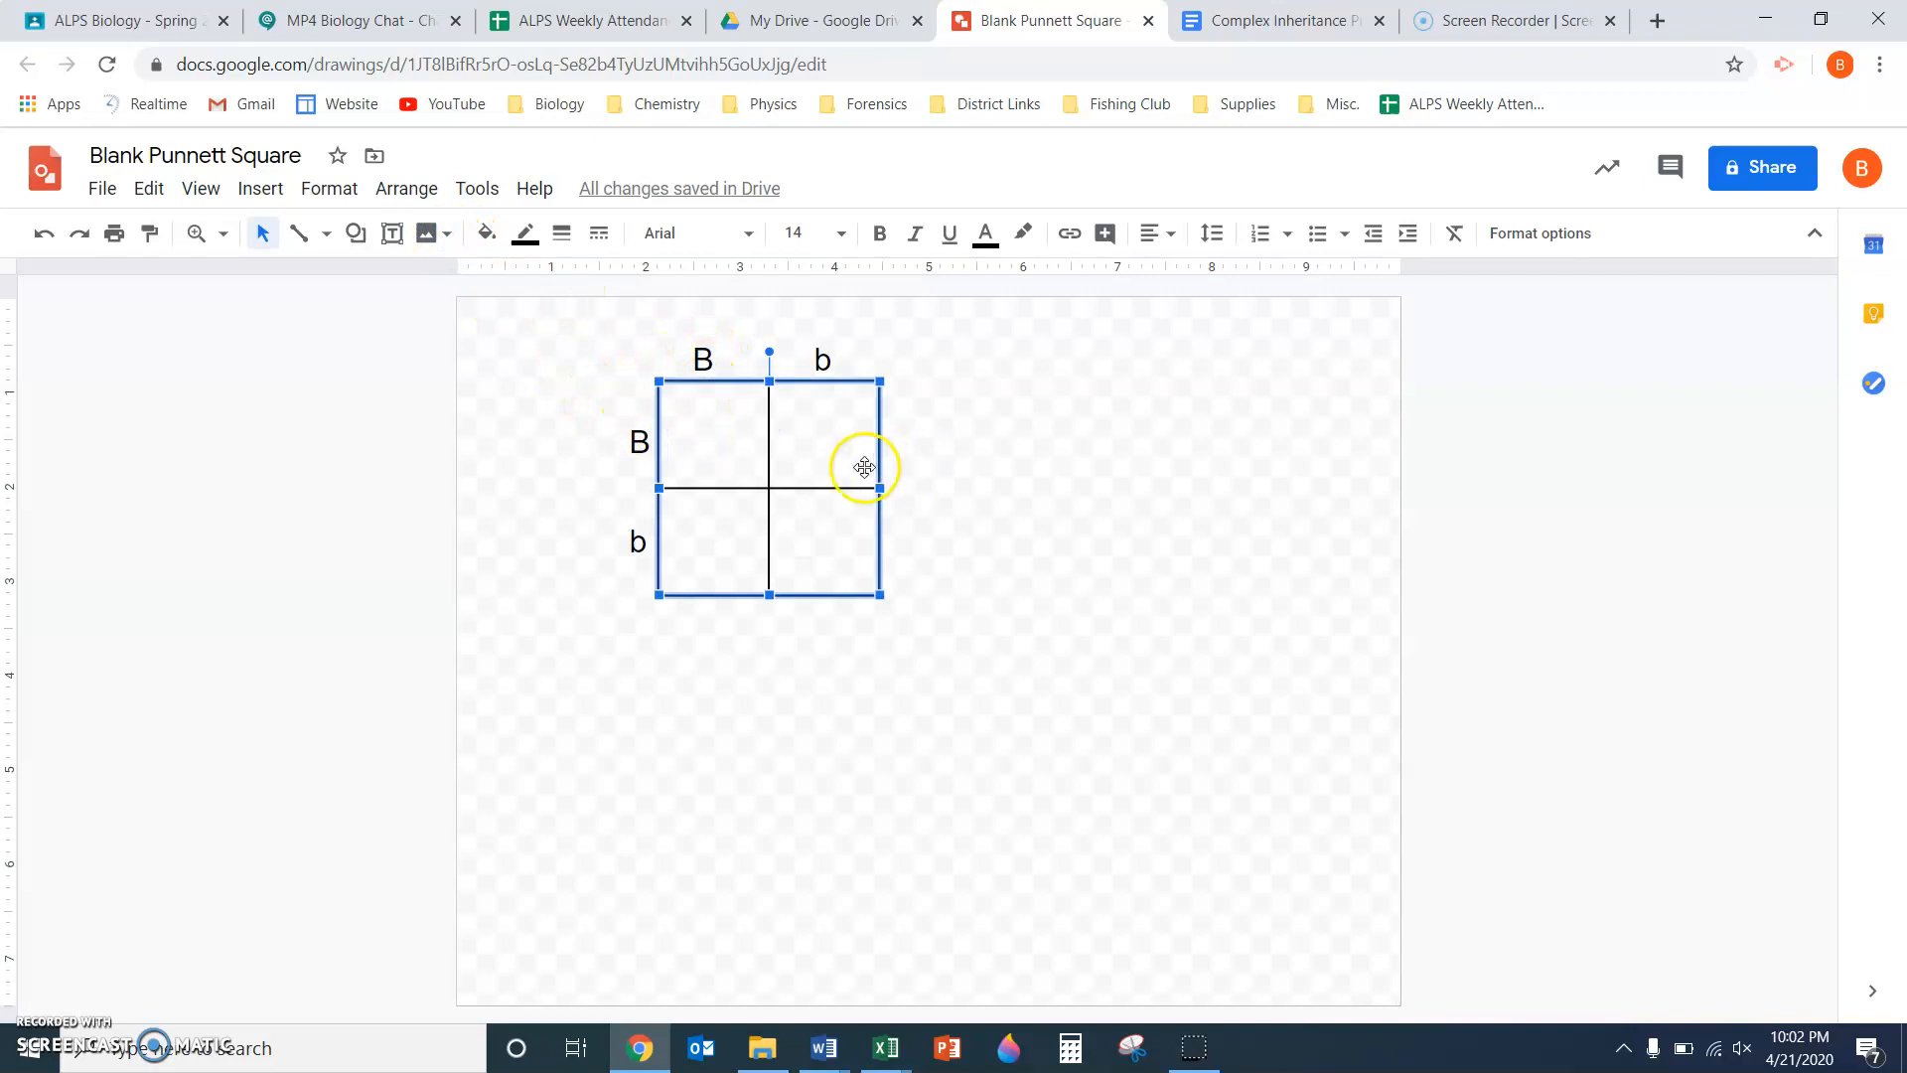
mouse_move(713, 533)
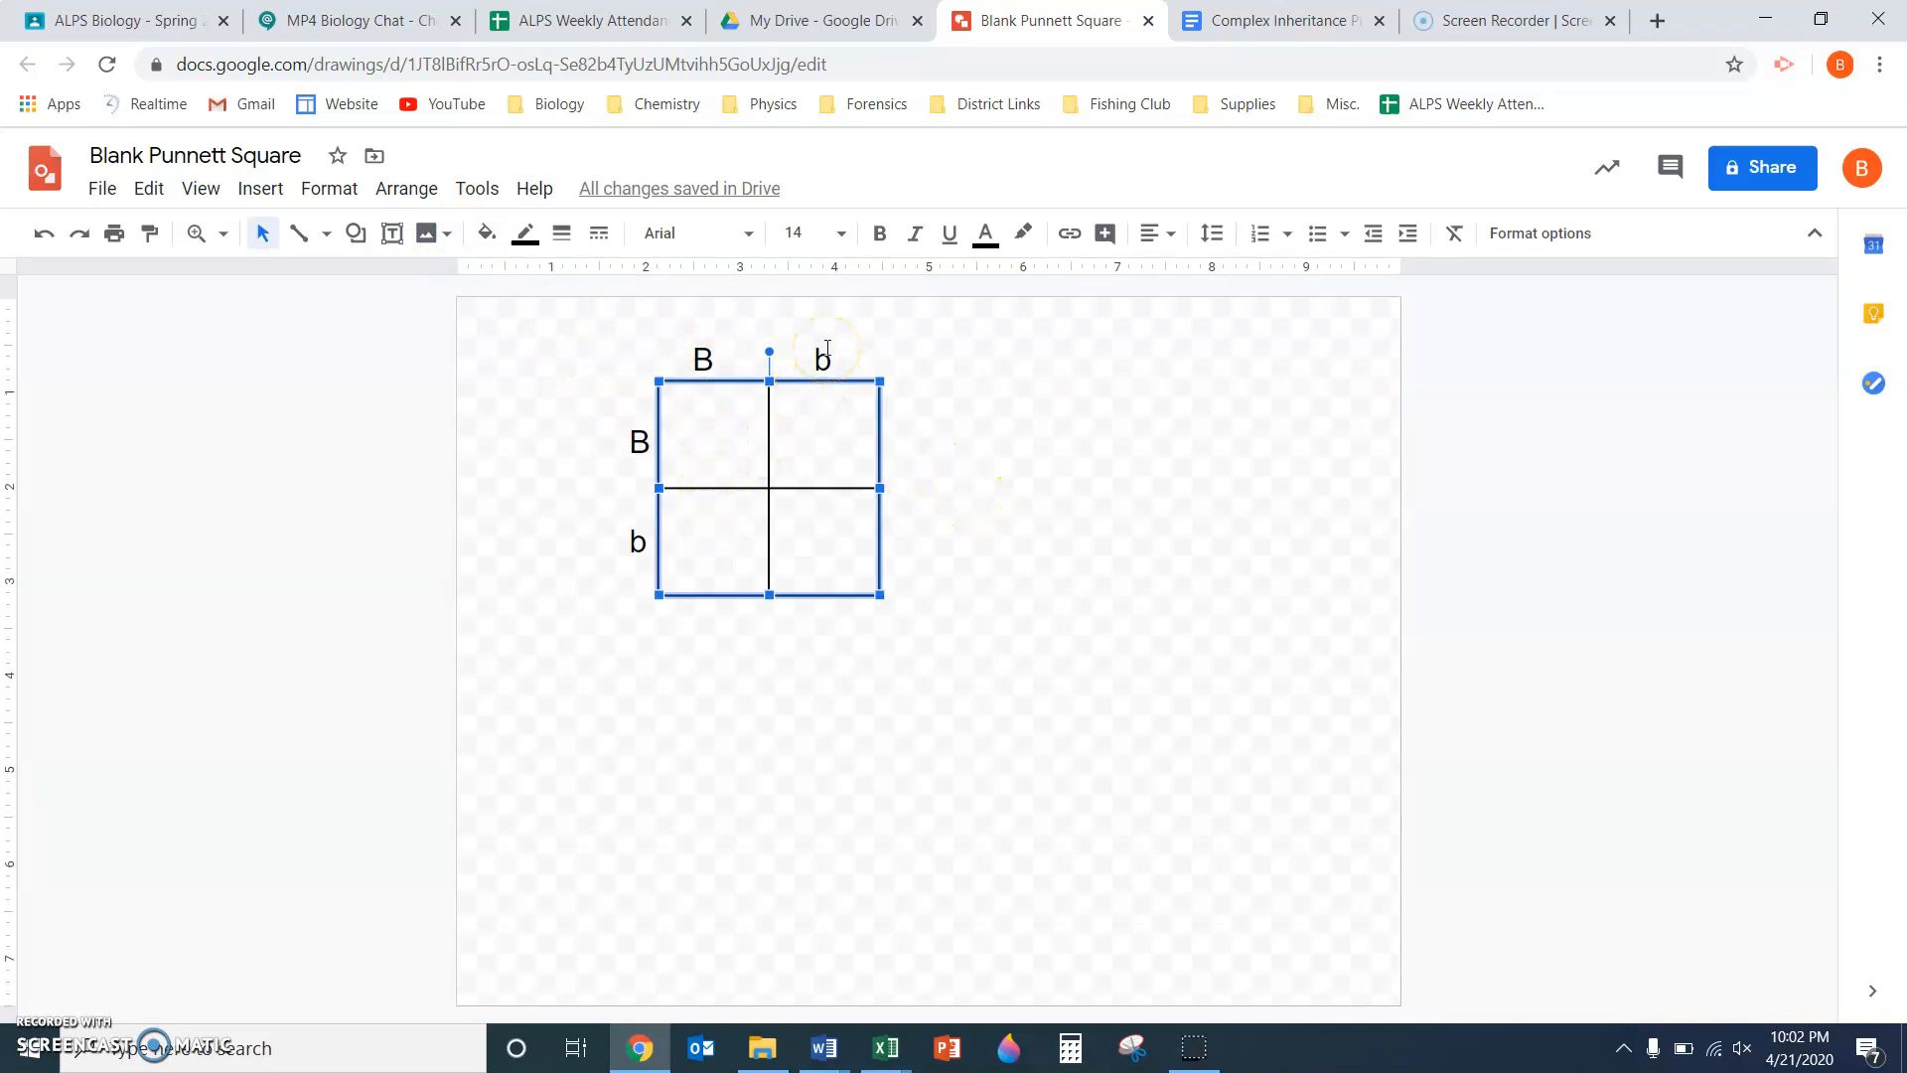
mouse_move(834, 560)
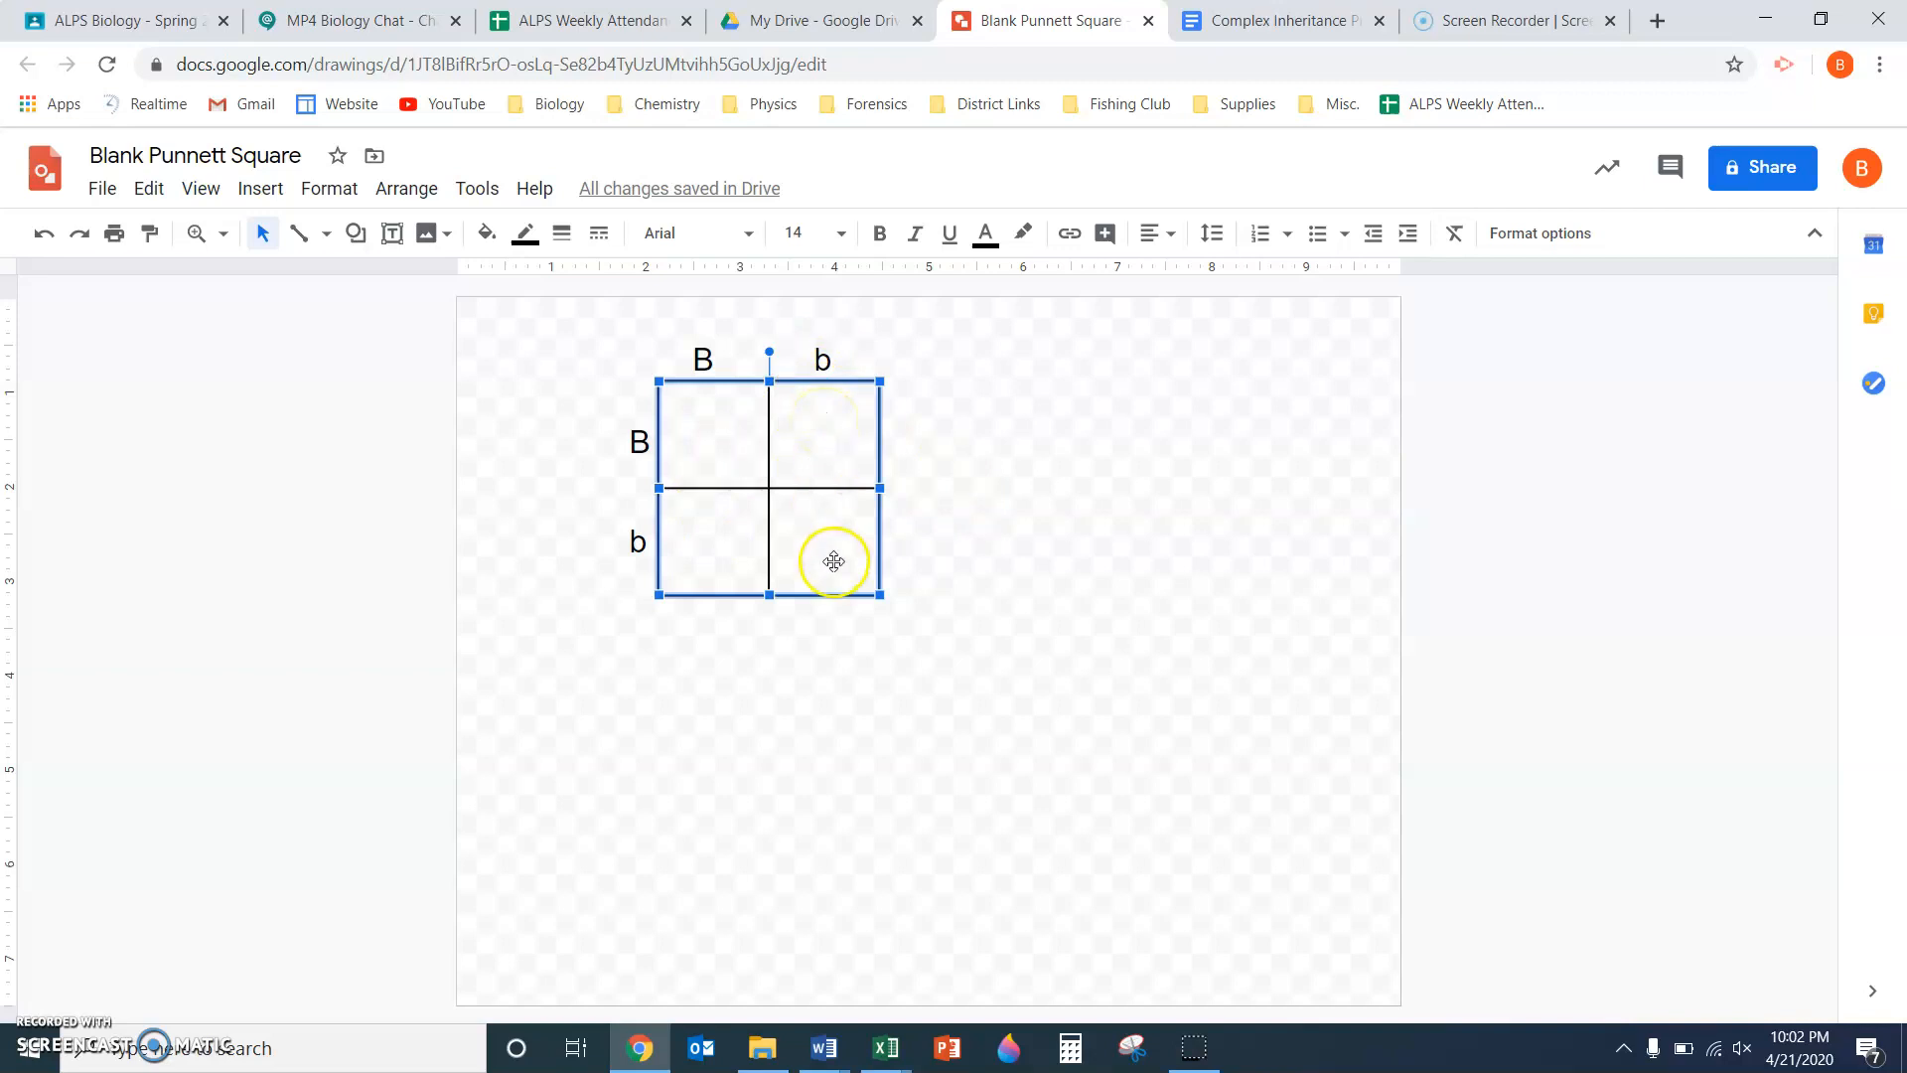
mouse_move(685, 438)
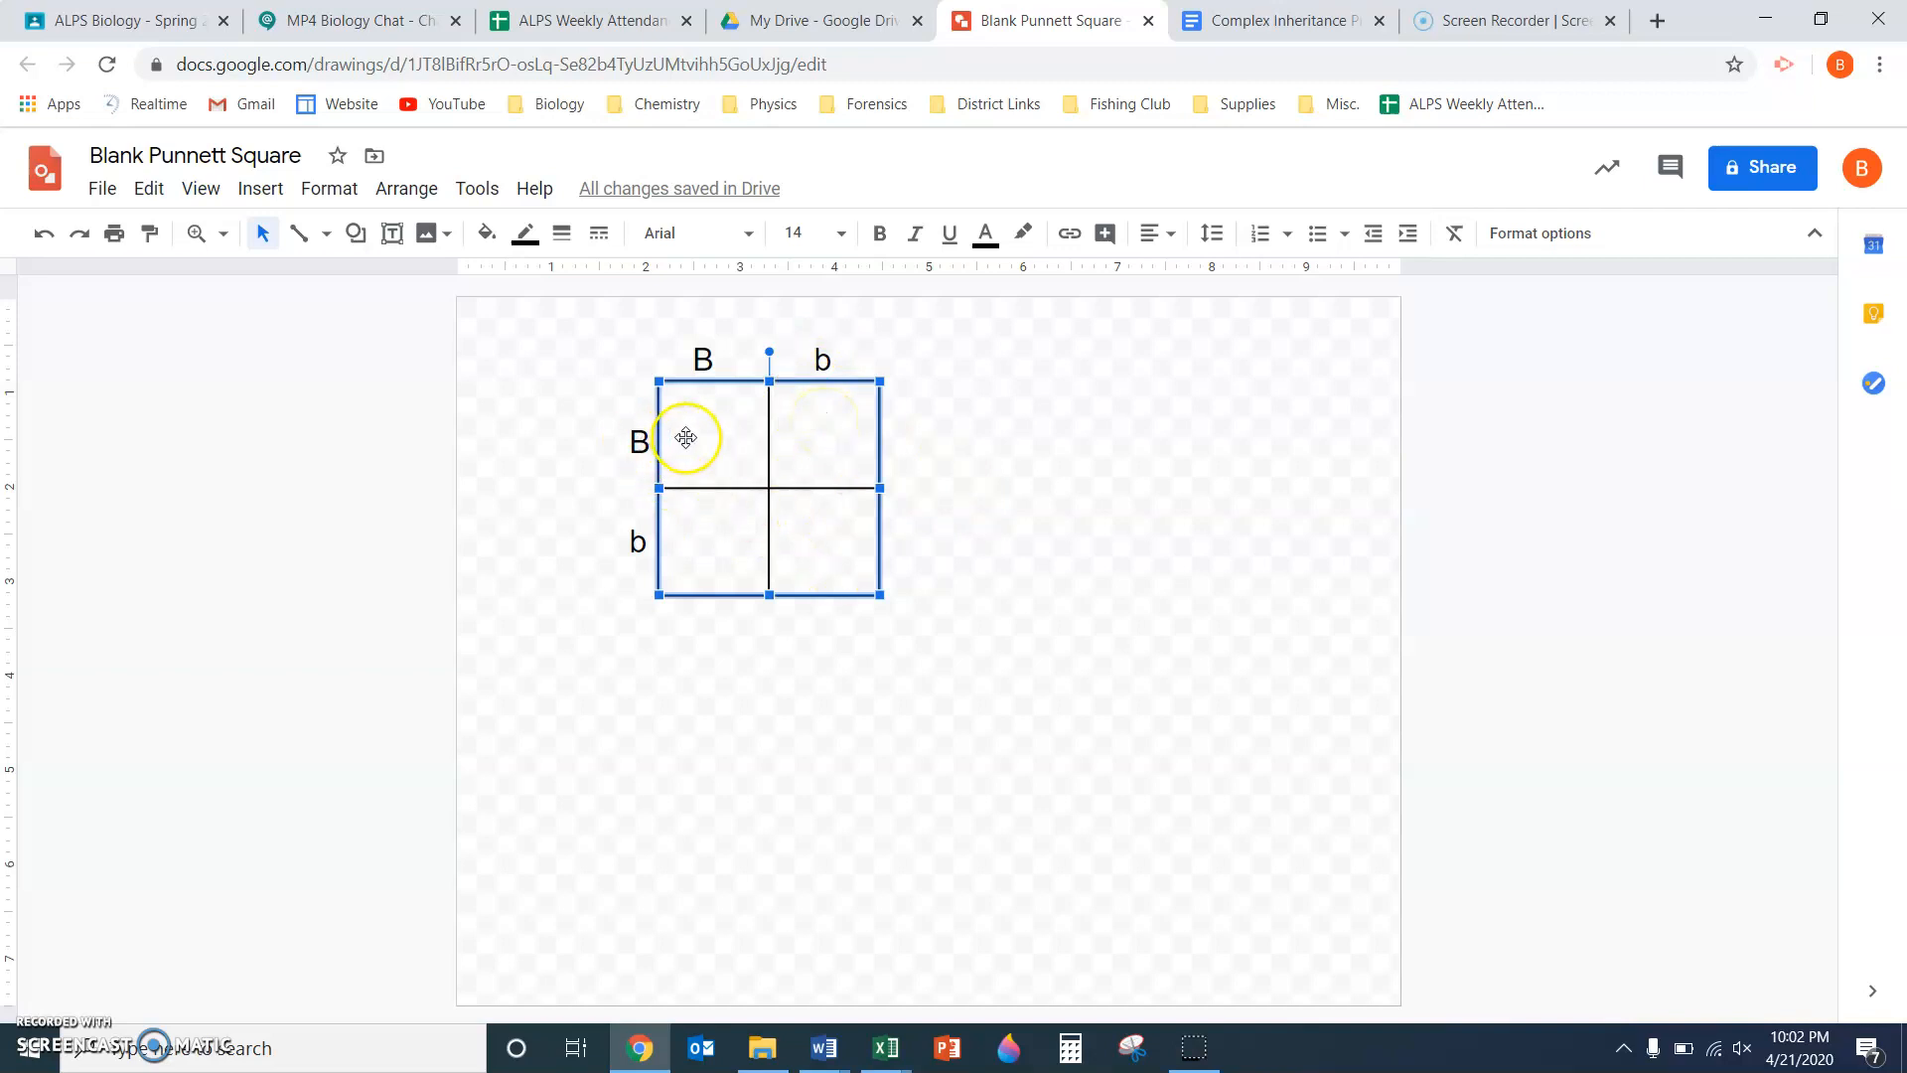
mouse_move(638, 538)
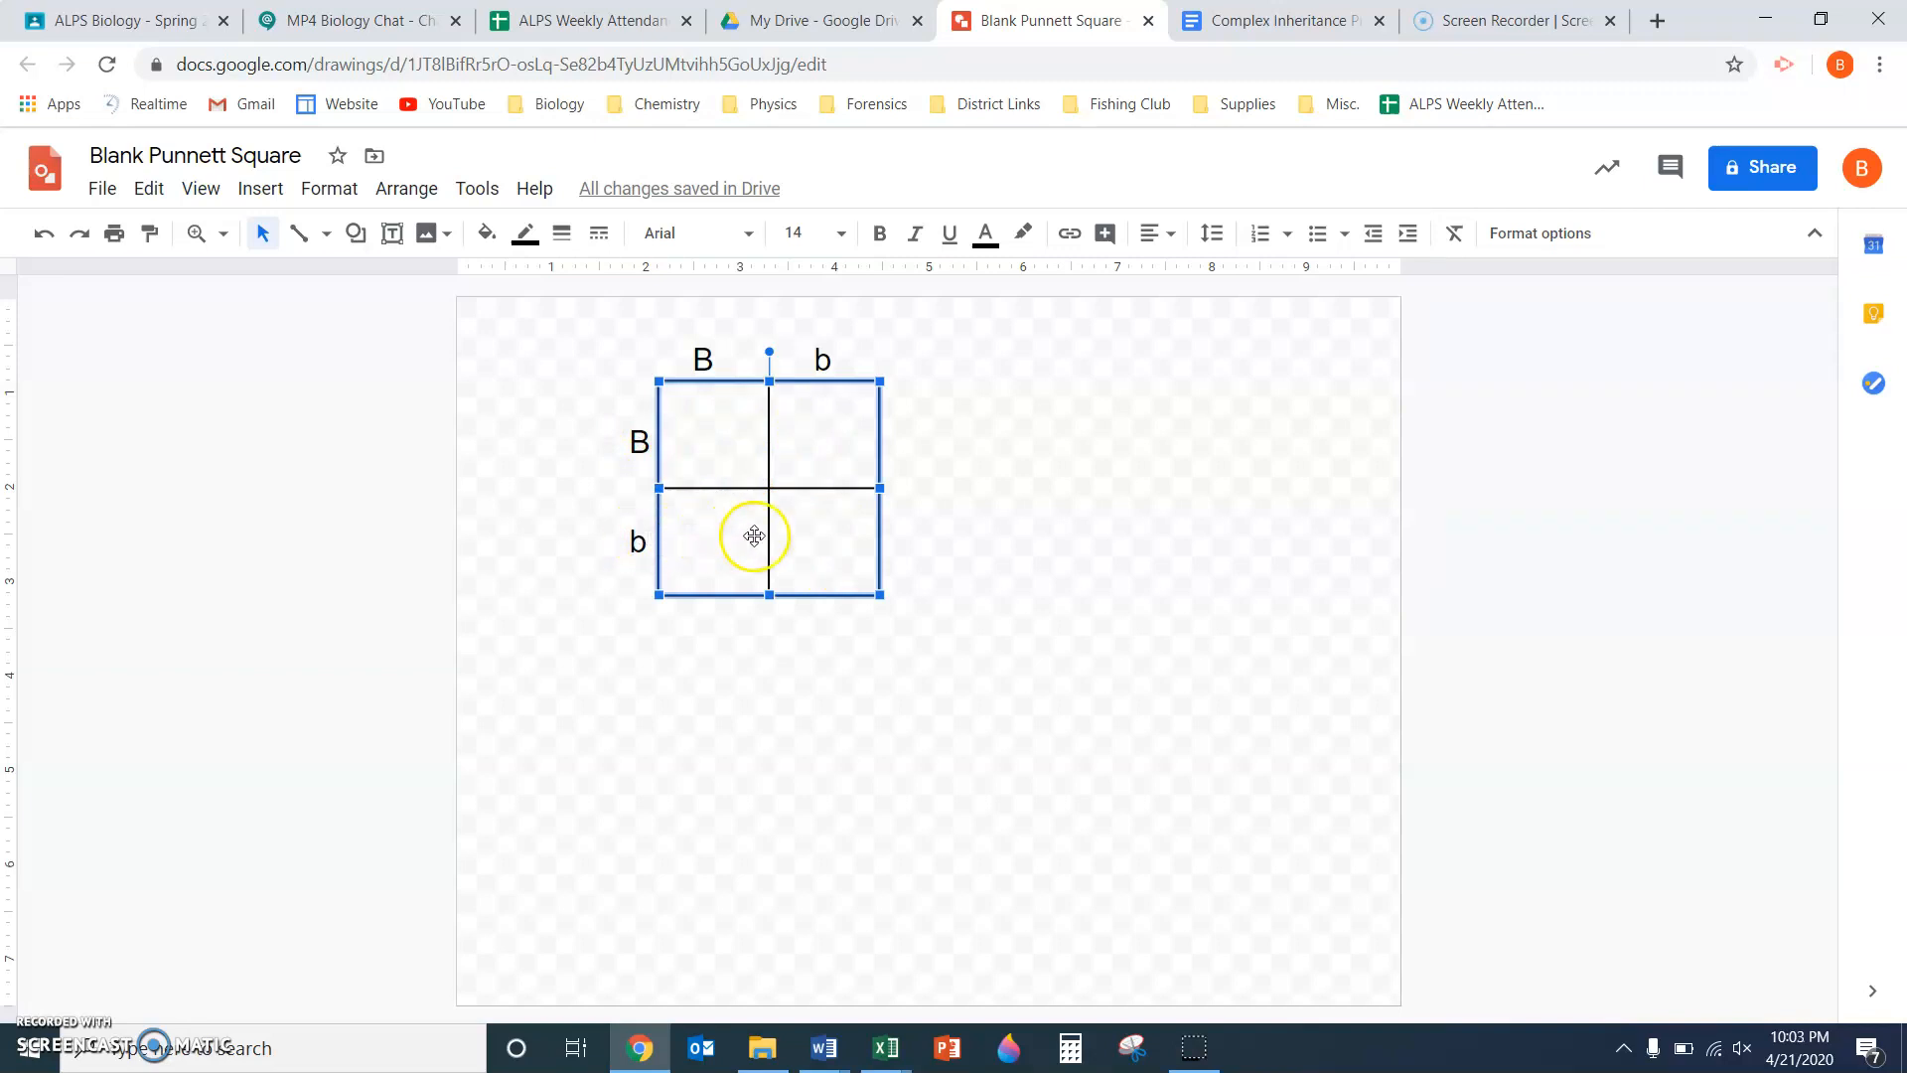
mouse_move(803, 538)
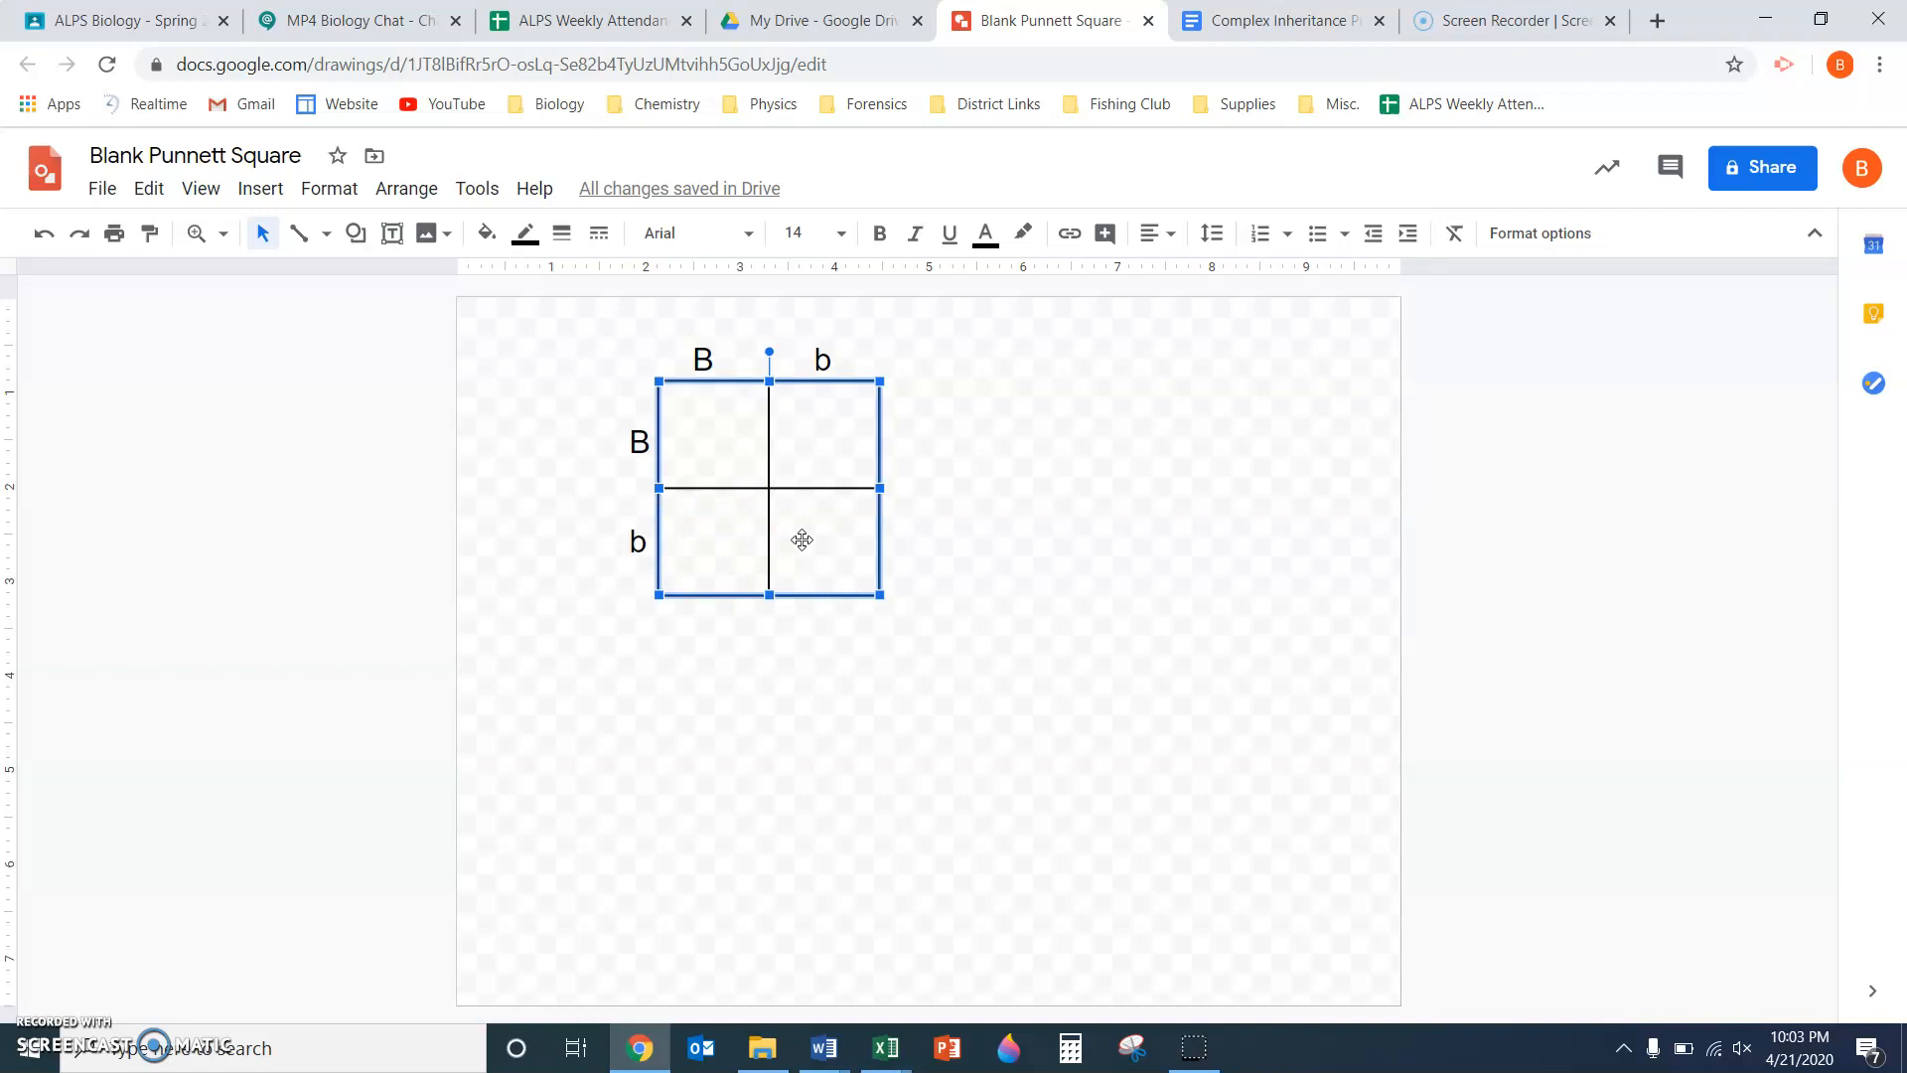
mouse_move(898, 535)
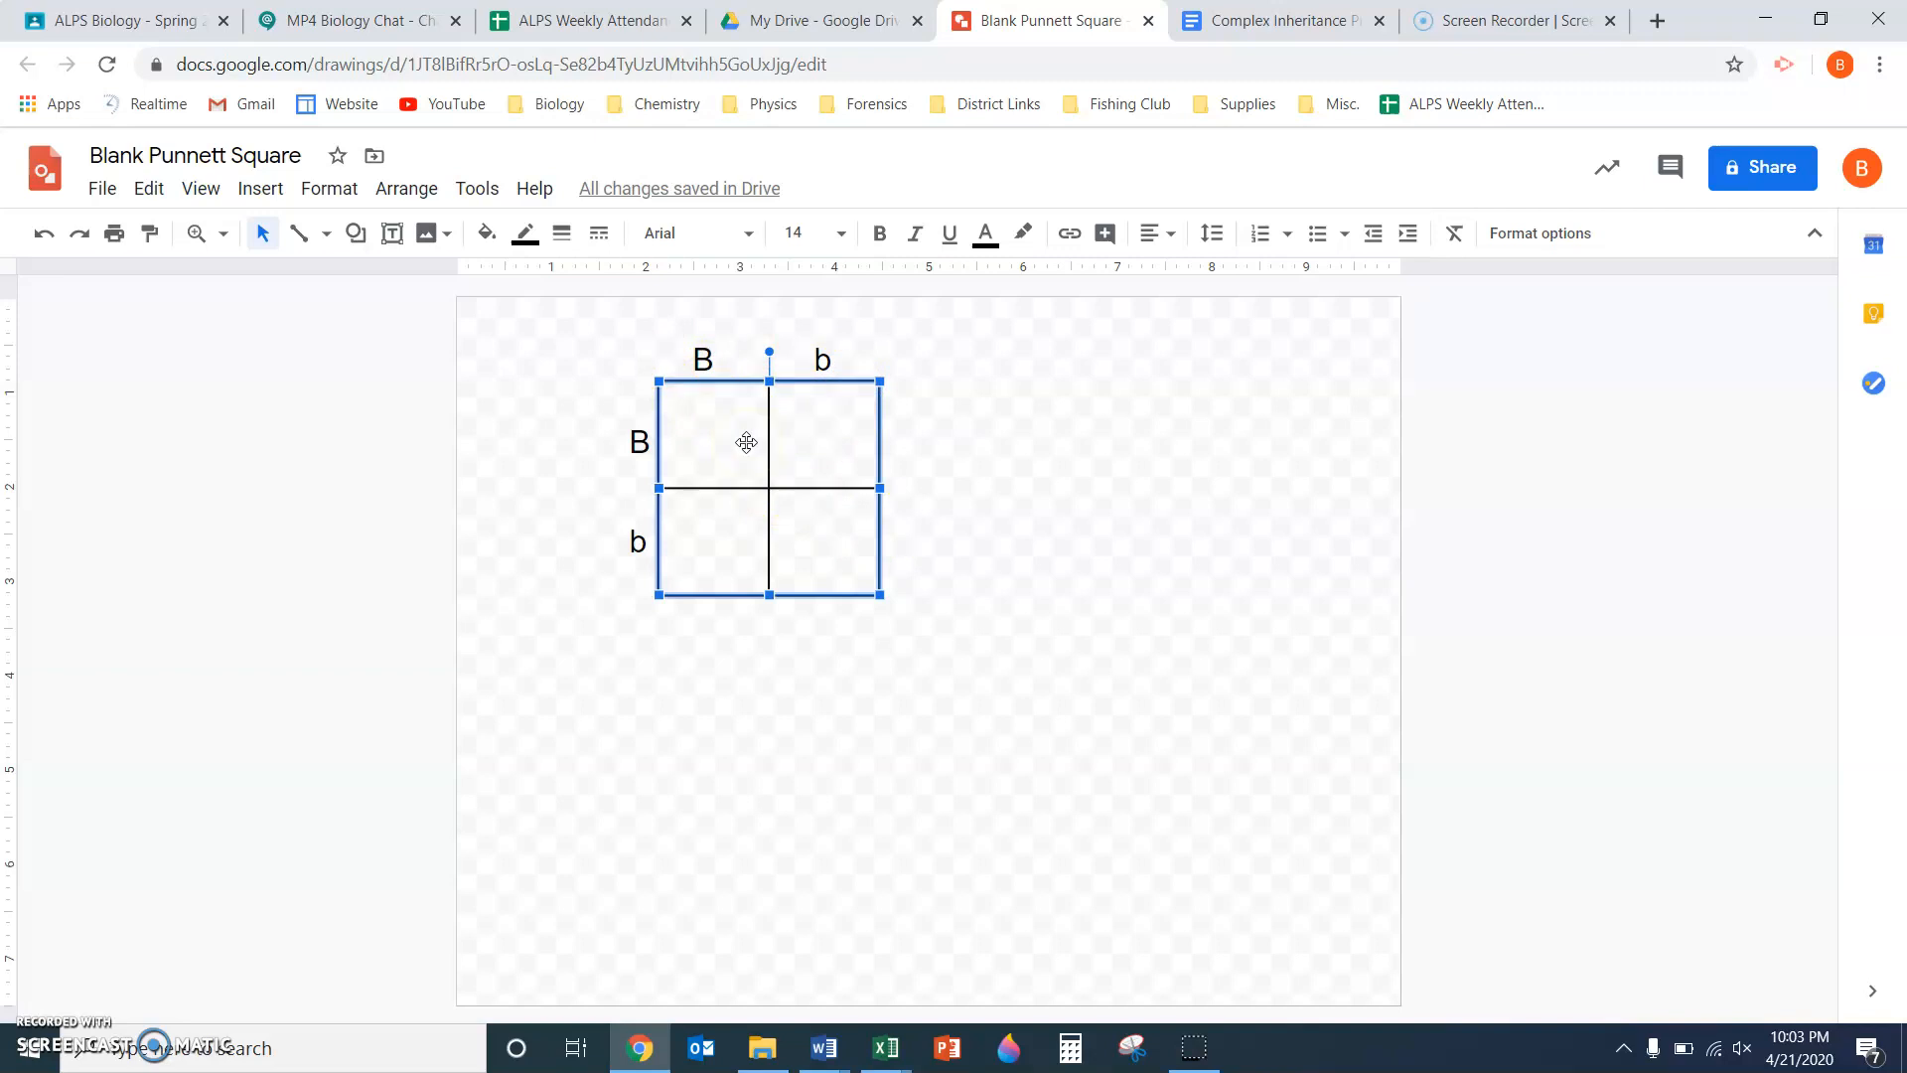
mouse_move(868, 517)
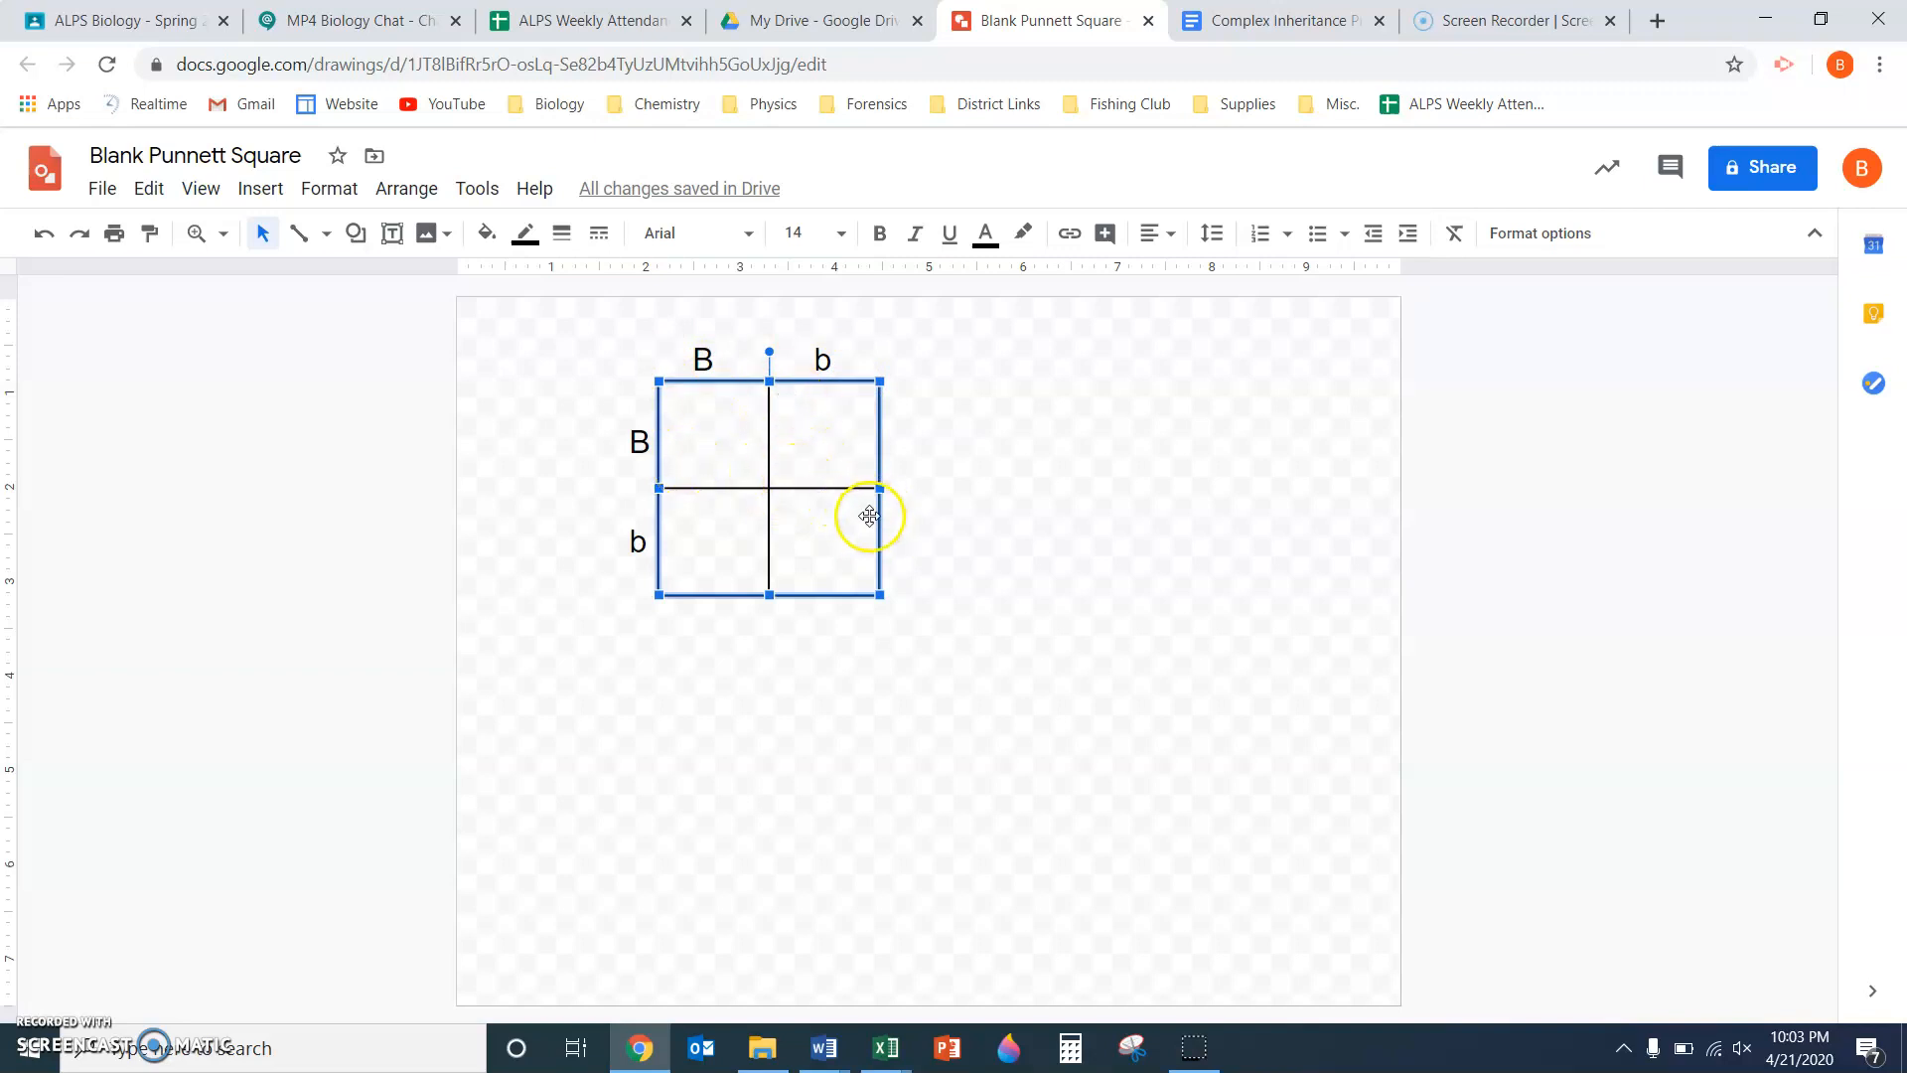
mouse_move(912, 537)
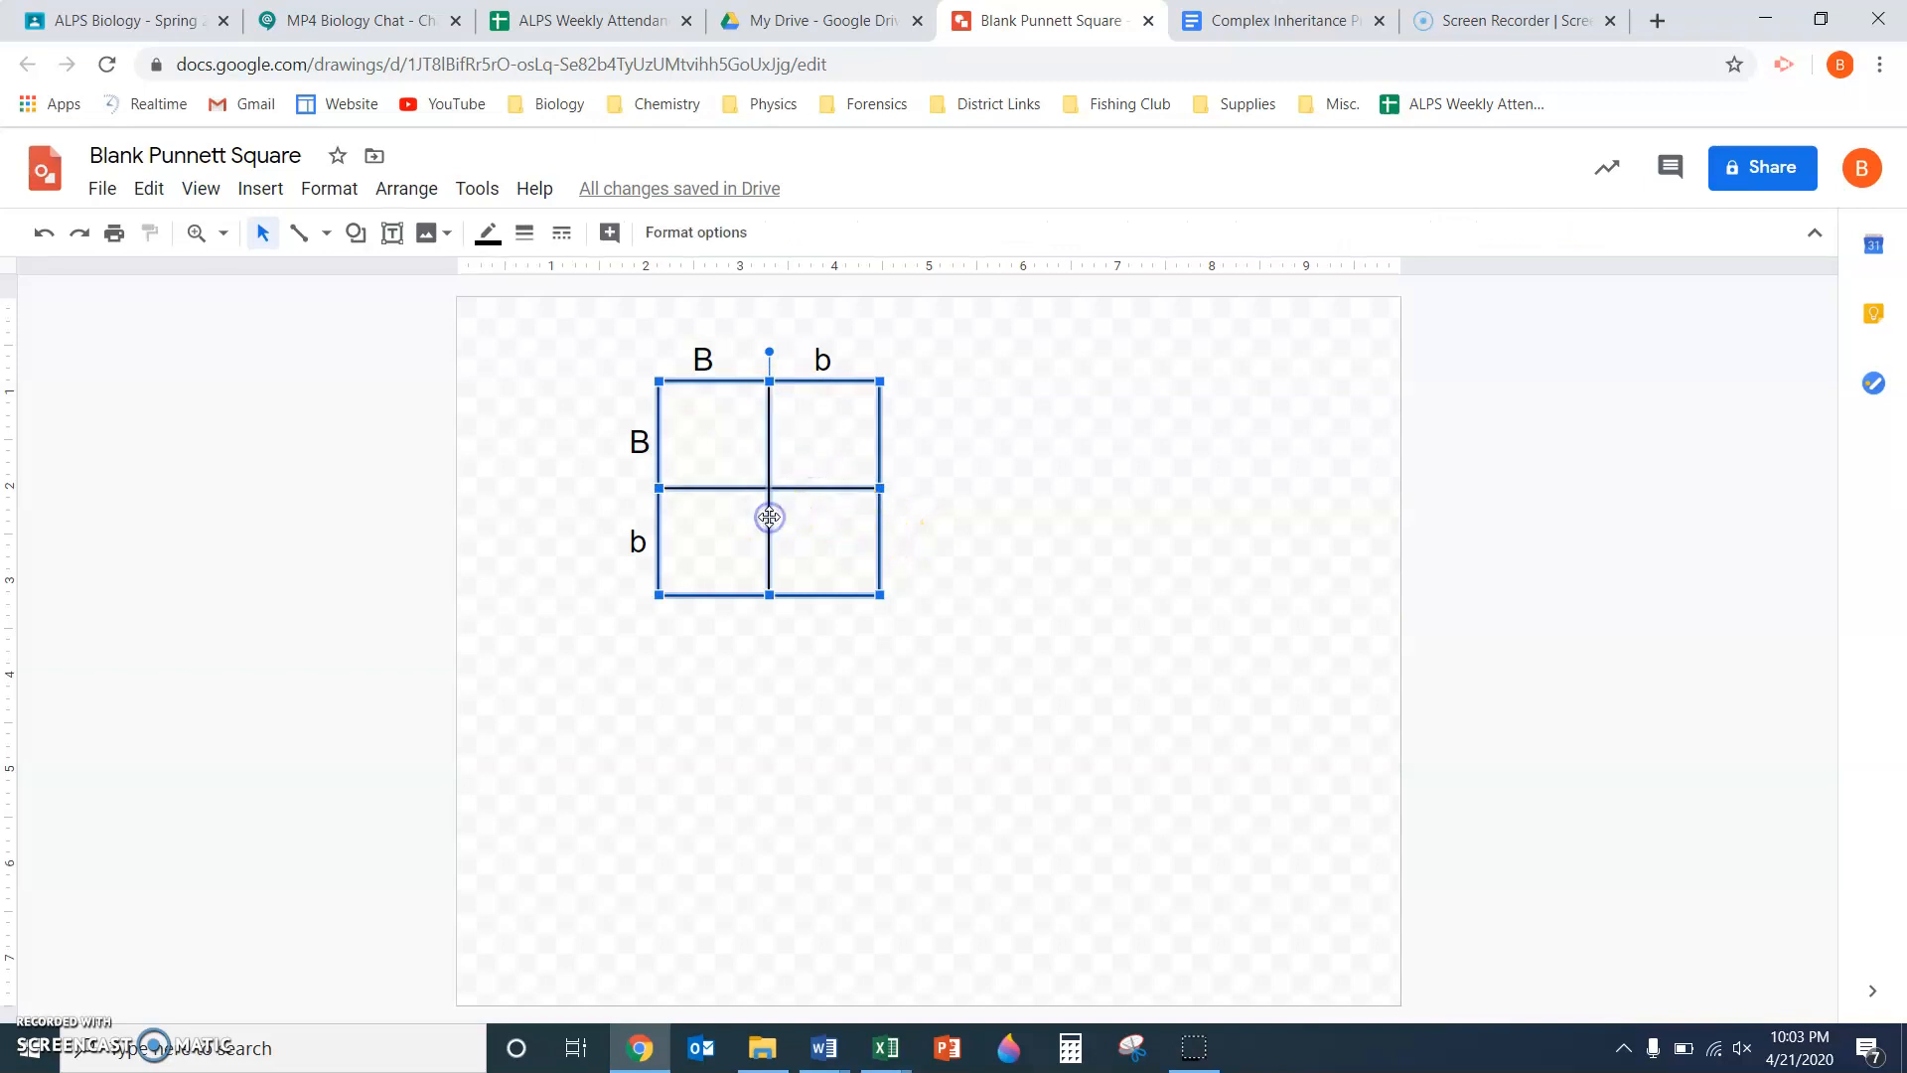
Group the square and its two dividing lines into one object
right_click(769, 516)
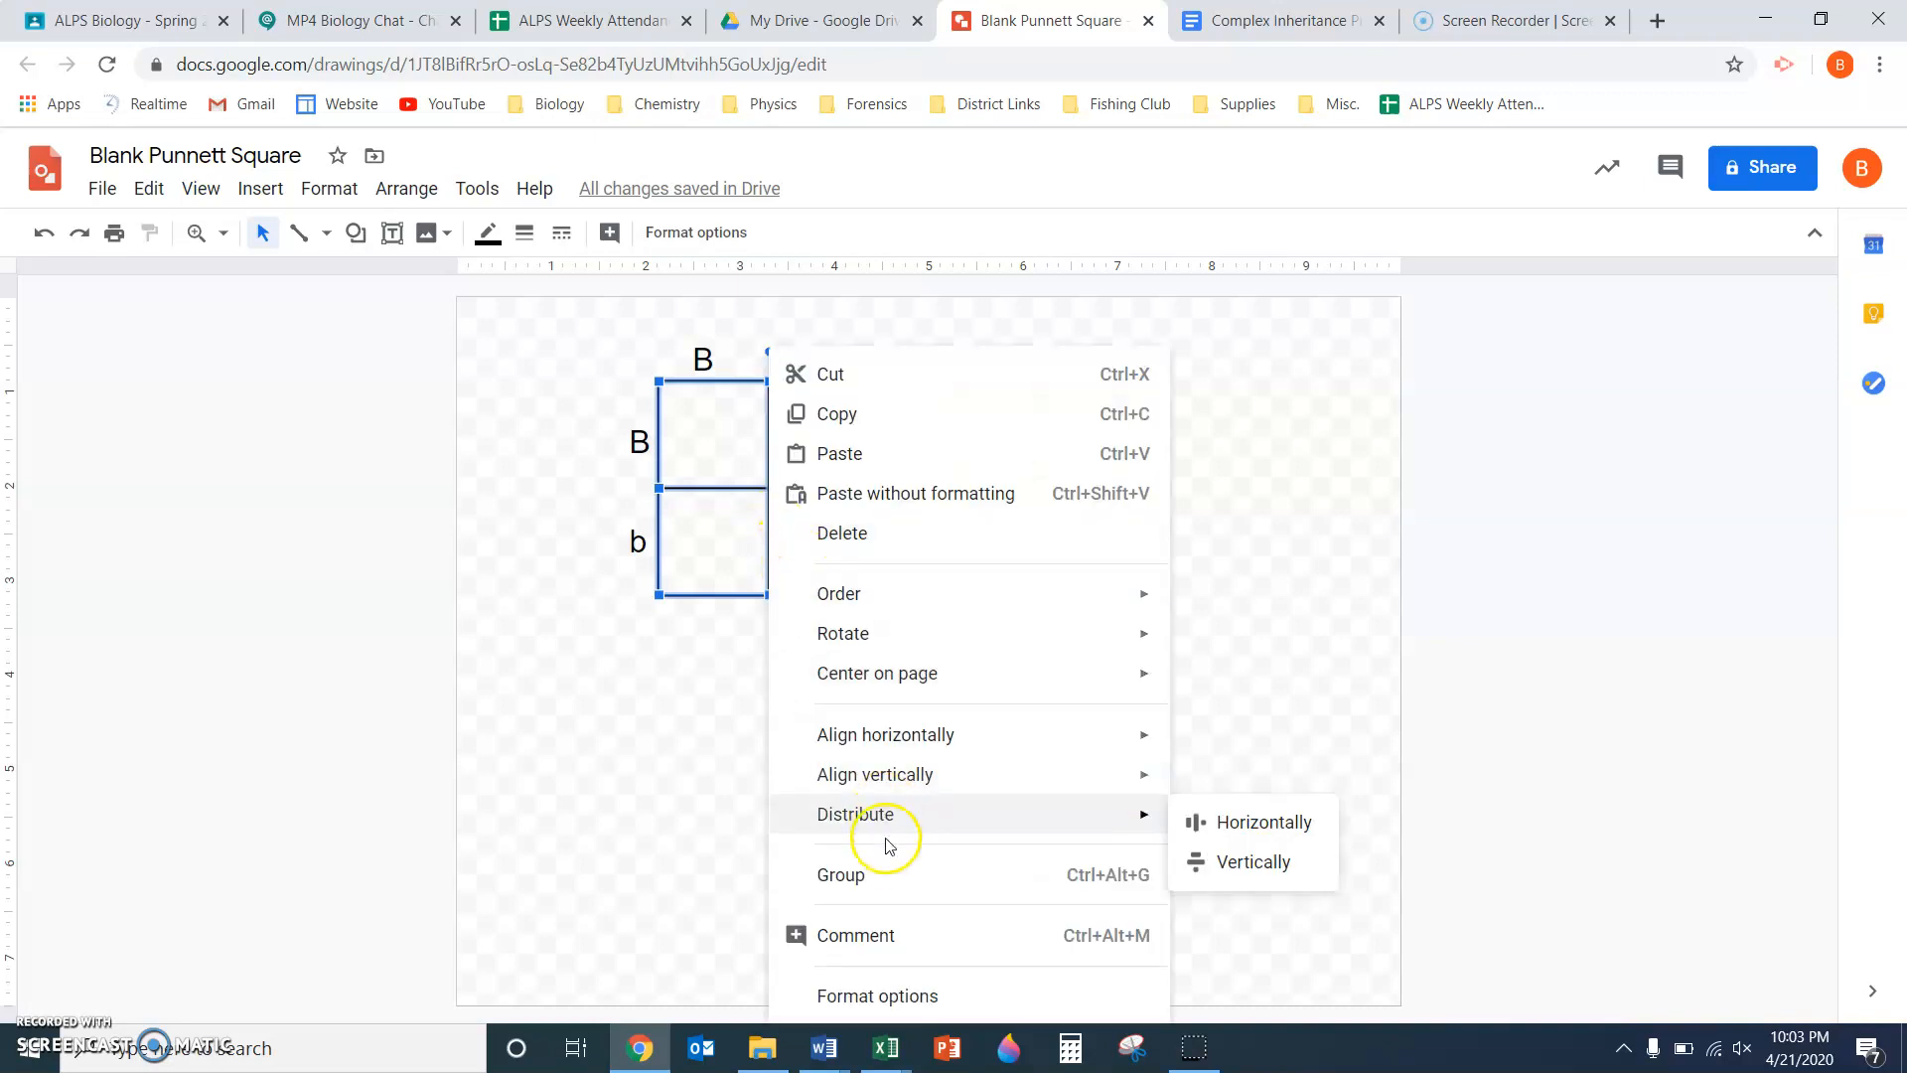
mouse_move(1105, 874)
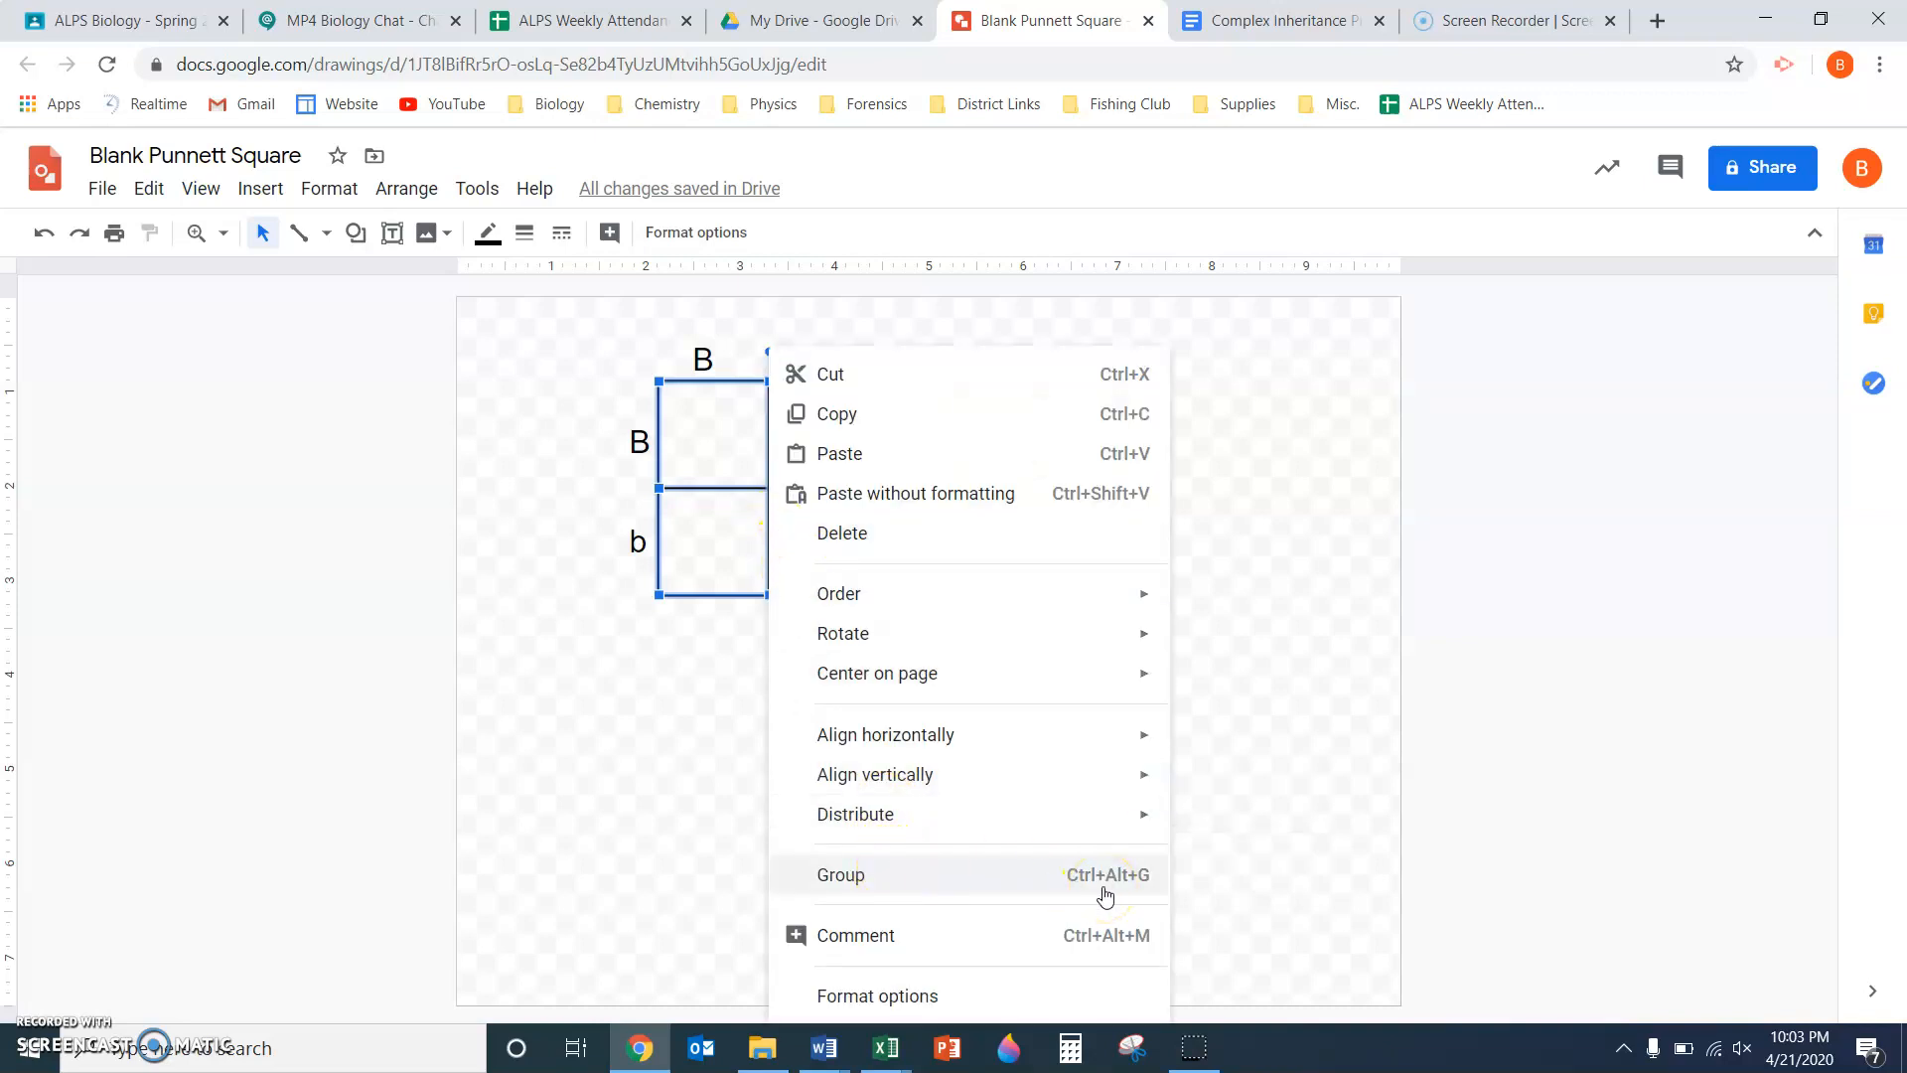
click(840, 874)
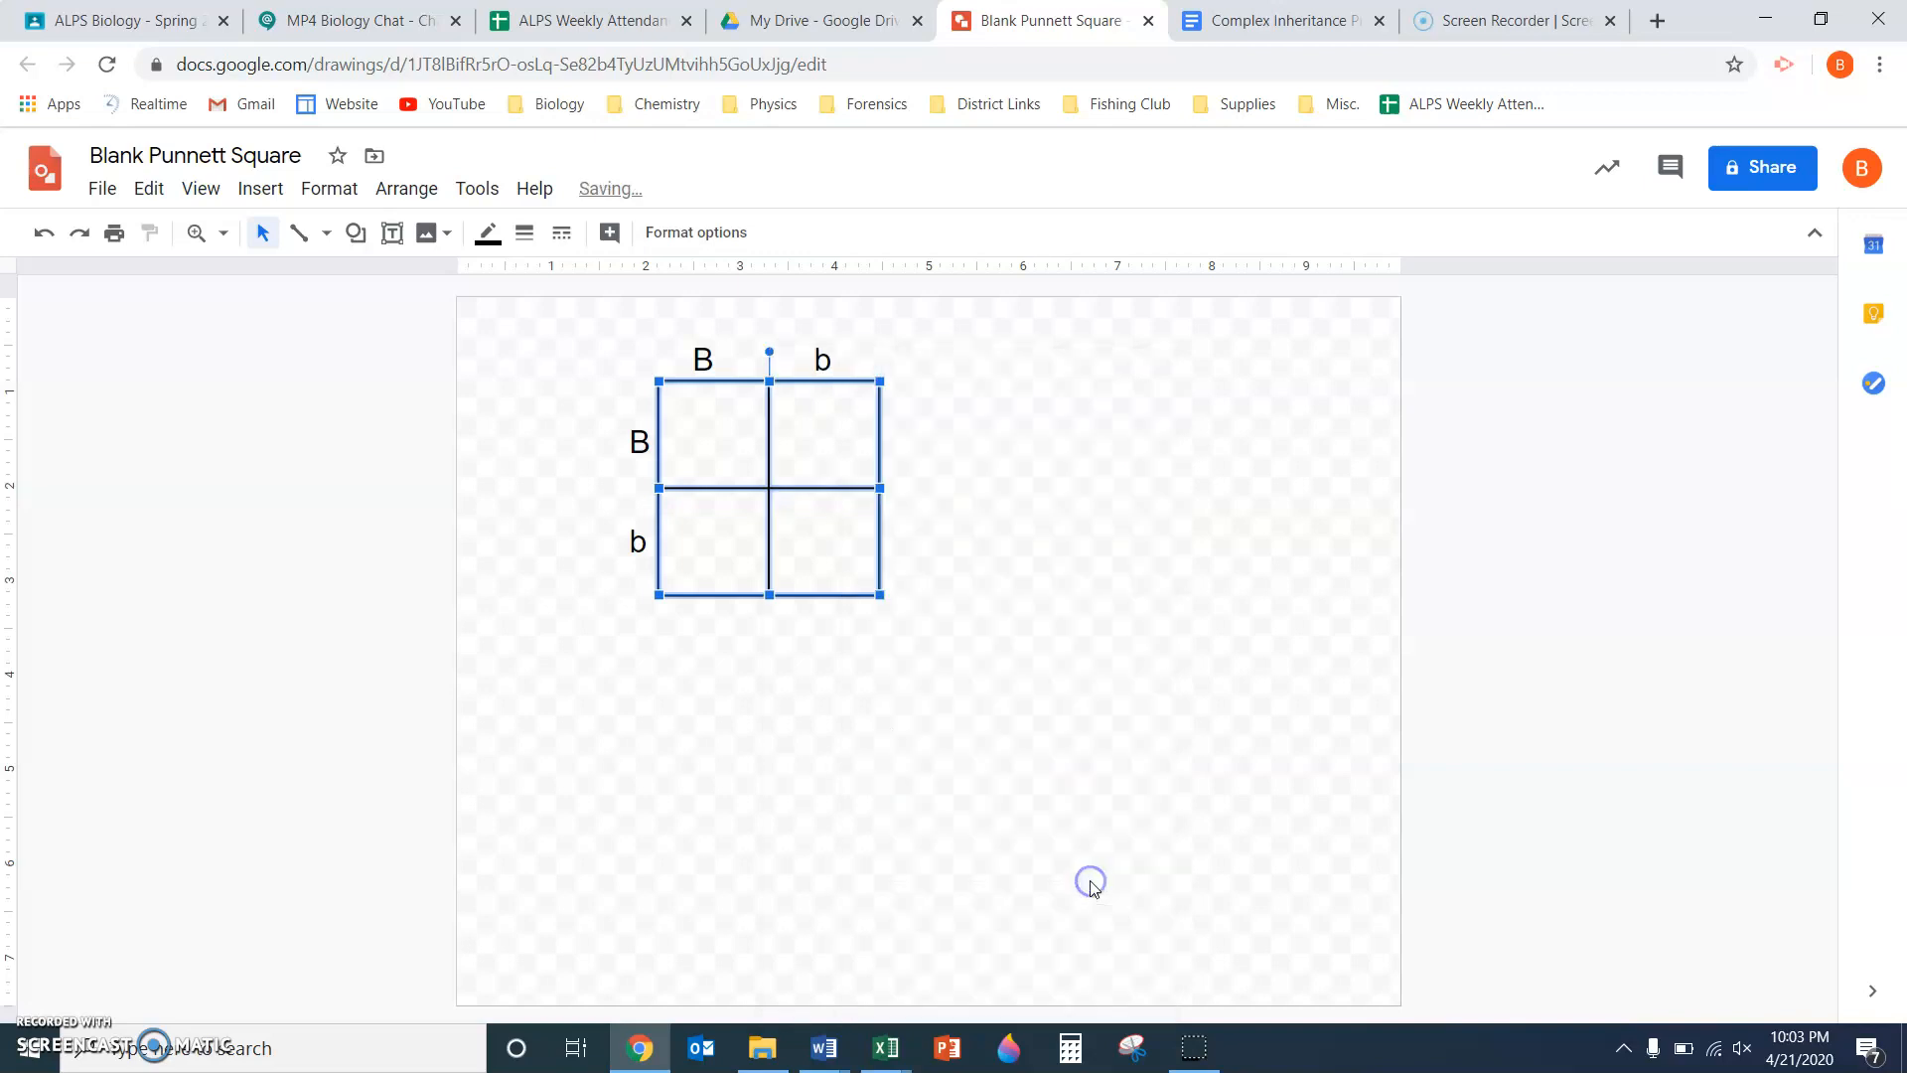
mouse_move(659, 483)
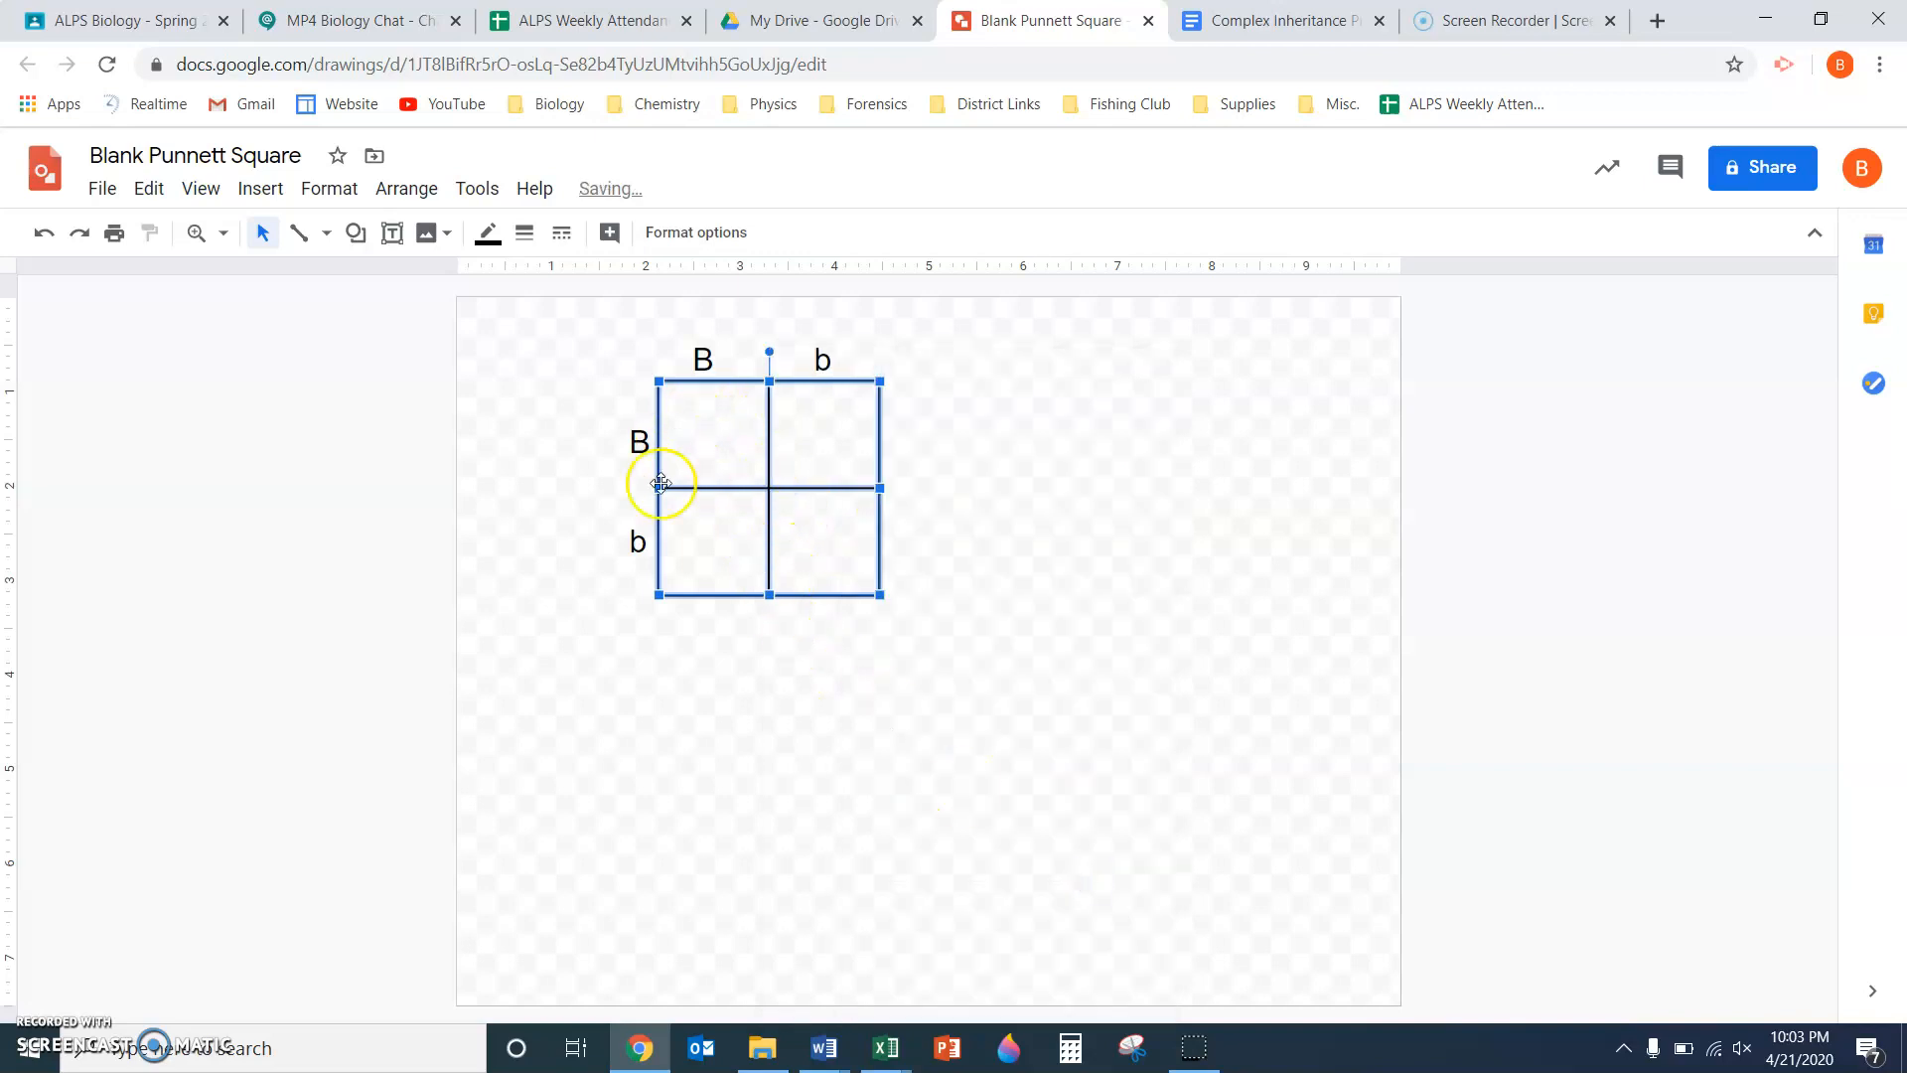
mouse_move(778, 425)
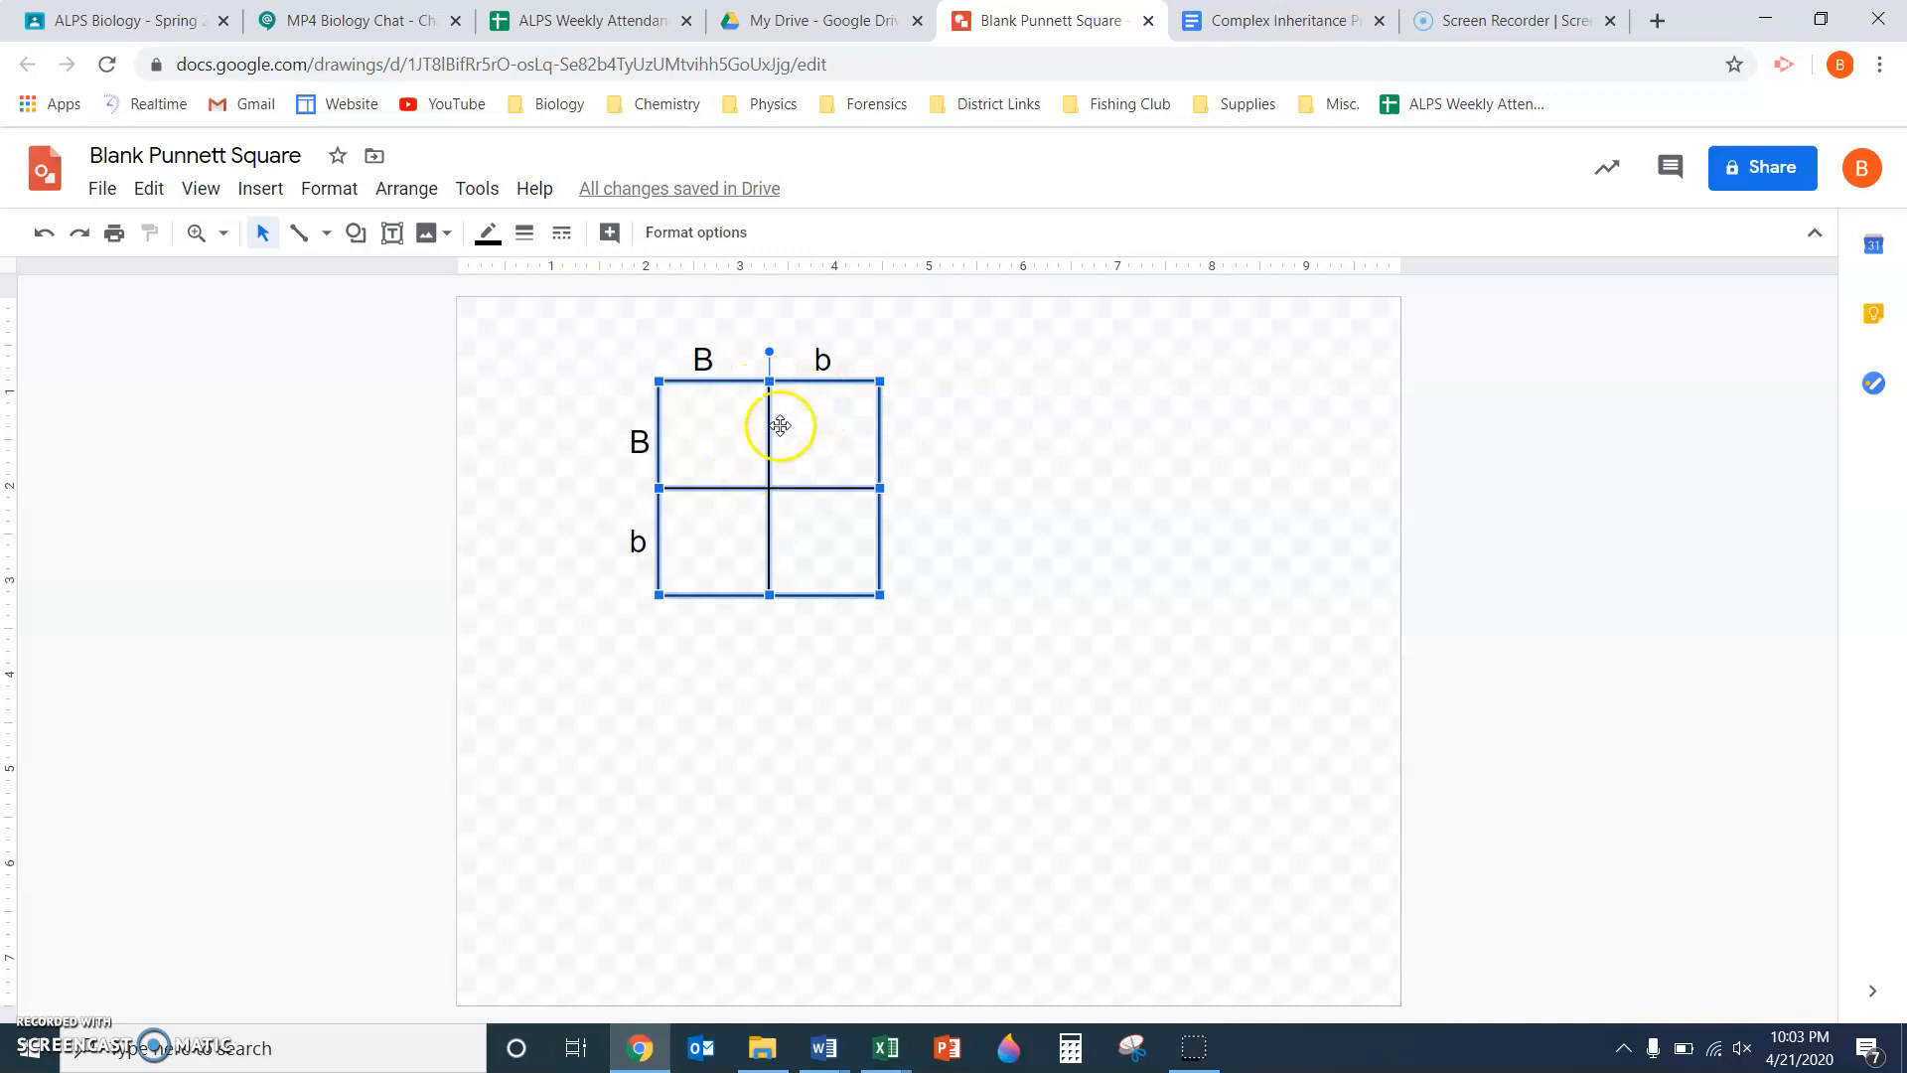
mouse_move(876, 596)
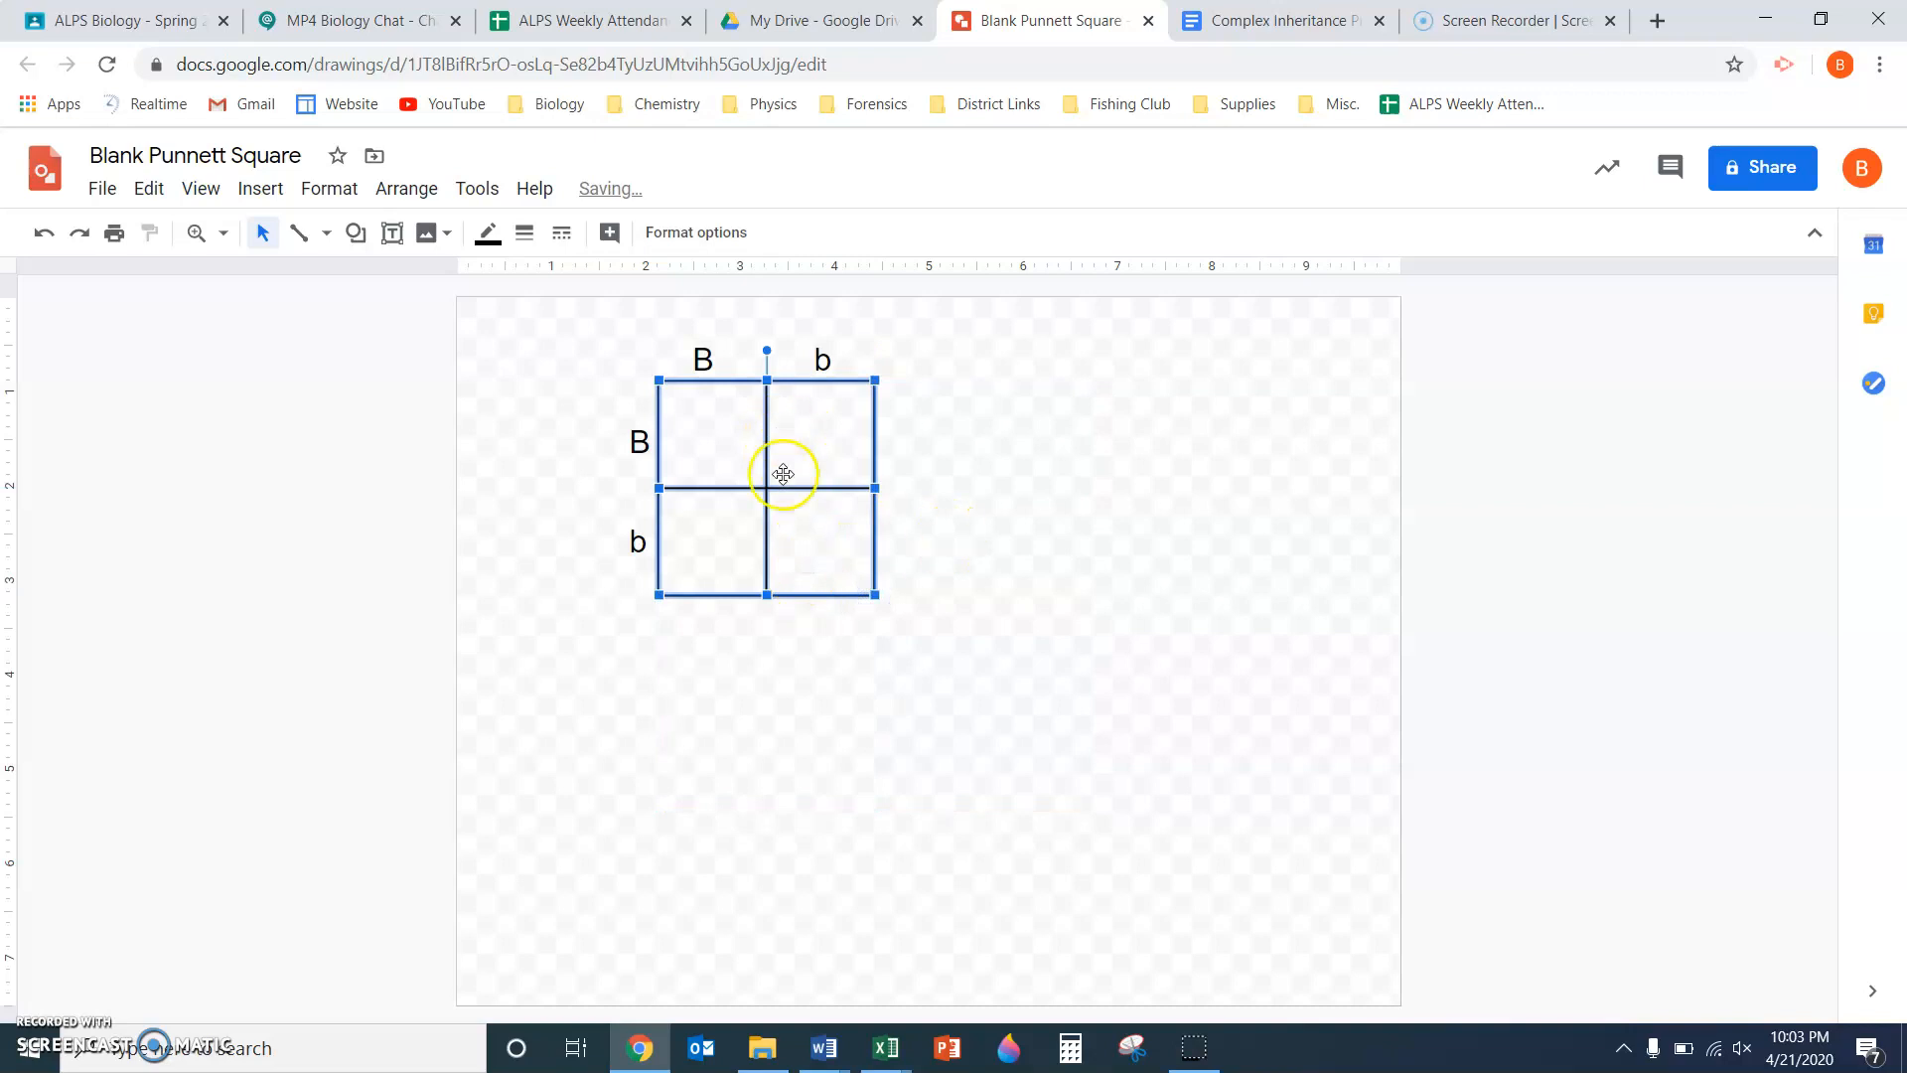
mouse_move(763, 676)
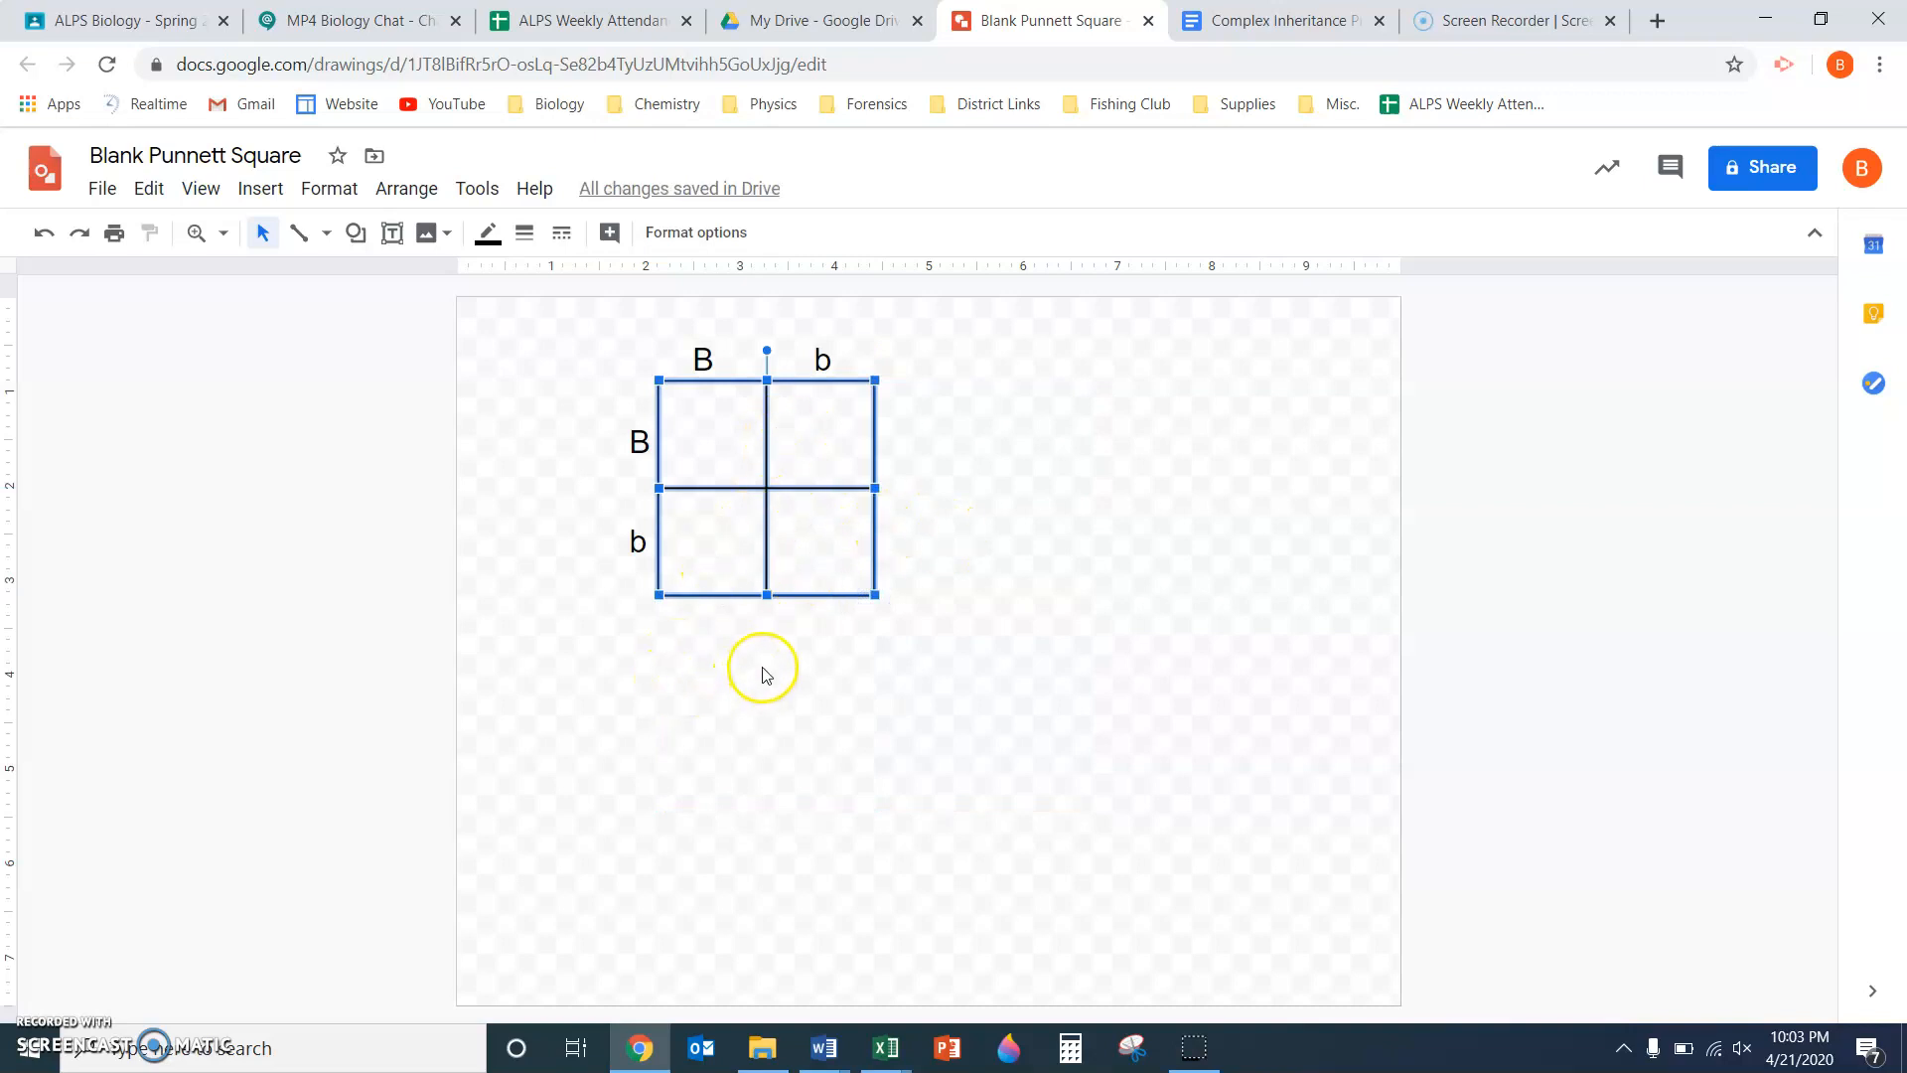
Enter the offspring genotypes BB, Bb, Bb and bb into the four grid cells
click(707, 636)
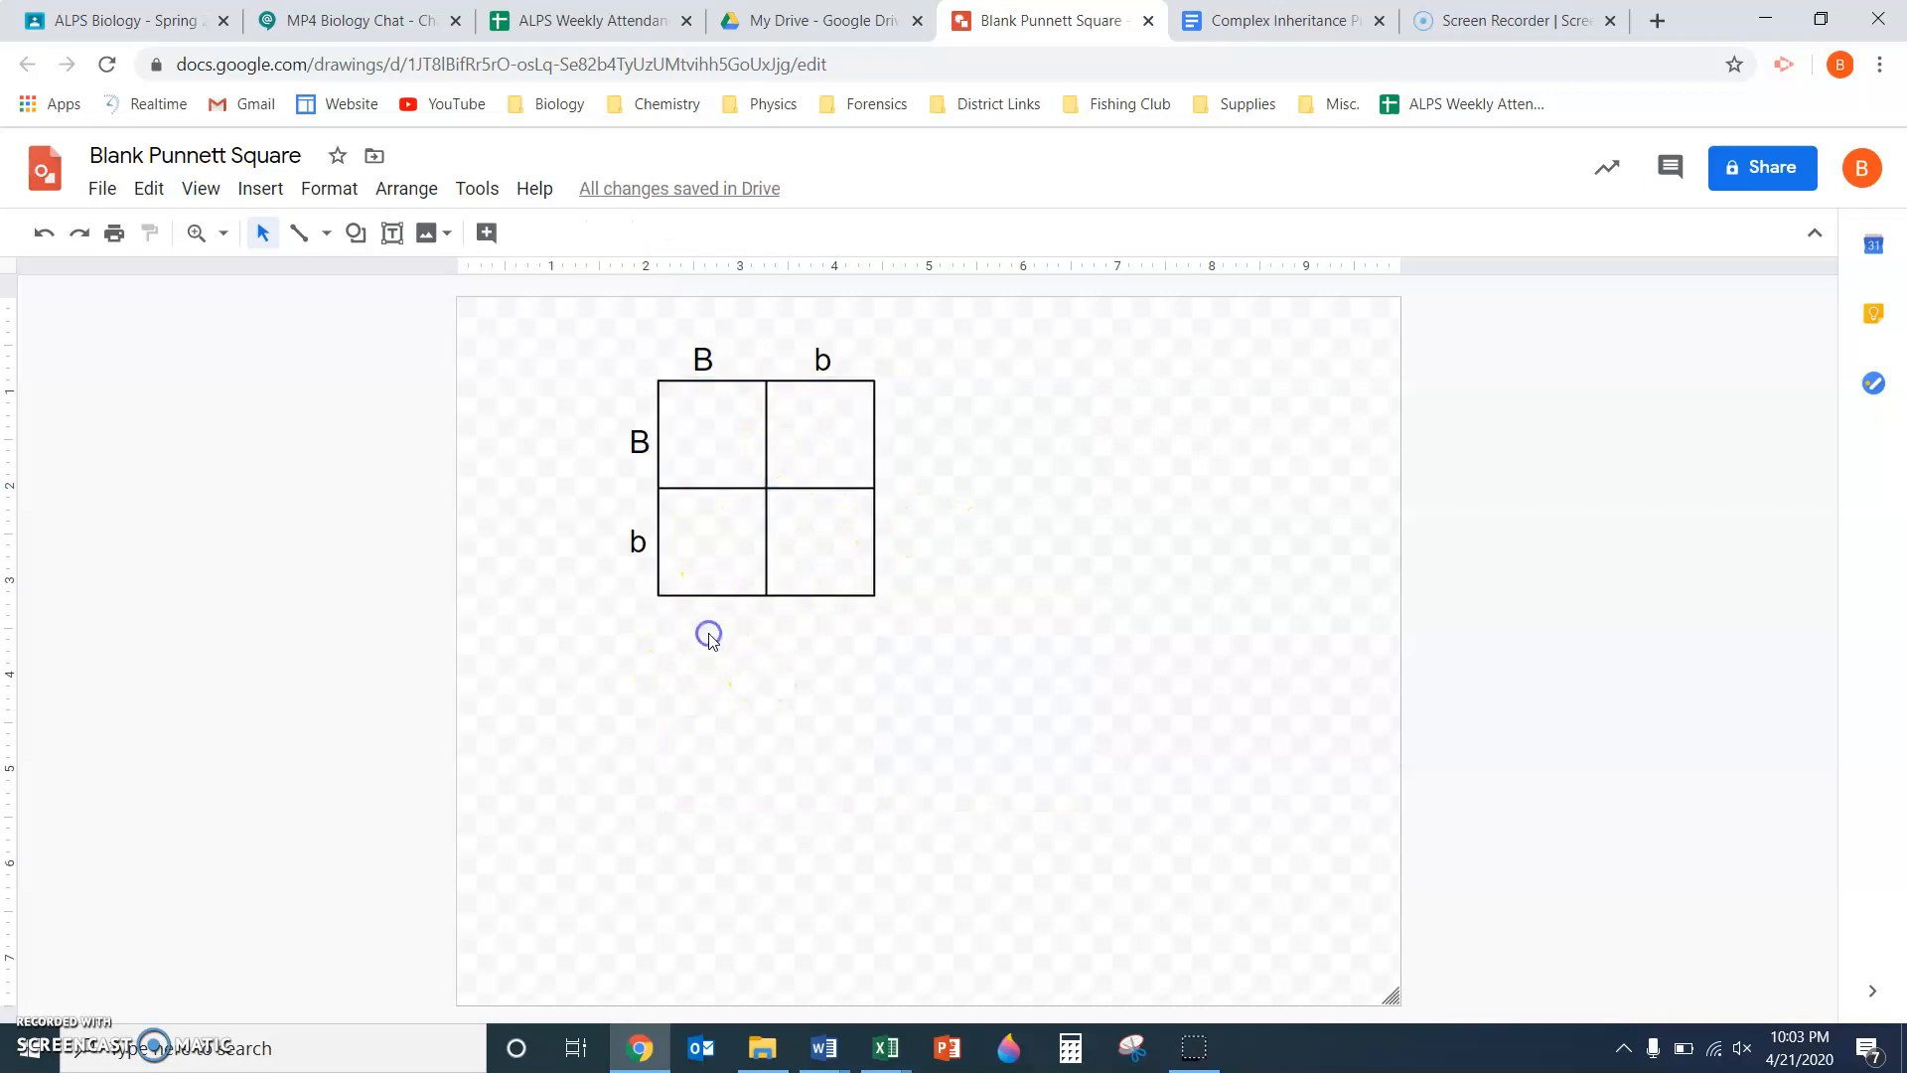
mouse_move(557, 376)
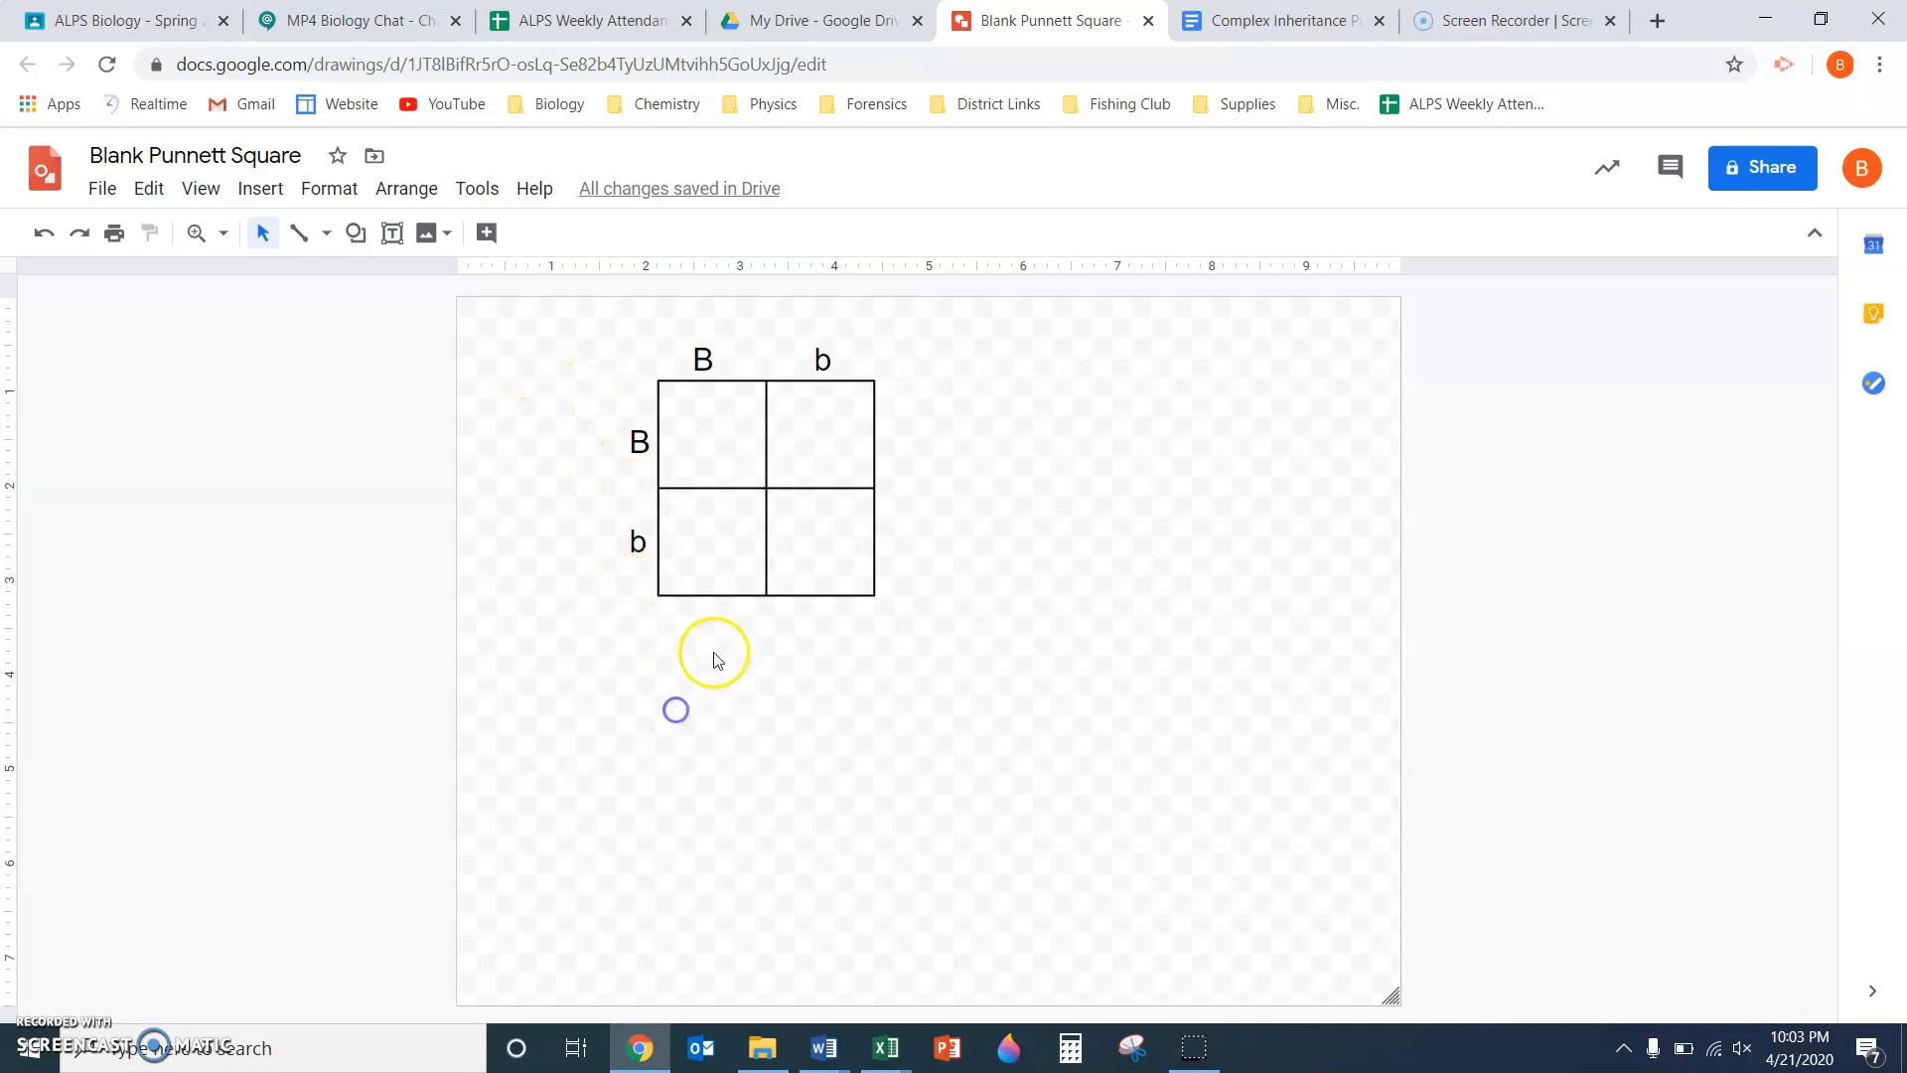
click(743, 421)
text(B)
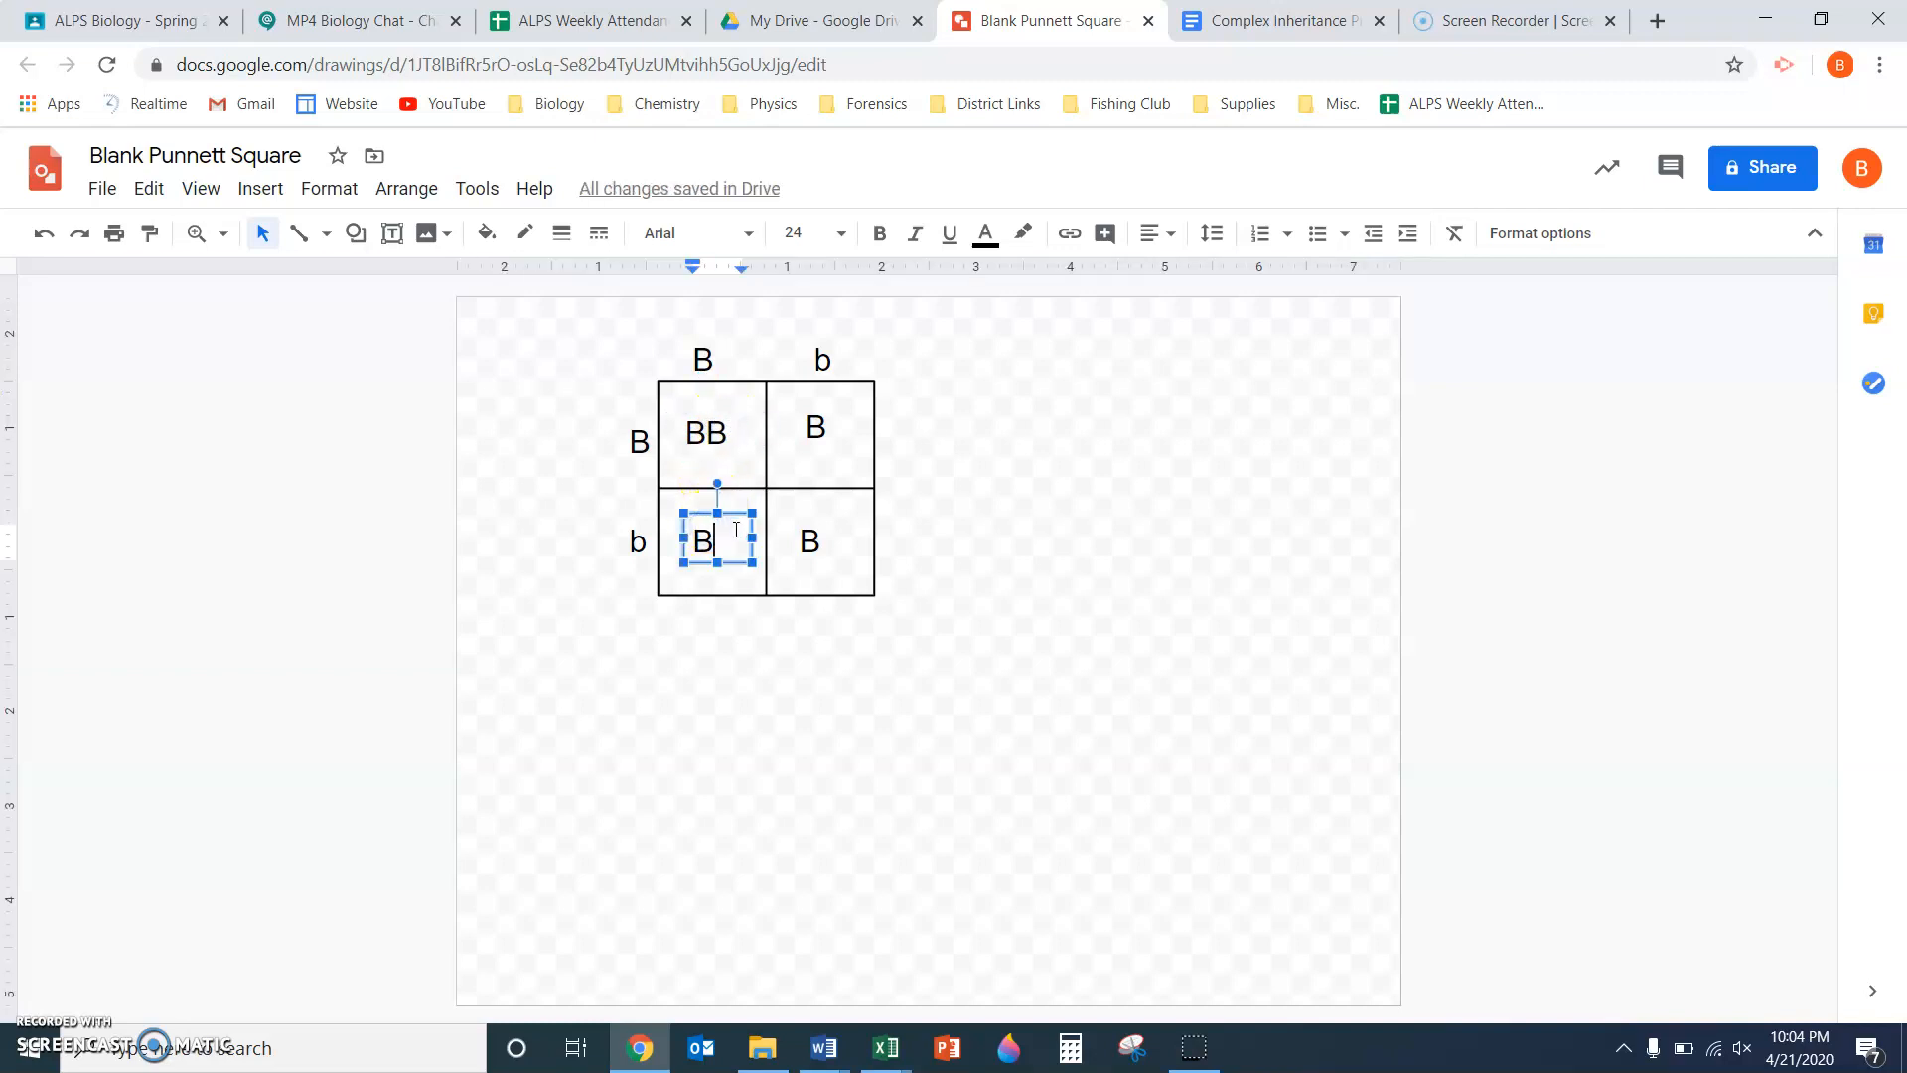
mouse_move(693, 363)
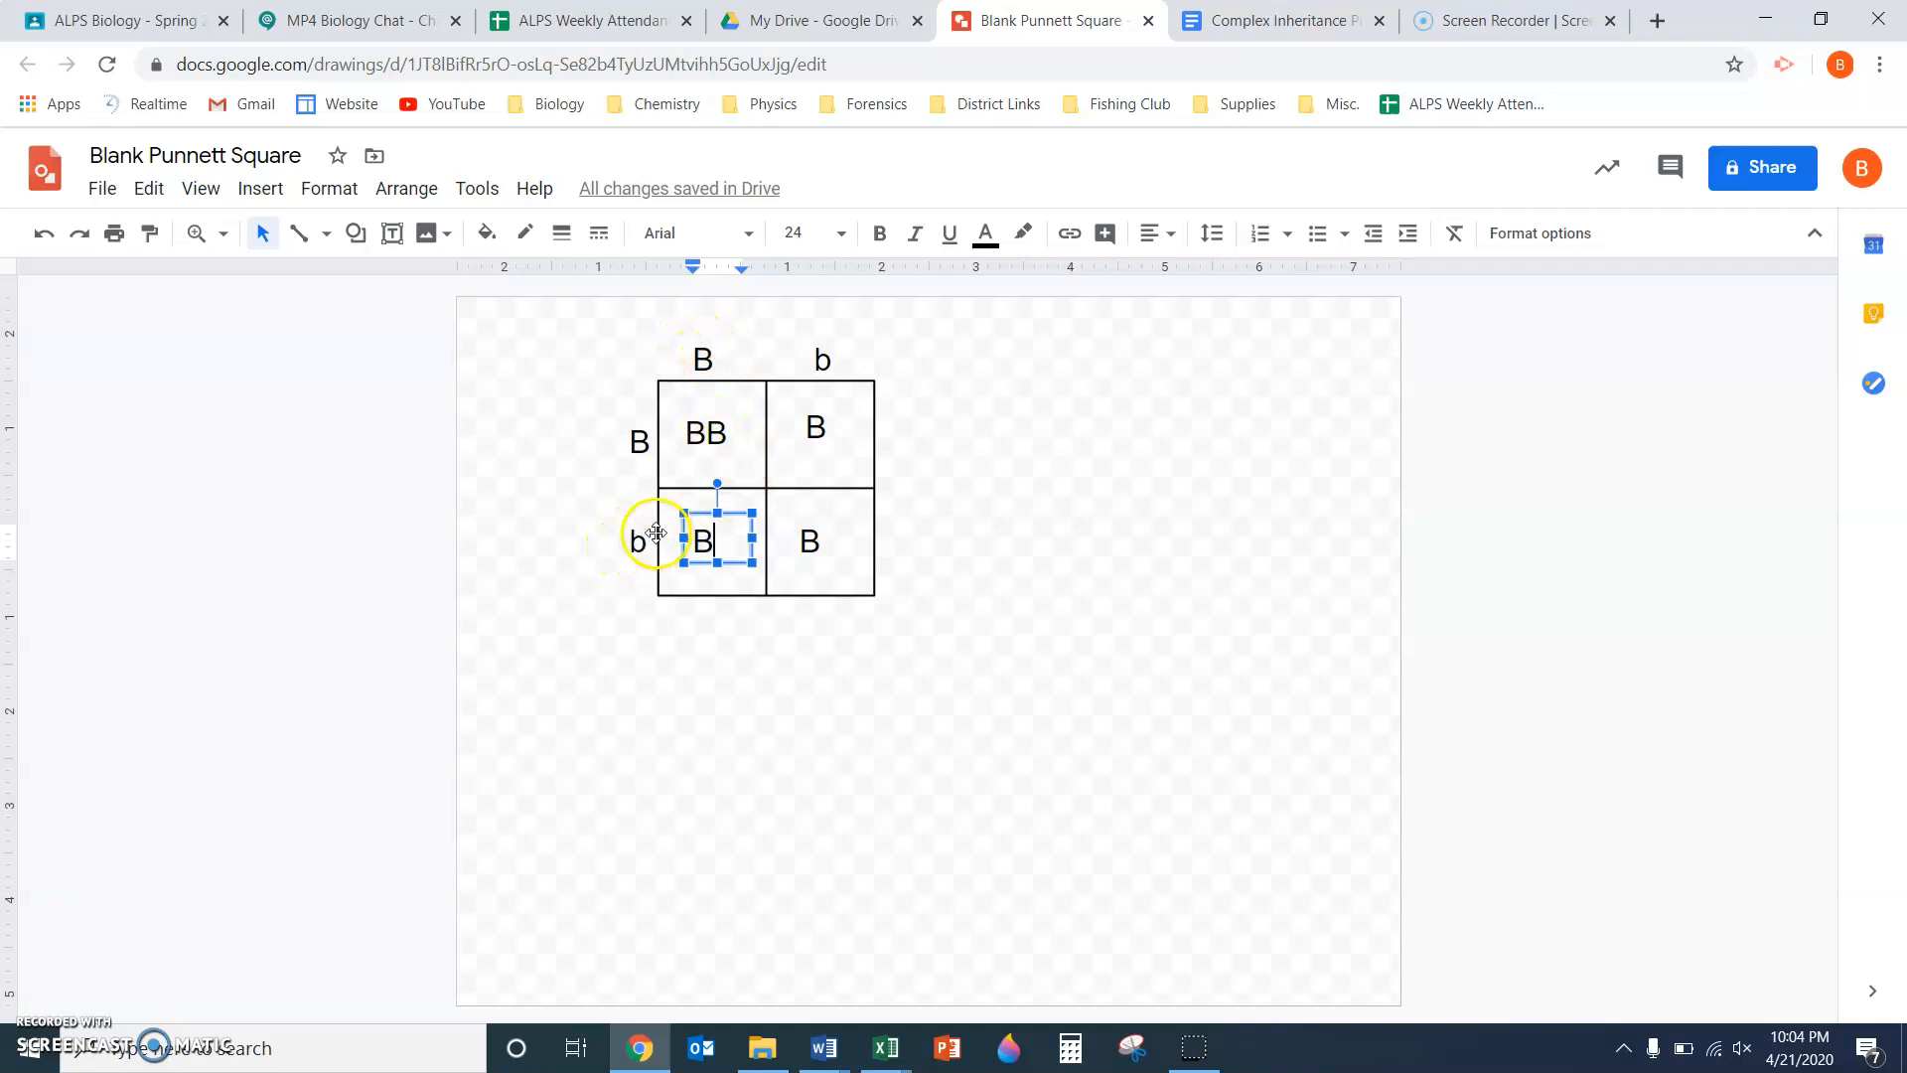
text(b)
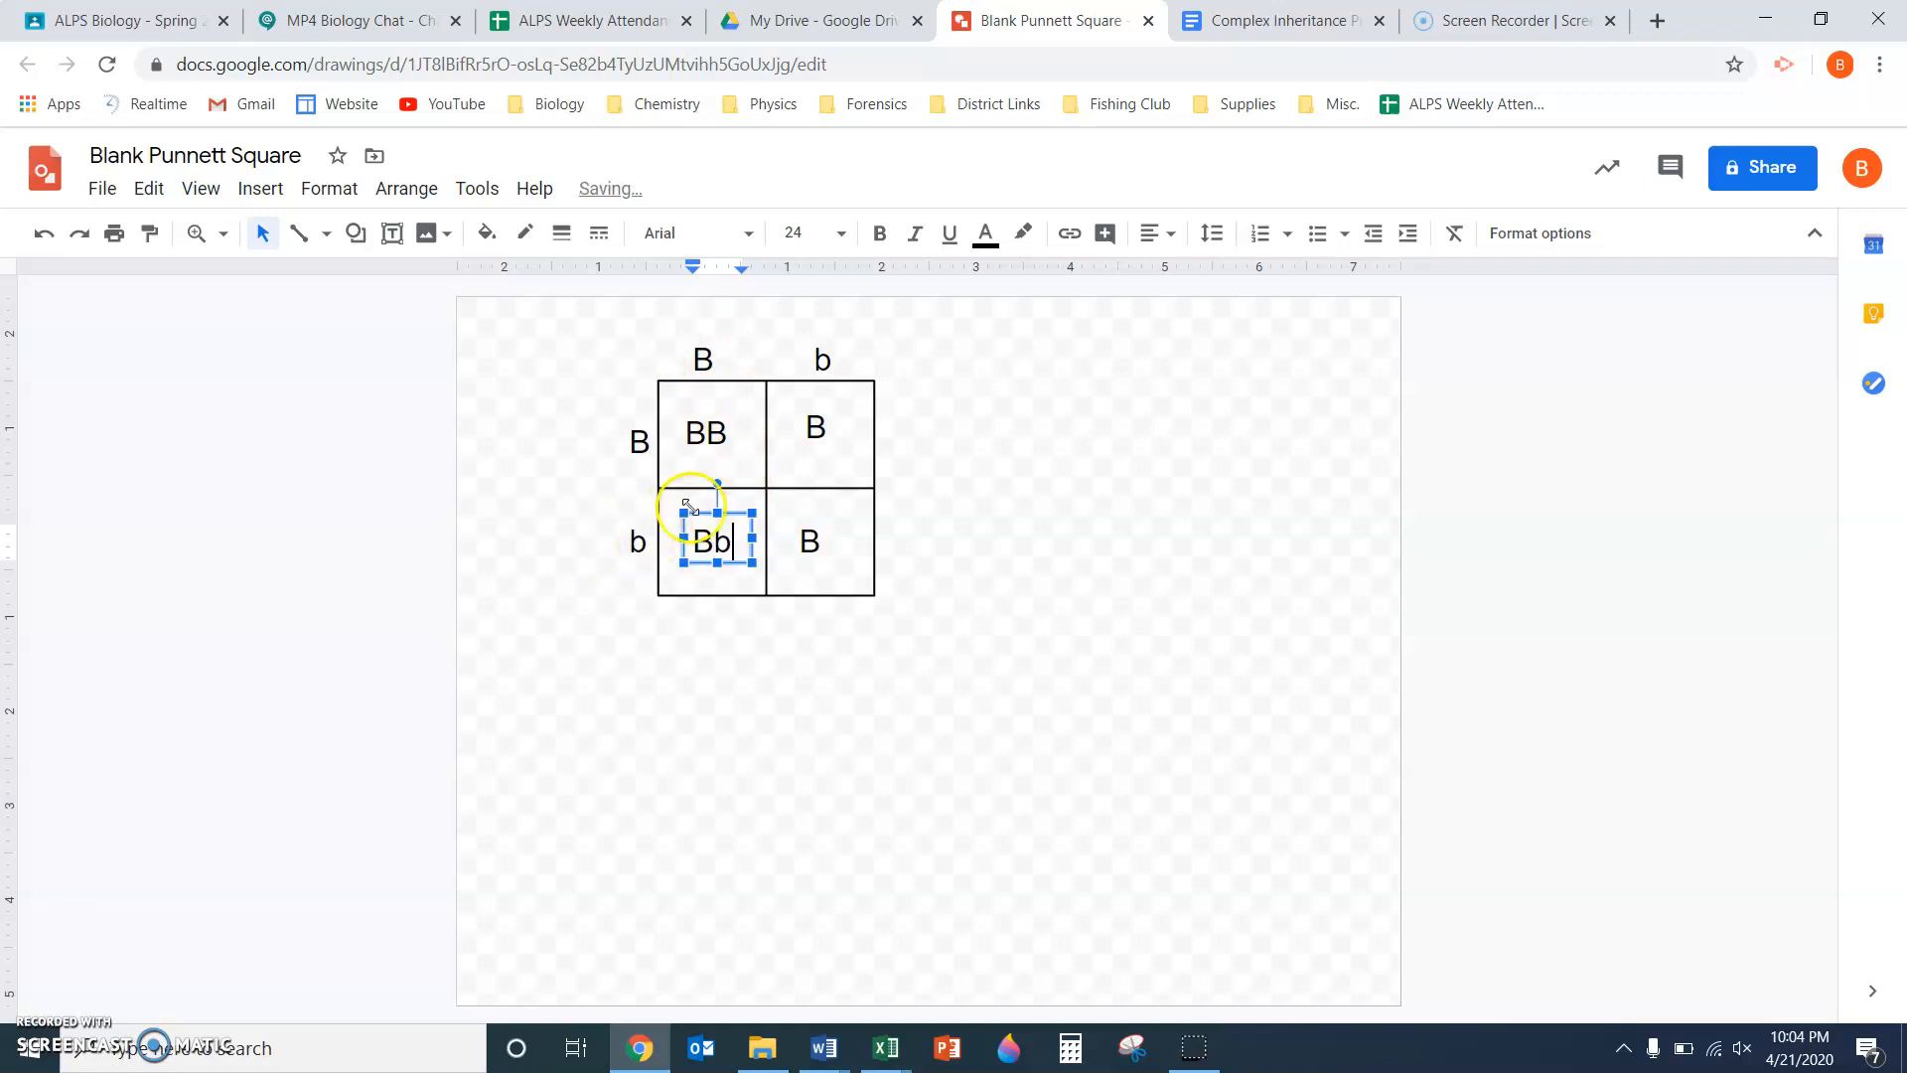
click(815, 430)
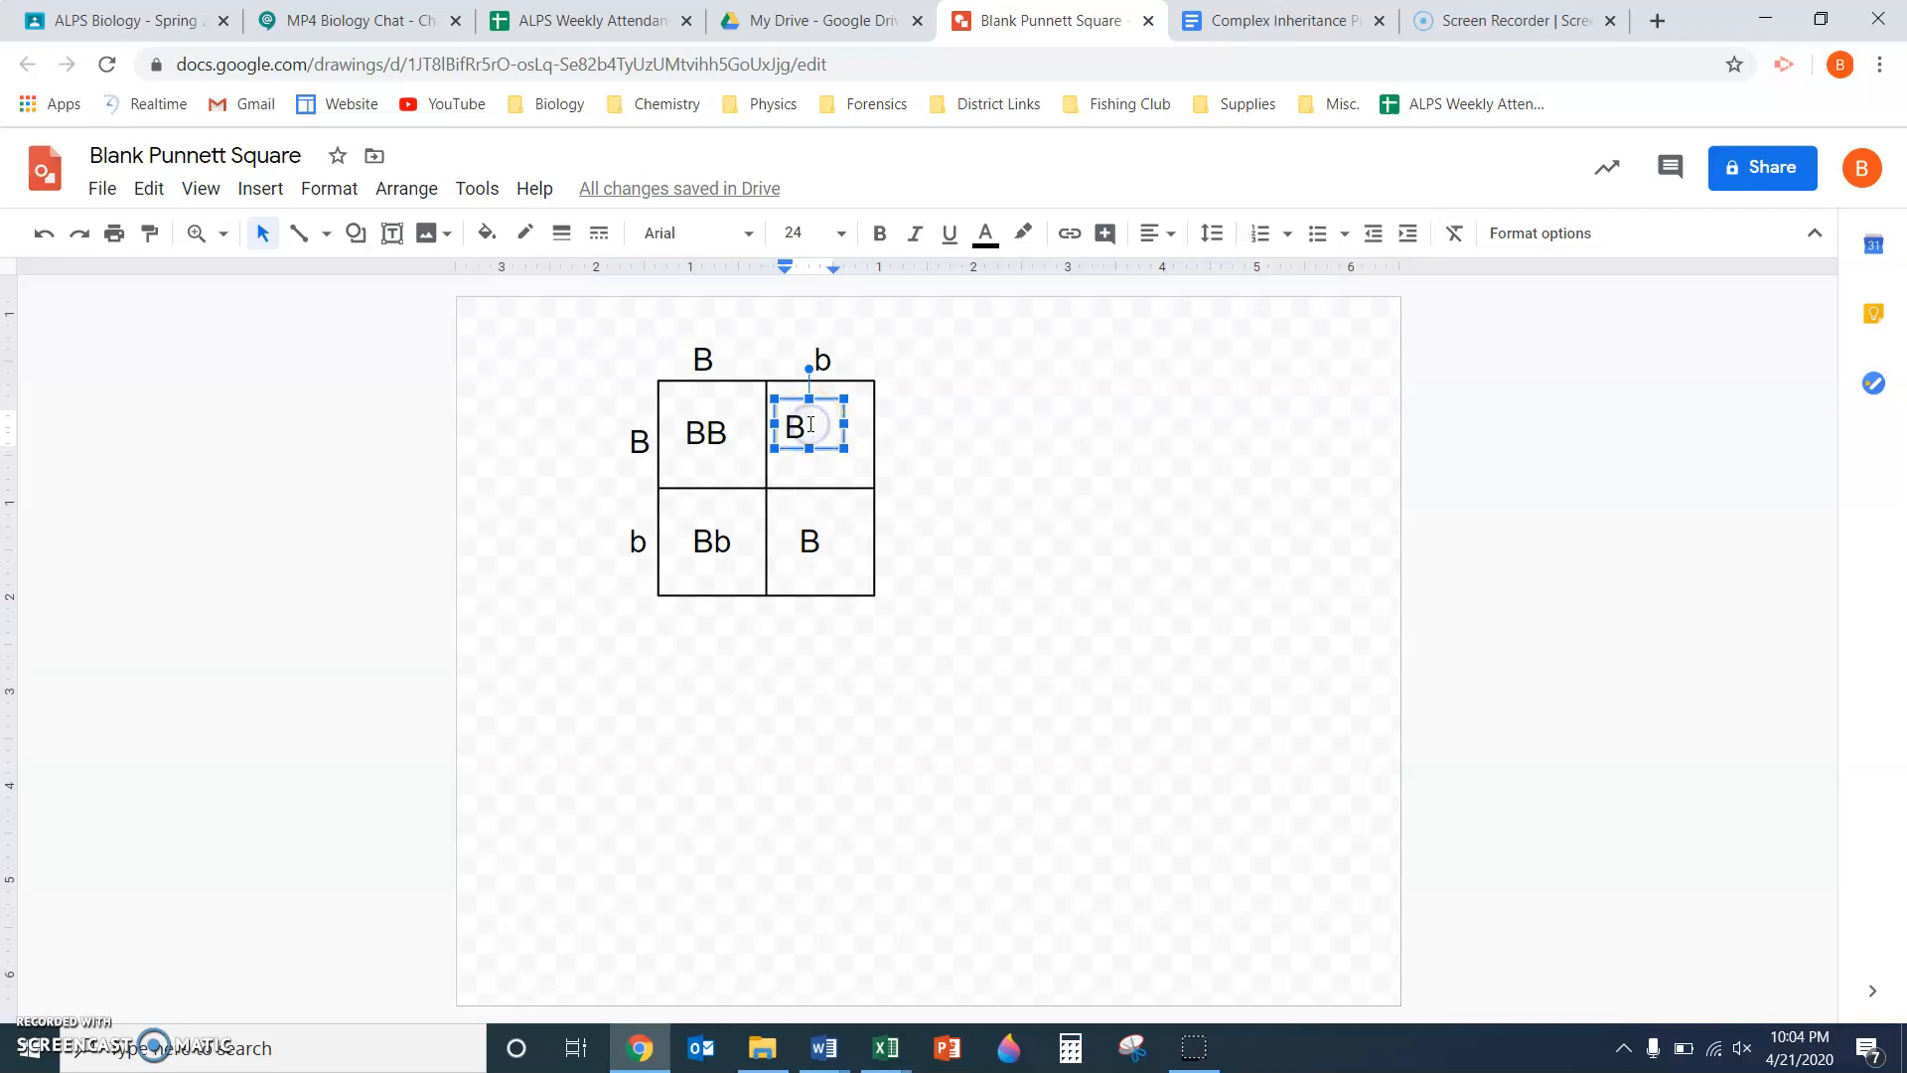
click(808, 540)
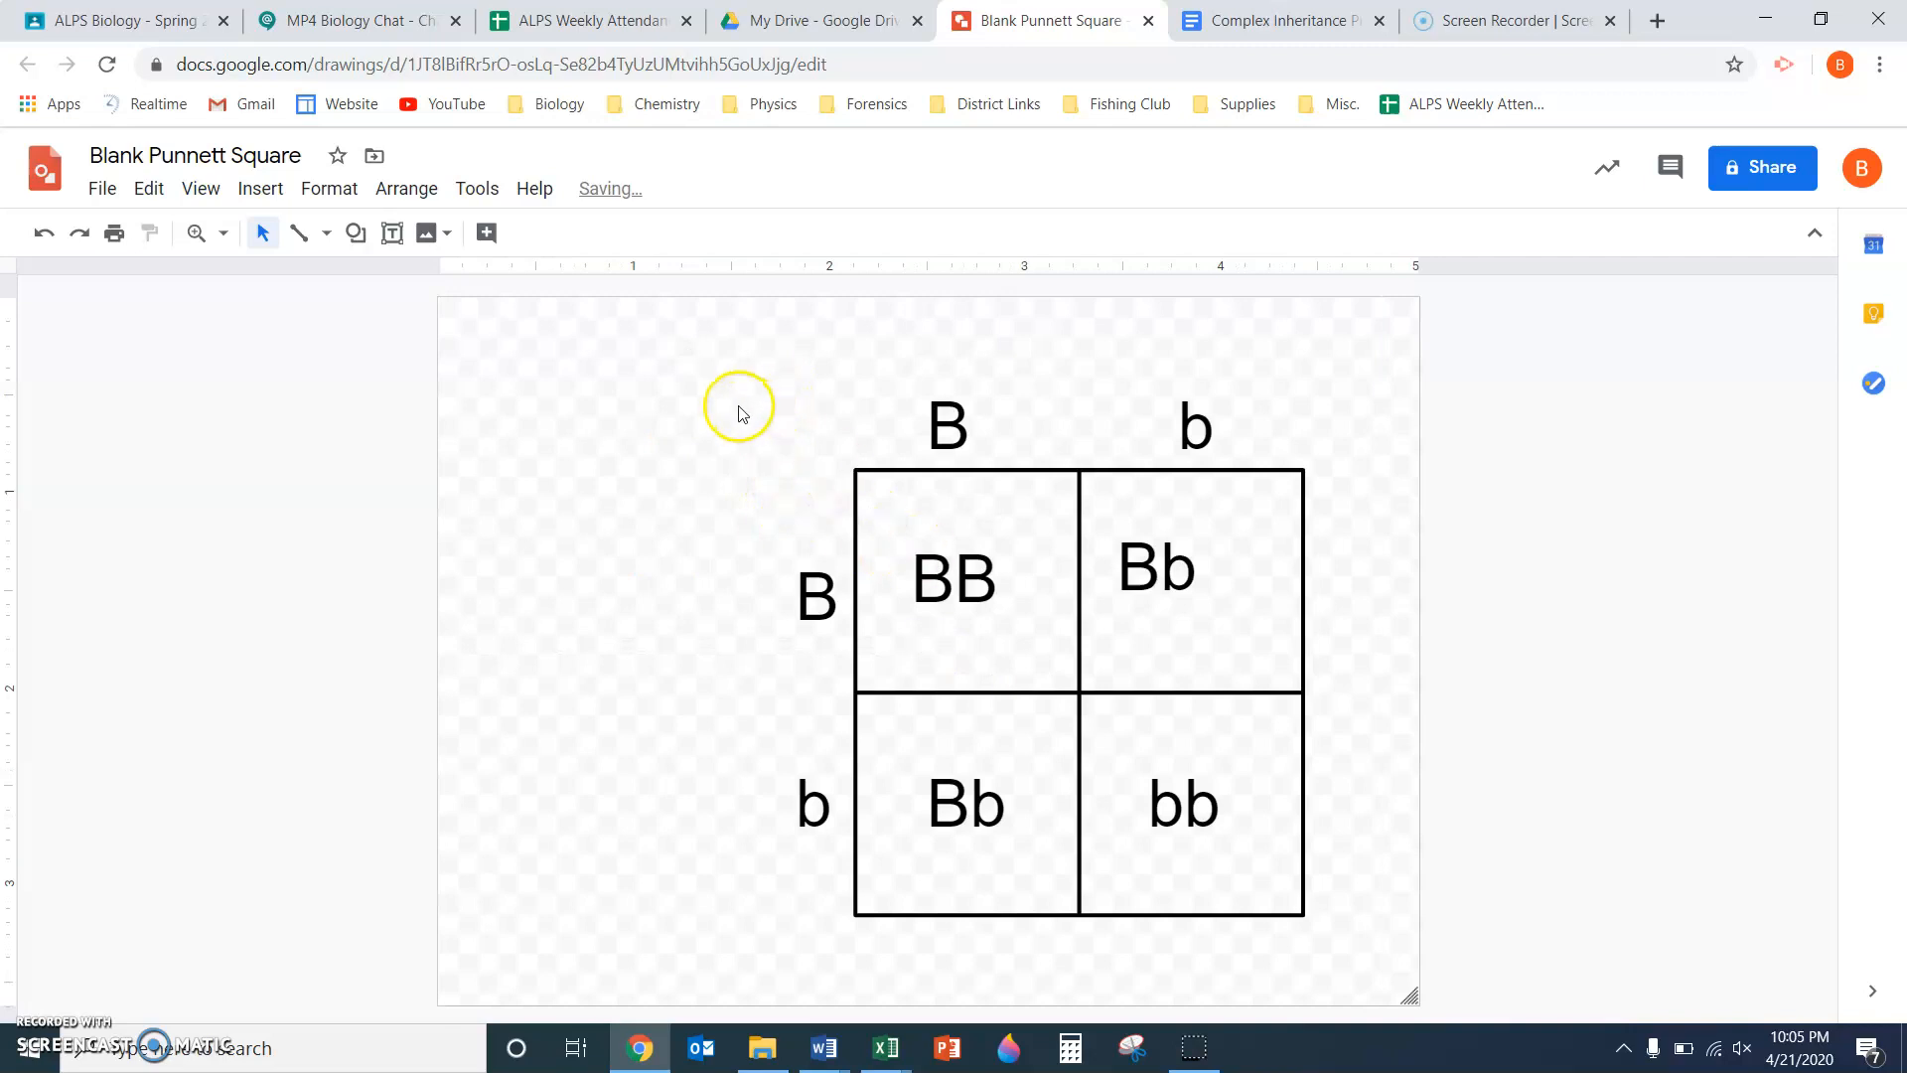
mouse_move(128, 137)
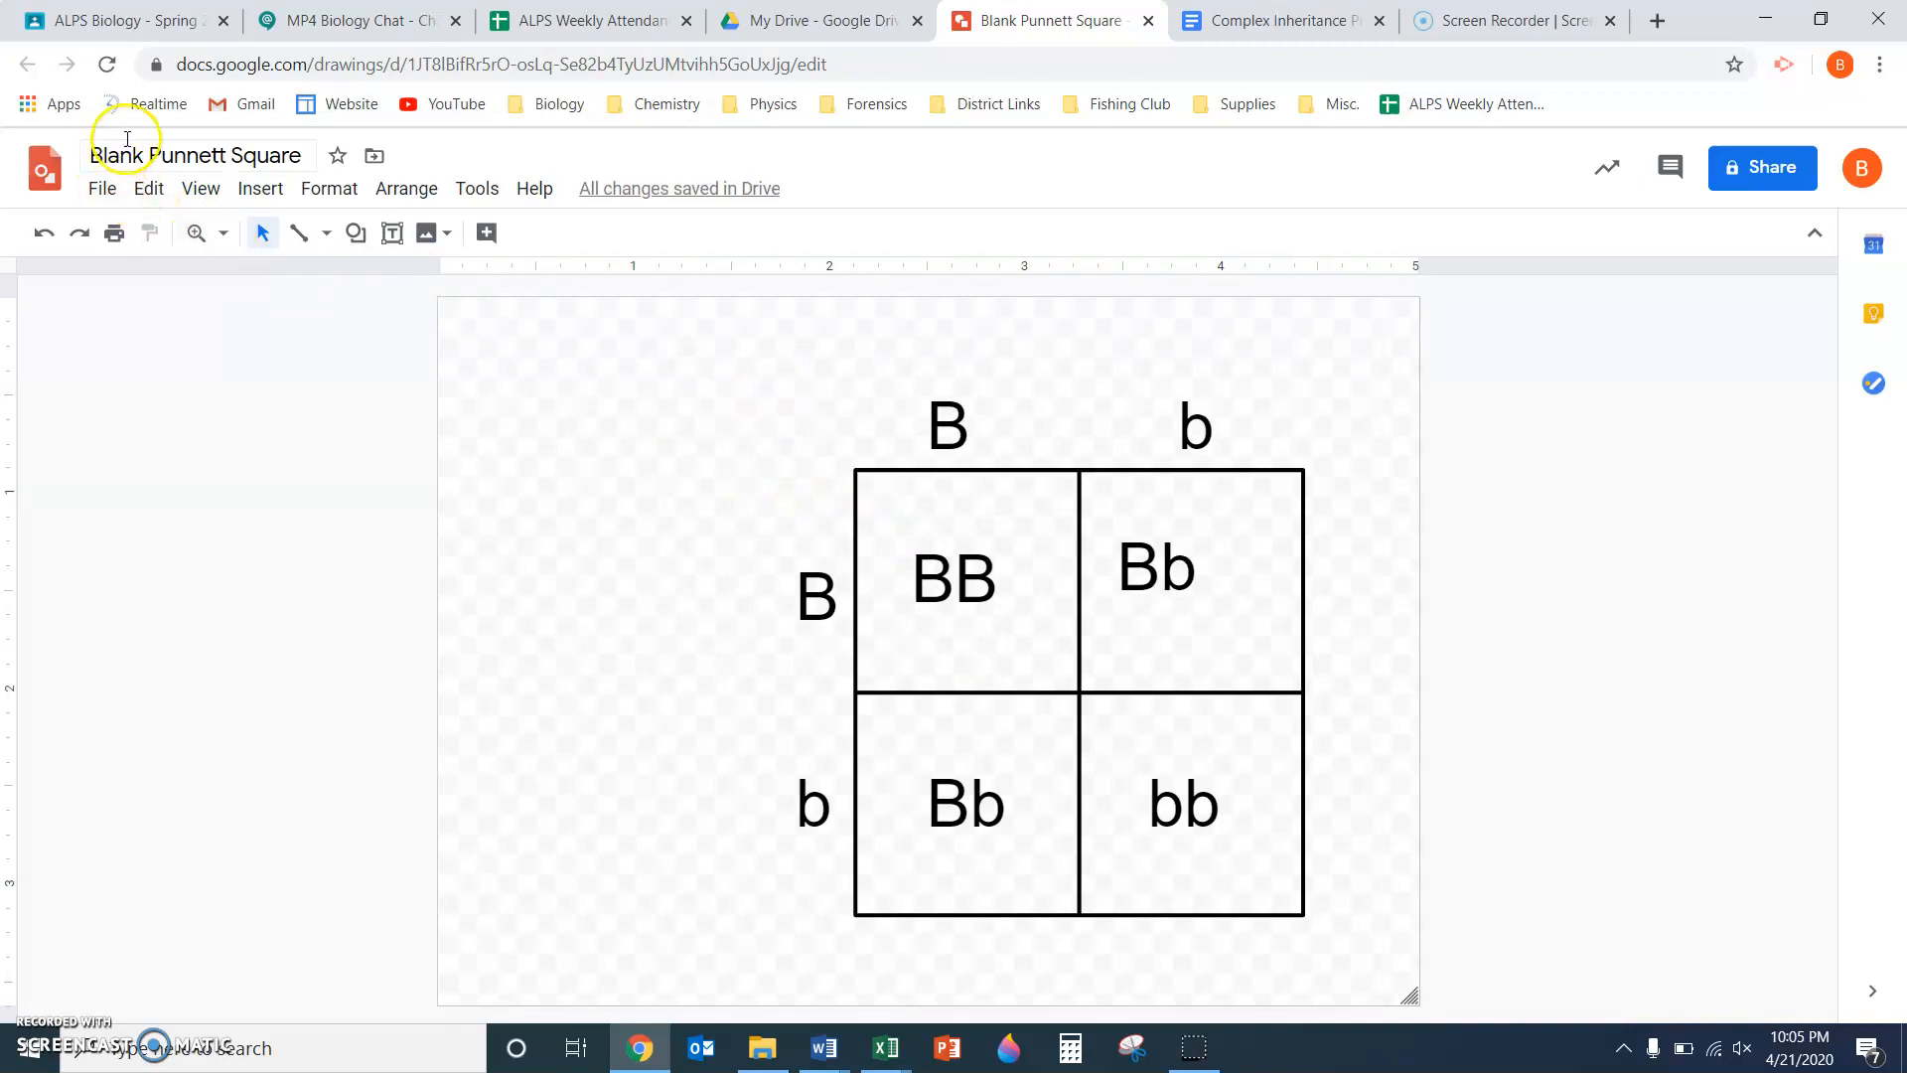
Name the drawing 'Example Punnett Square' so it saves to Drive
click(197, 155)
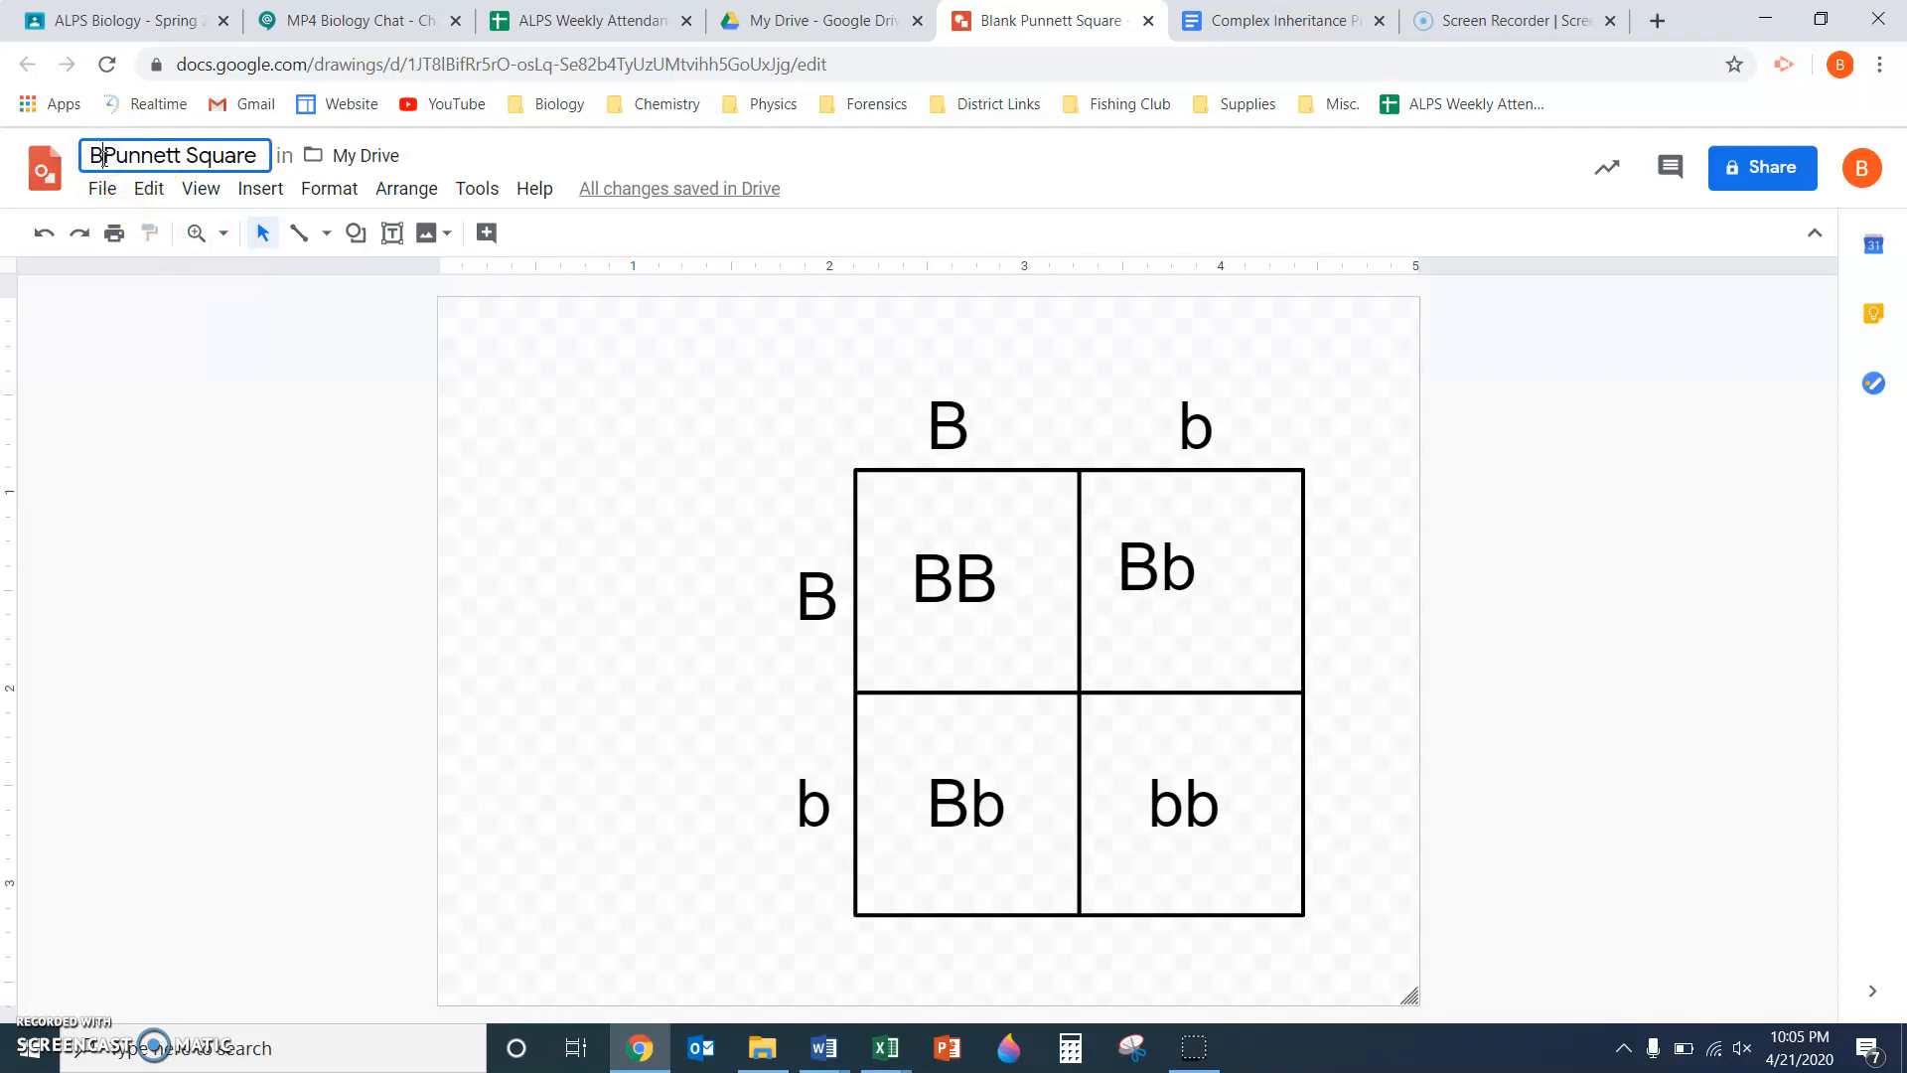
text(Example)
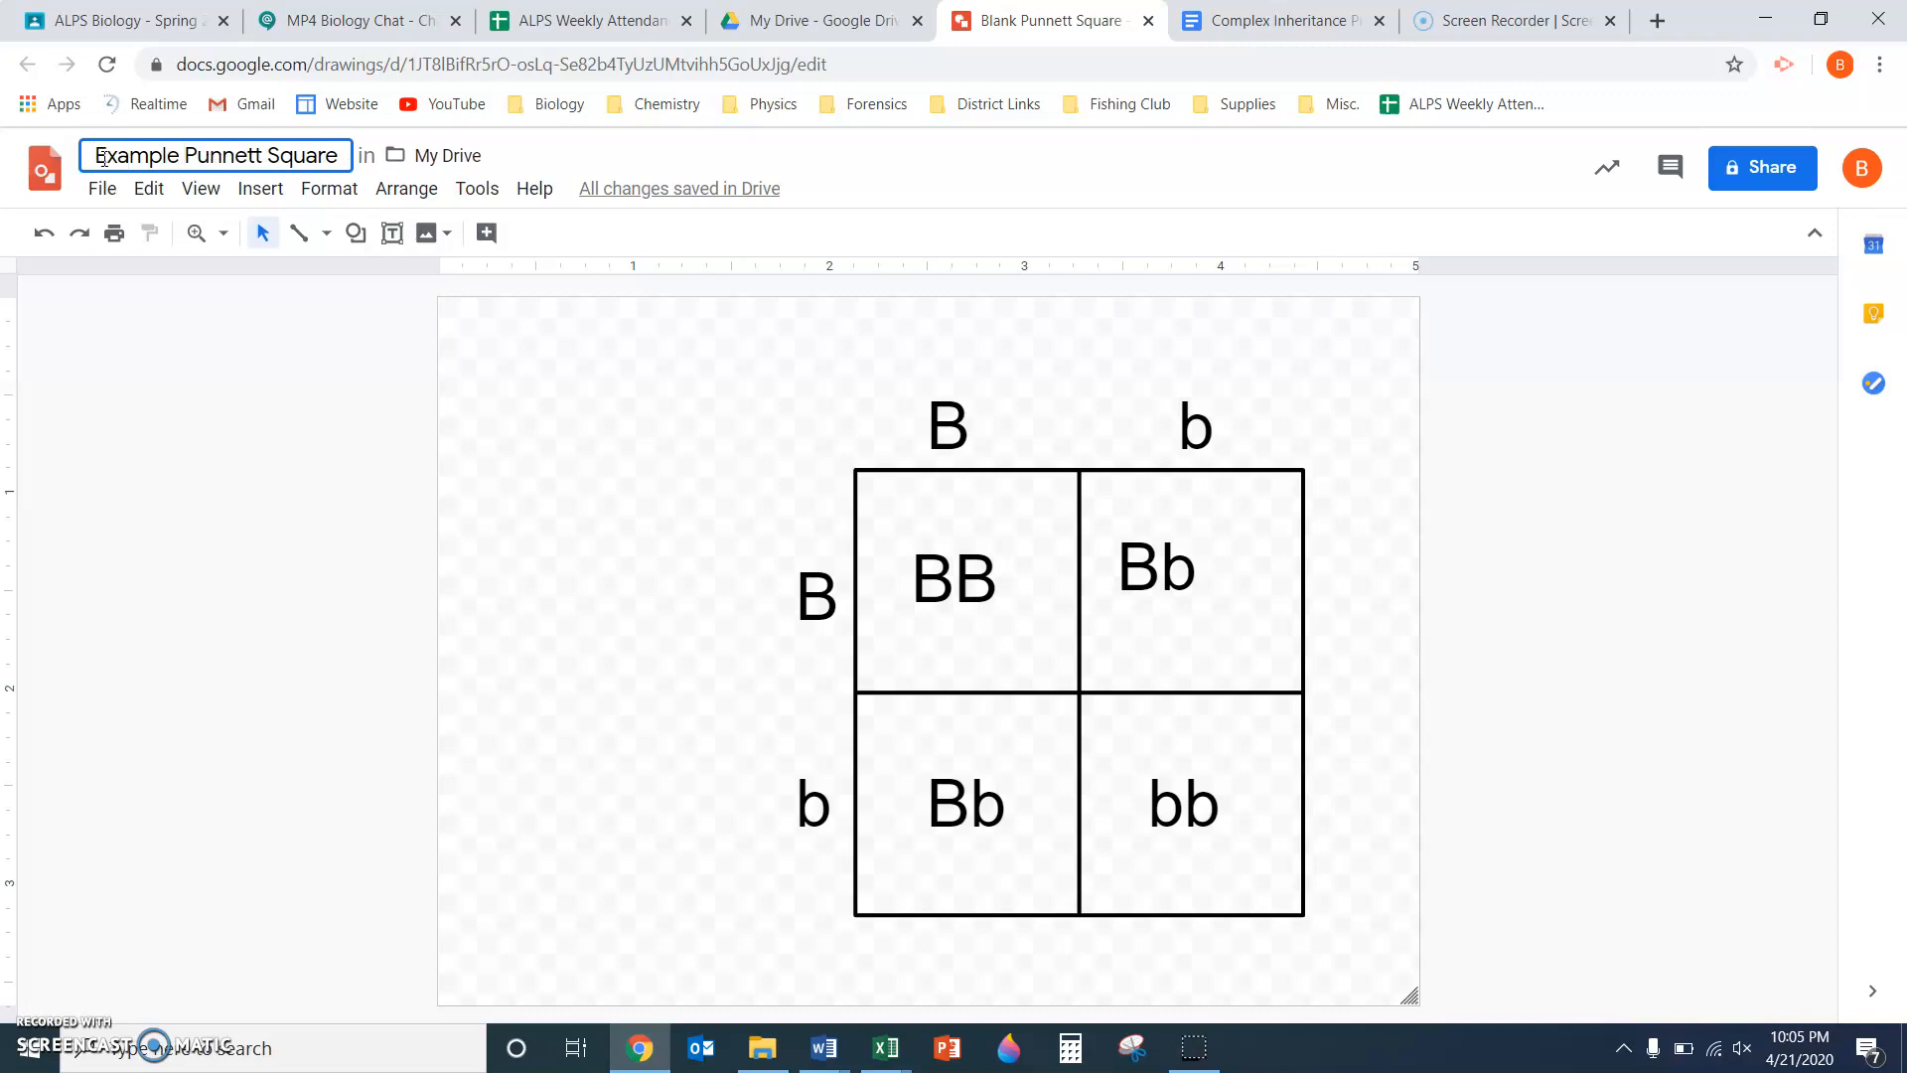
mouse_move(219, 286)
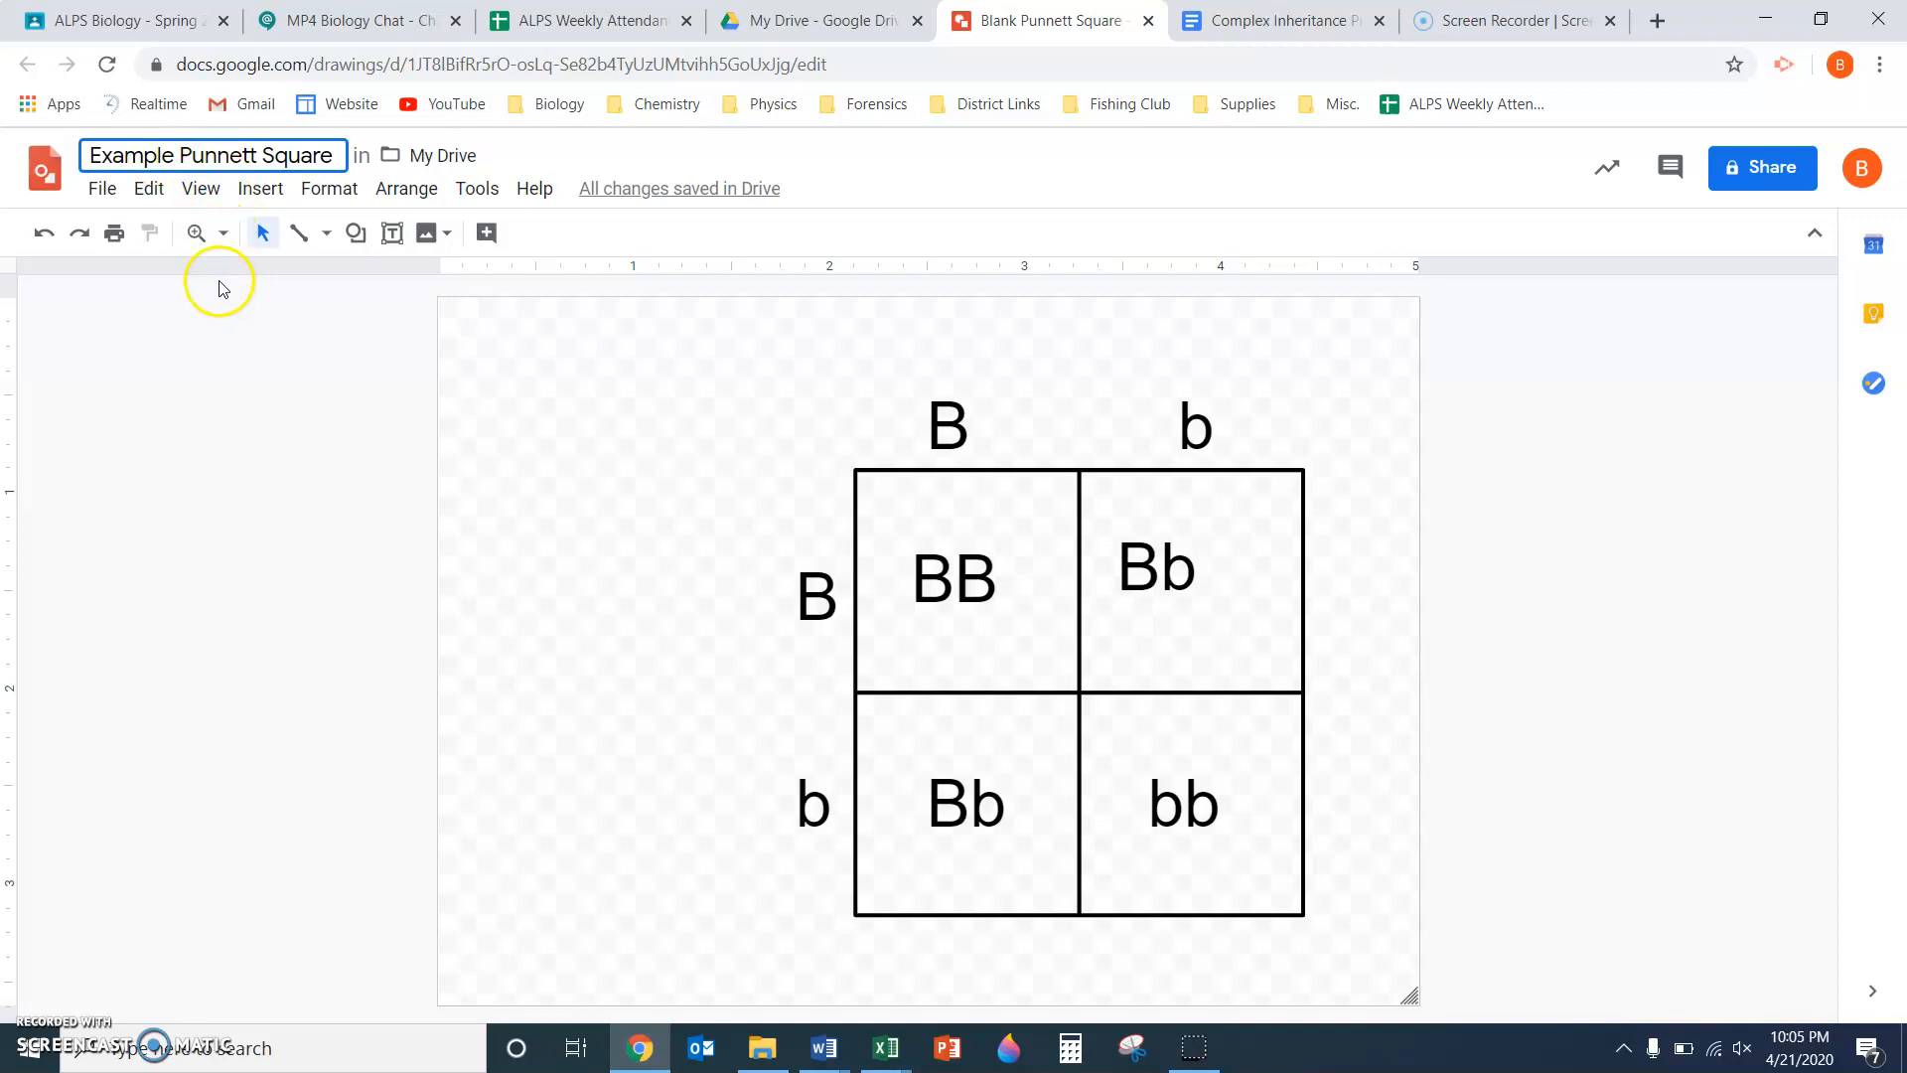
mouse_move(447, 320)
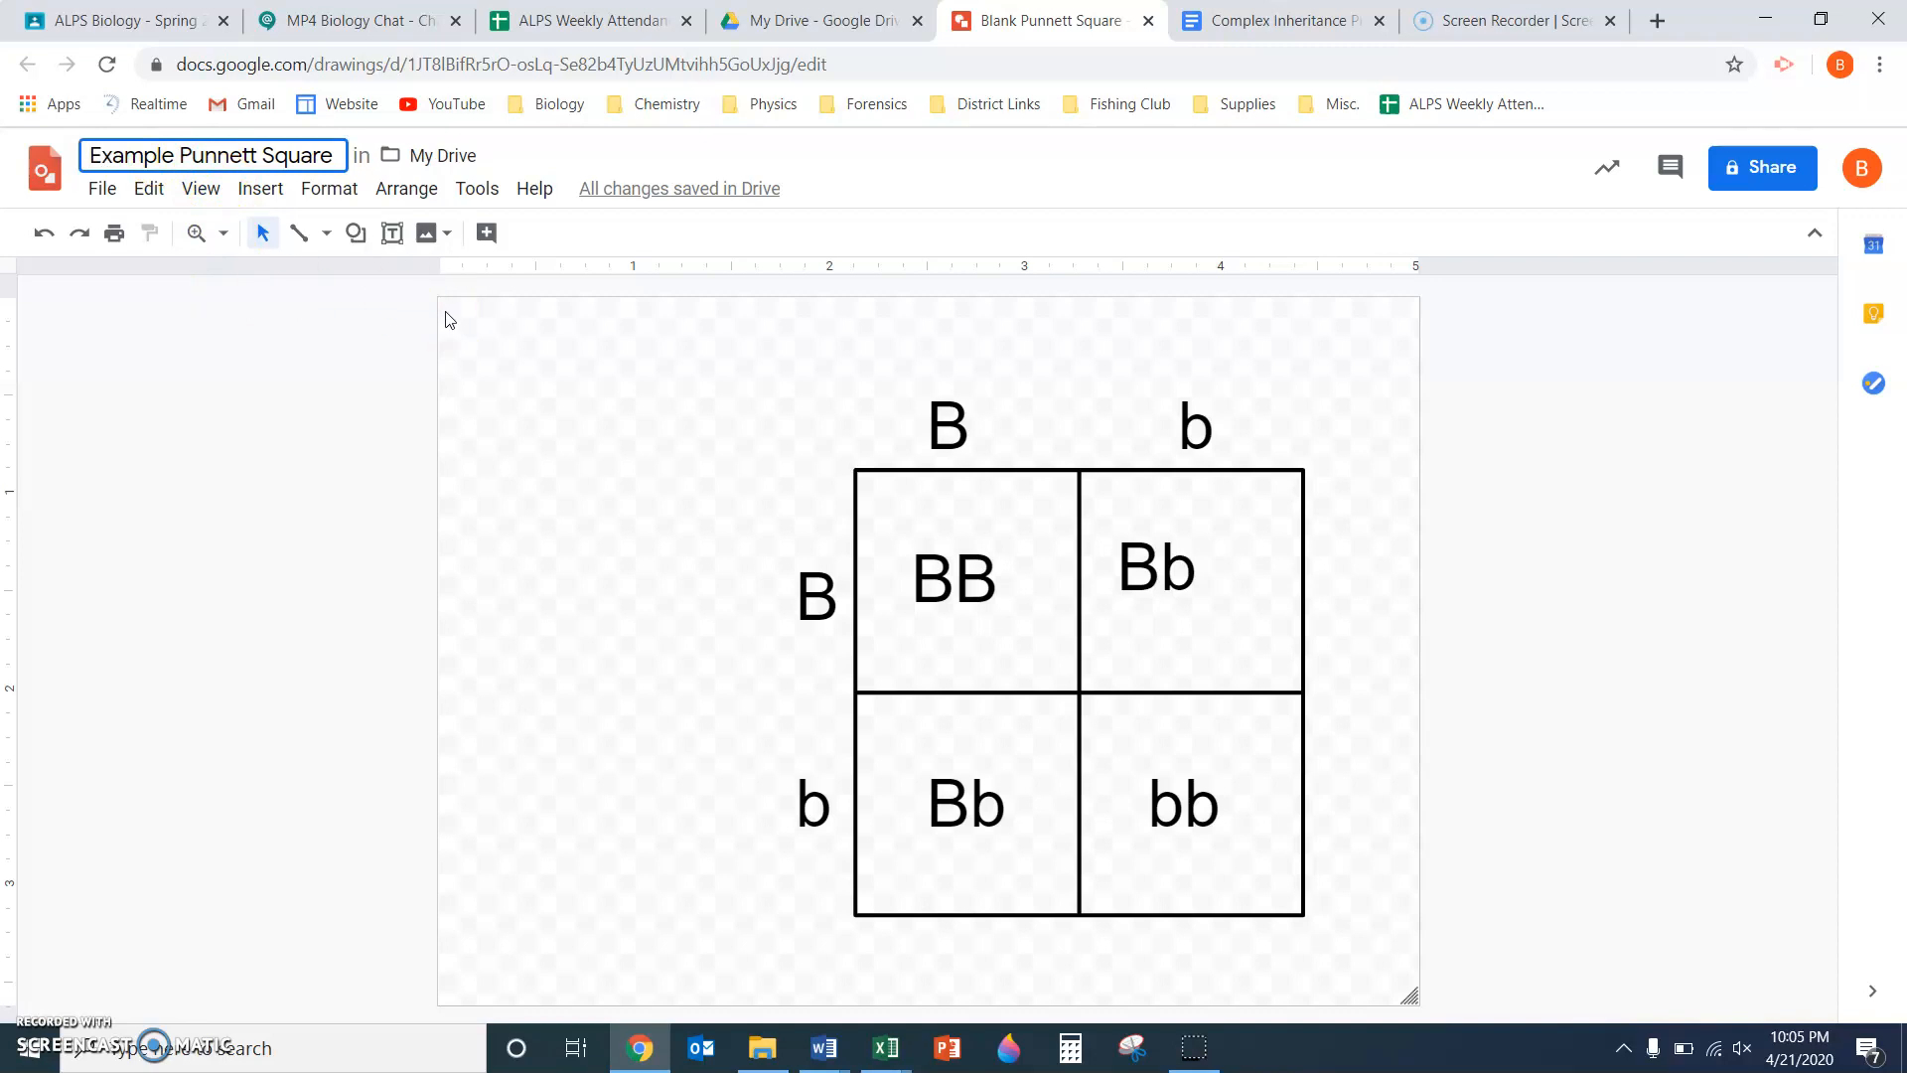
mouse_move(273, 253)
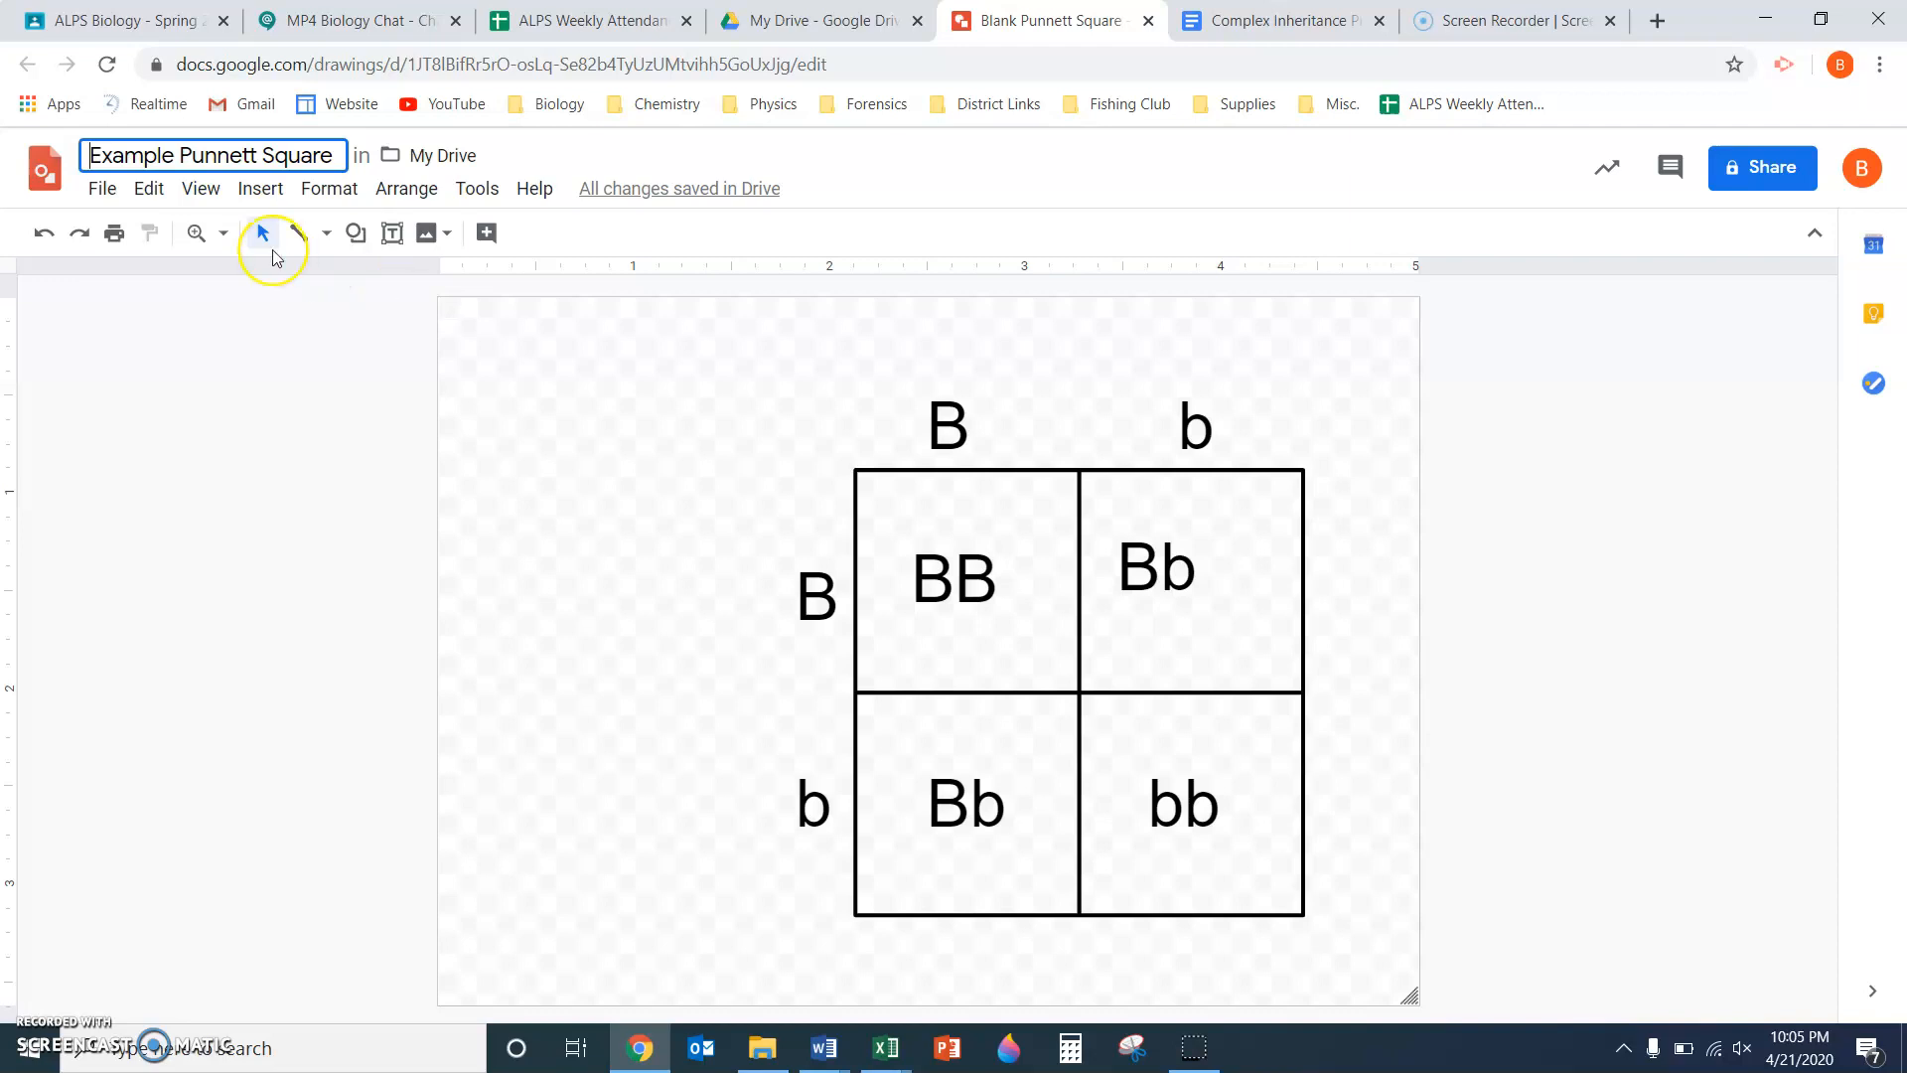
mouse_move(272, 256)
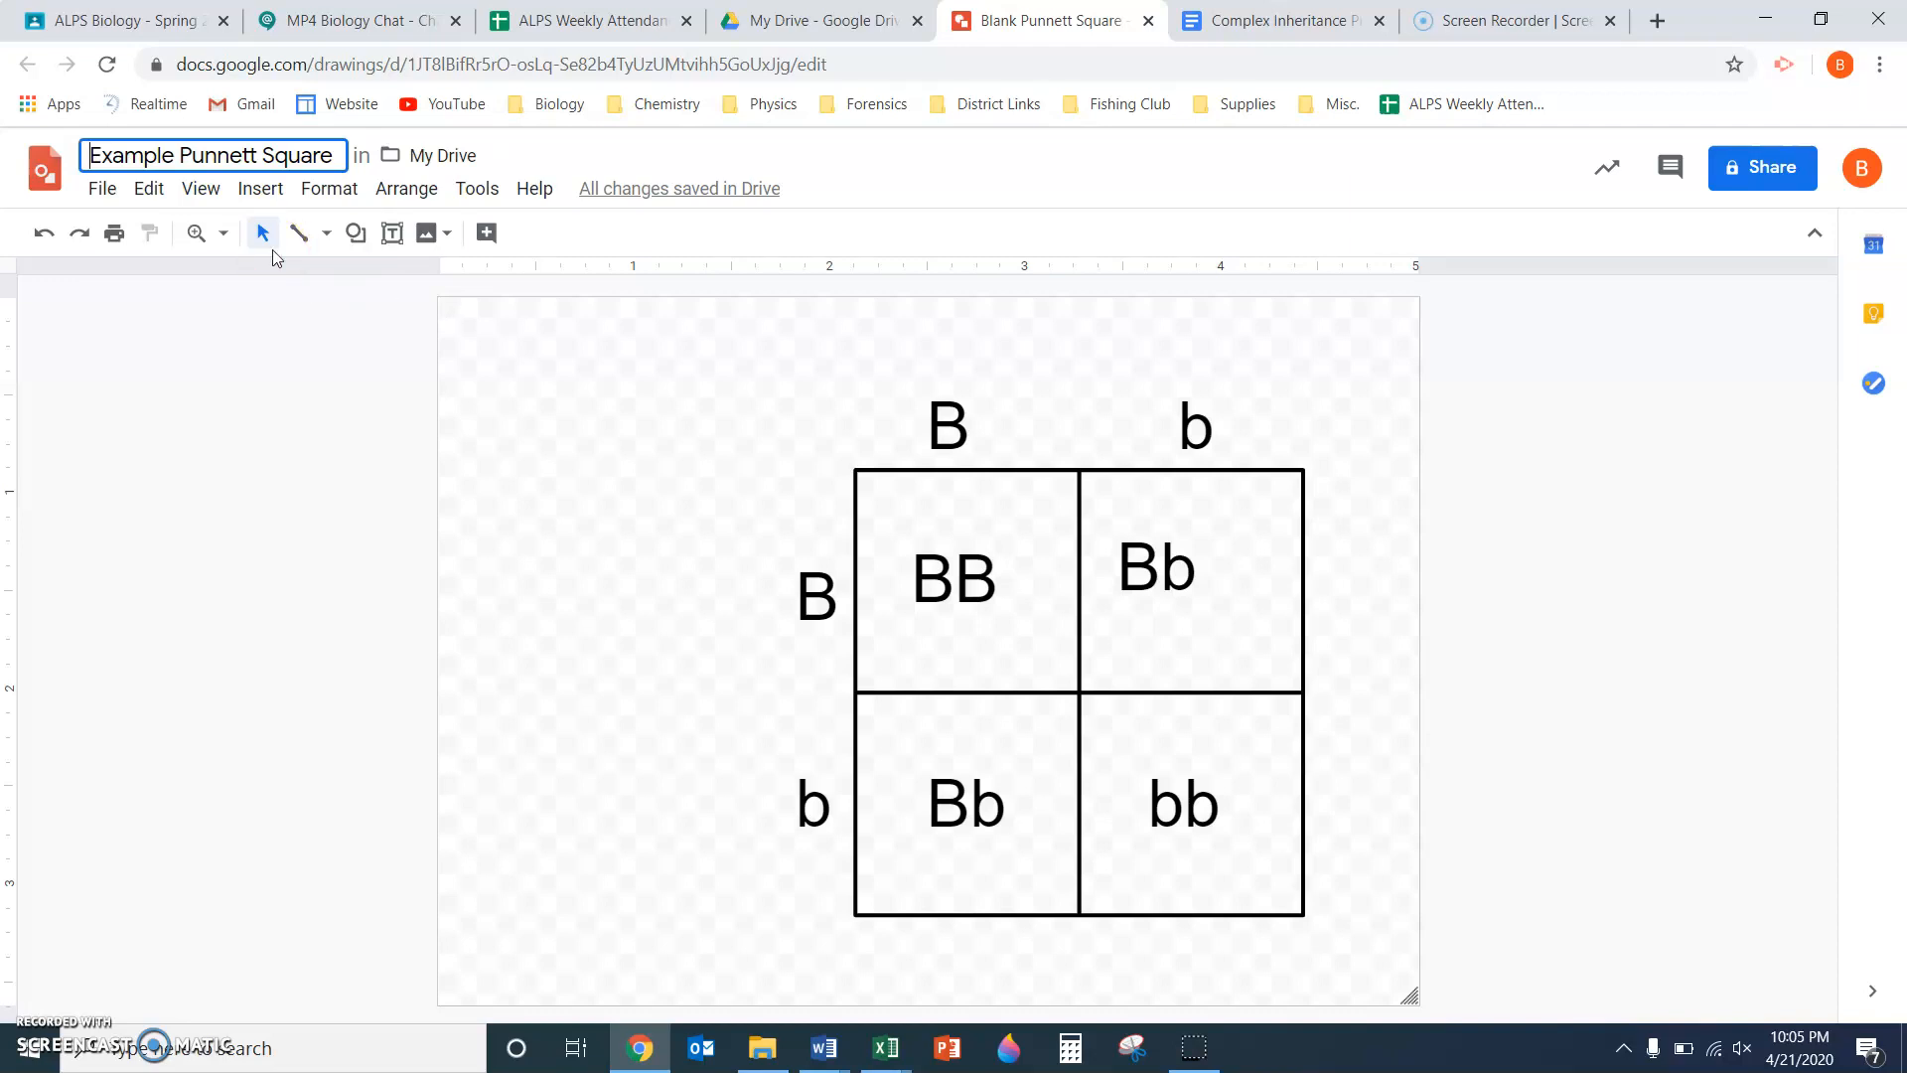
mouse_move(102, 188)
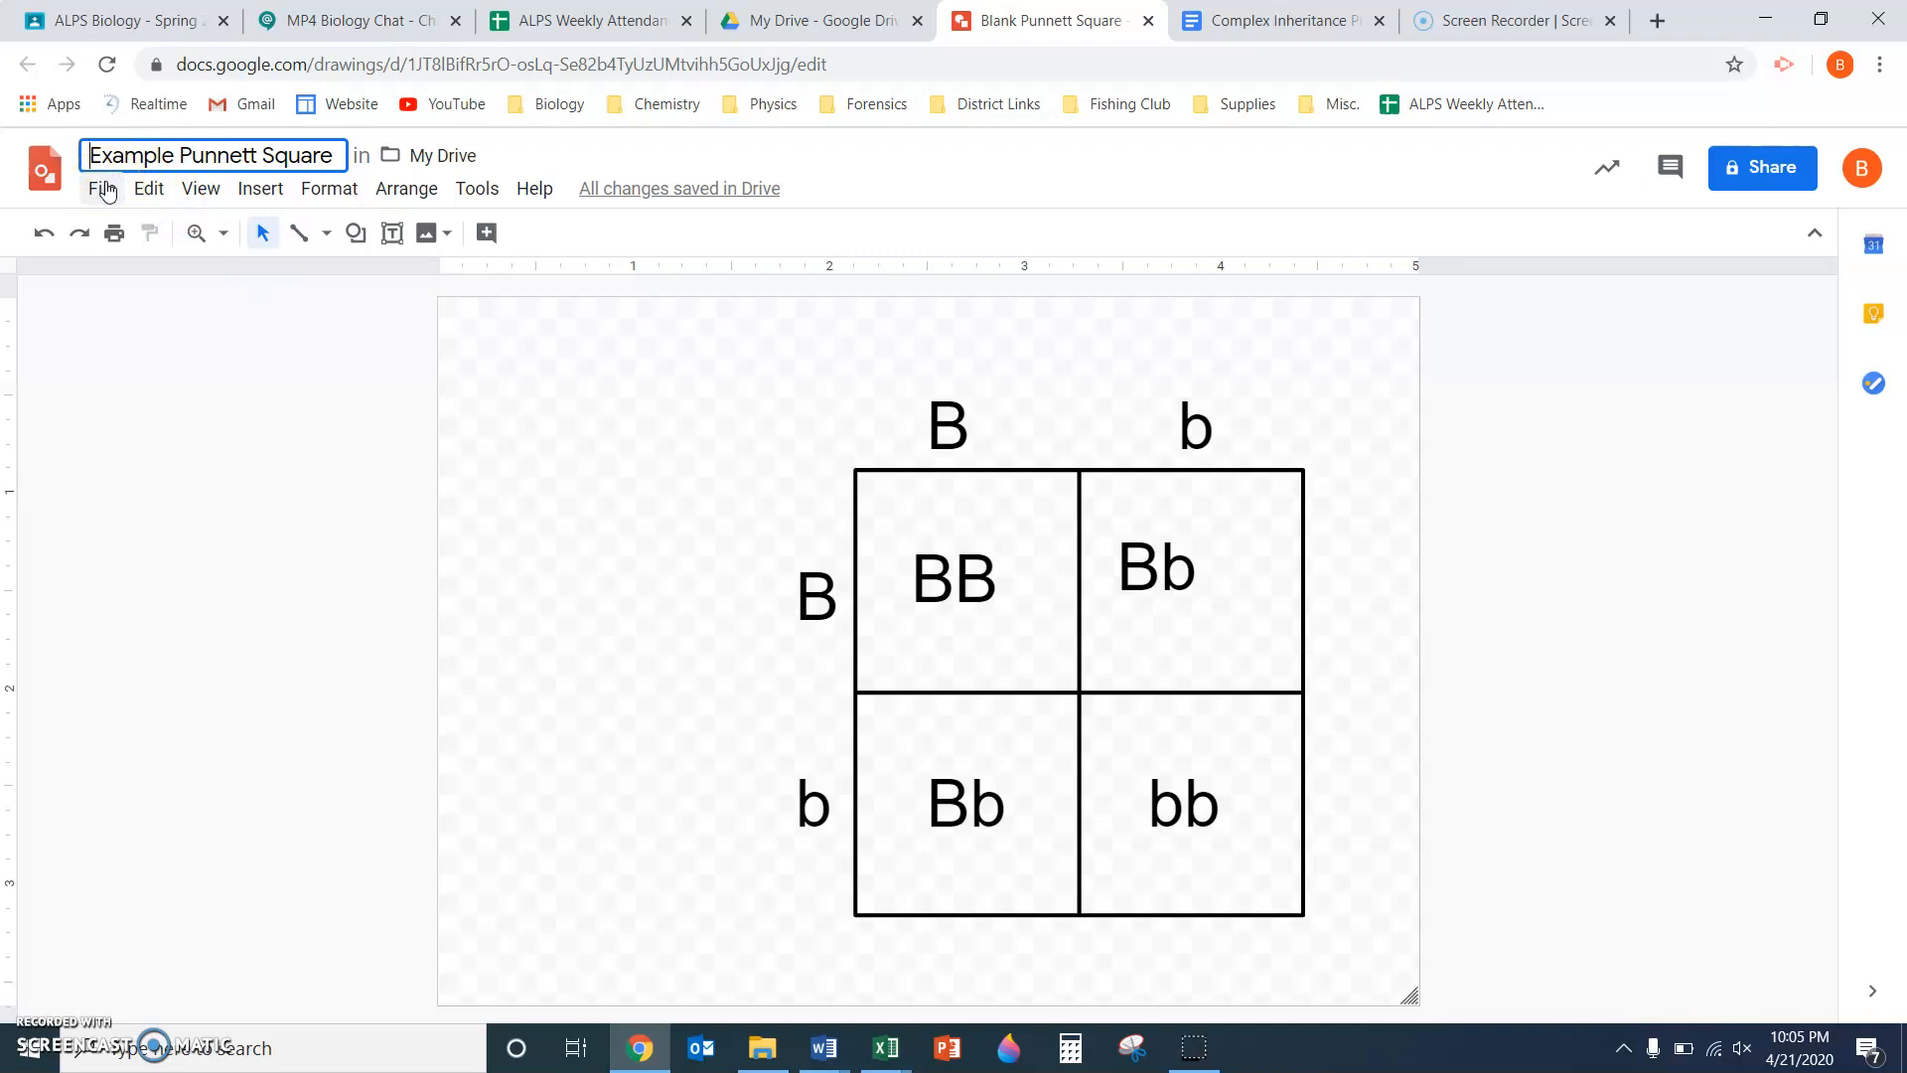
click(101, 189)
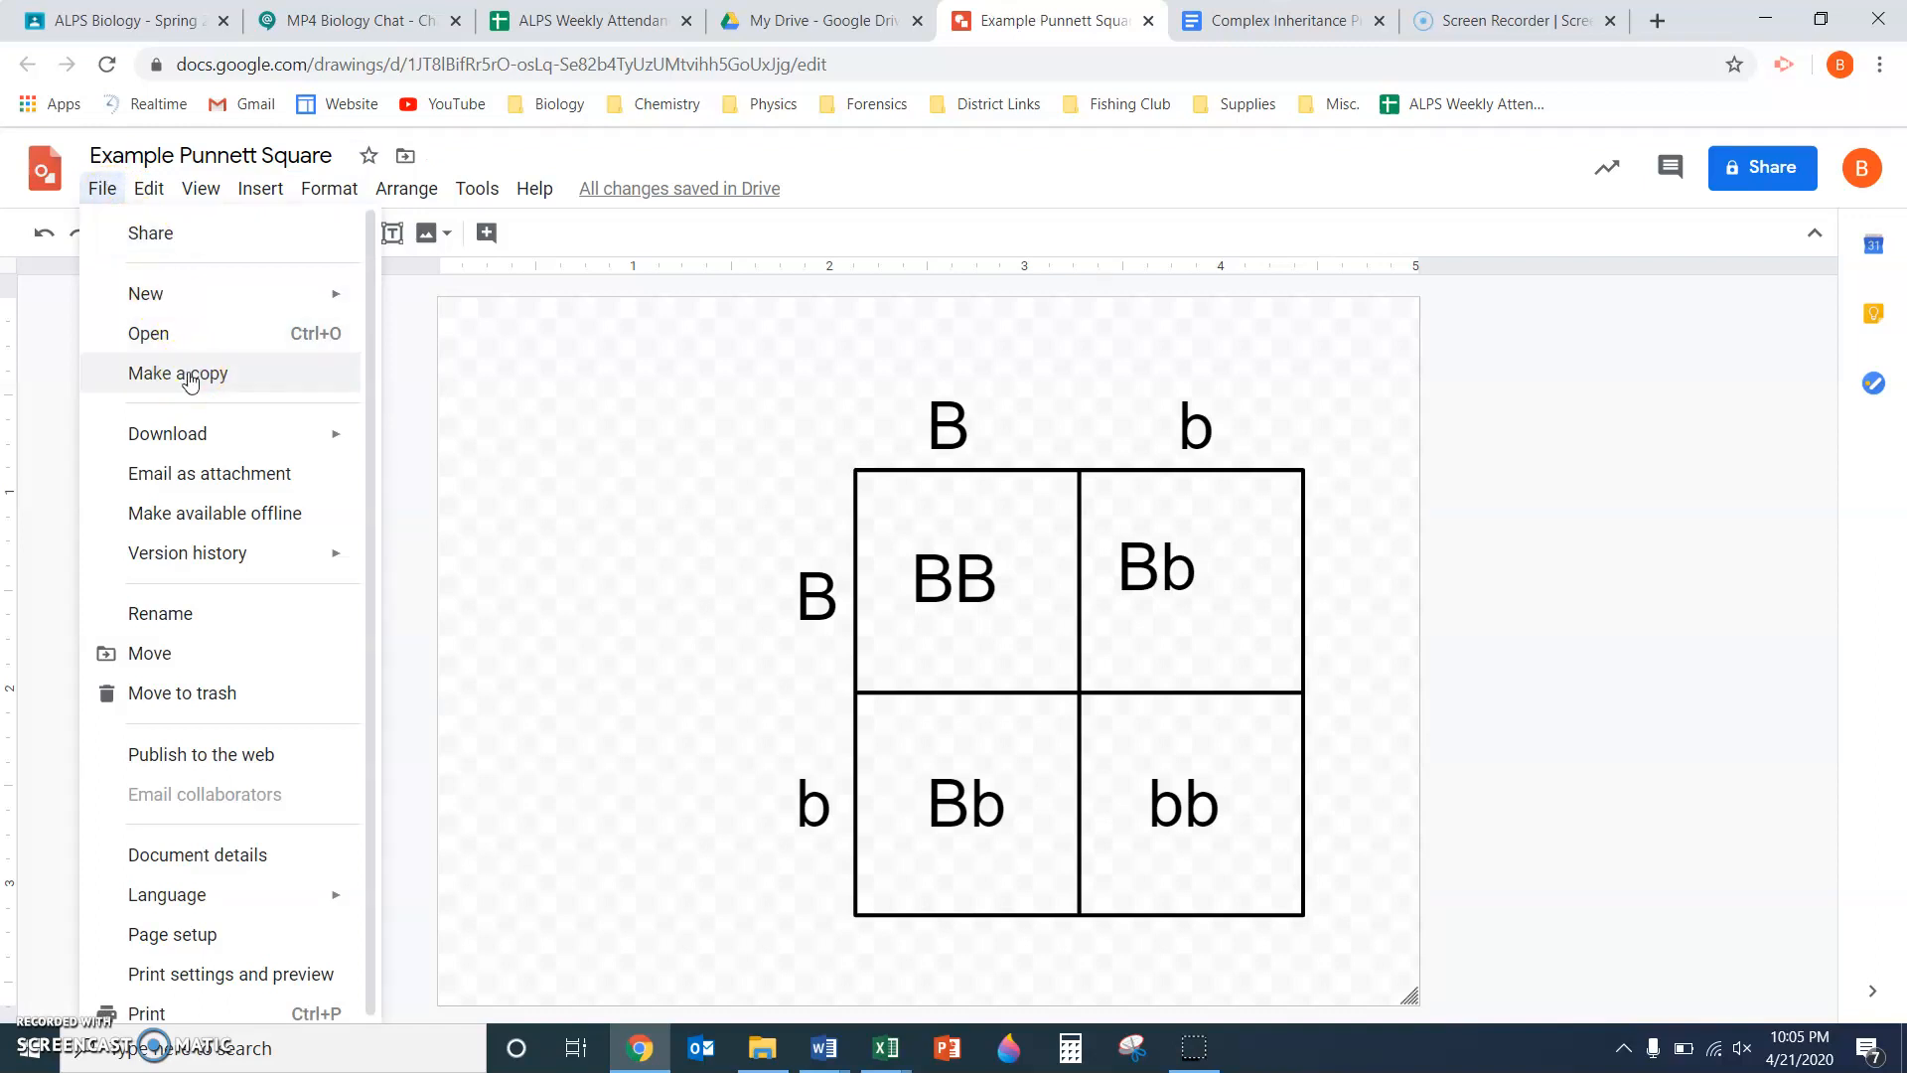
mouse_move(1021, 473)
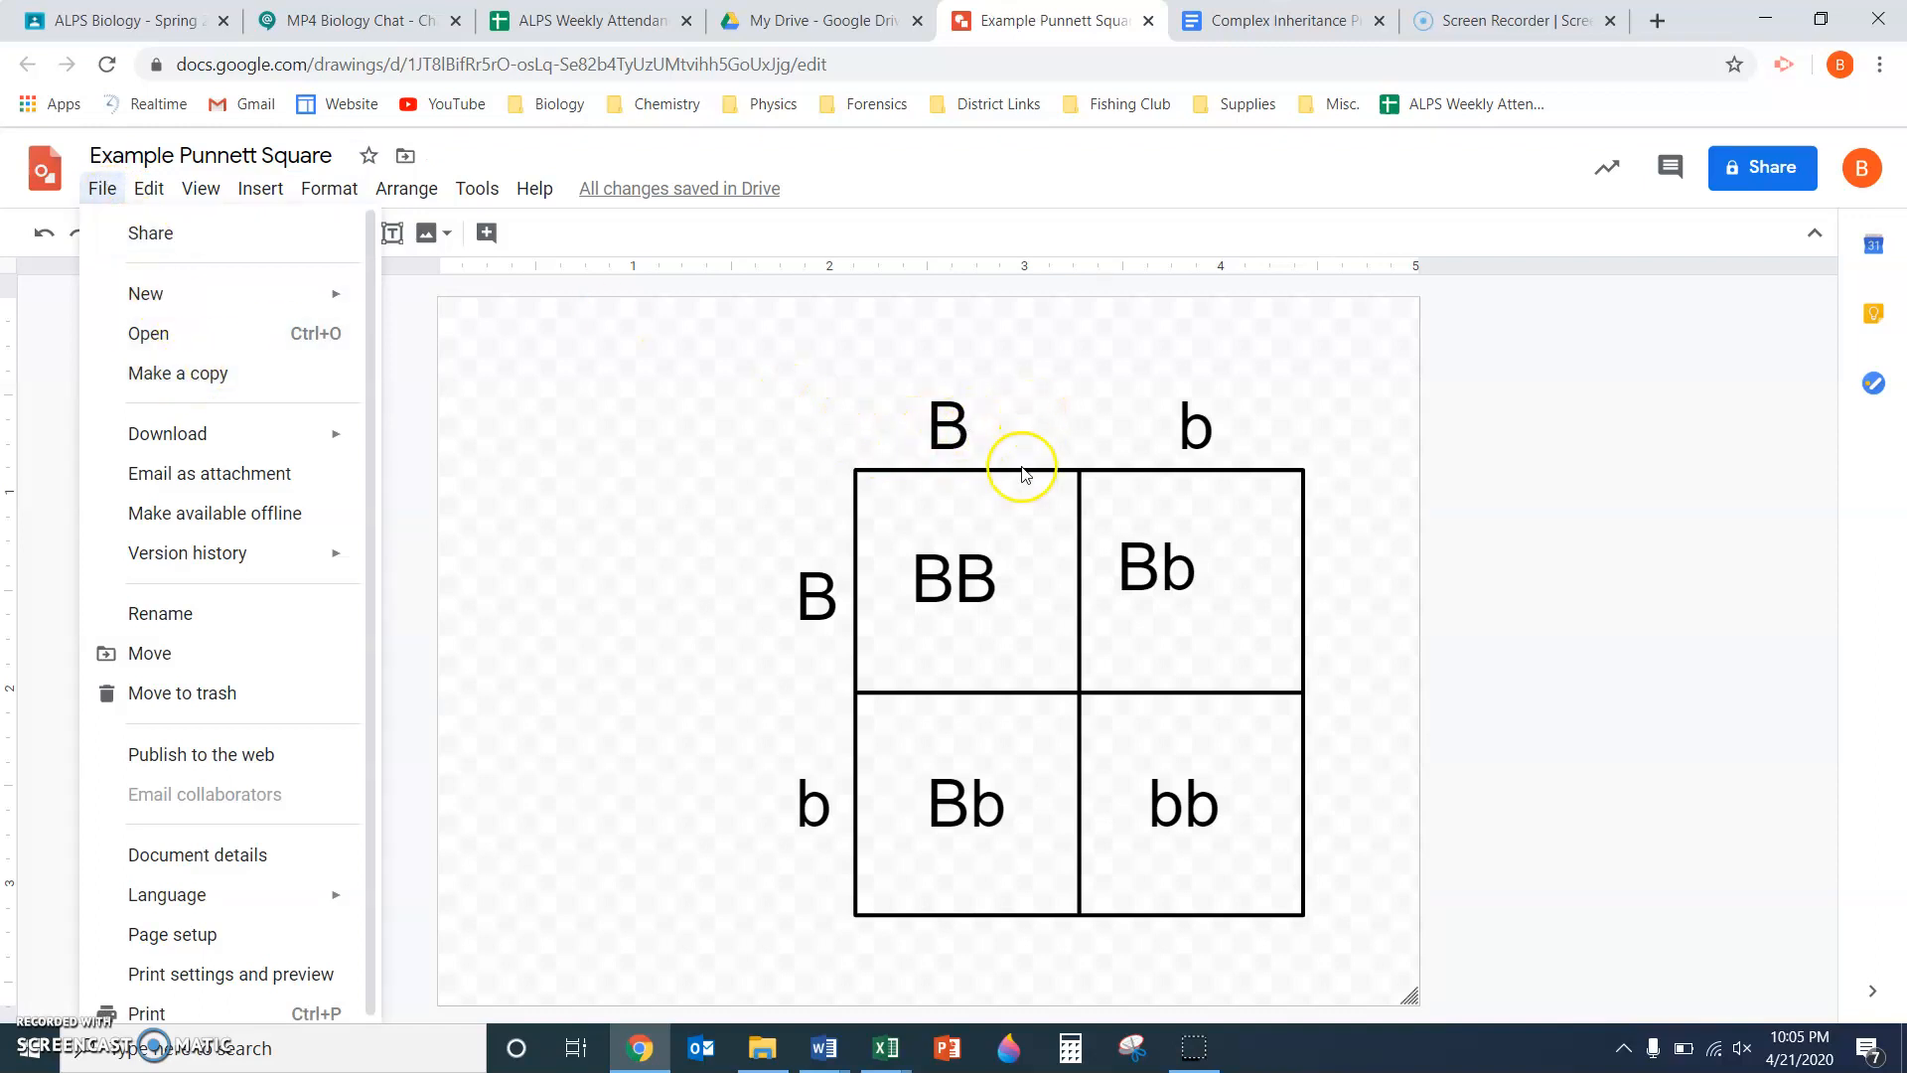
mouse_move(770, 457)
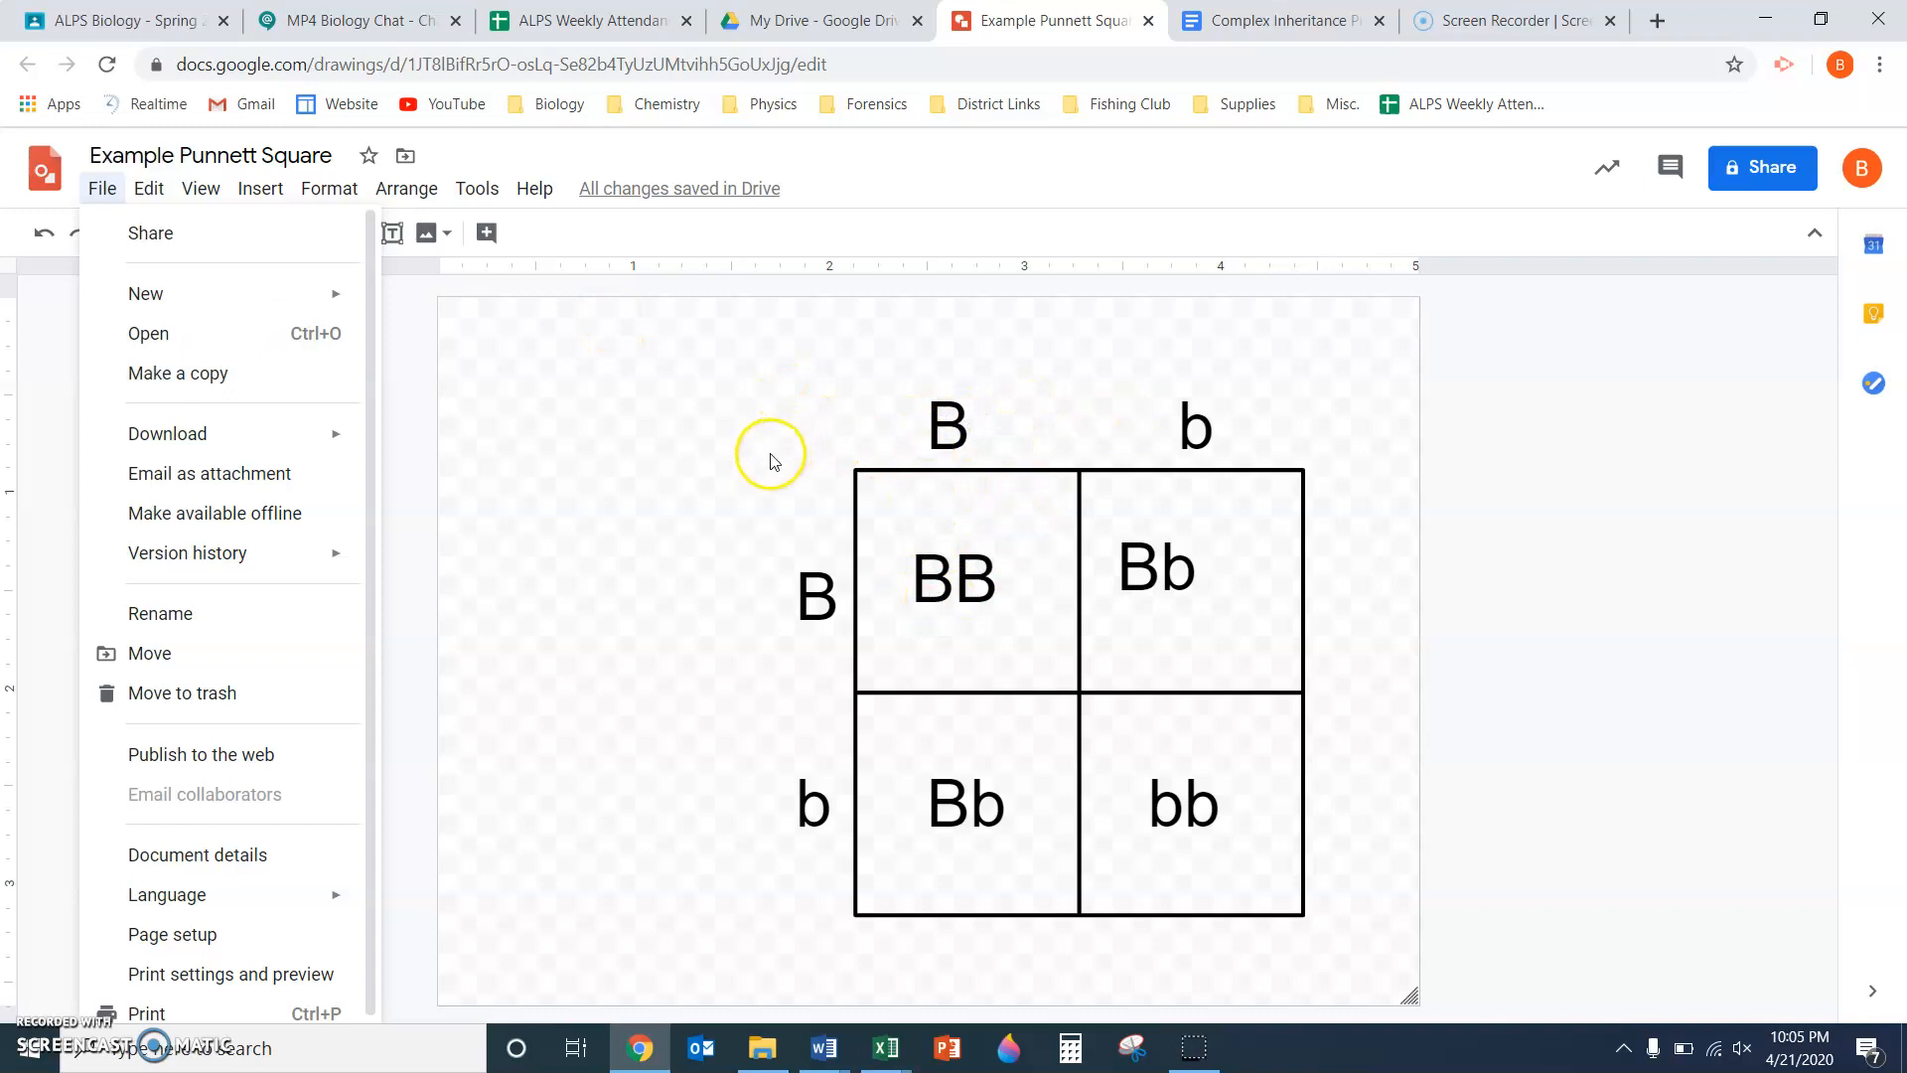
click(969, 253)
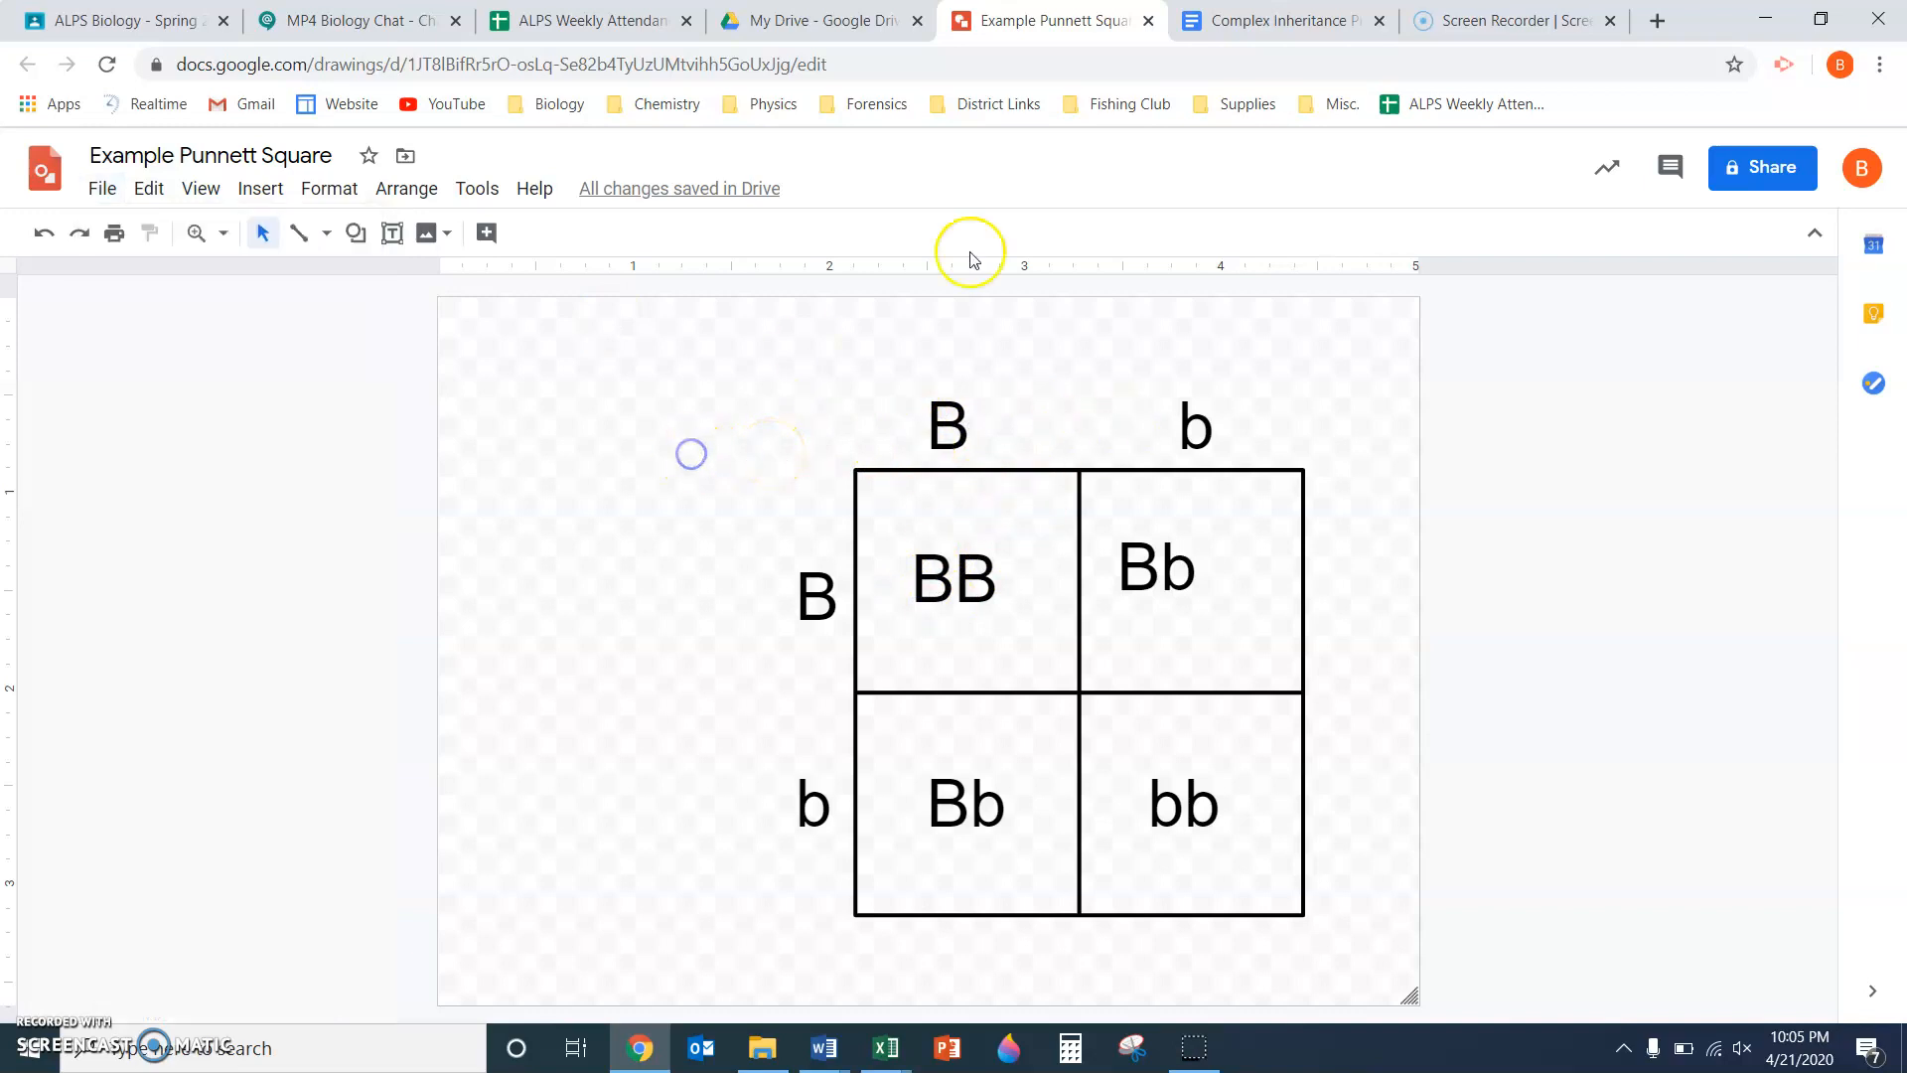
mouse_move(1281, 20)
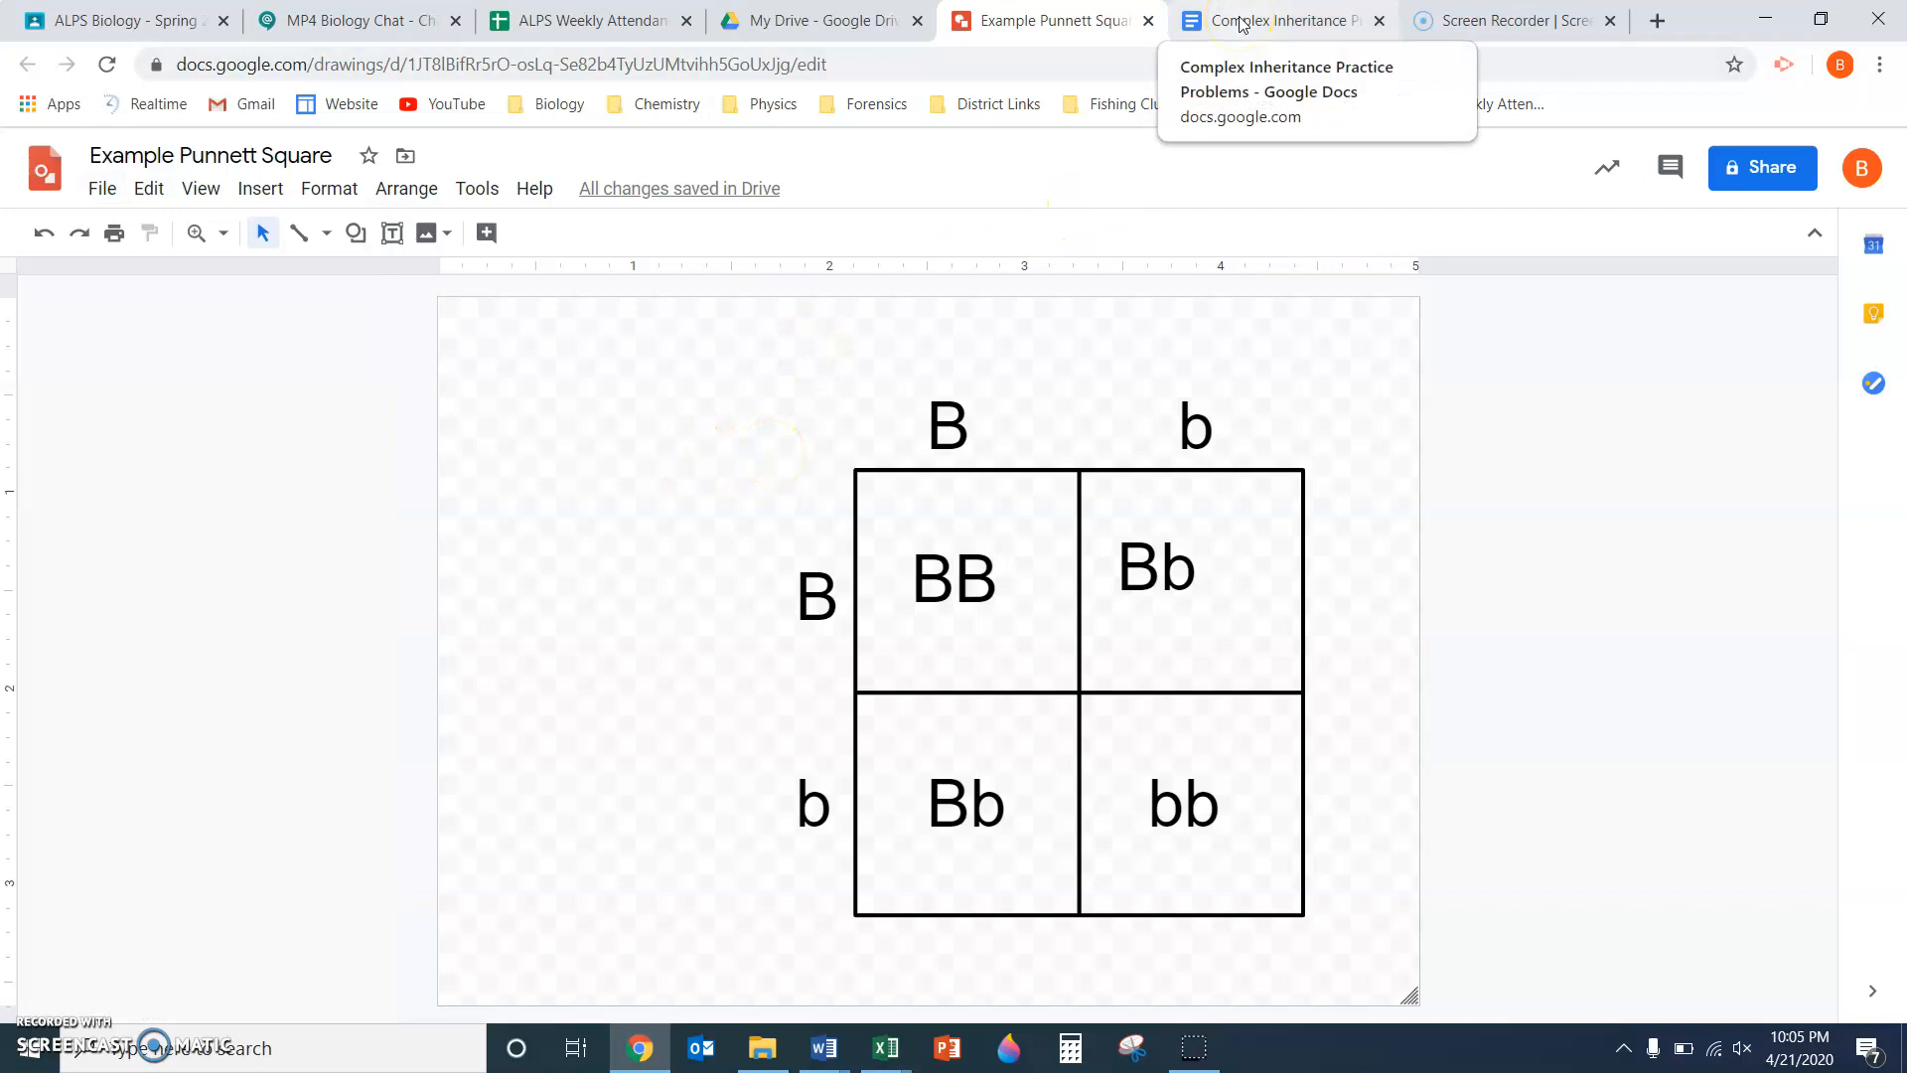
Switch to the Complex Inheritance Practice Problems doc and reach the blank line under Example Problem
click(1277, 19)
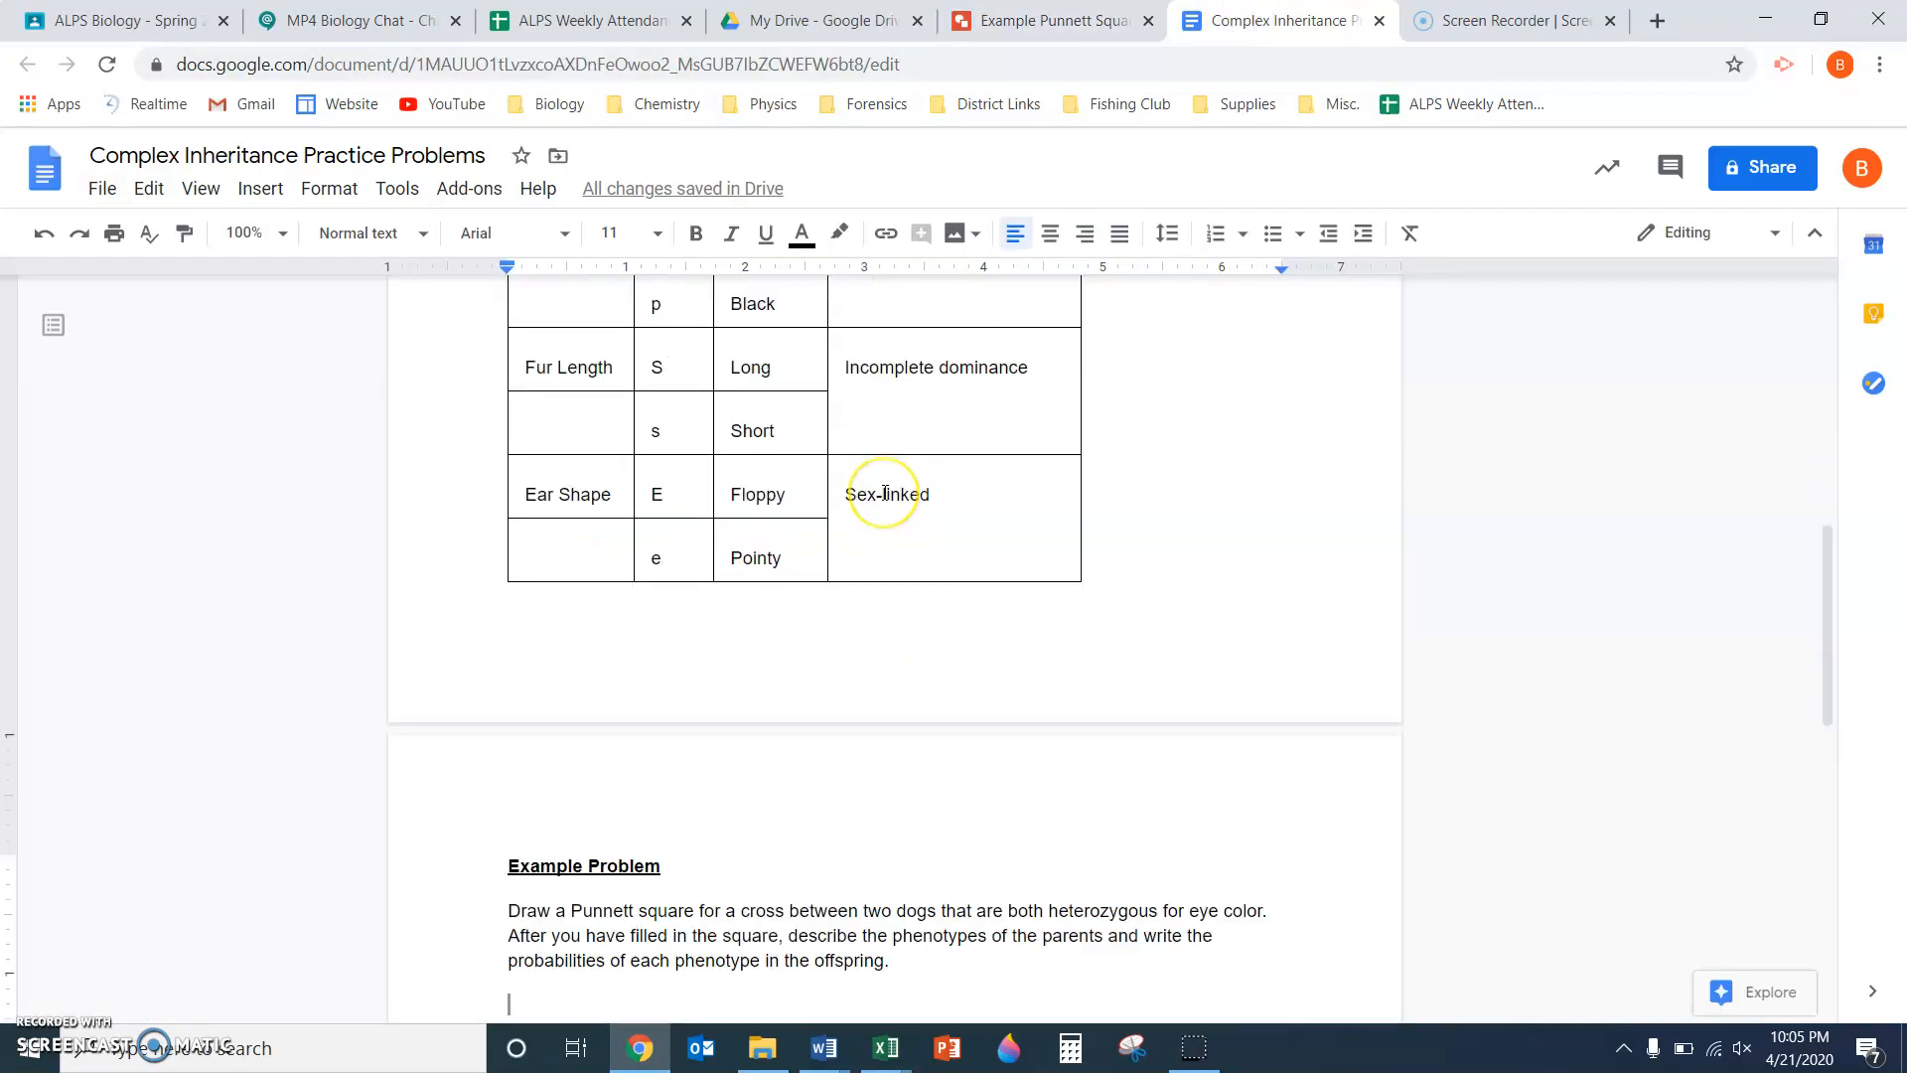
scroll(down, 3)
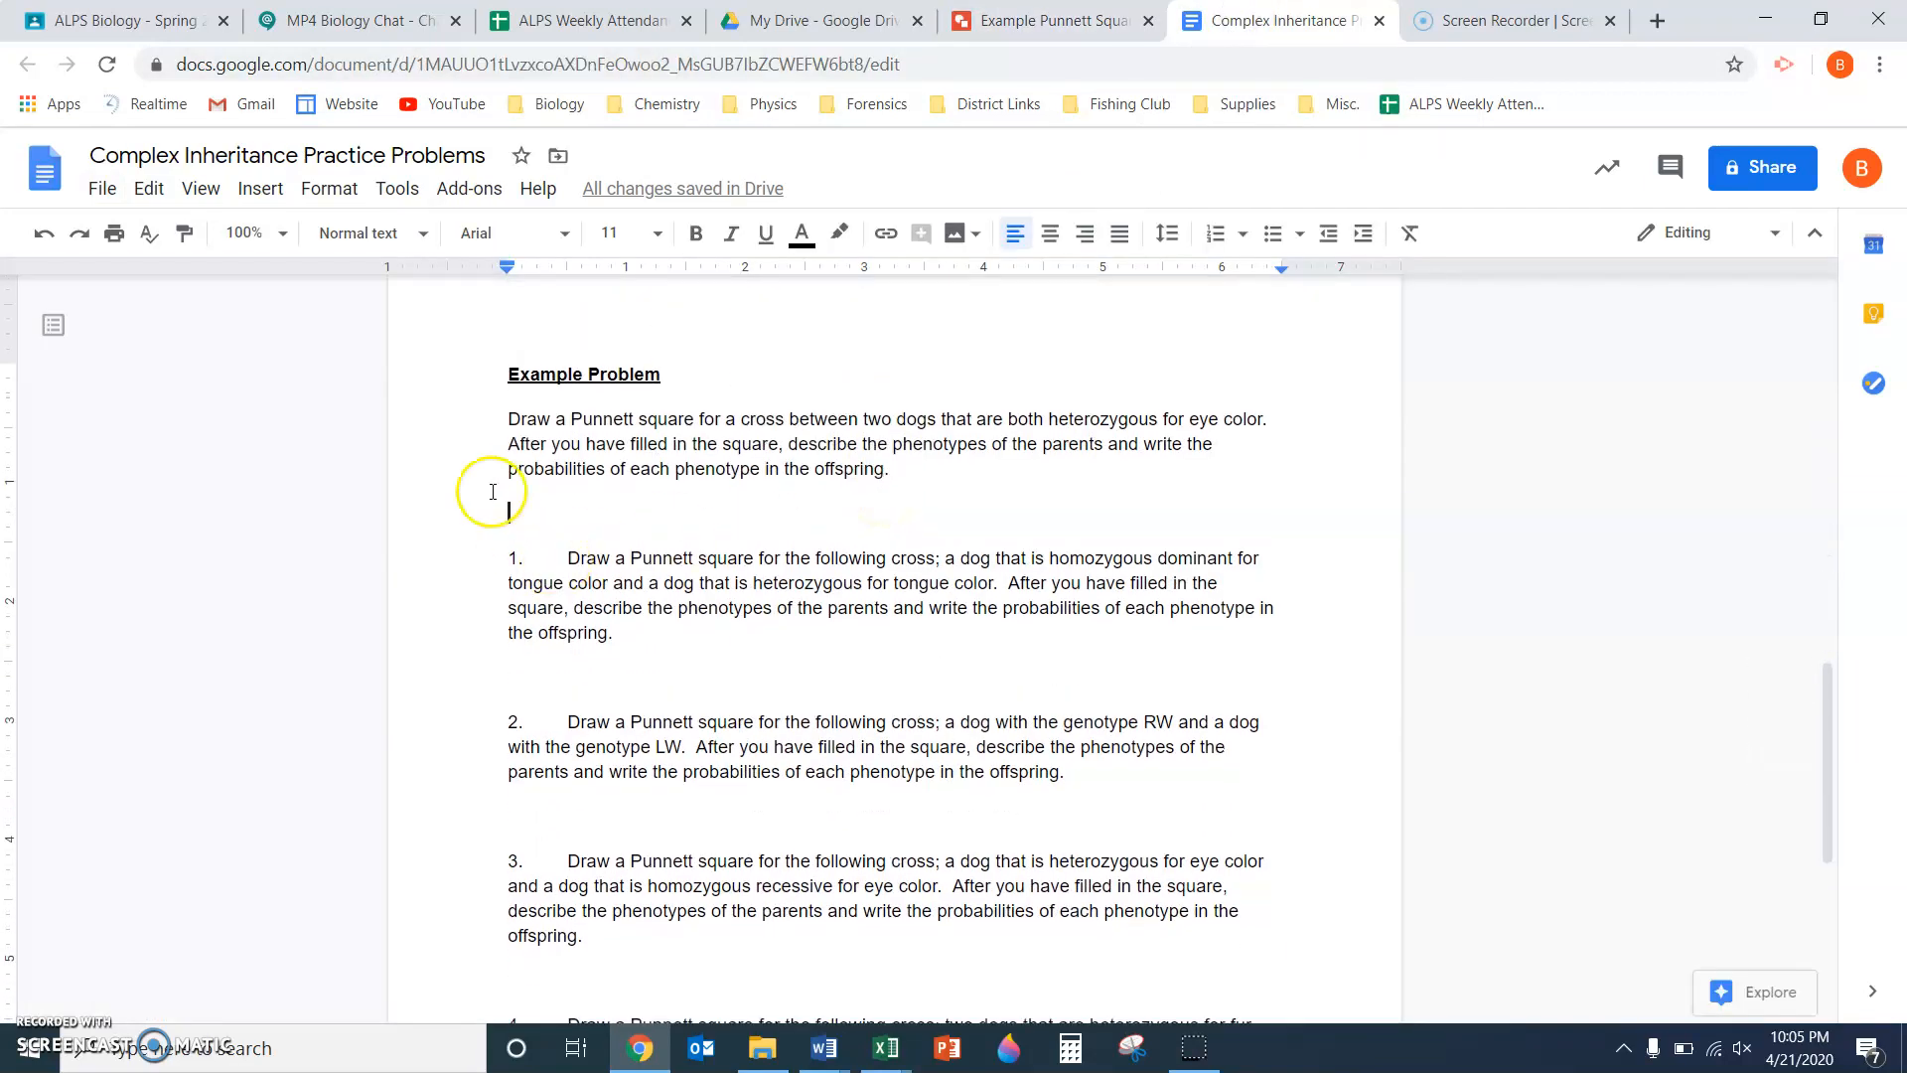
mouse_move(502, 257)
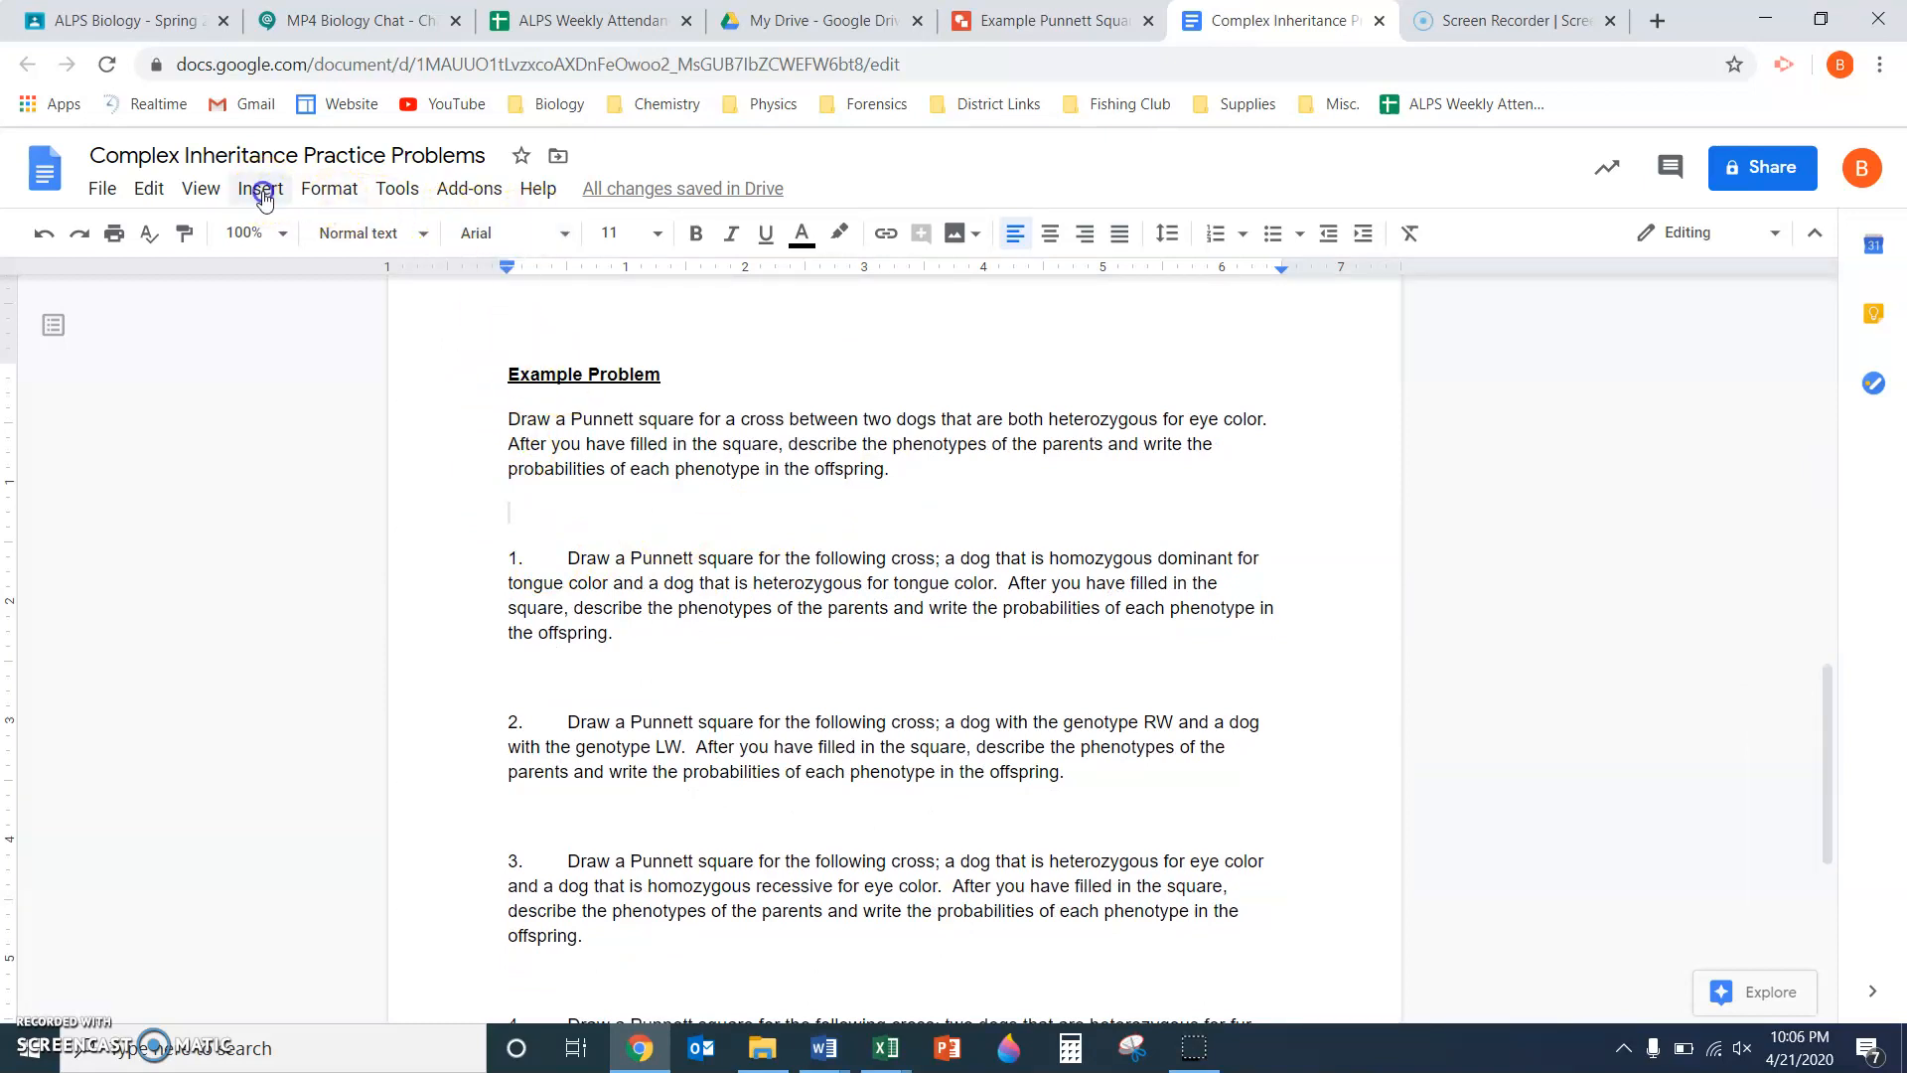
Insert the Example Punnett Square drawing from Drive as an unlinked copy beneath the problem text
click(258, 188)
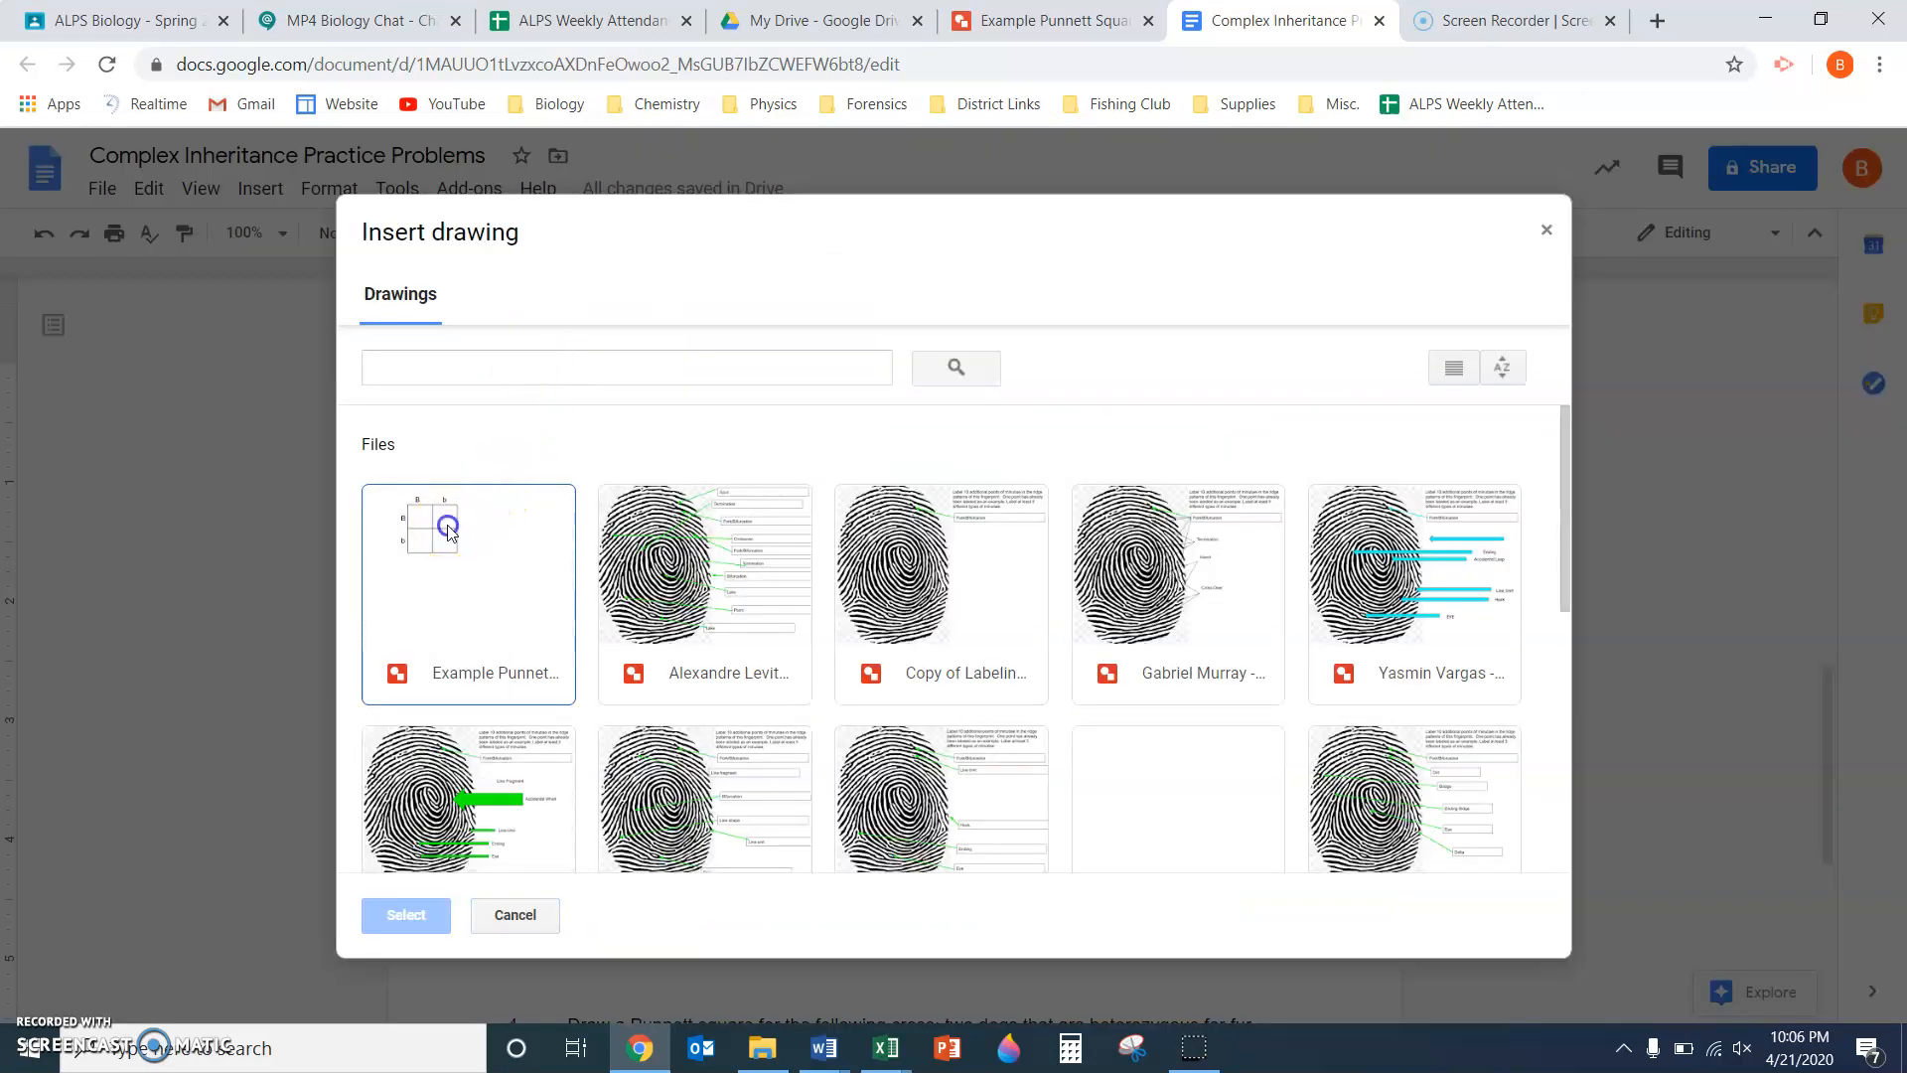
click(405, 914)
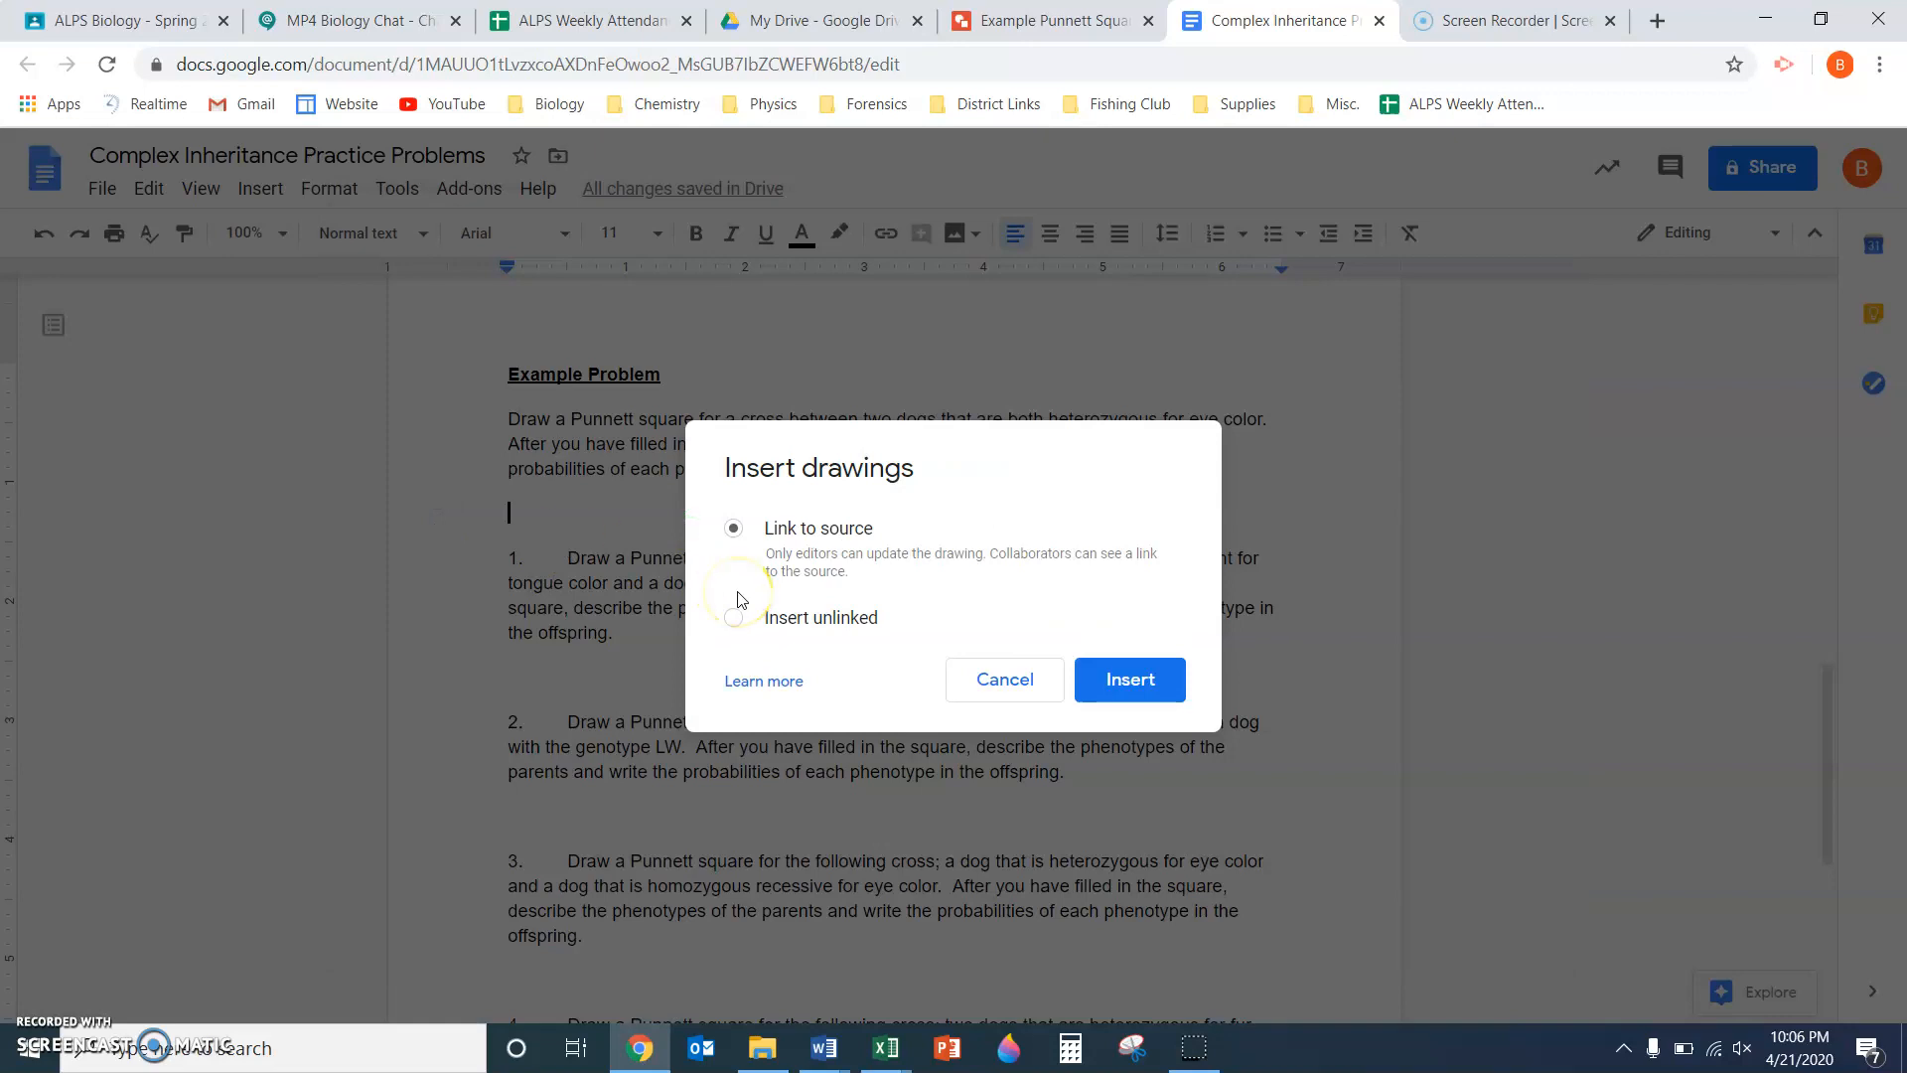
mouse_move(735, 624)
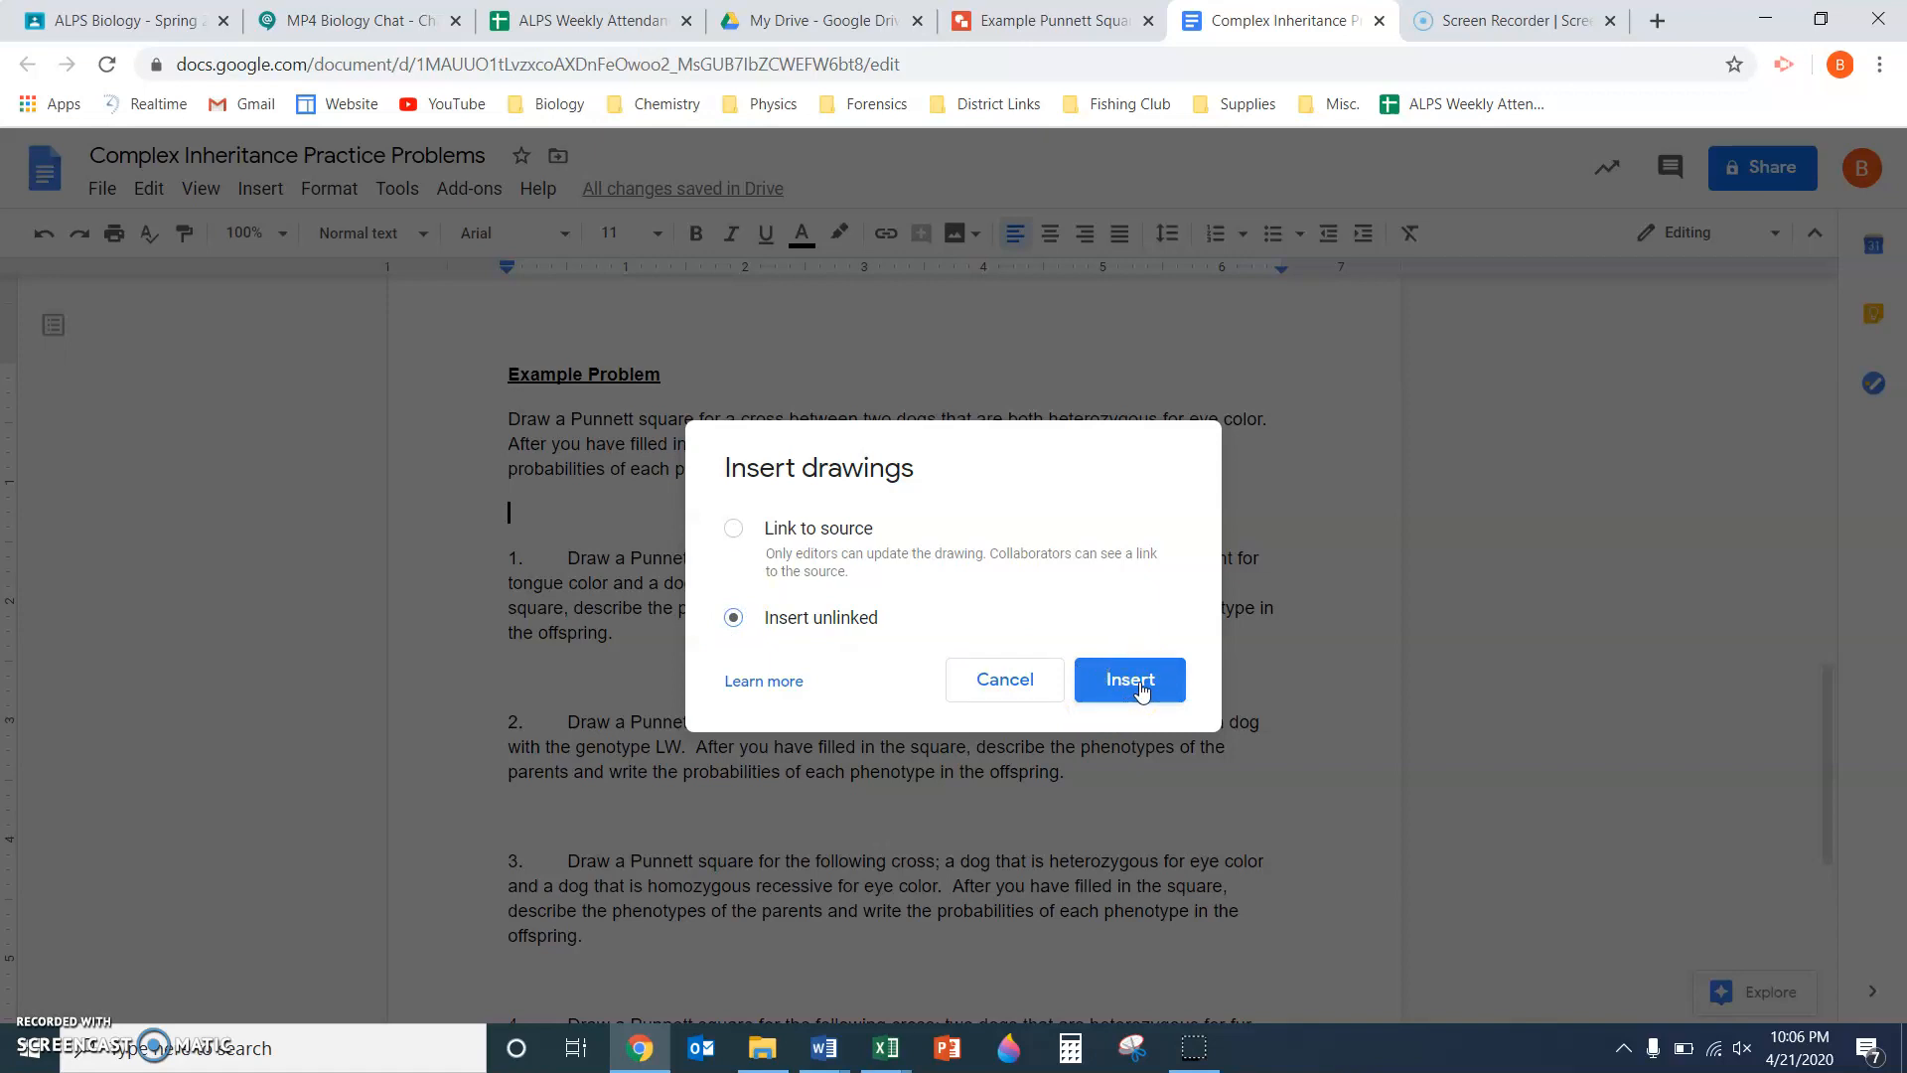
click(1128, 679)
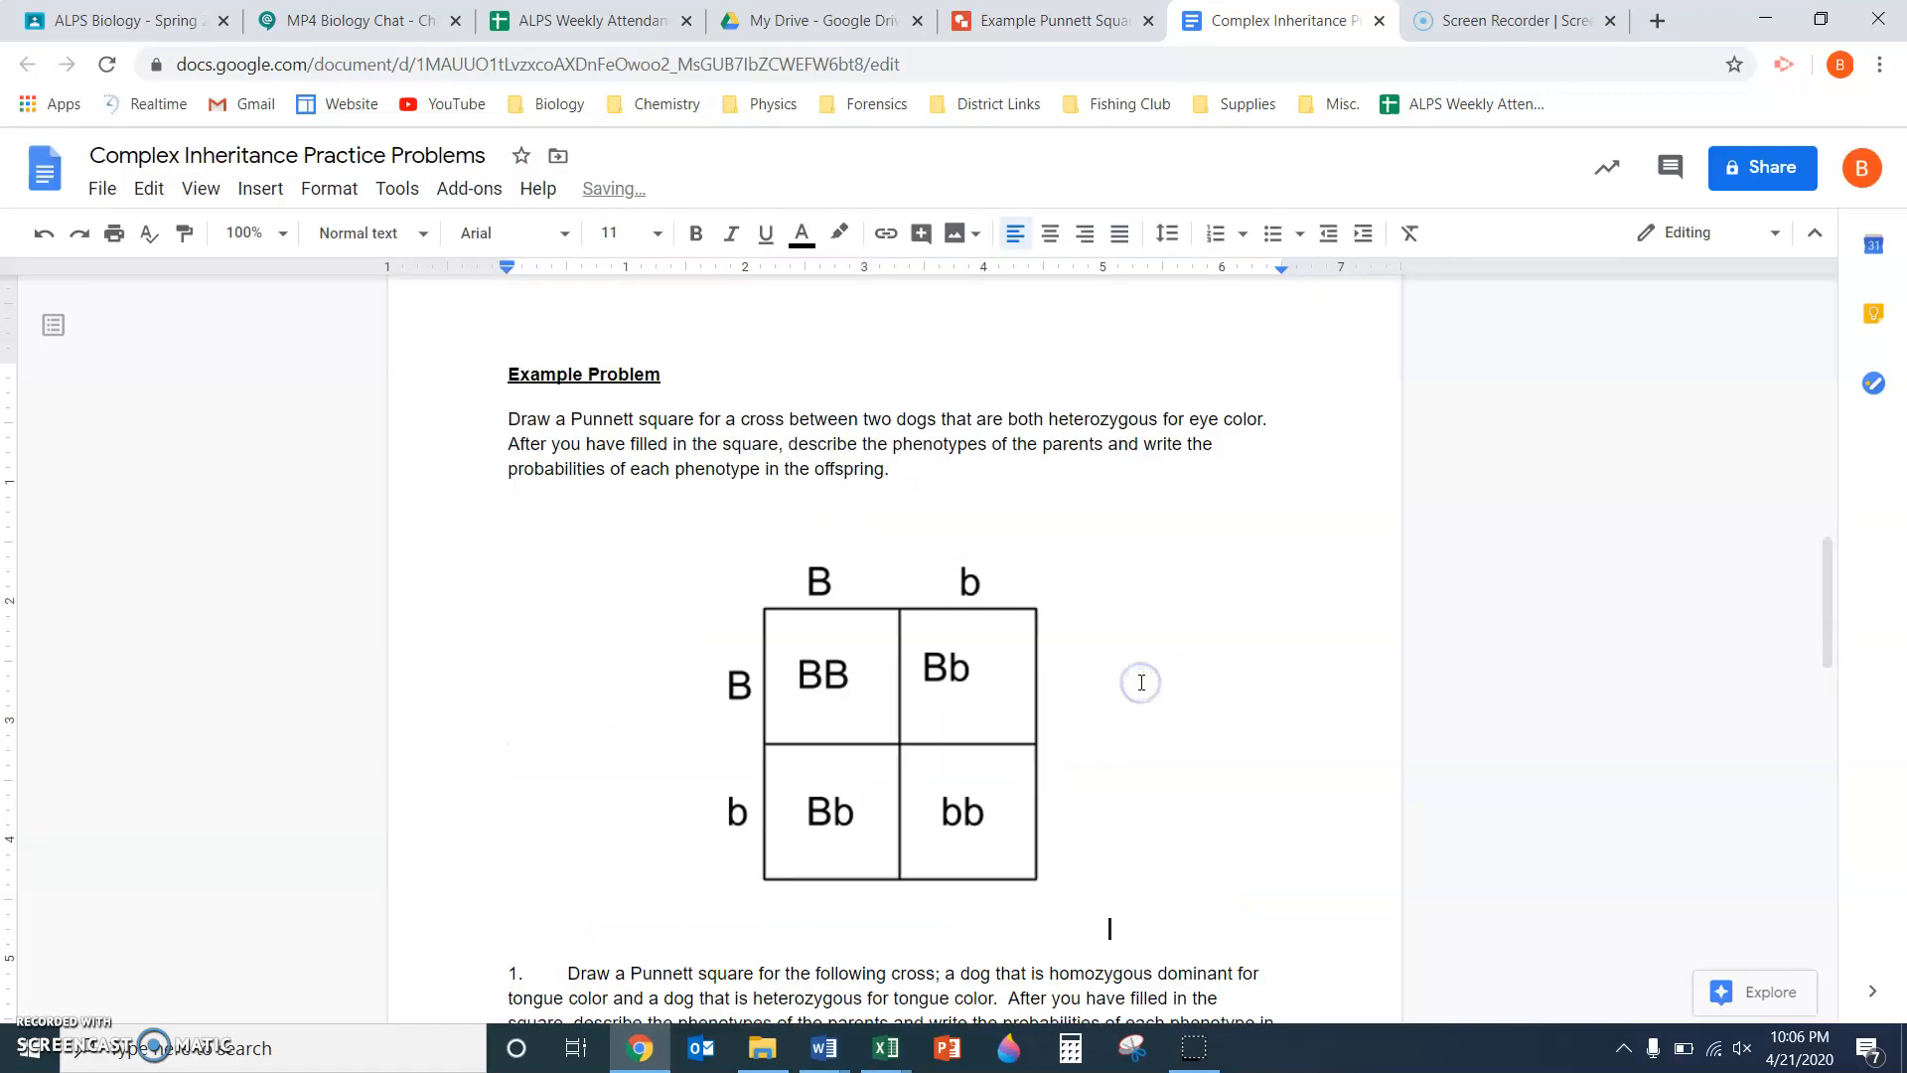
mouse_move(1022, 719)
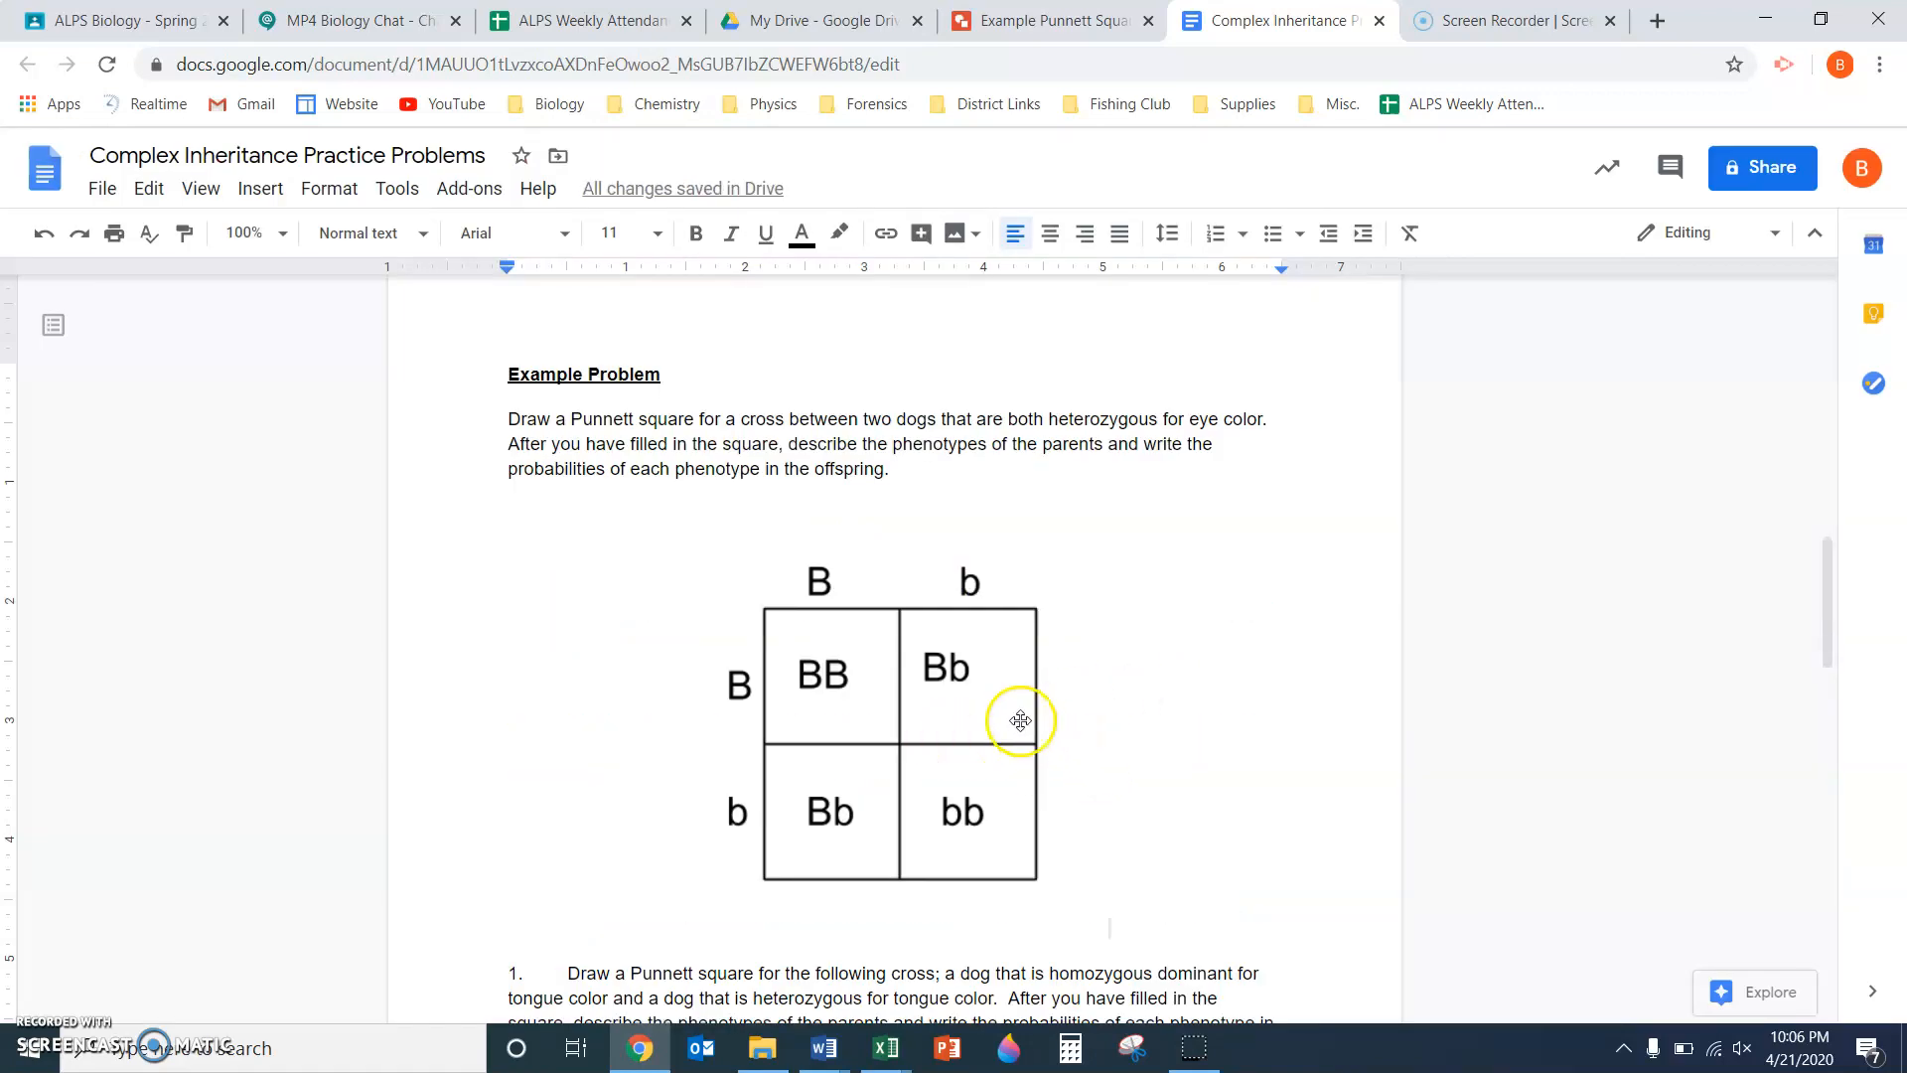
mouse_move(942, 643)
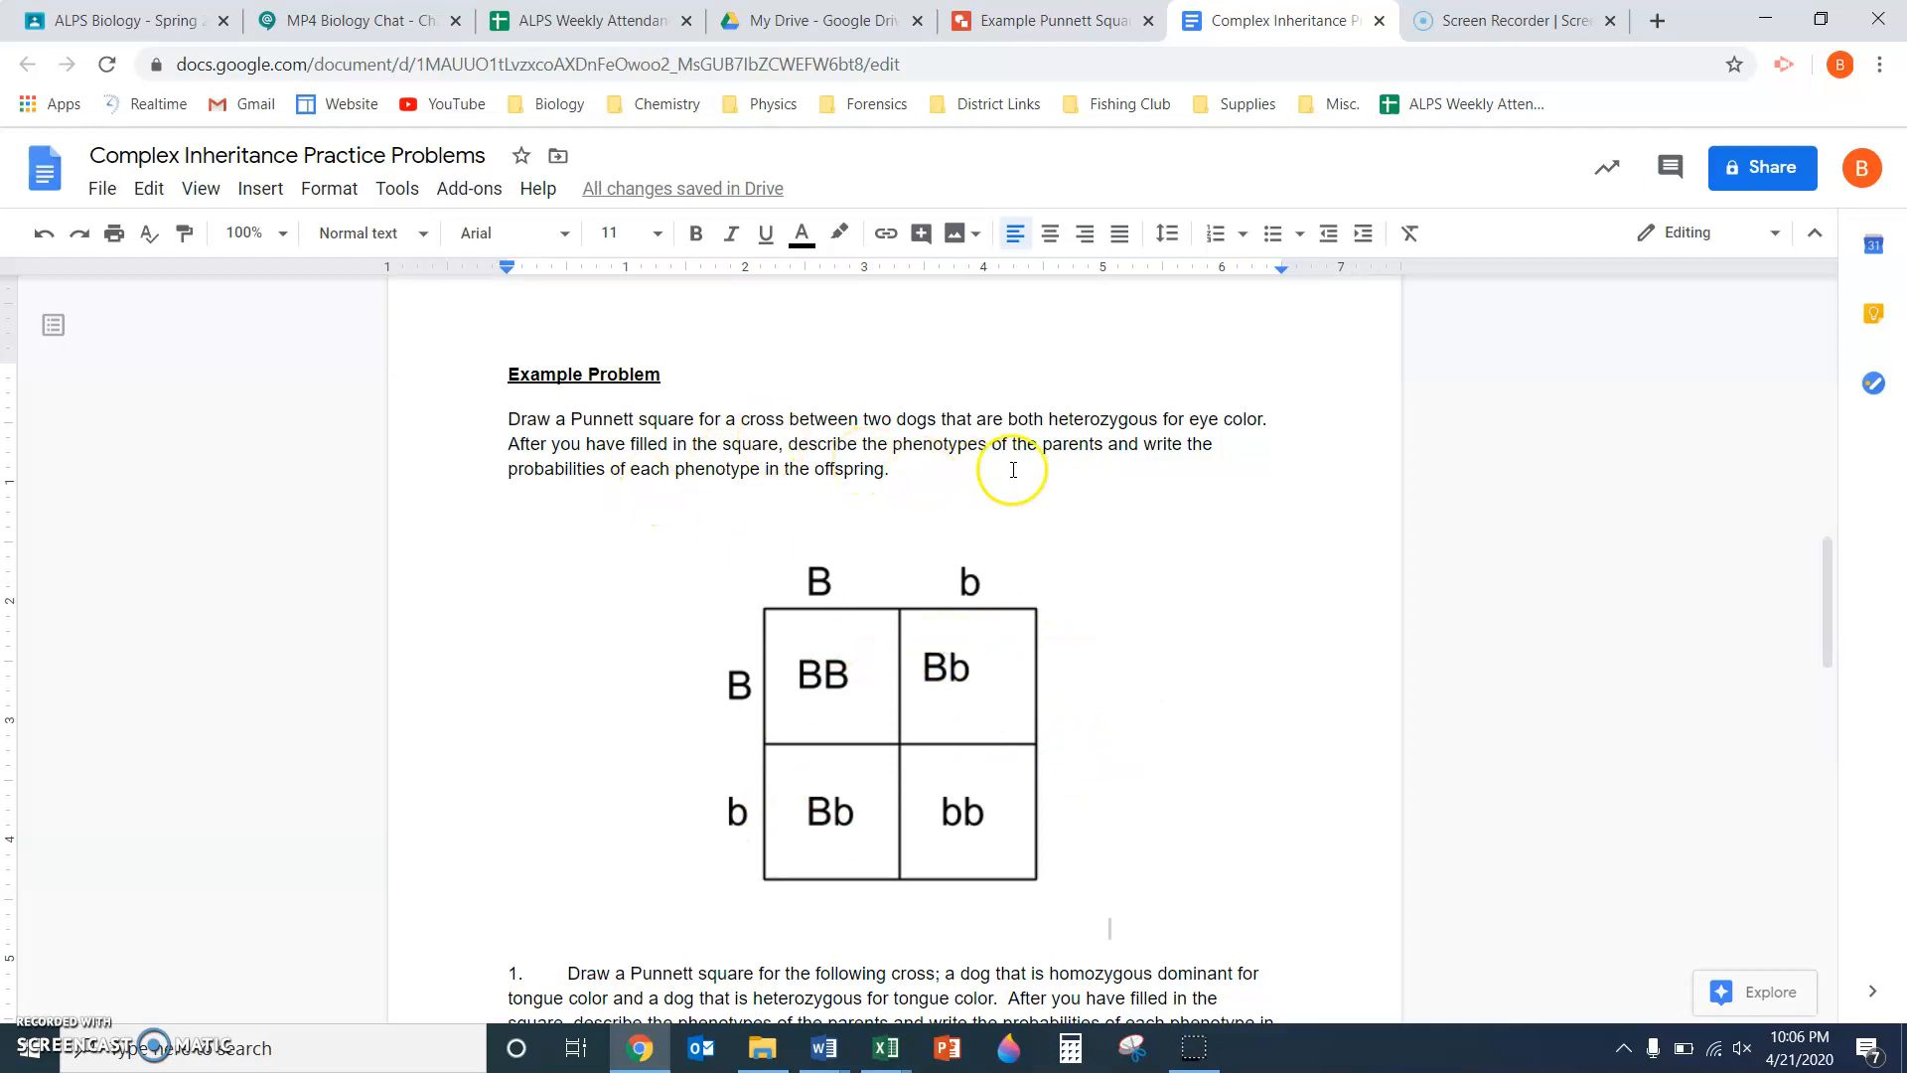
mouse_move(782, 694)
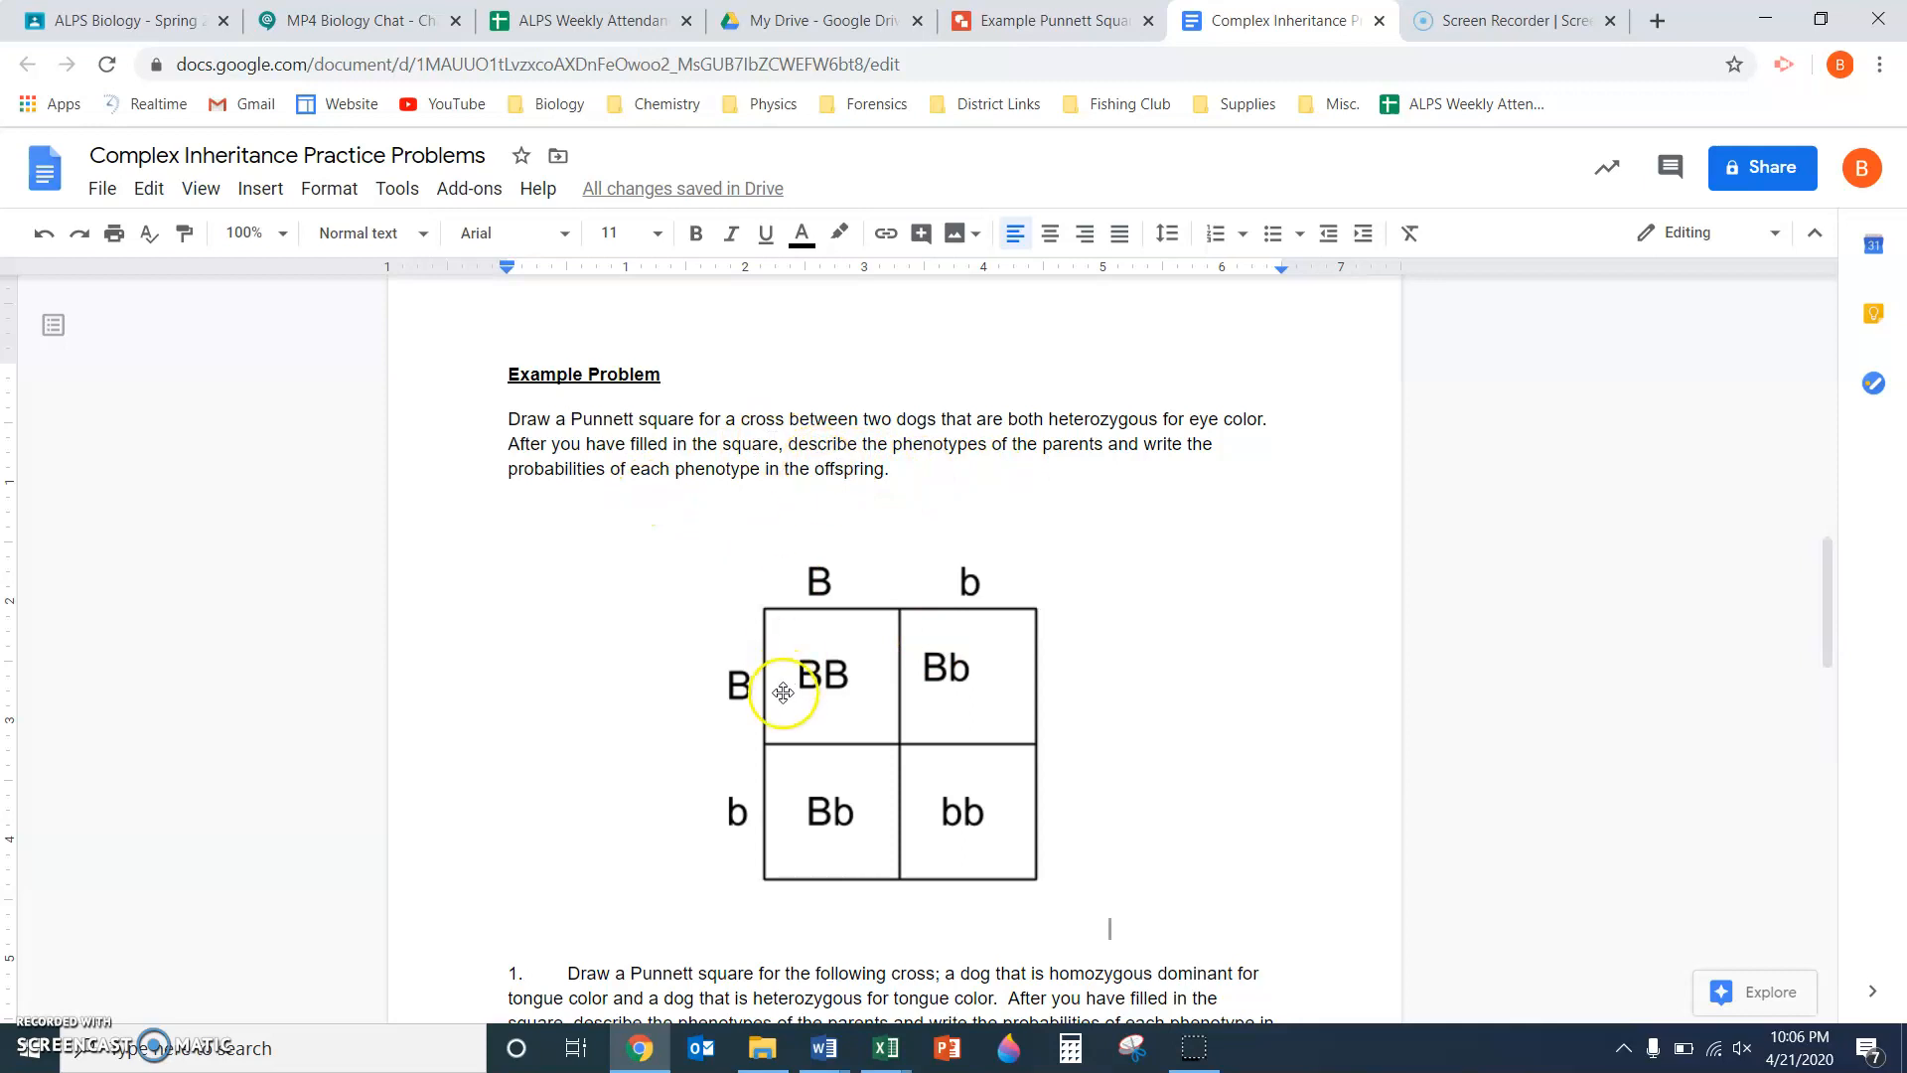
click(783, 693)
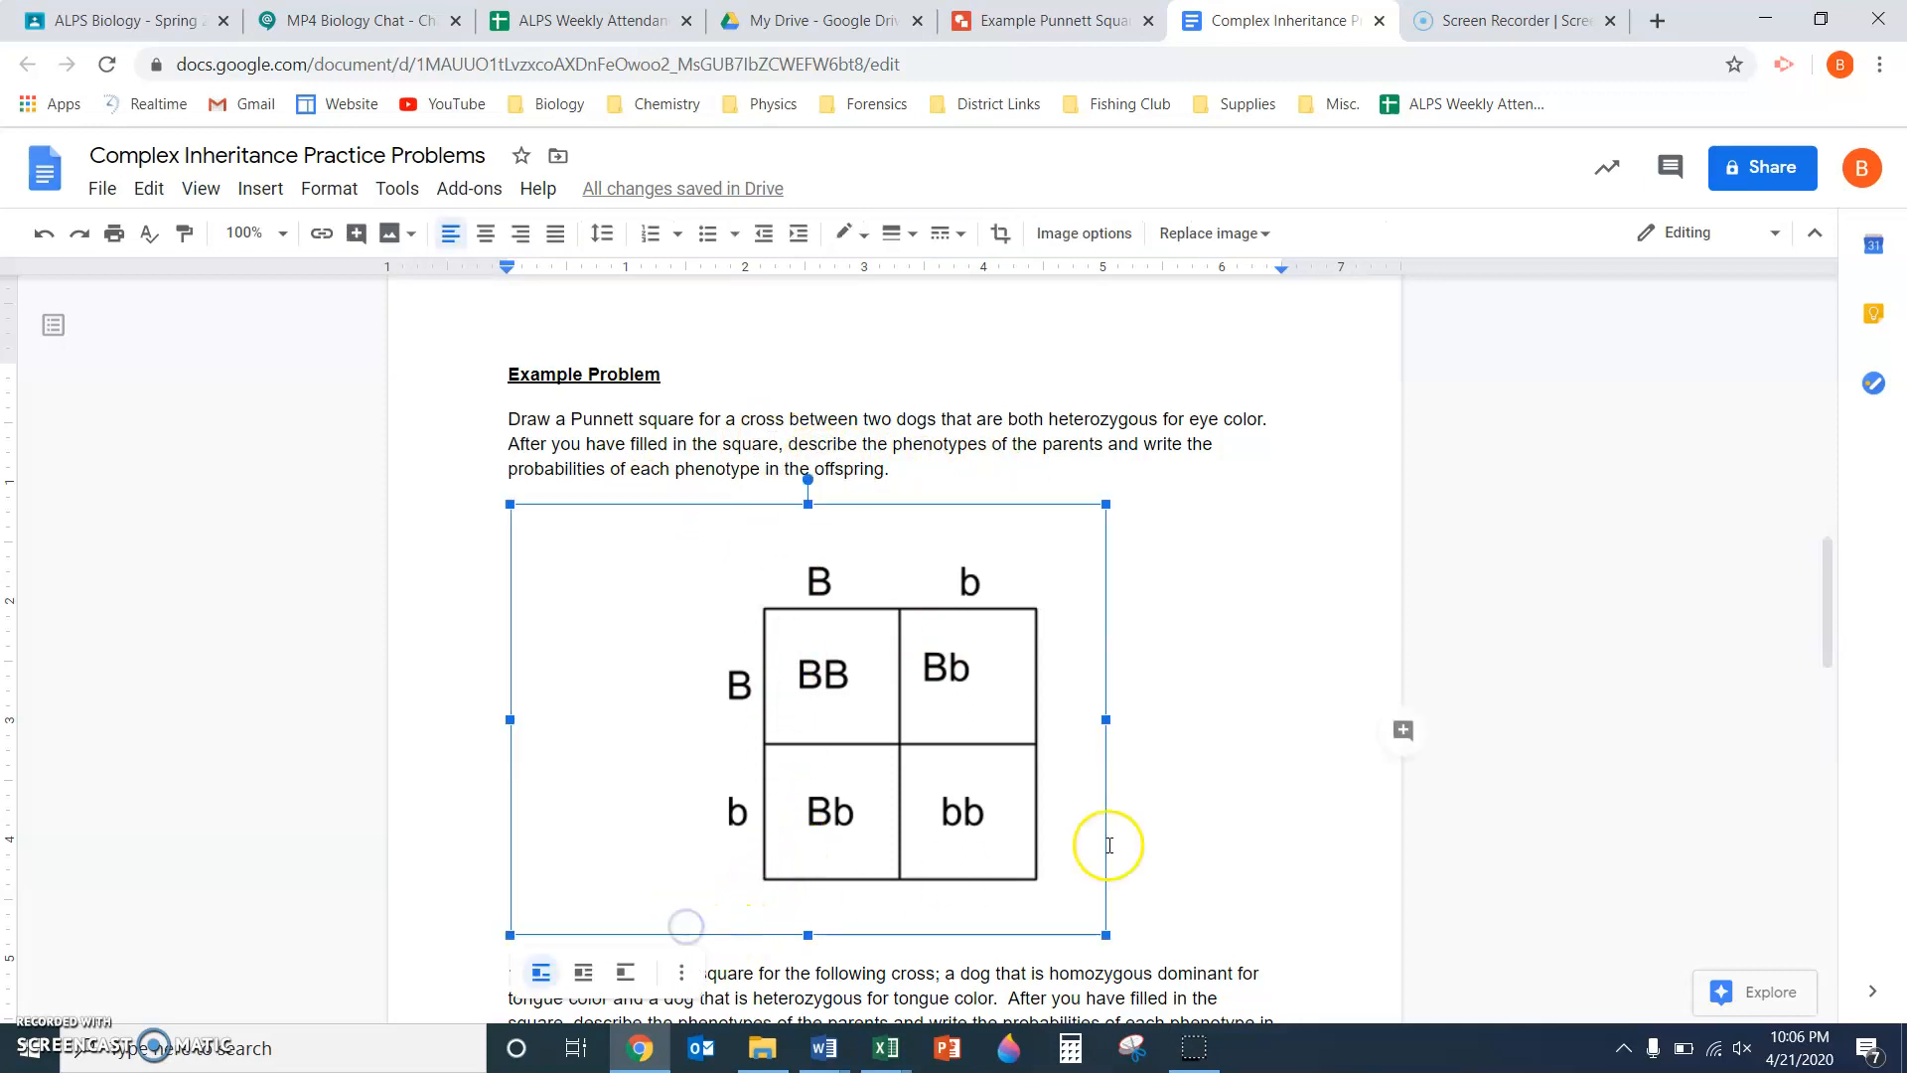
click(1128, 914)
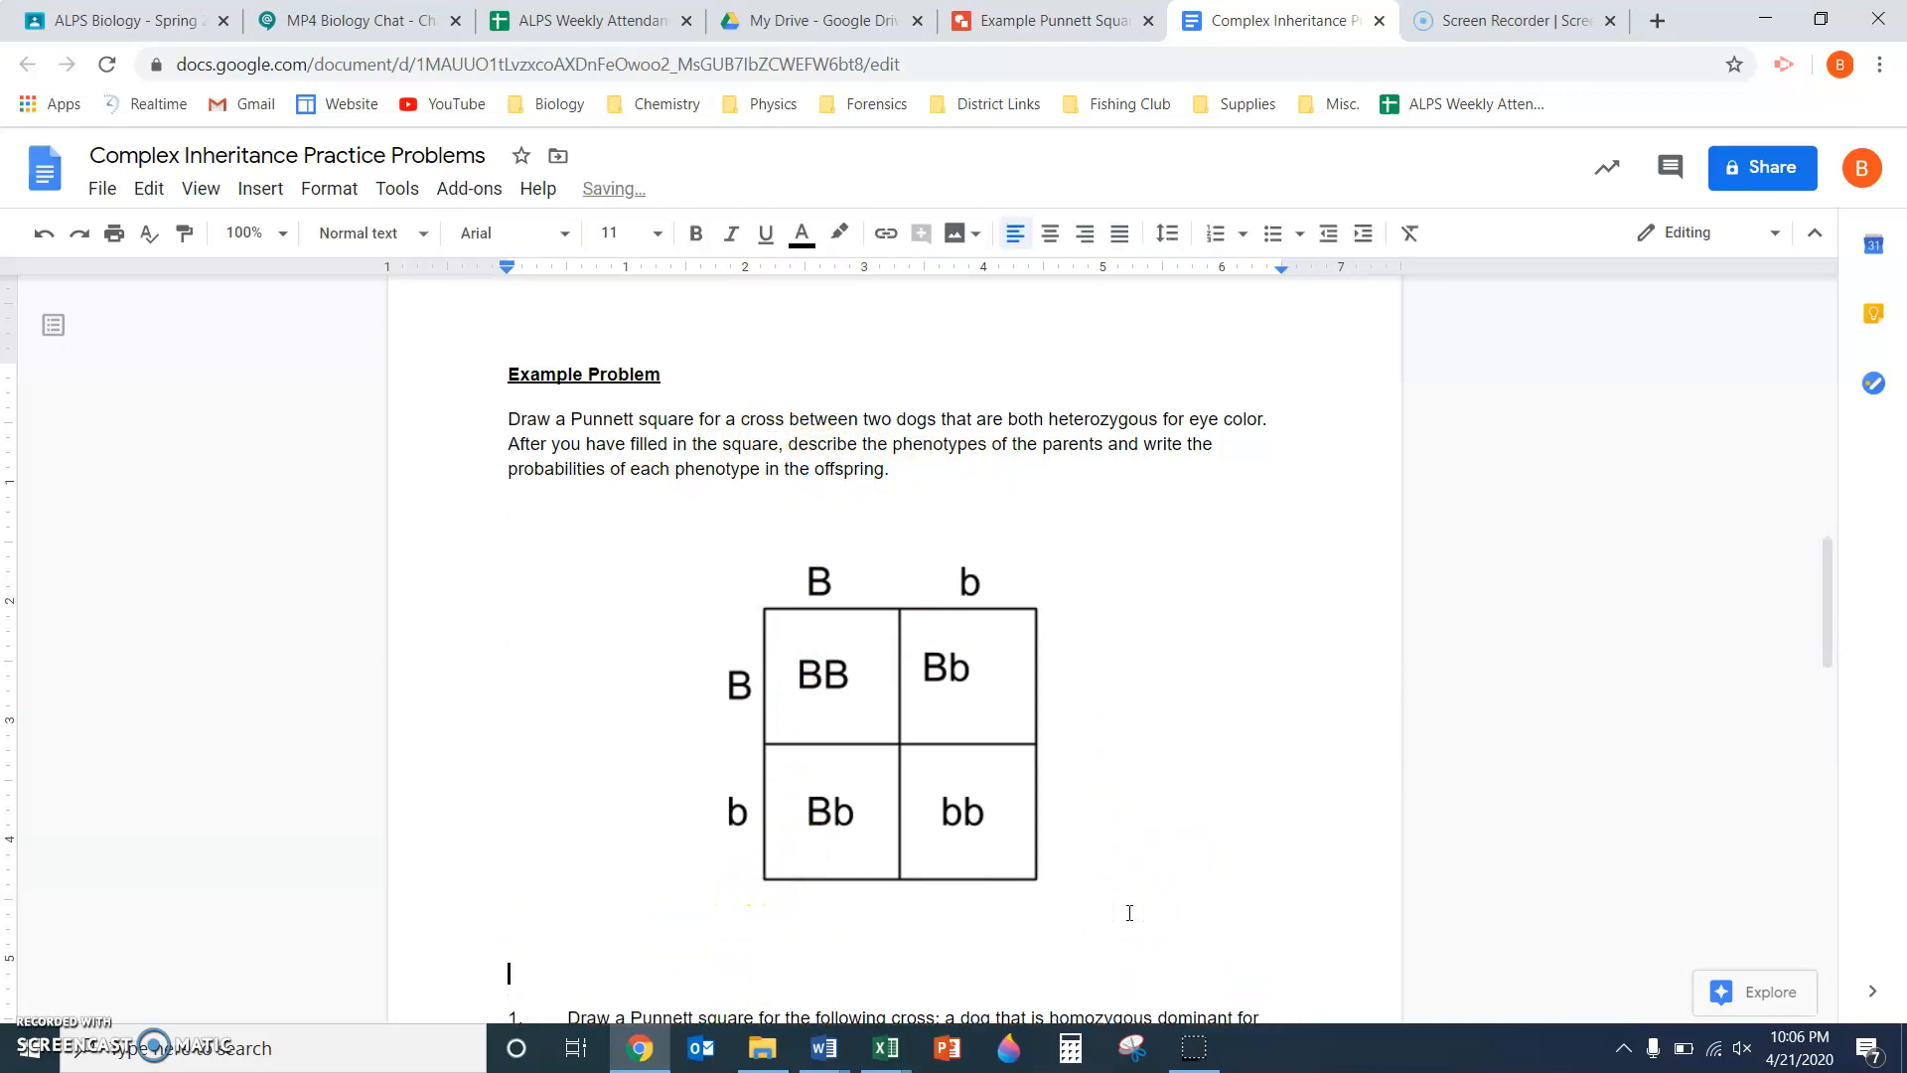
mouse_move(568, 900)
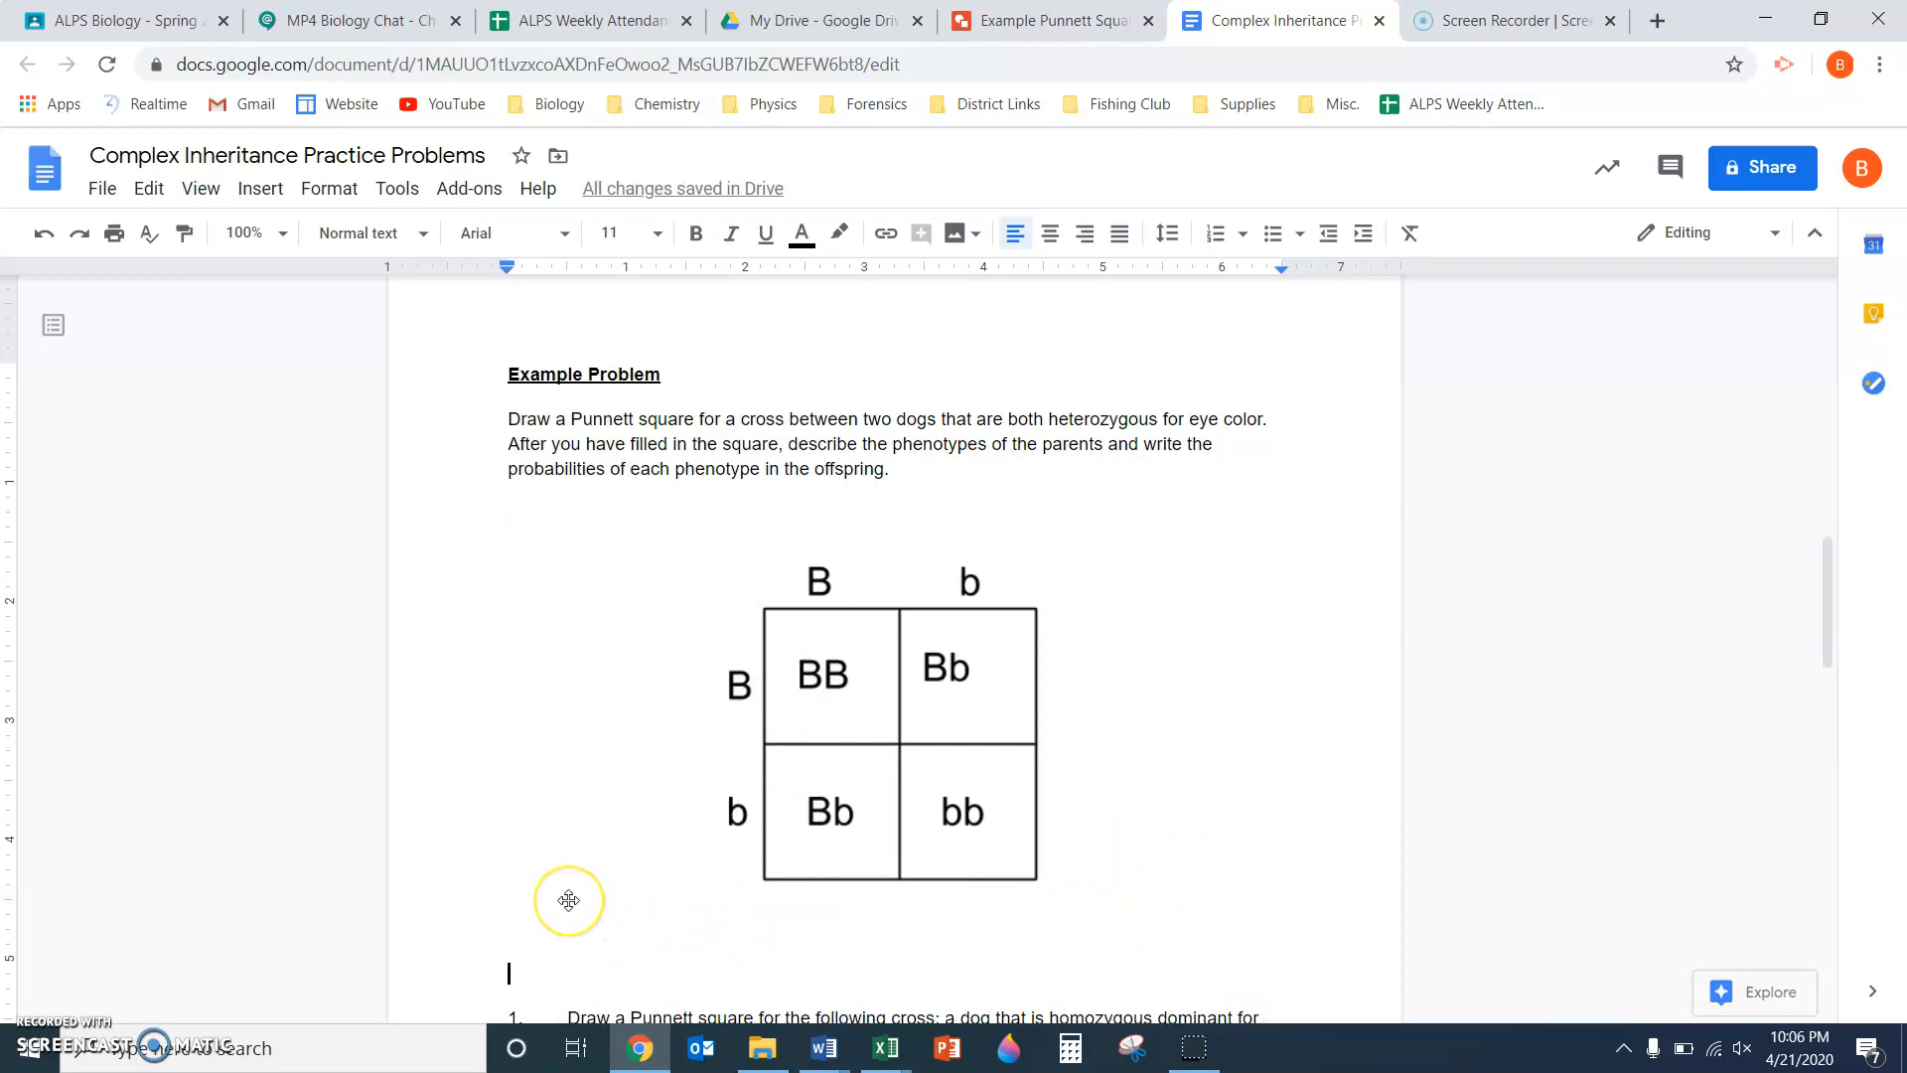